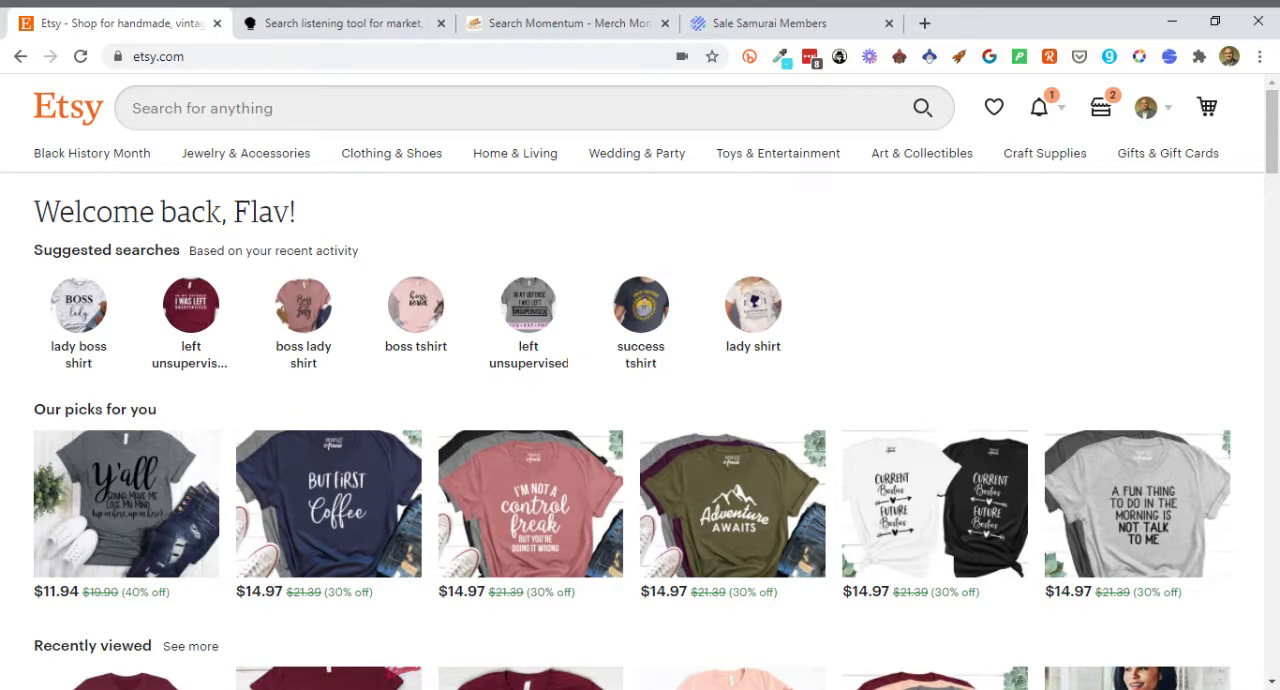
- Show Etsy's 'Popular right now' searches list with their search volumes
click(500, 108)
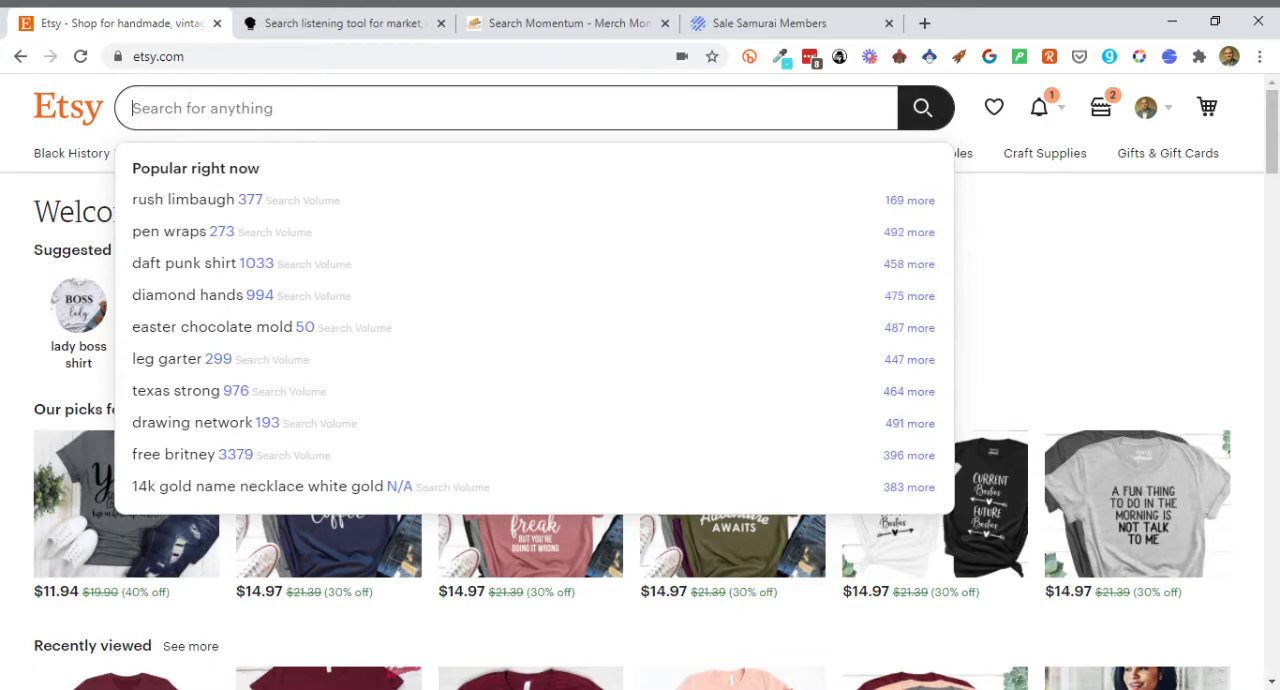
mouse_move(205, 172)
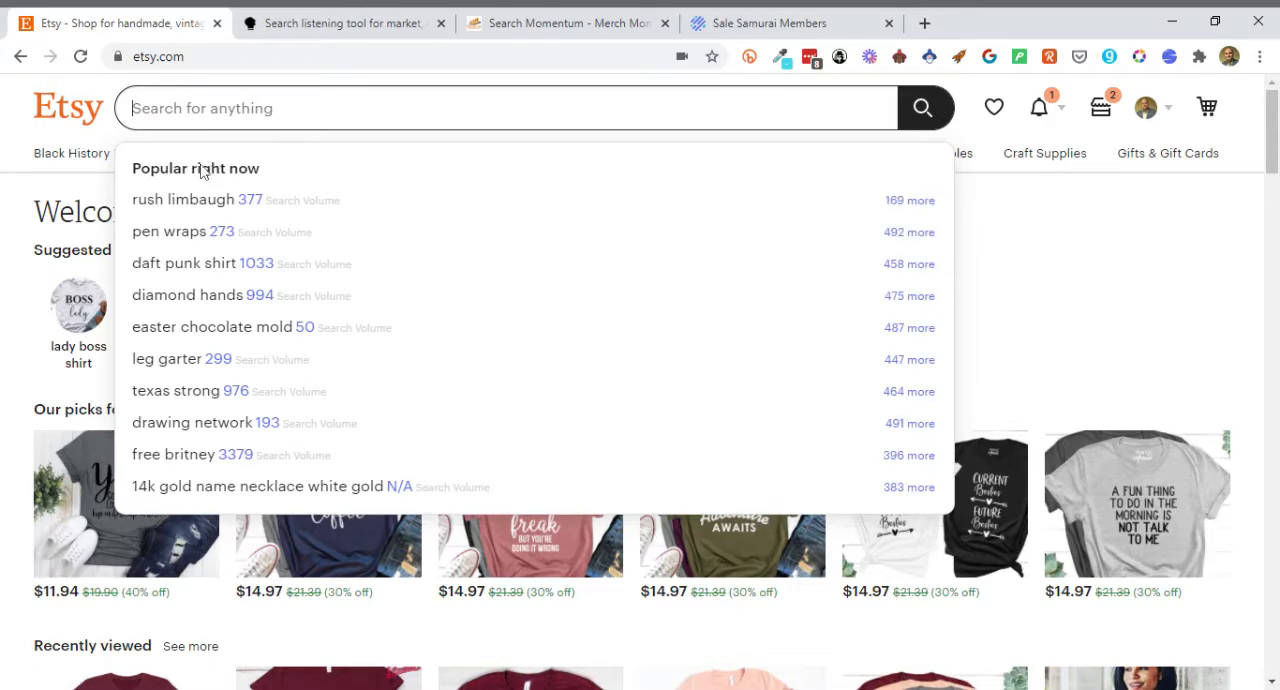
mouse_move(265, 295)
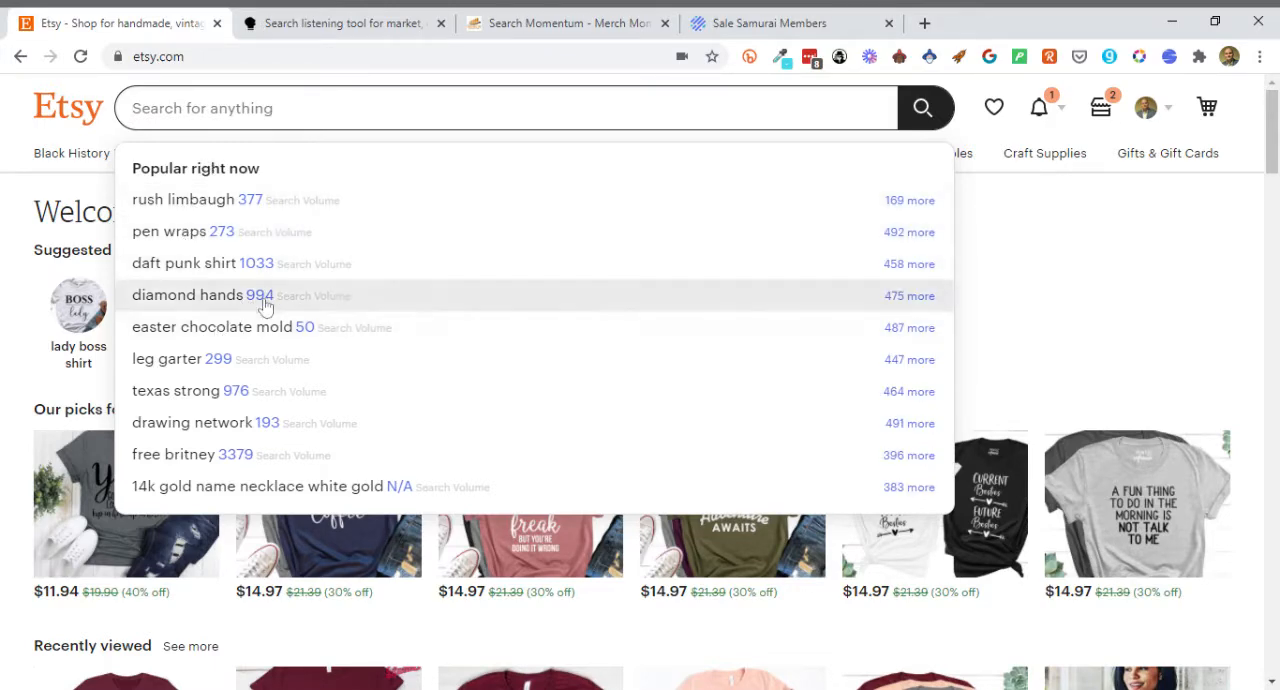
mouse_move(194, 162)
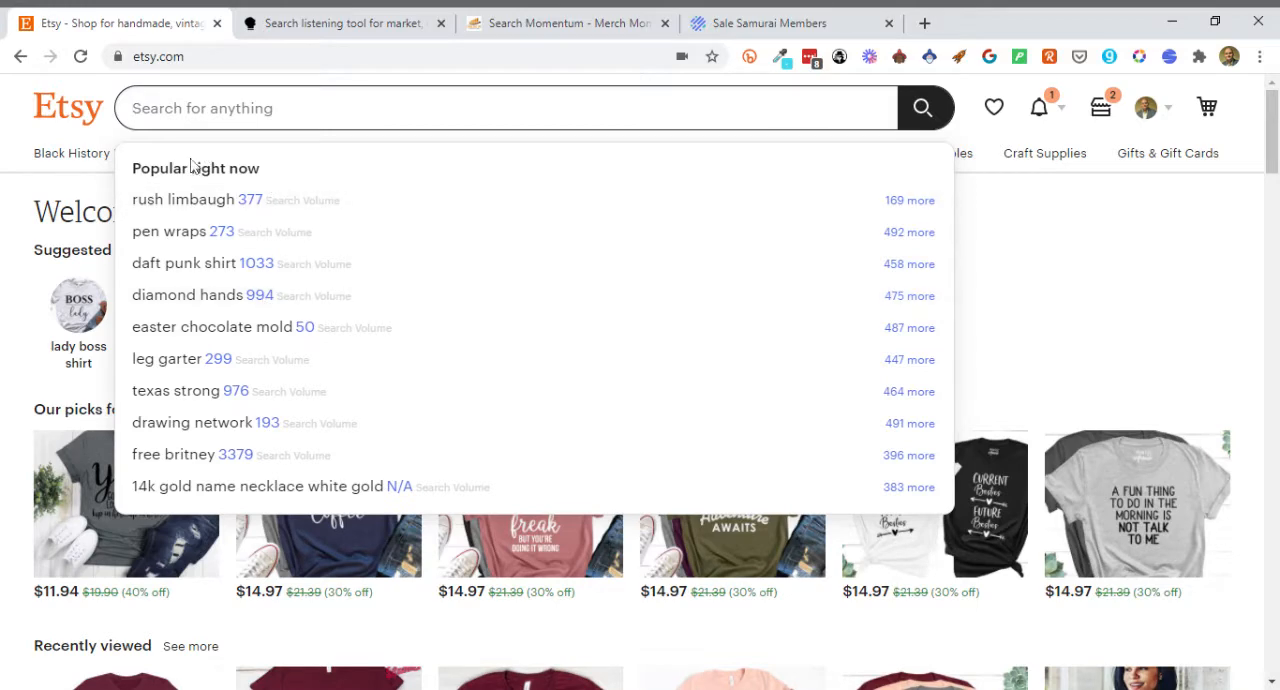
mouse_move(252, 200)
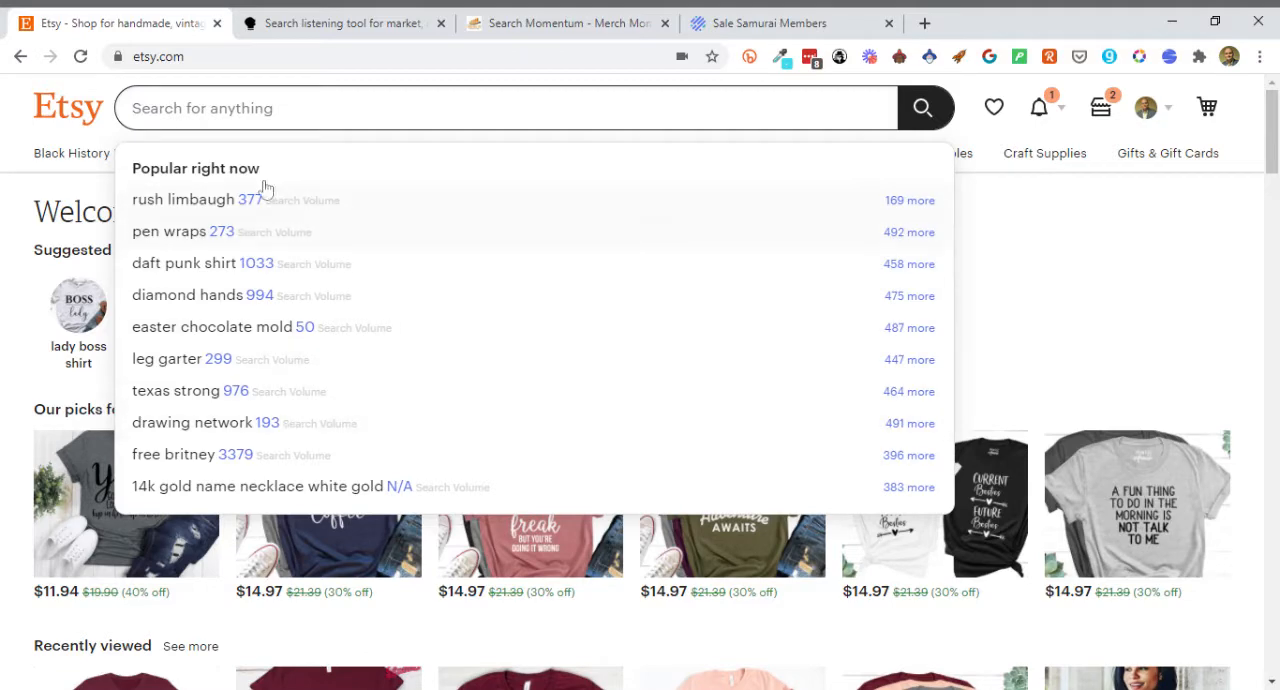
mouse_move(165, 200)
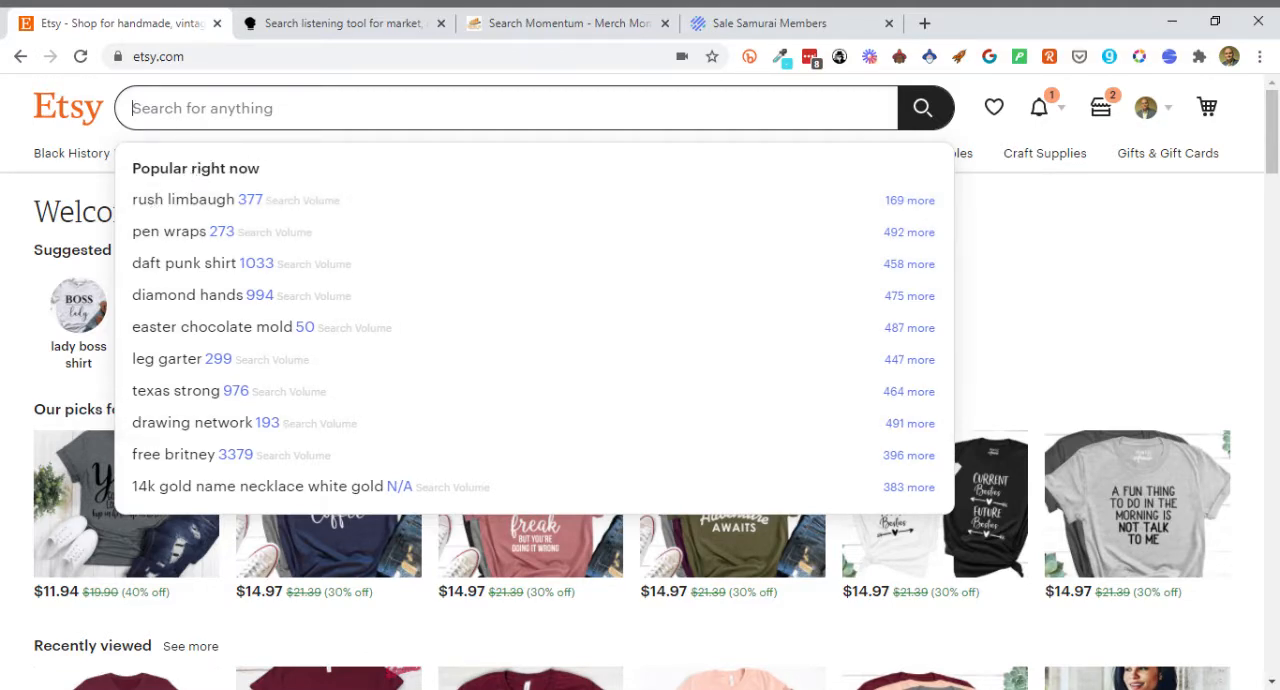
mouse_move(185, 263)
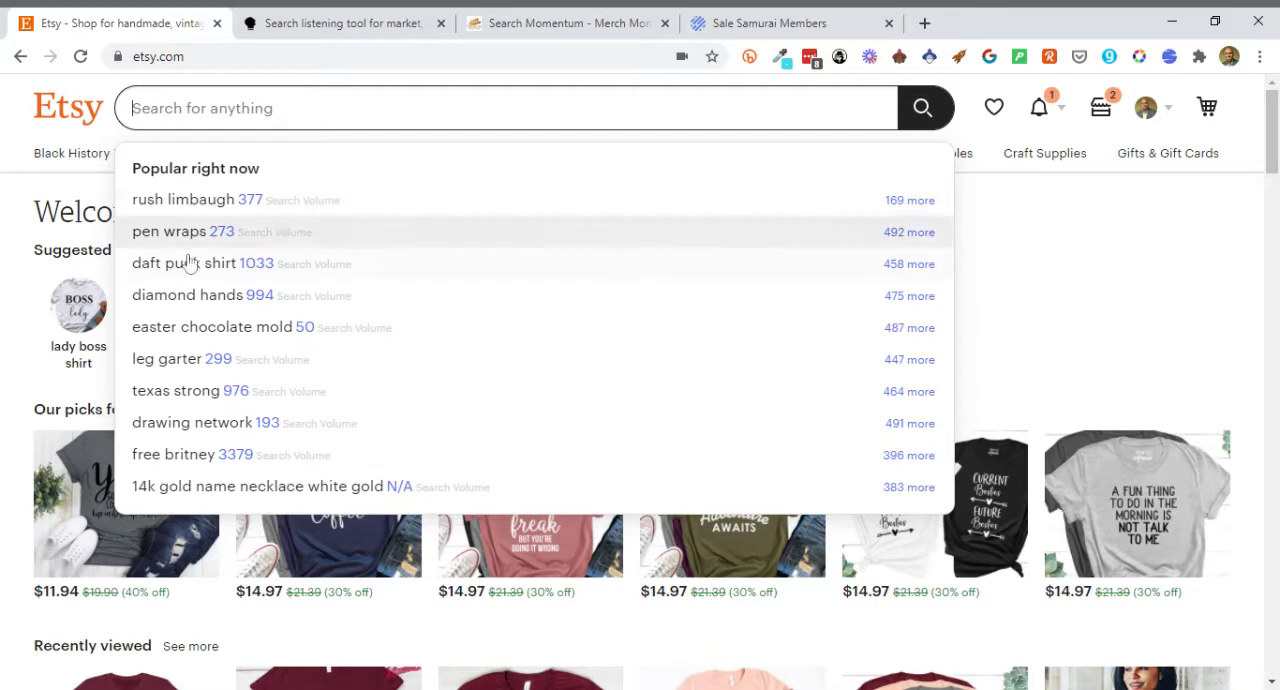
mouse_move(176, 453)
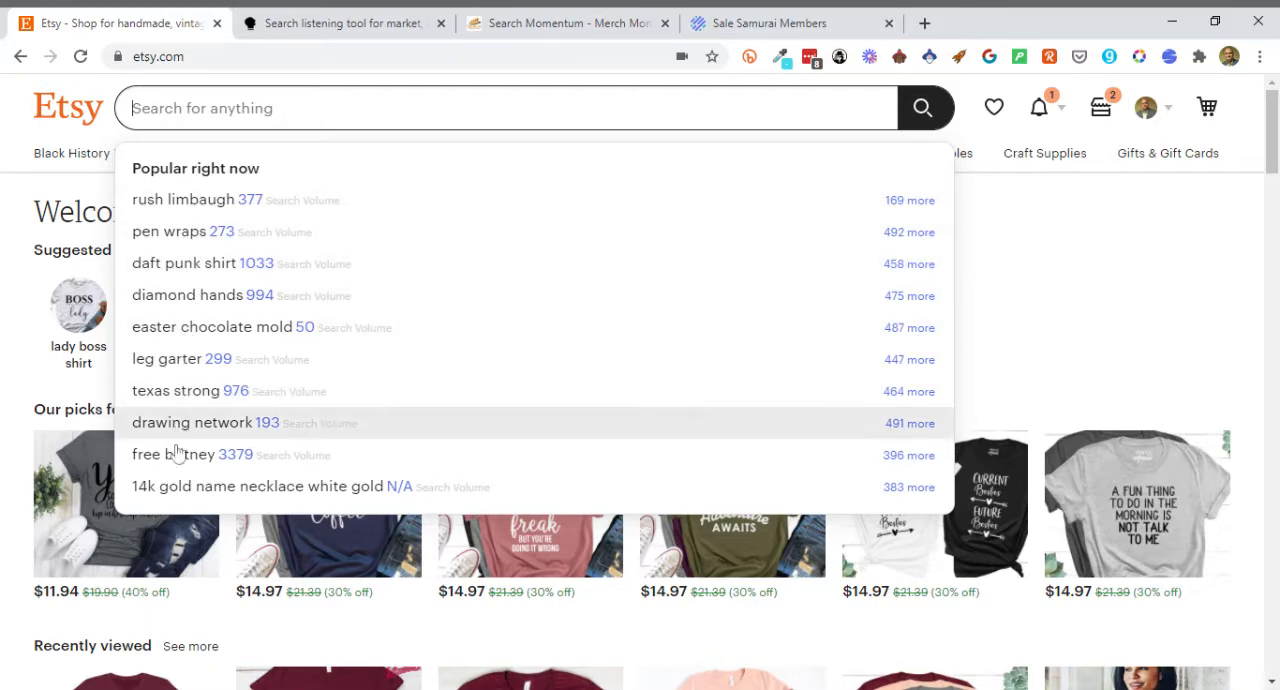
mouse_move(180, 454)
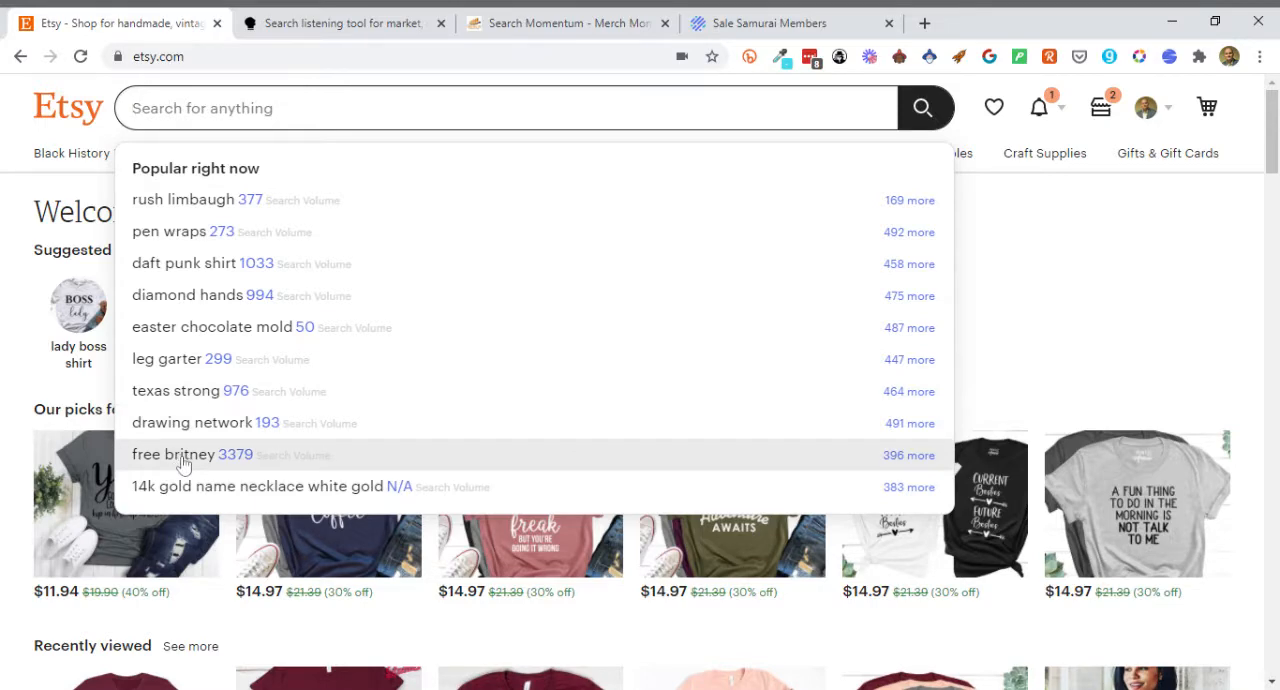
mouse_move(199, 432)
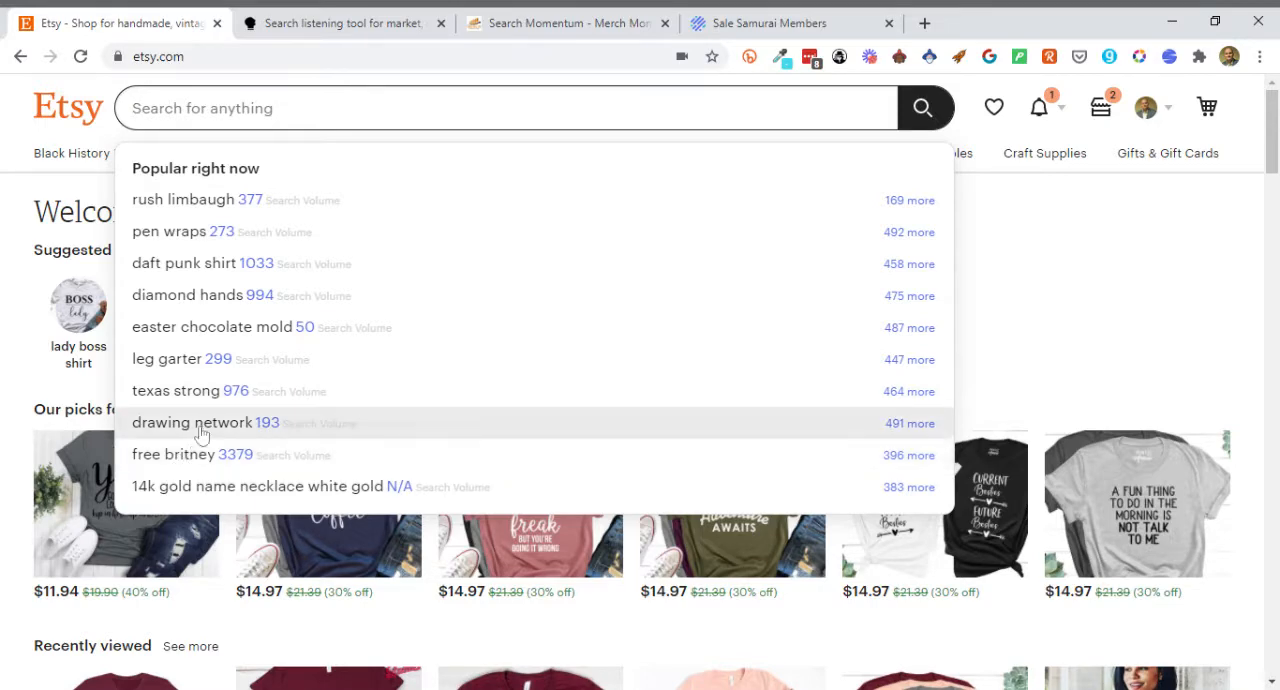
mouse_move(209, 398)
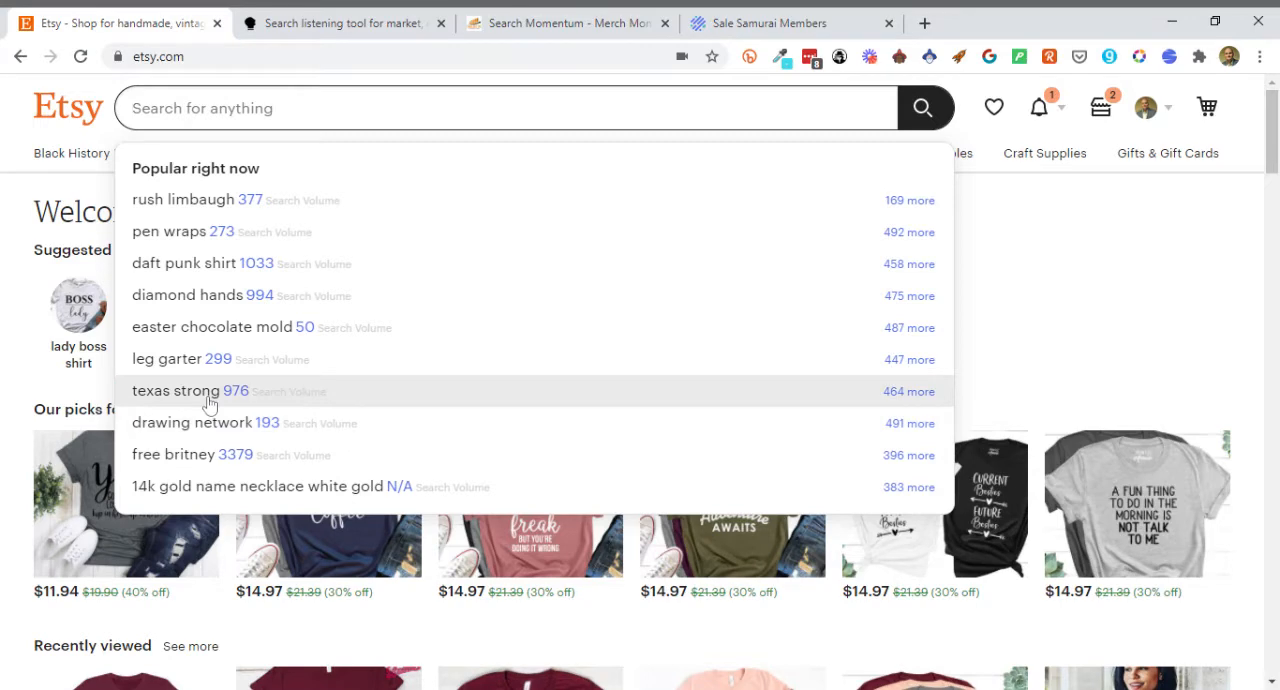
mouse_move(228, 327)
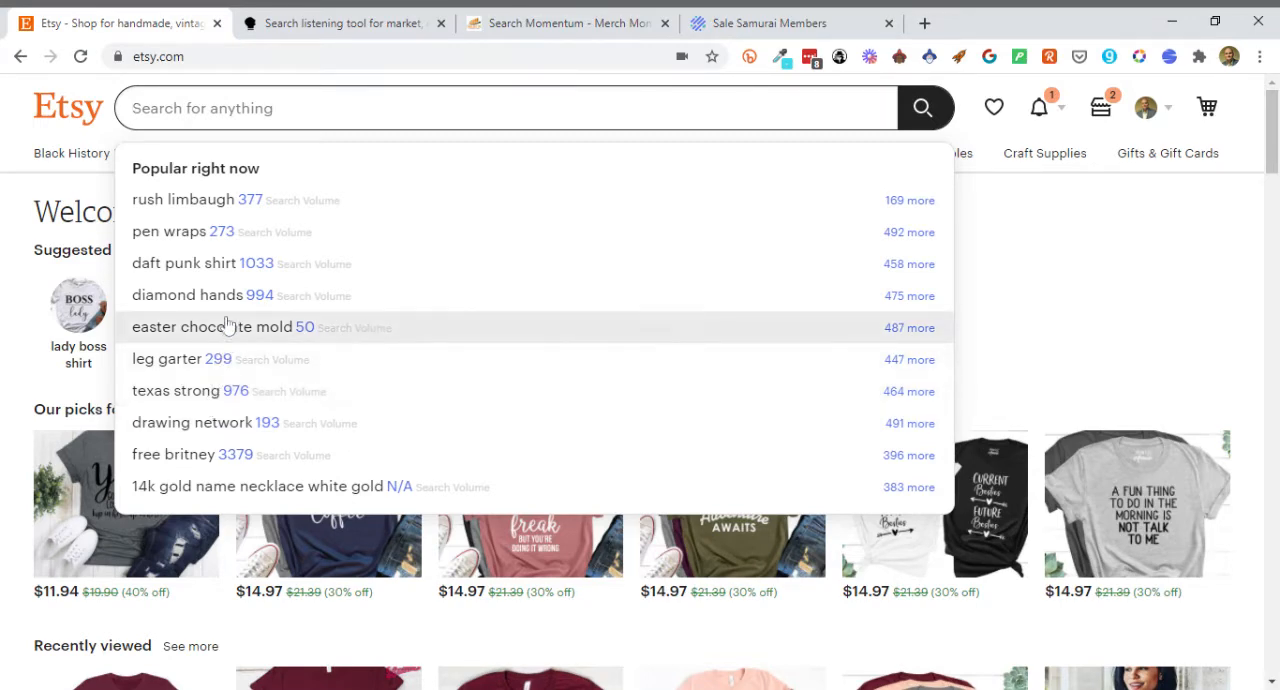
mouse_move(220, 263)
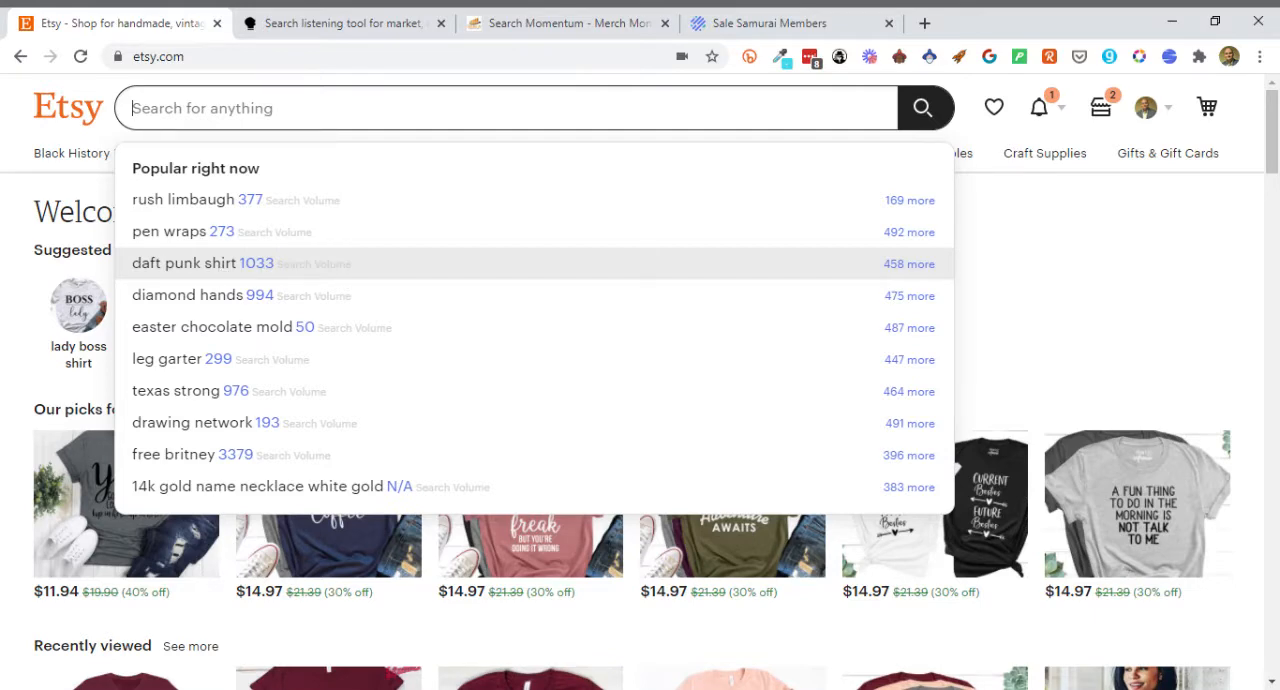
mouse_move(240, 178)
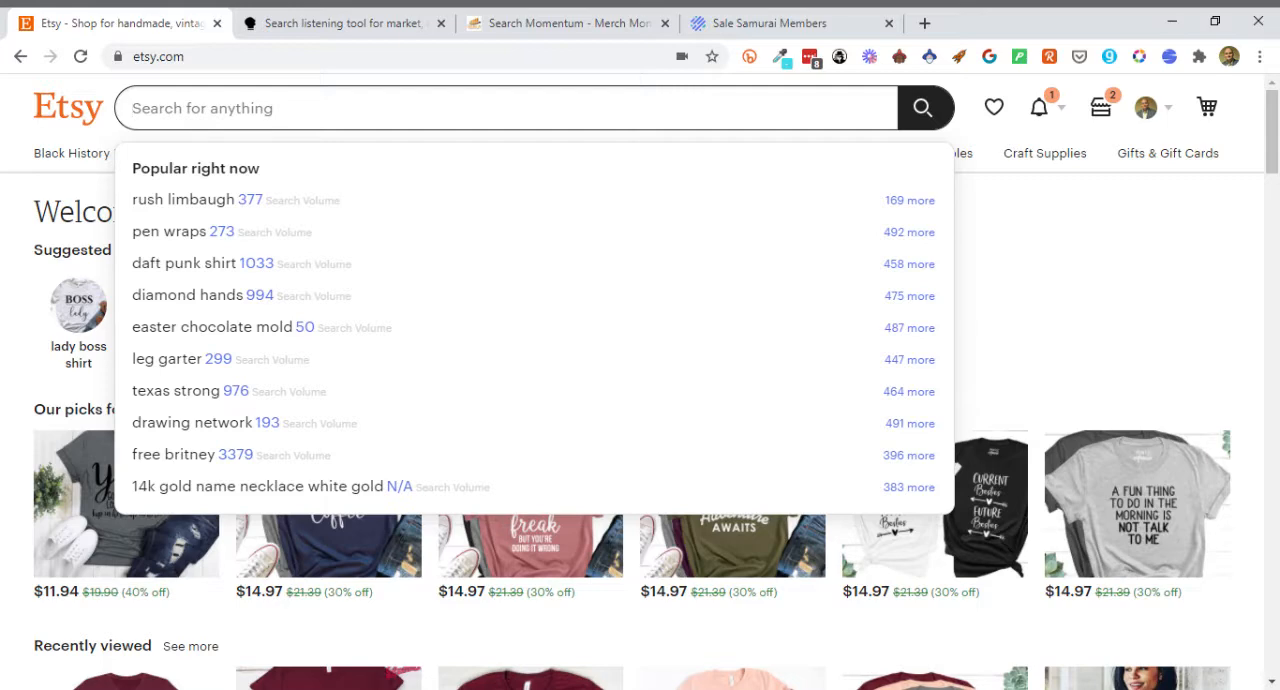
- Search Etsy for 'funny cat shirt' (46,523 results, volume 64) and decline saving the search
text(funny cat shirt)
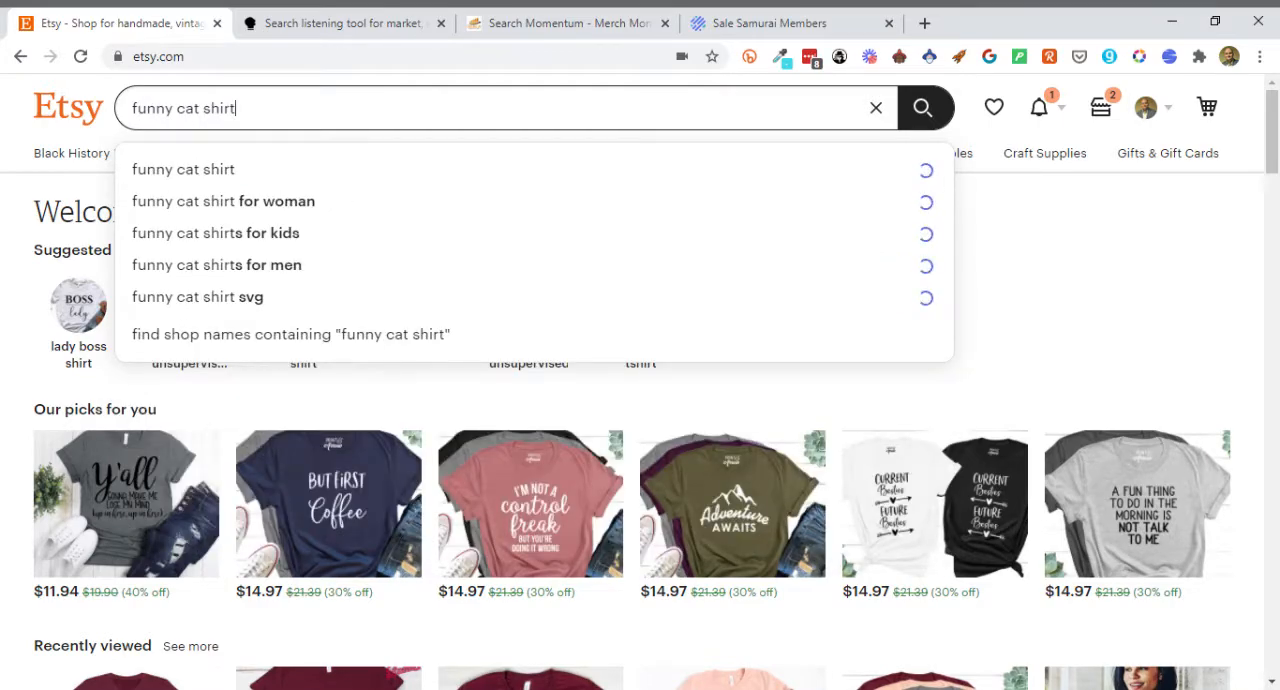
click(921, 107)
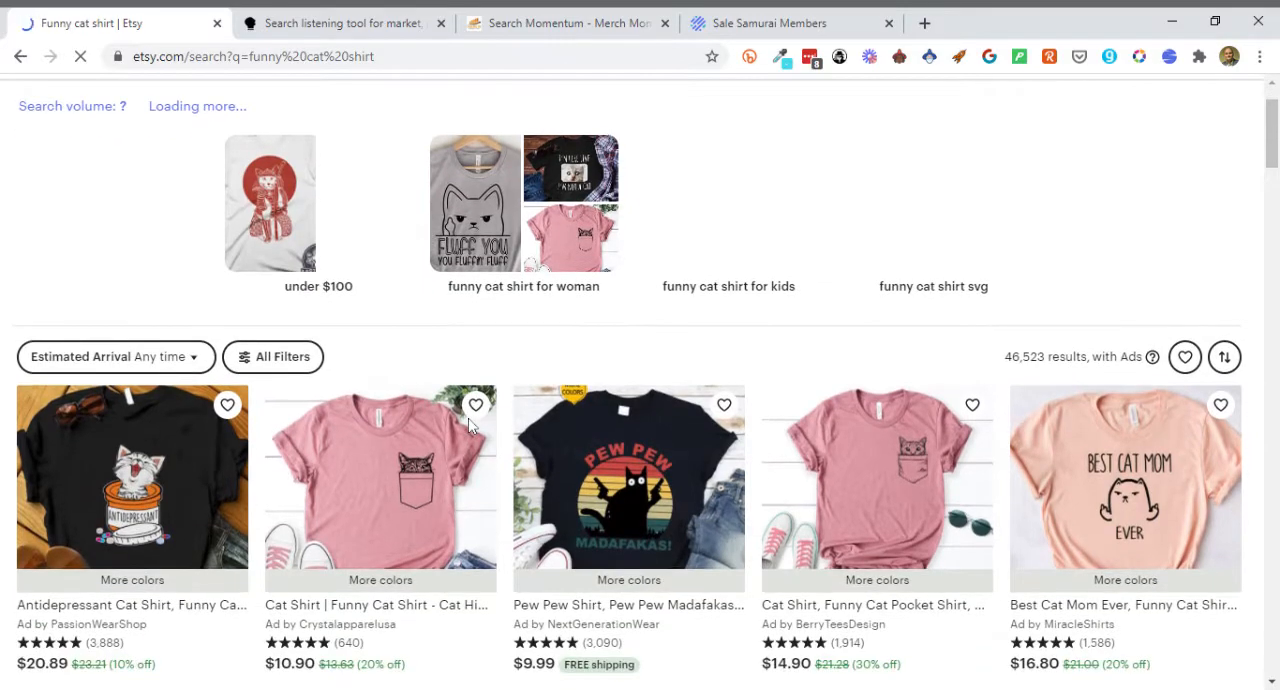
scroll(down, 3)
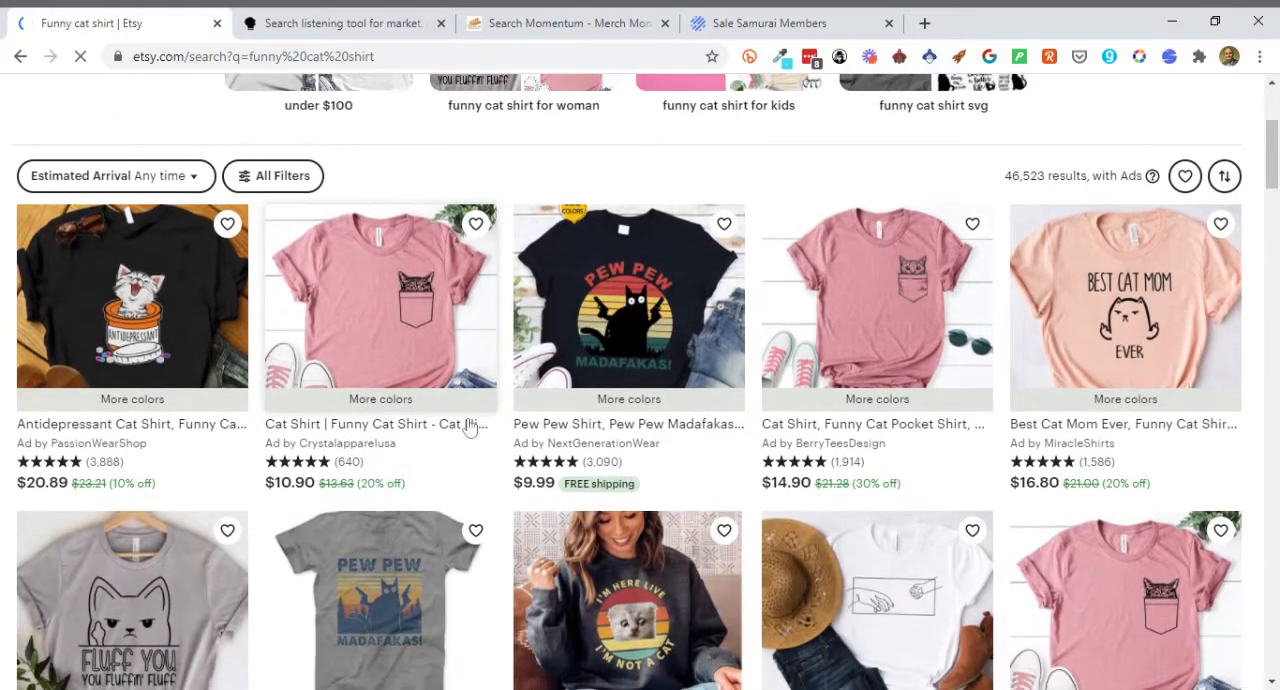
click(1184, 176)
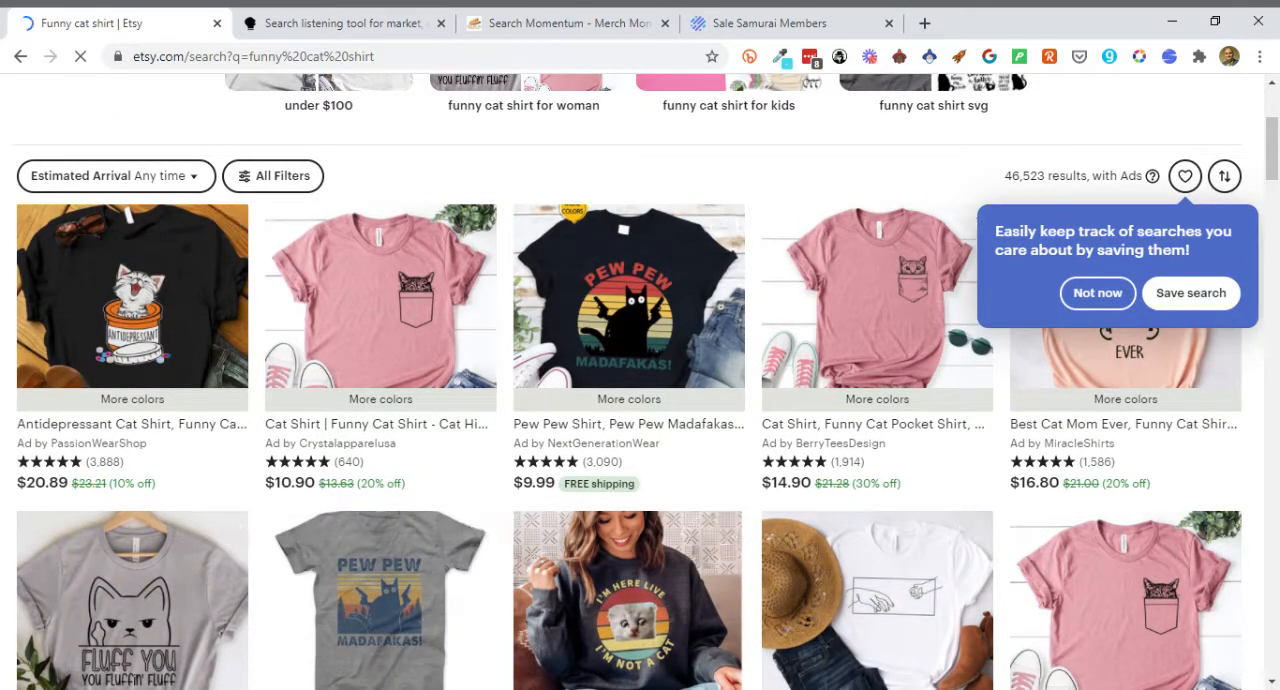
click(1097, 293)
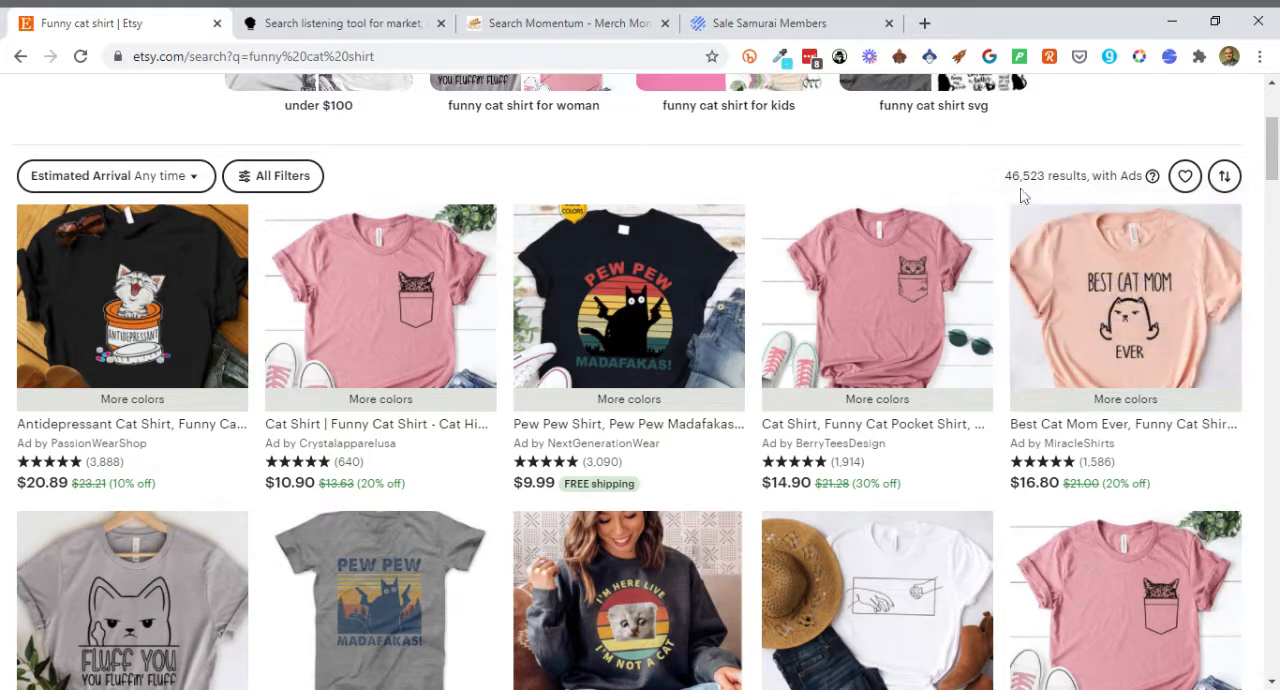
mouse_move(913, 173)
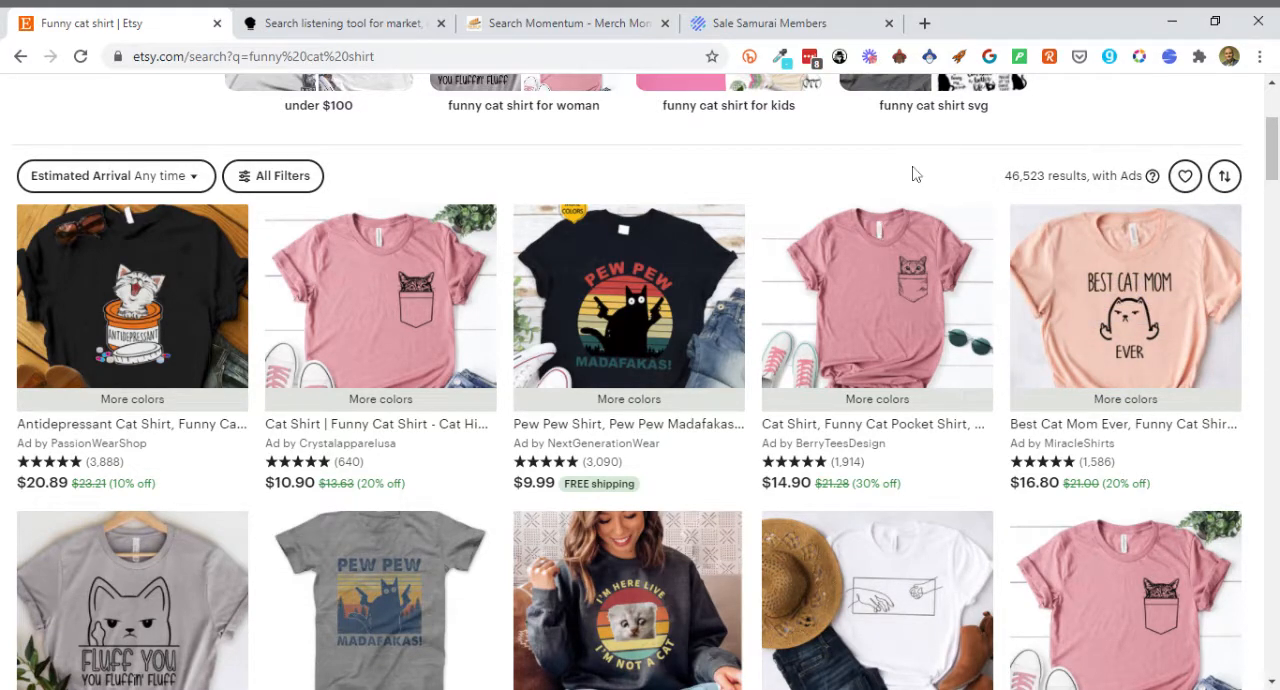
mouse_move(444, 479)
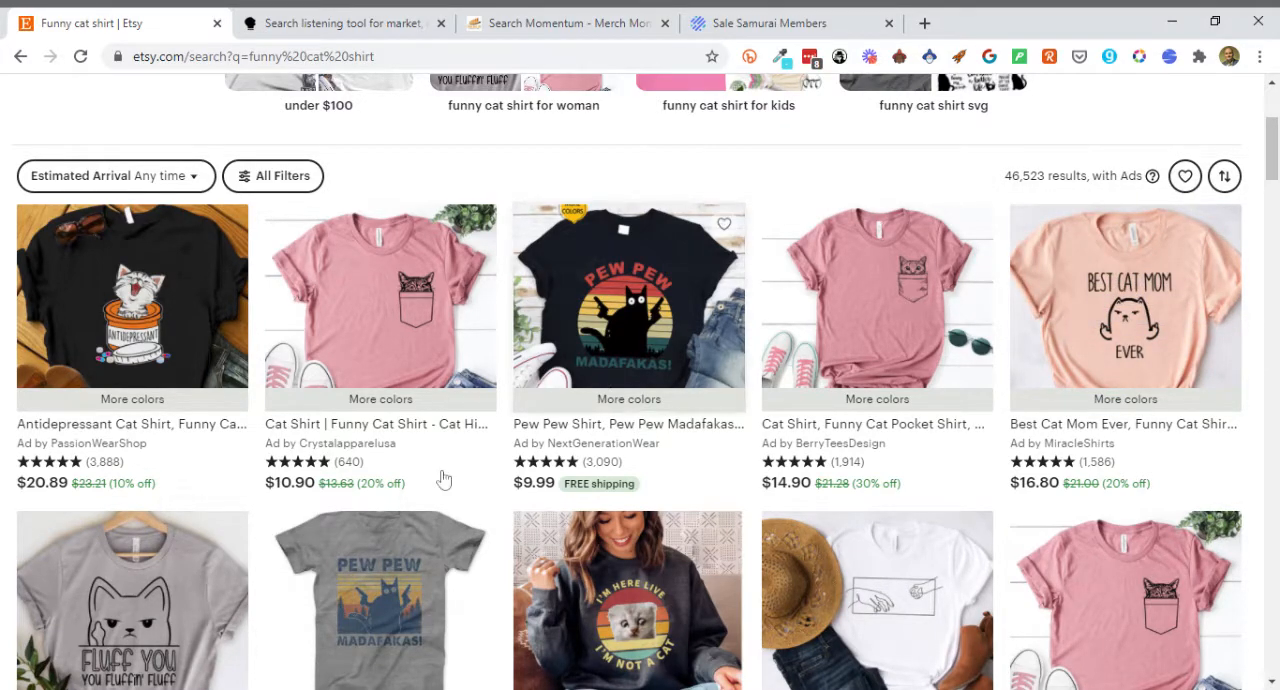
scroll(up, 3)
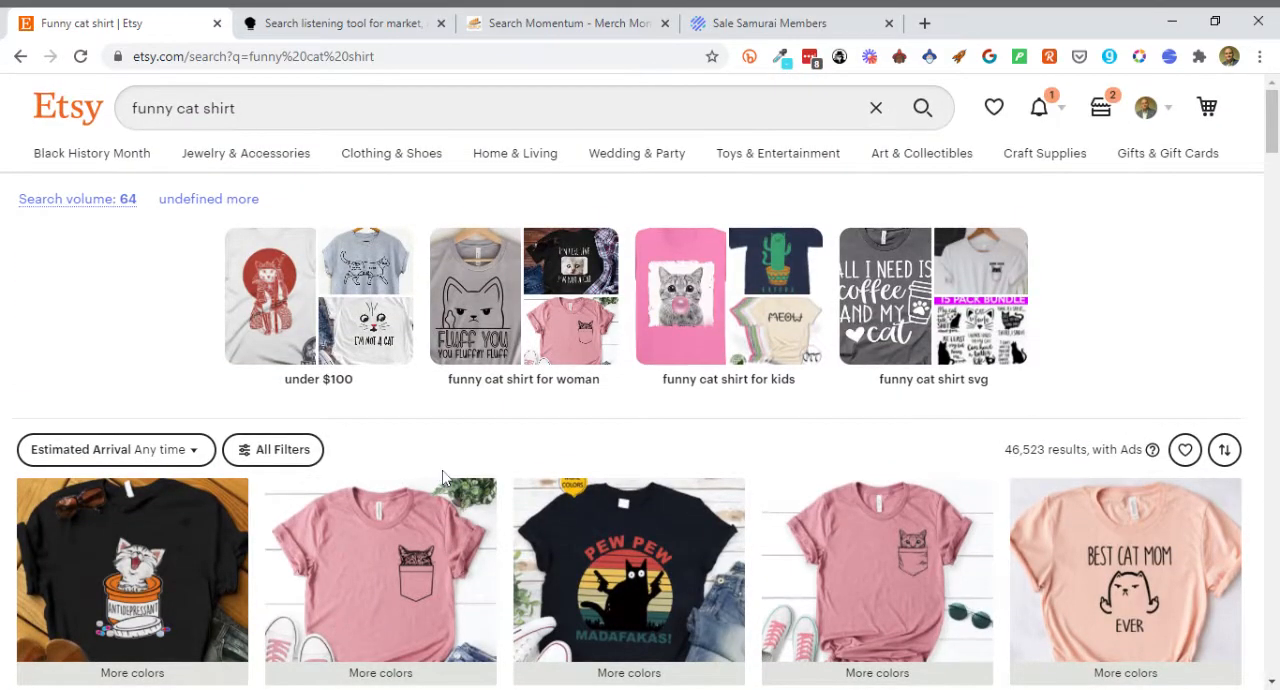
mouse_move(407, 202)
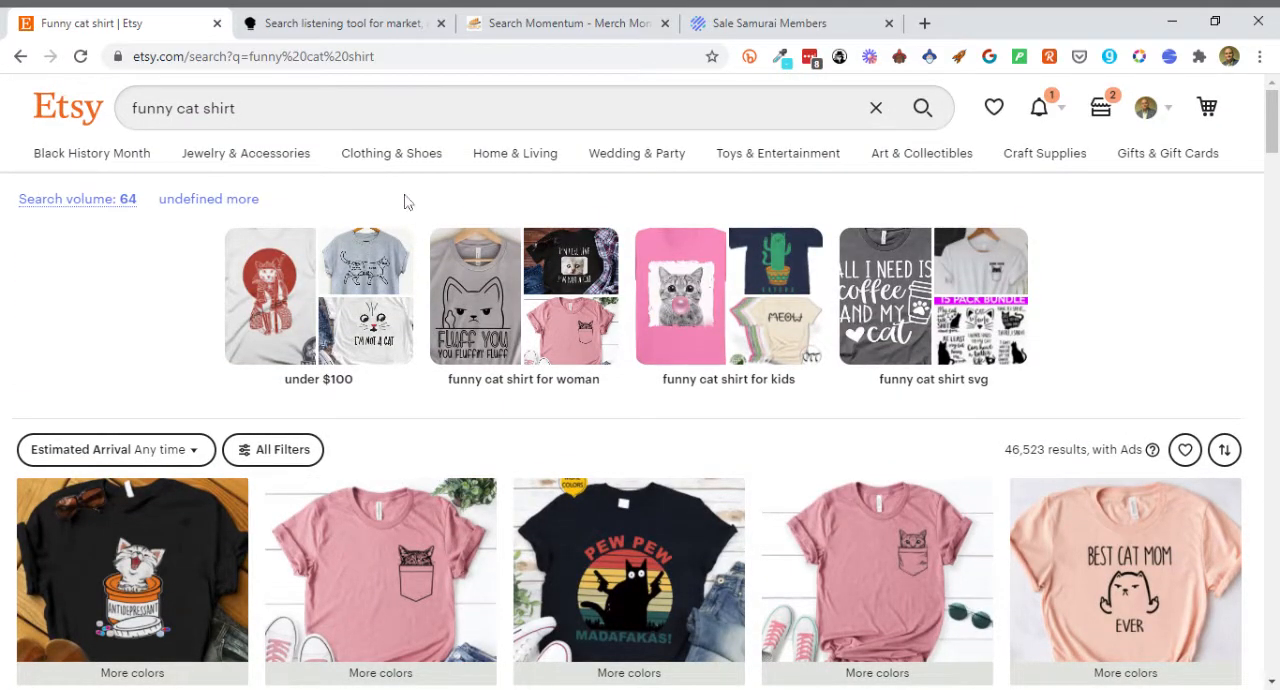
click(500, 108)
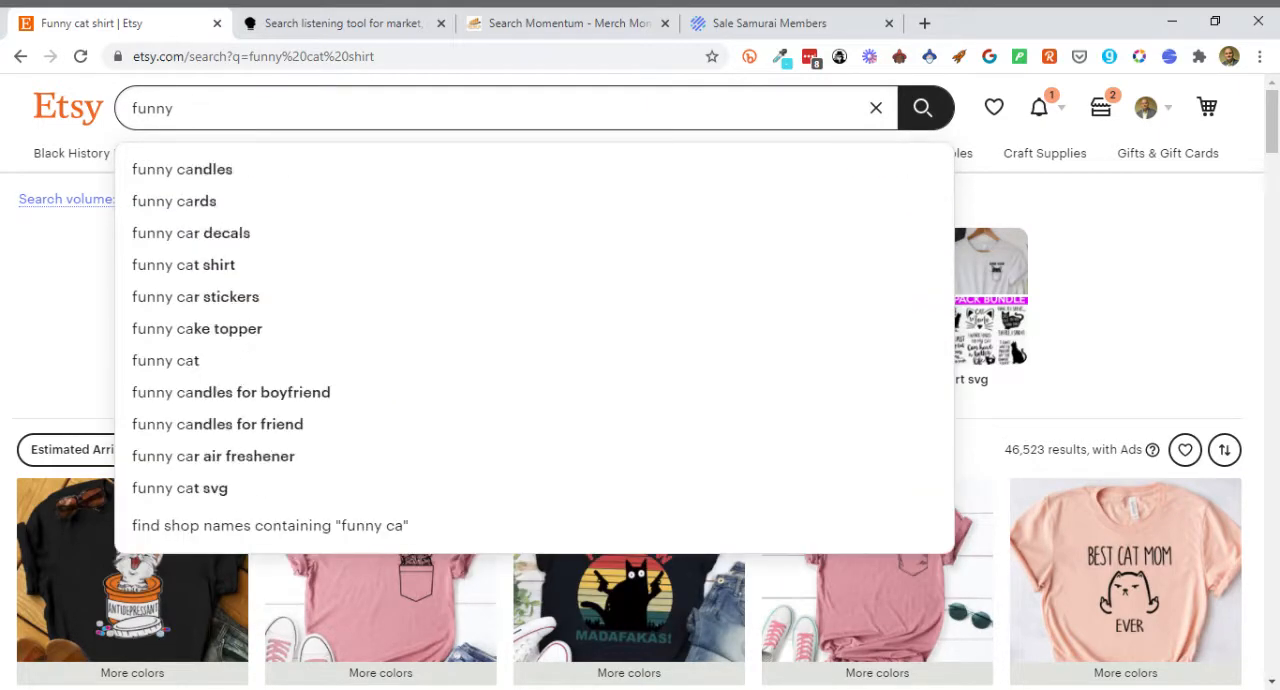
text(persian)
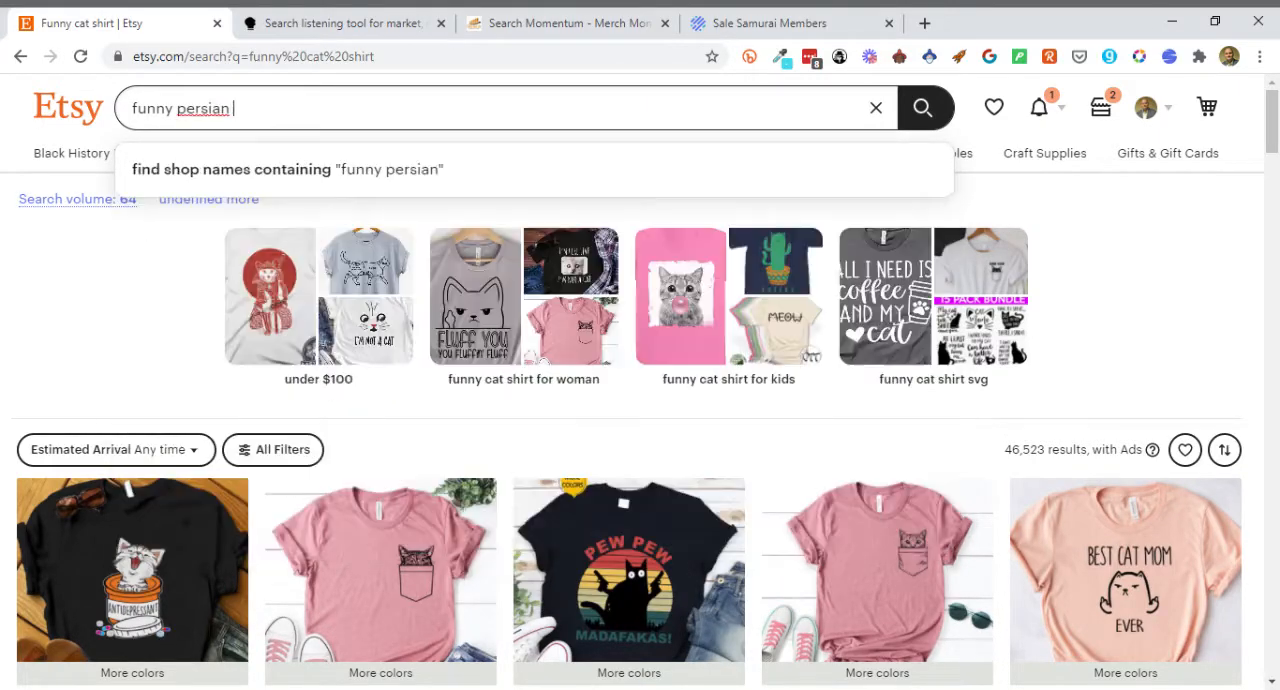
text(cat shirt)
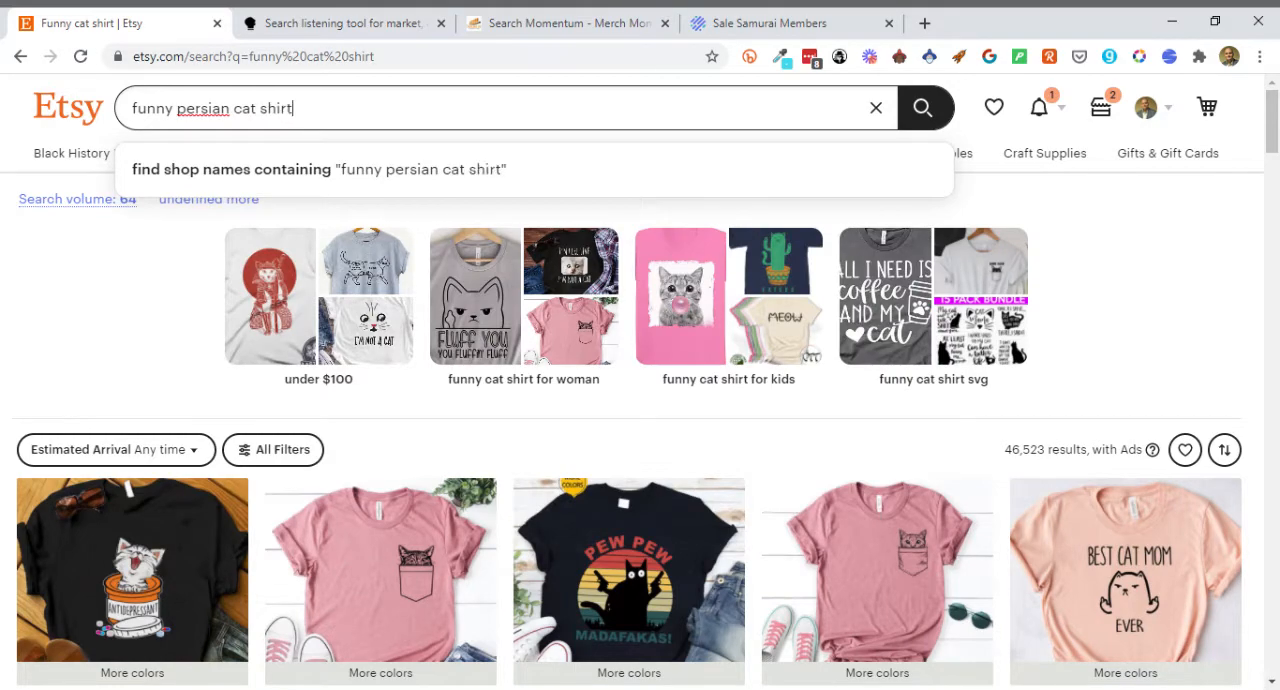
click(921, 107)
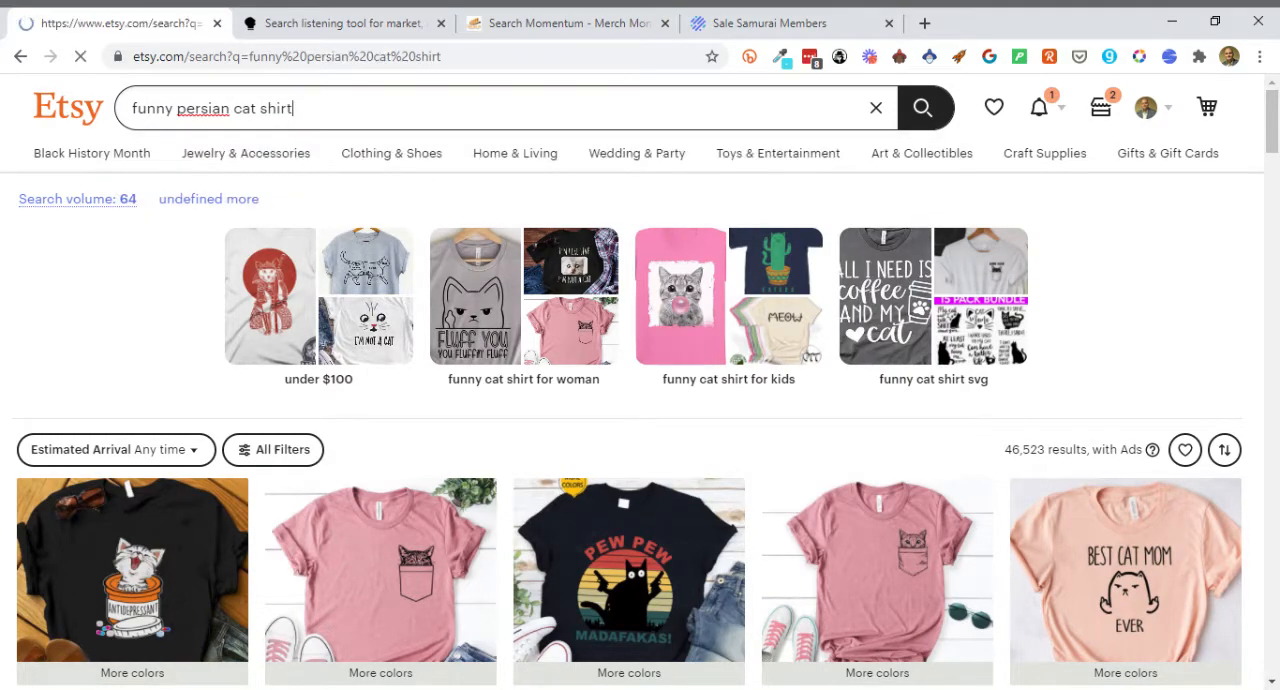
click(921, 108)
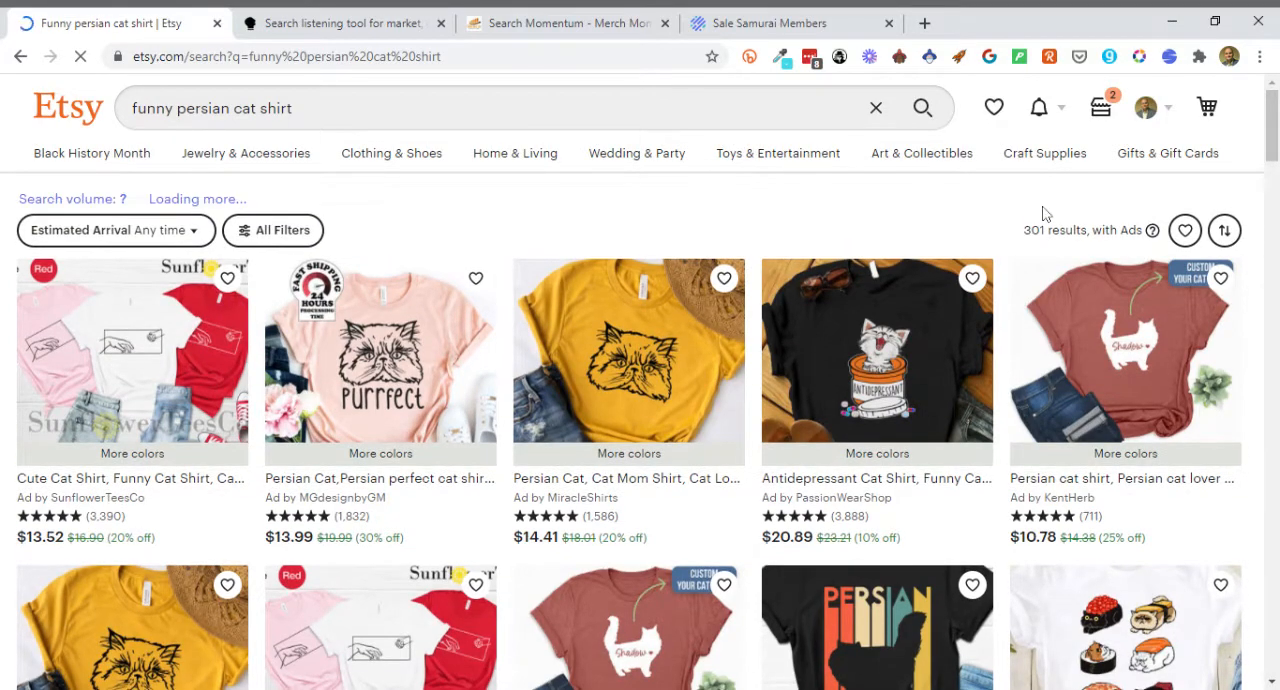
scroll(down, 3)
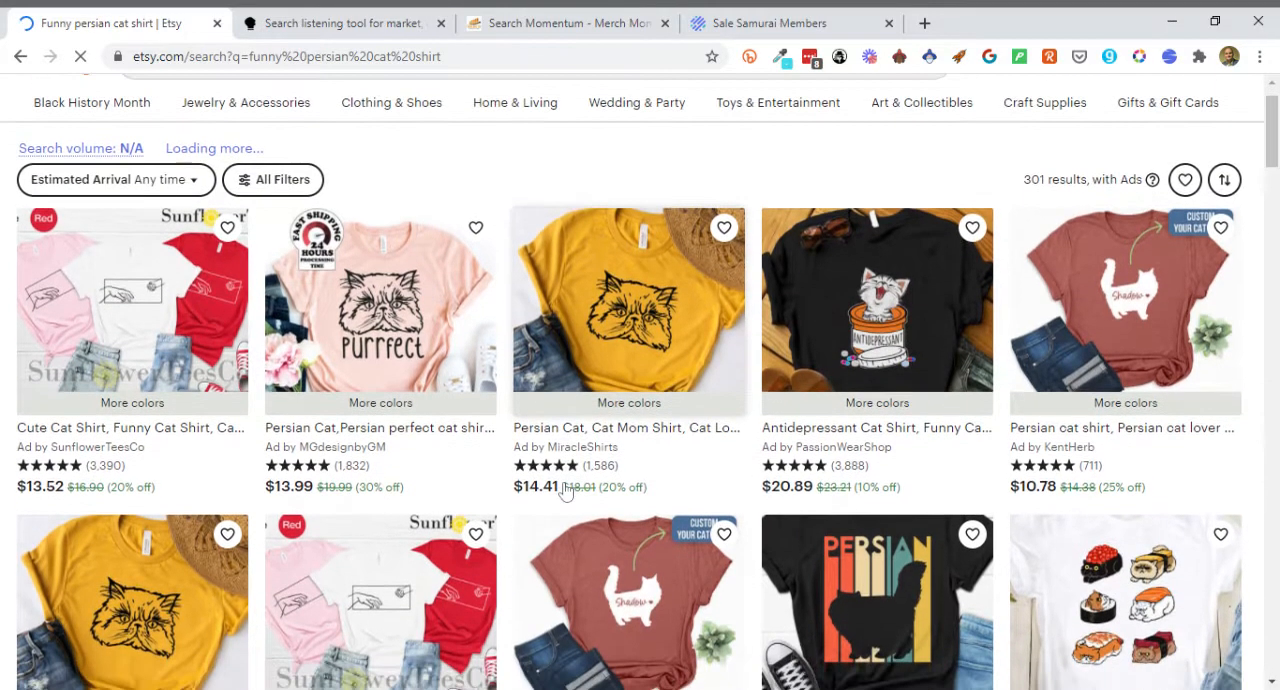
scroll(down, 3)
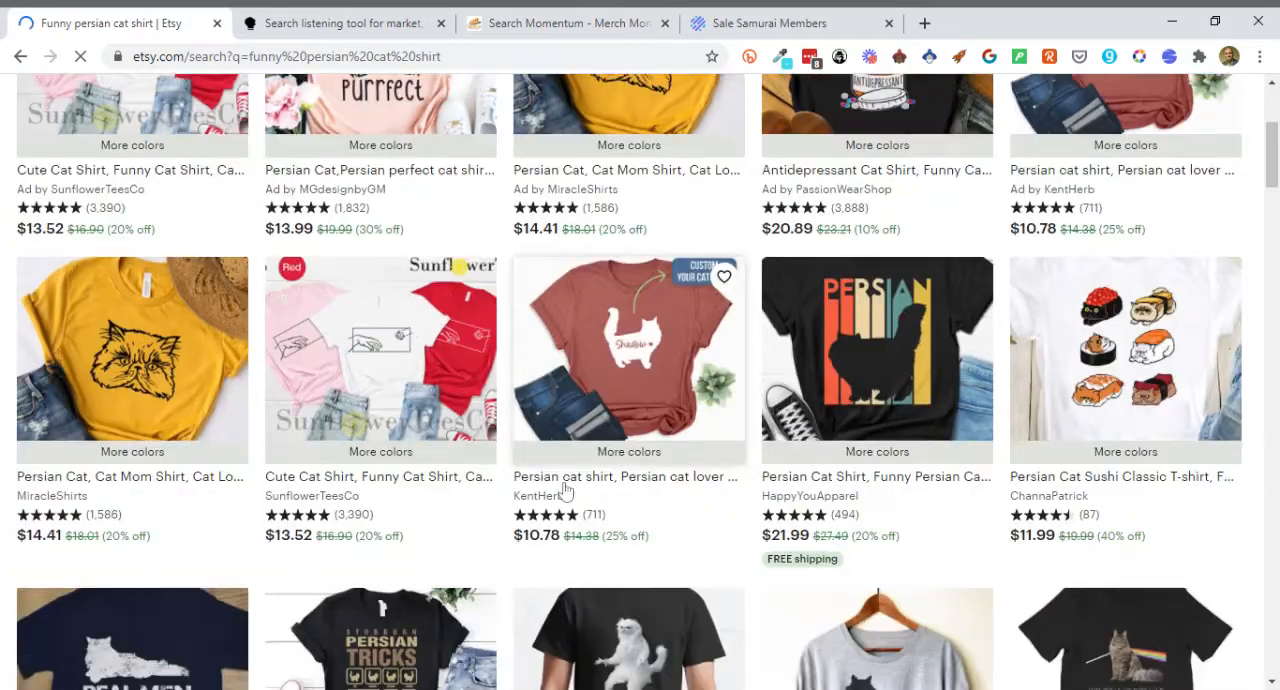
scroll(down, 3)
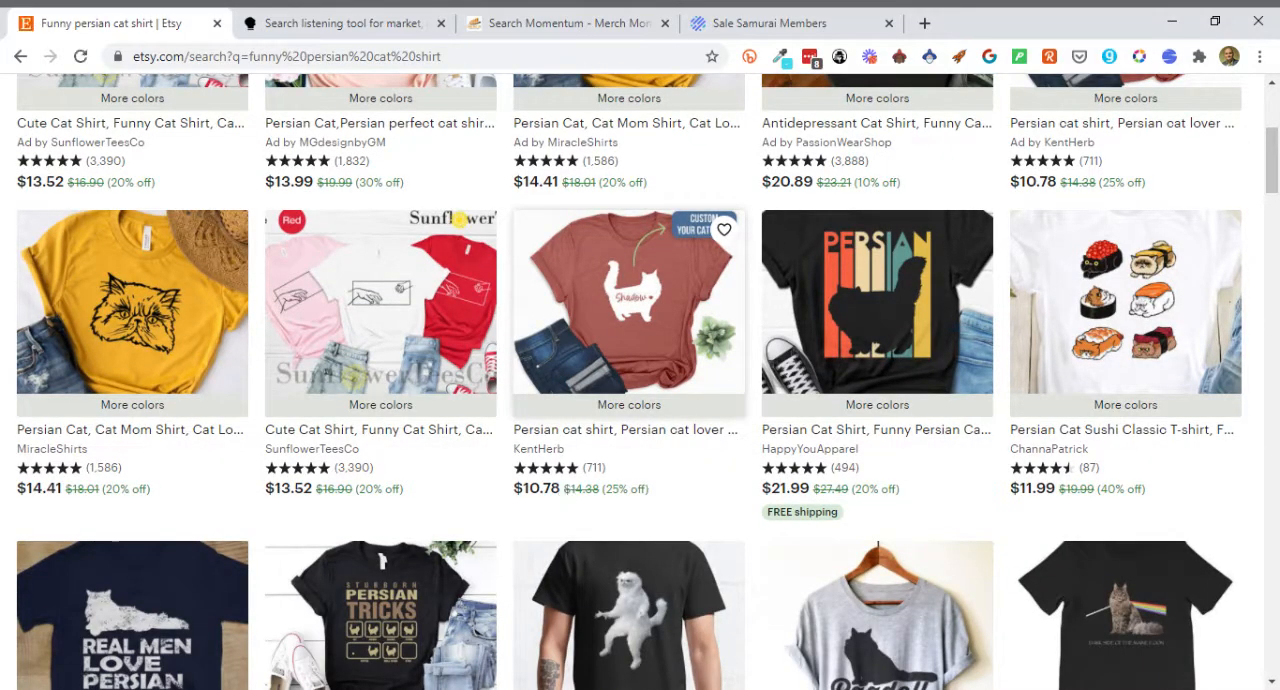
scroll(down, 3)
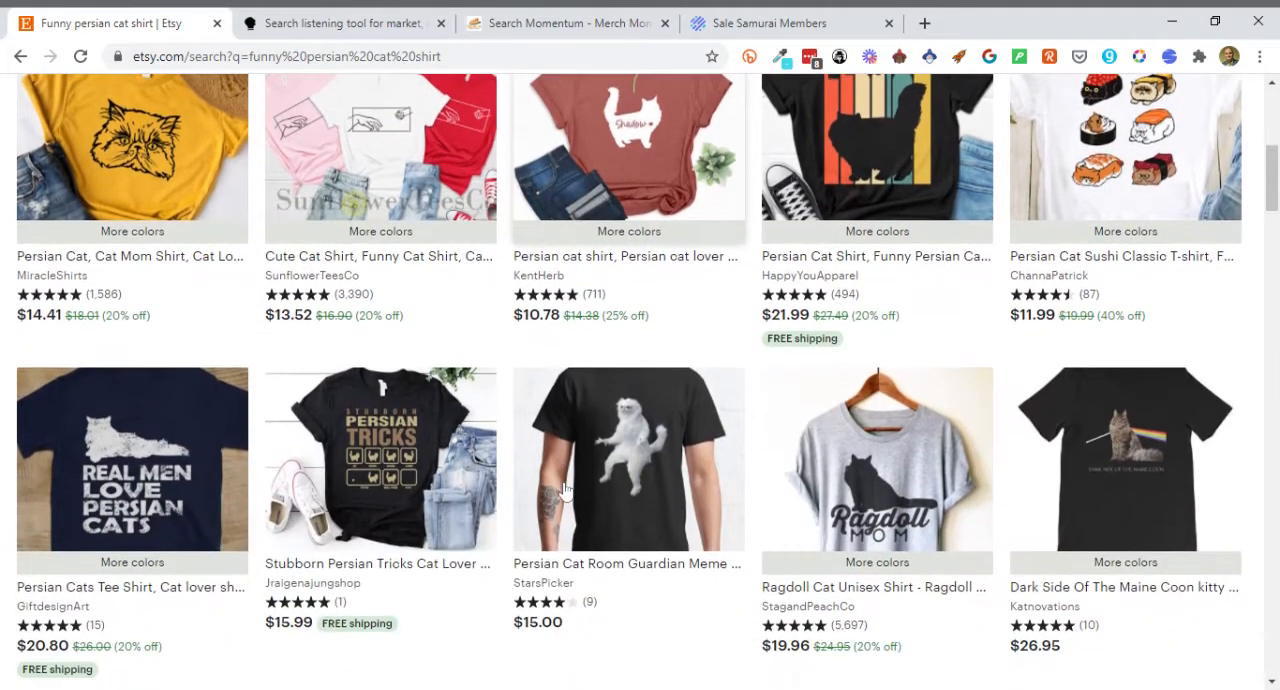
scroll(down, 3)
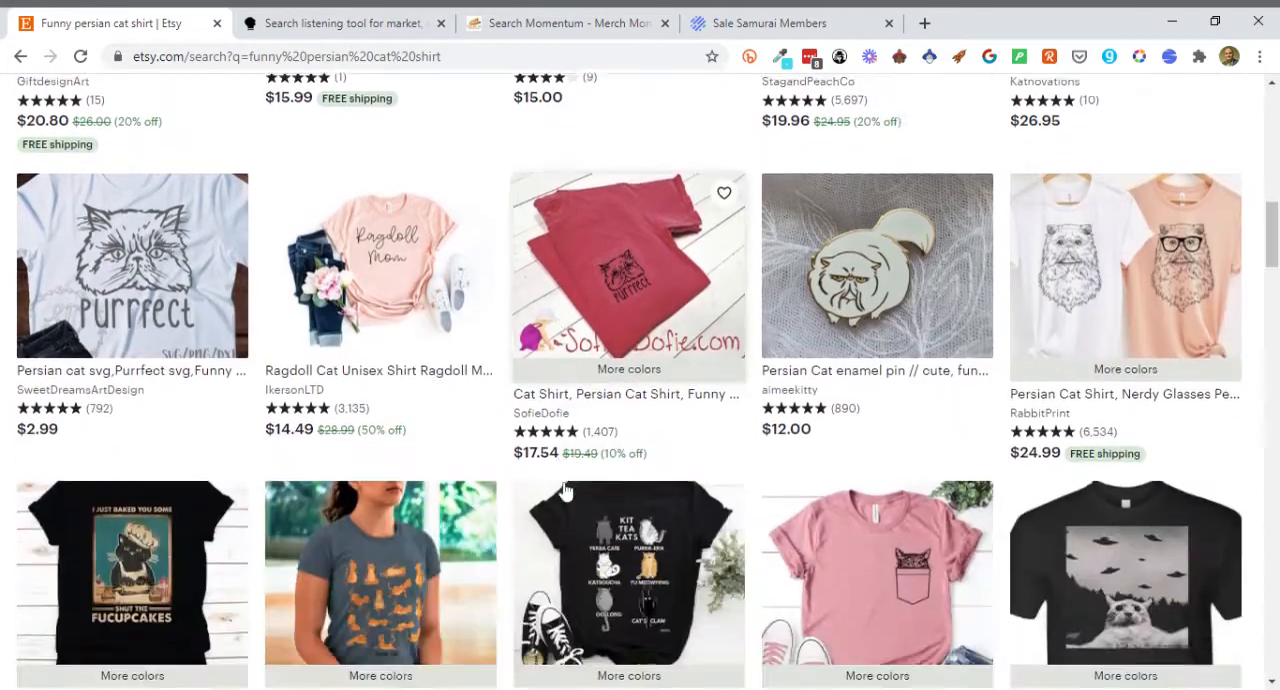
scroll(up, 3)
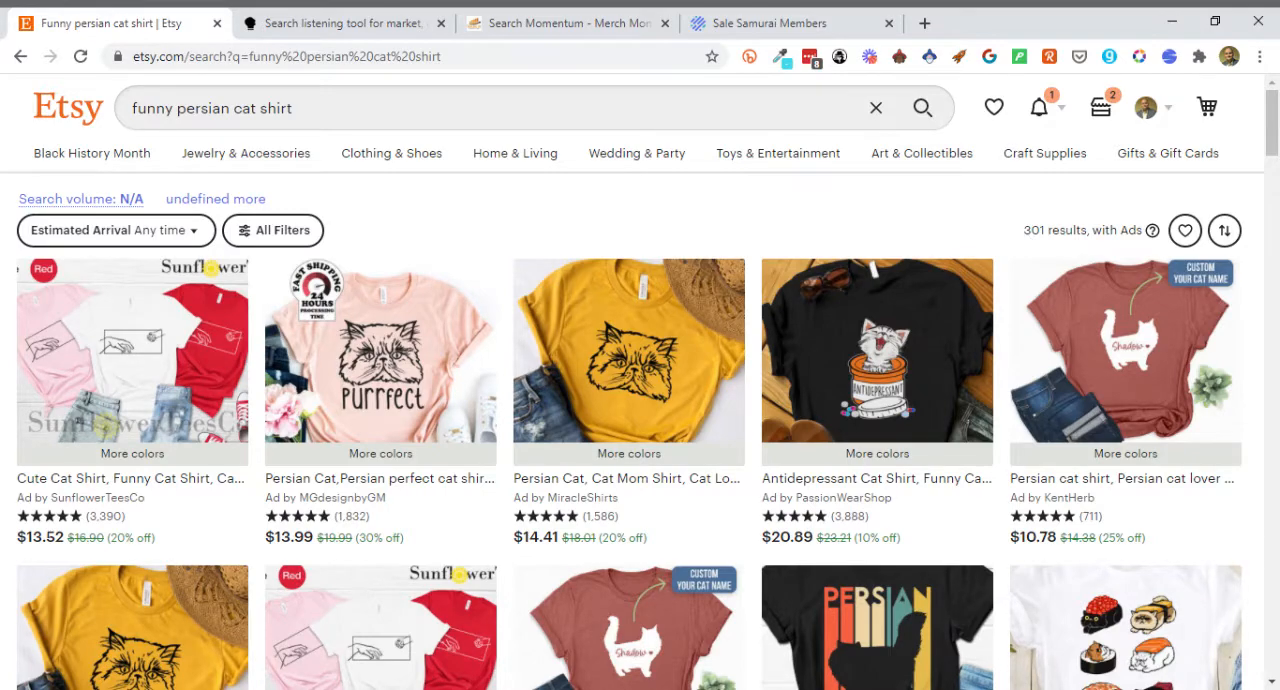
mouse_move(678, 503)
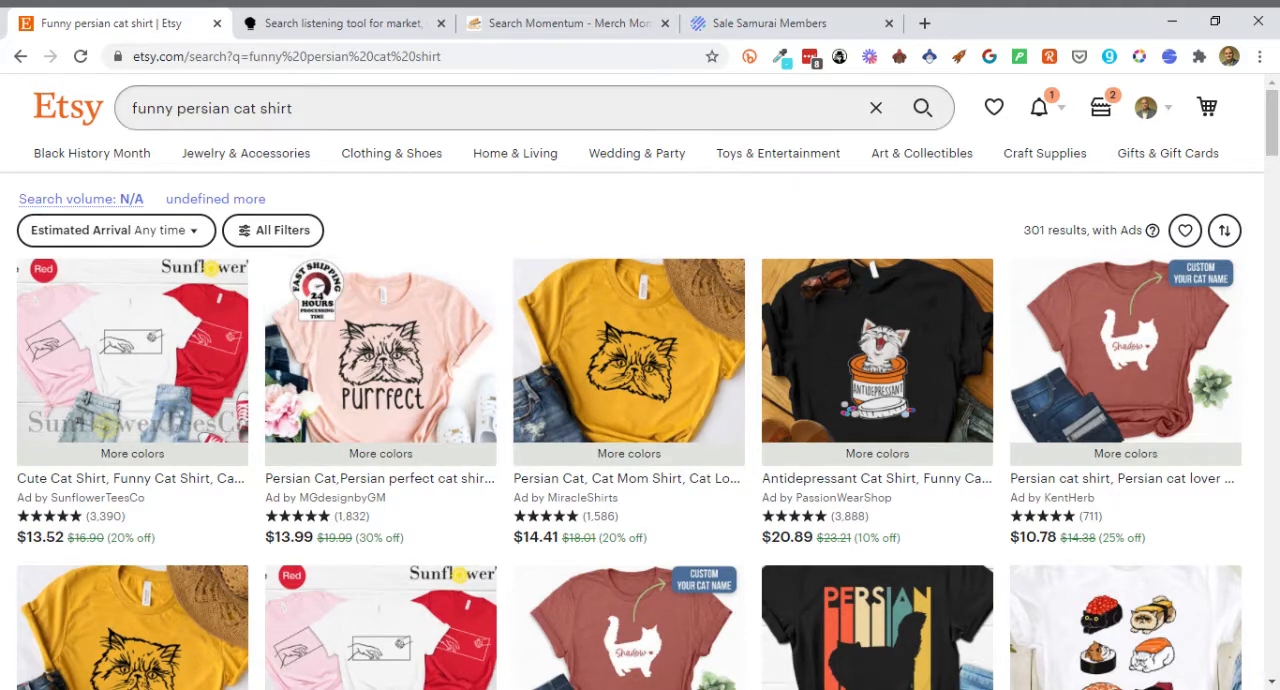
mouse_move(410, 283)
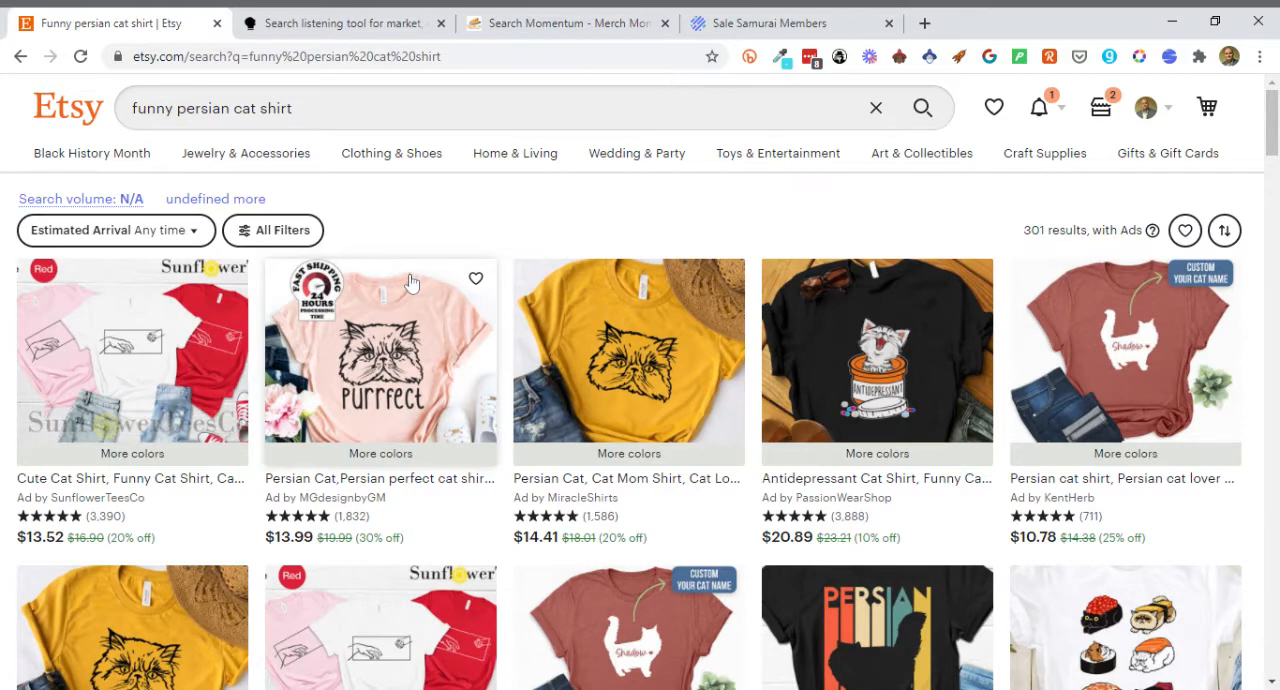
mouse_move(411, 283)
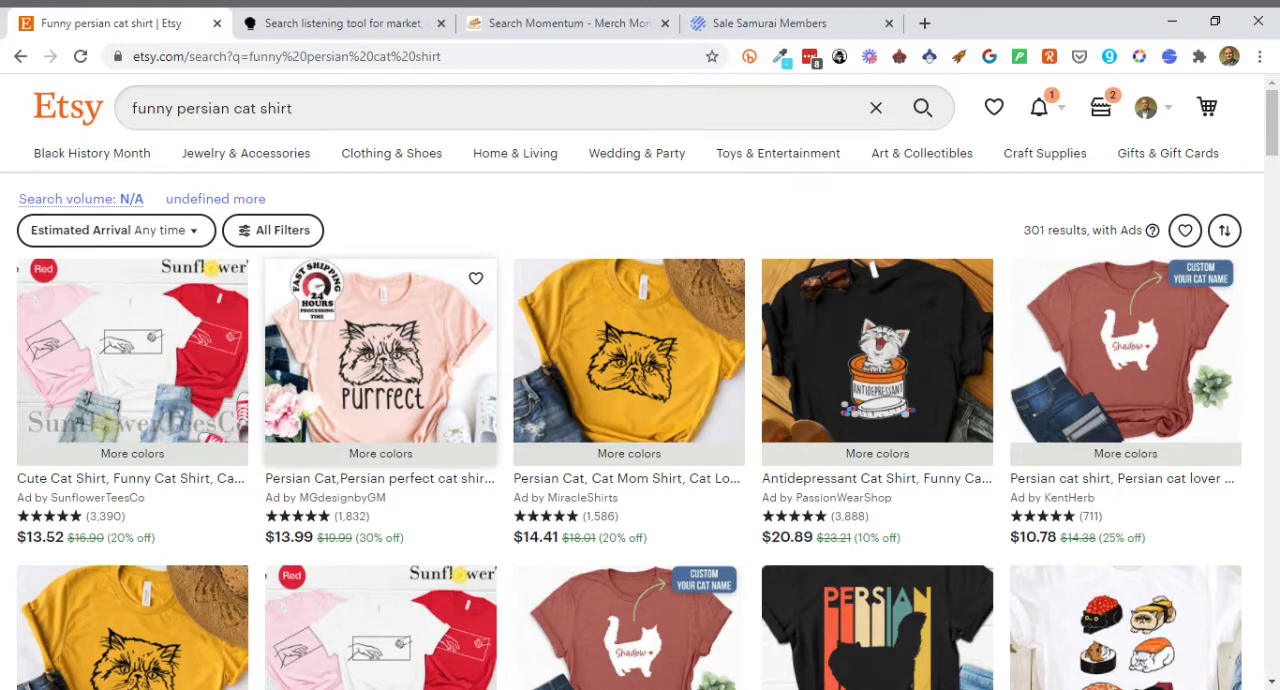
mouse_move(407, 308)
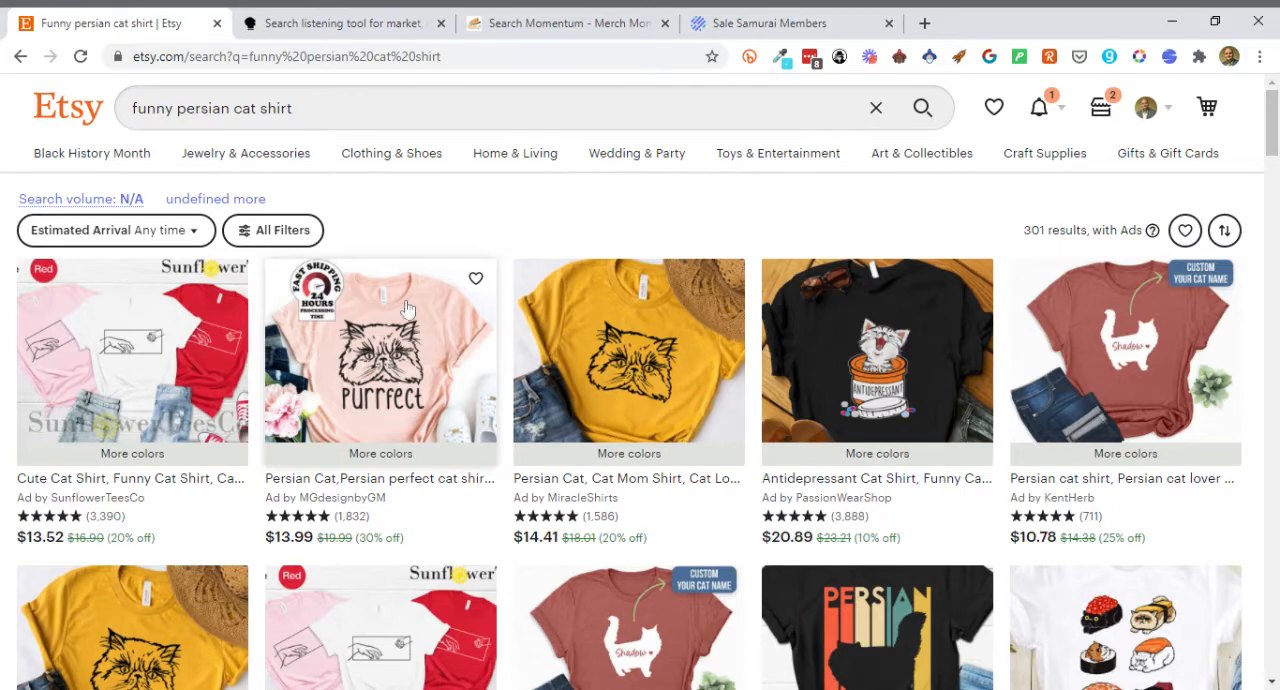
scroll(down, 3)
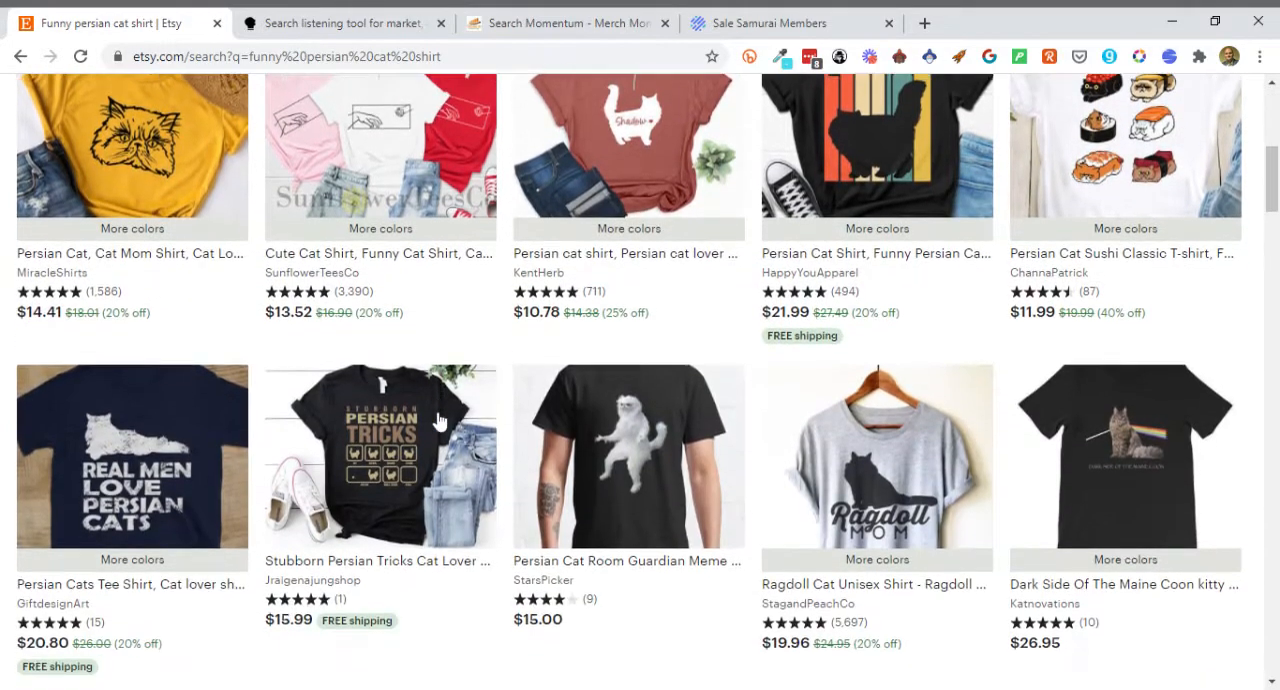
scroll(down, 3)
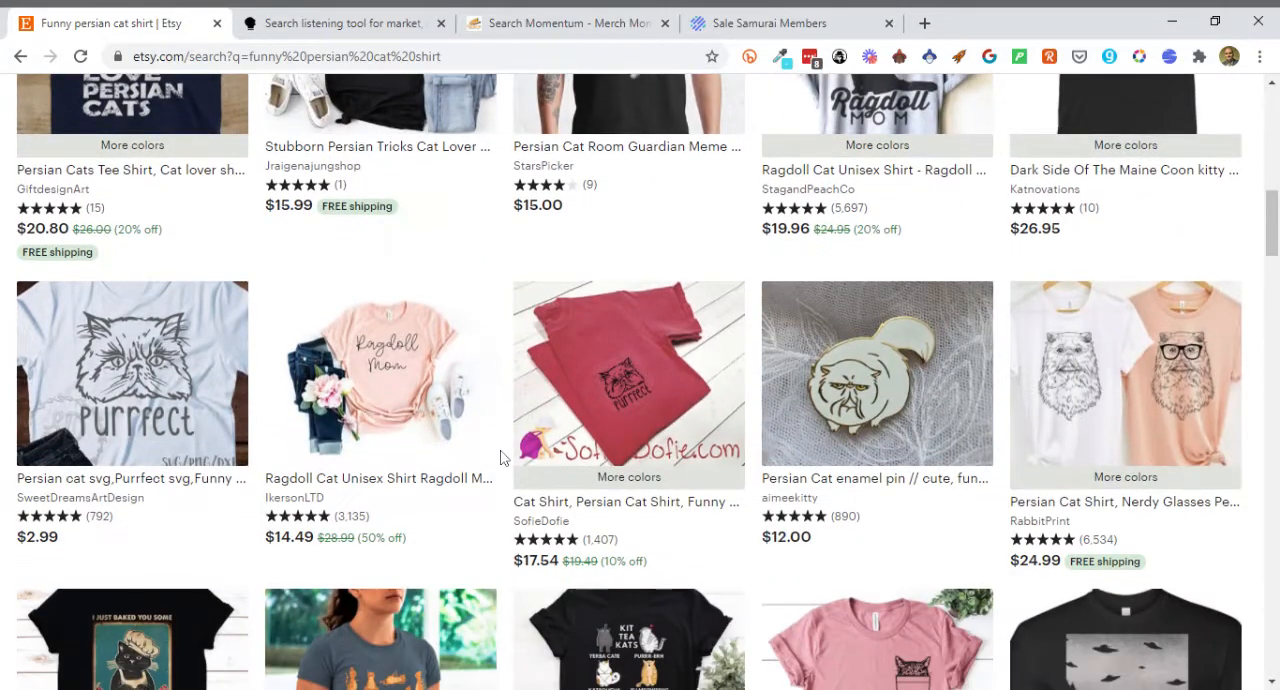
scroll(down, 3)
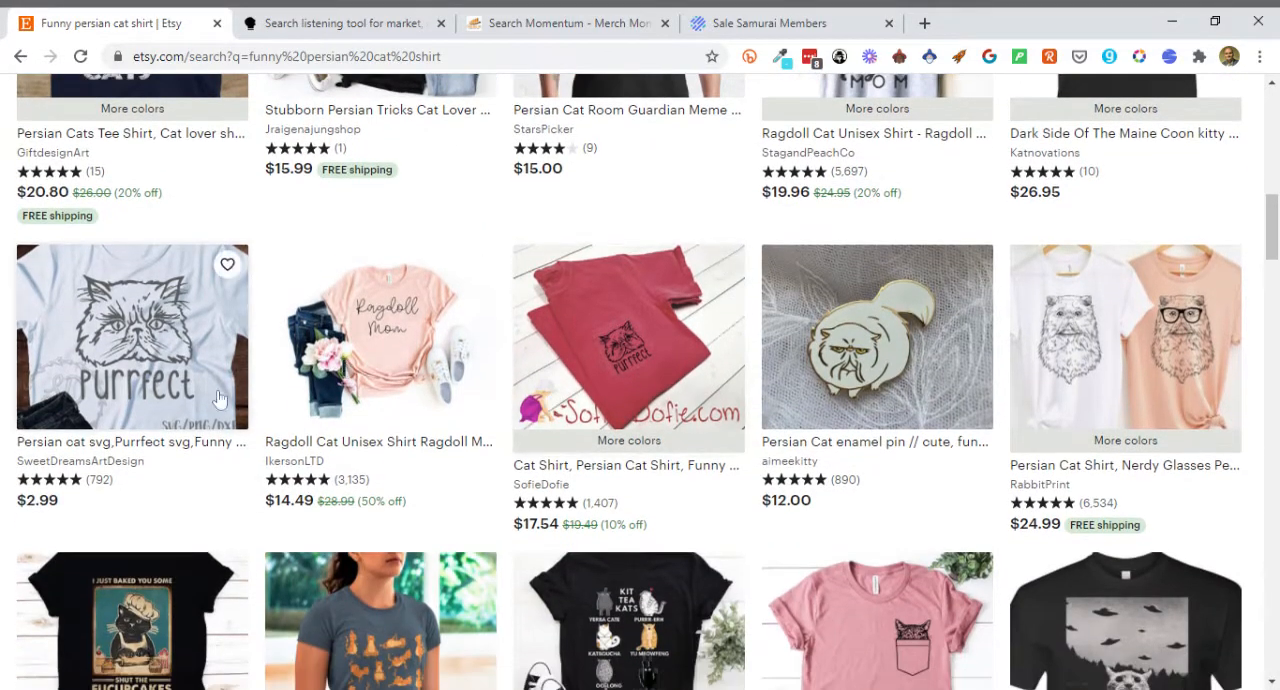
scroll(down, 3)
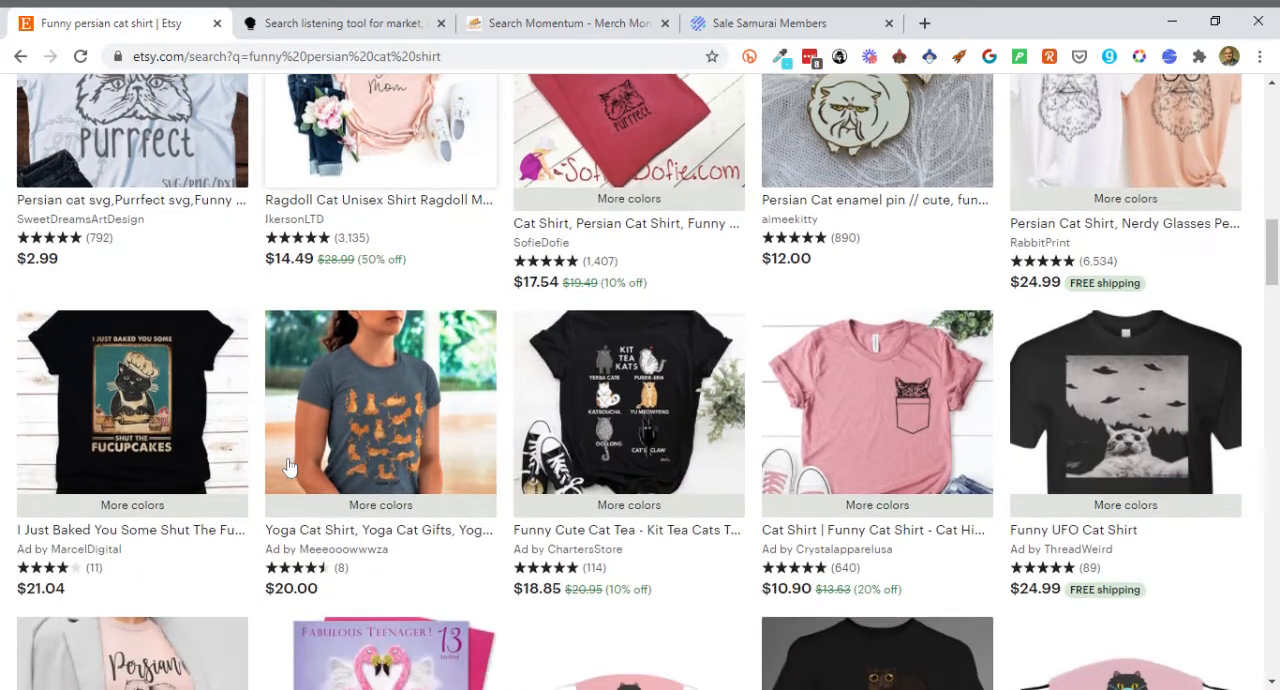
scroll(up, 3)
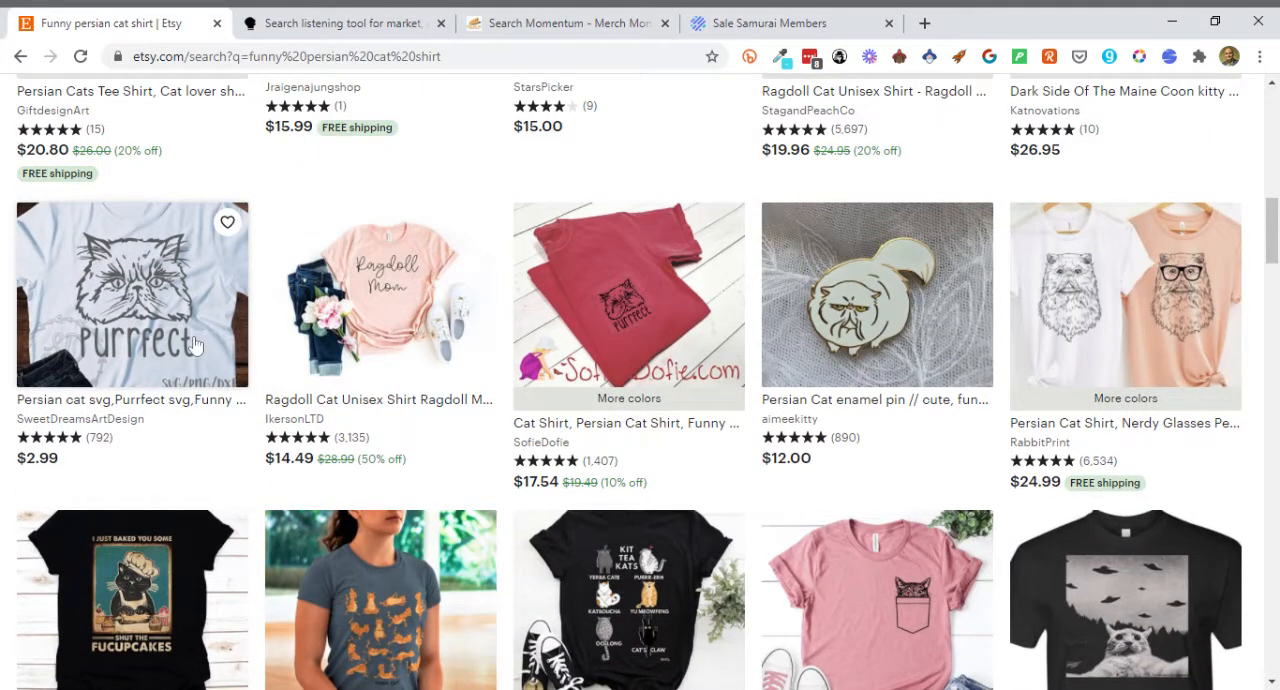
mouse_move(315, 345)
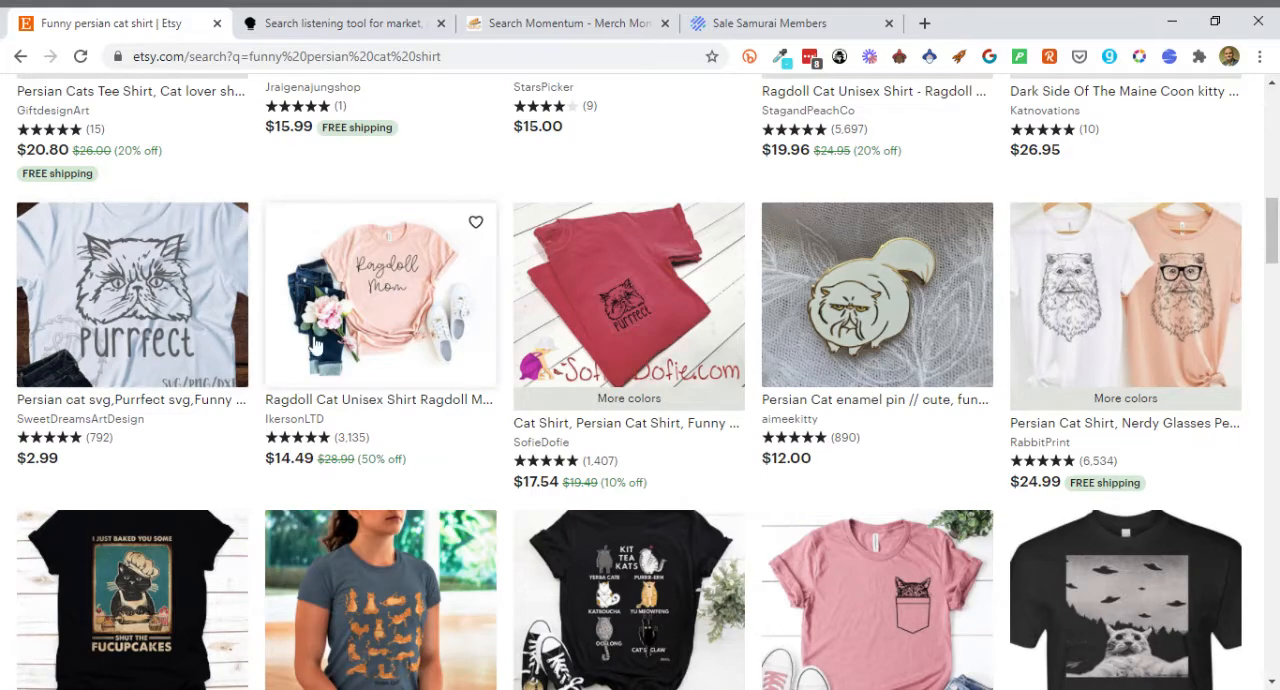
scroll(up, 3)
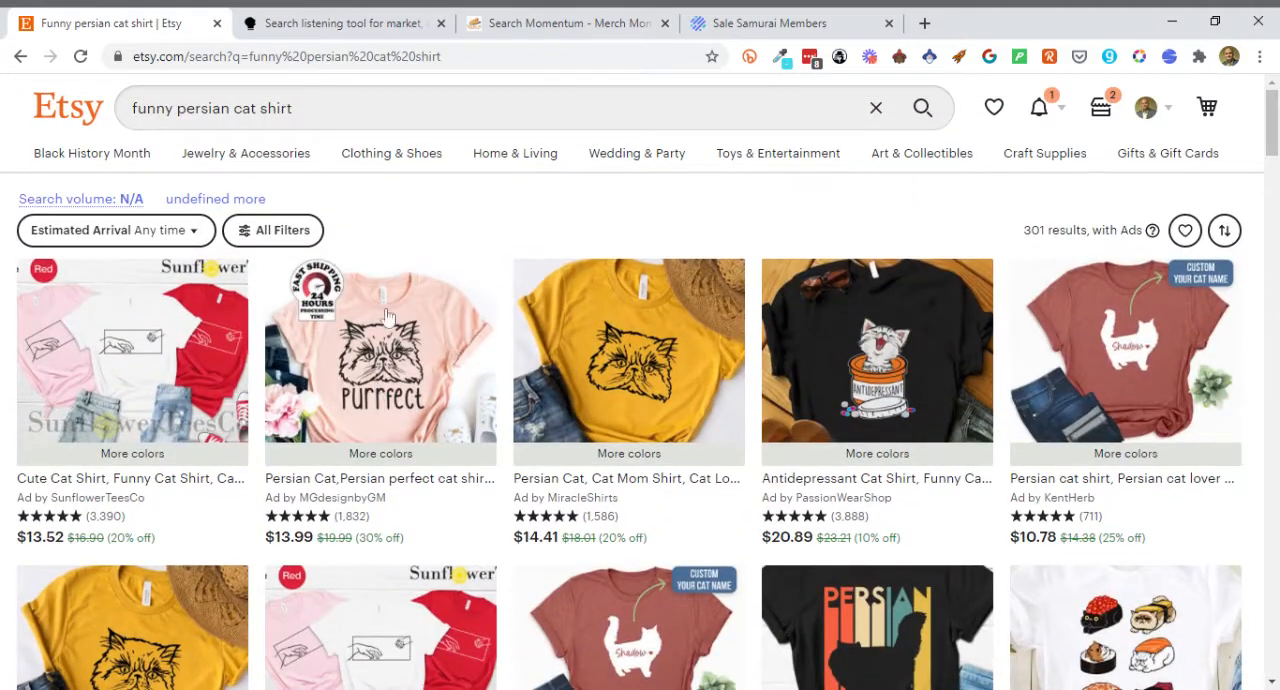
mouse_move(394, 238)
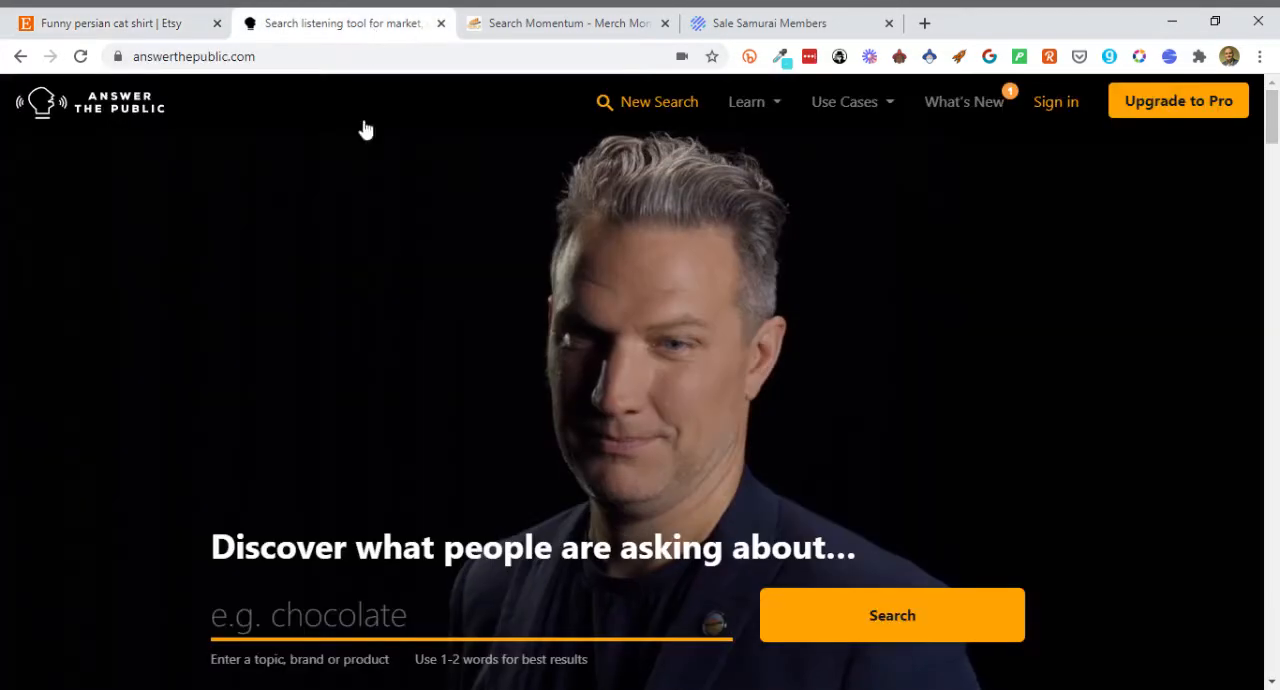
- Run an Answer the Public search for 'cat' in the United States, English
scroll(down, 3)
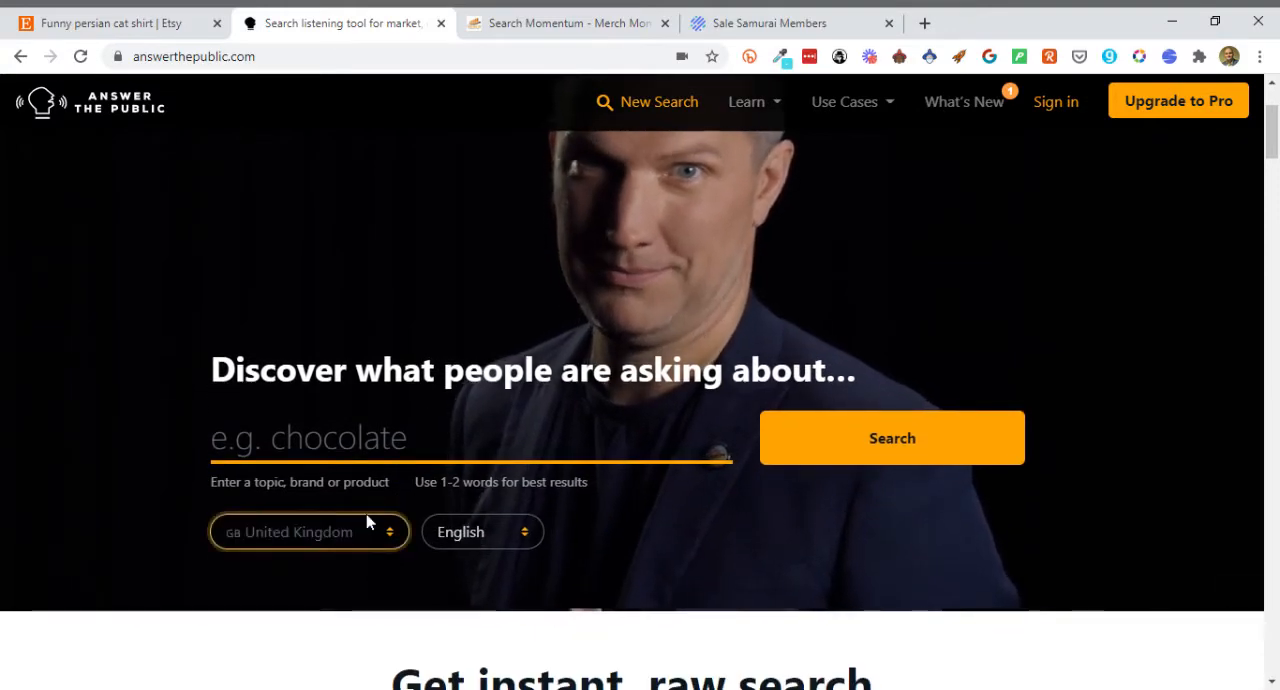
click(309, 531)
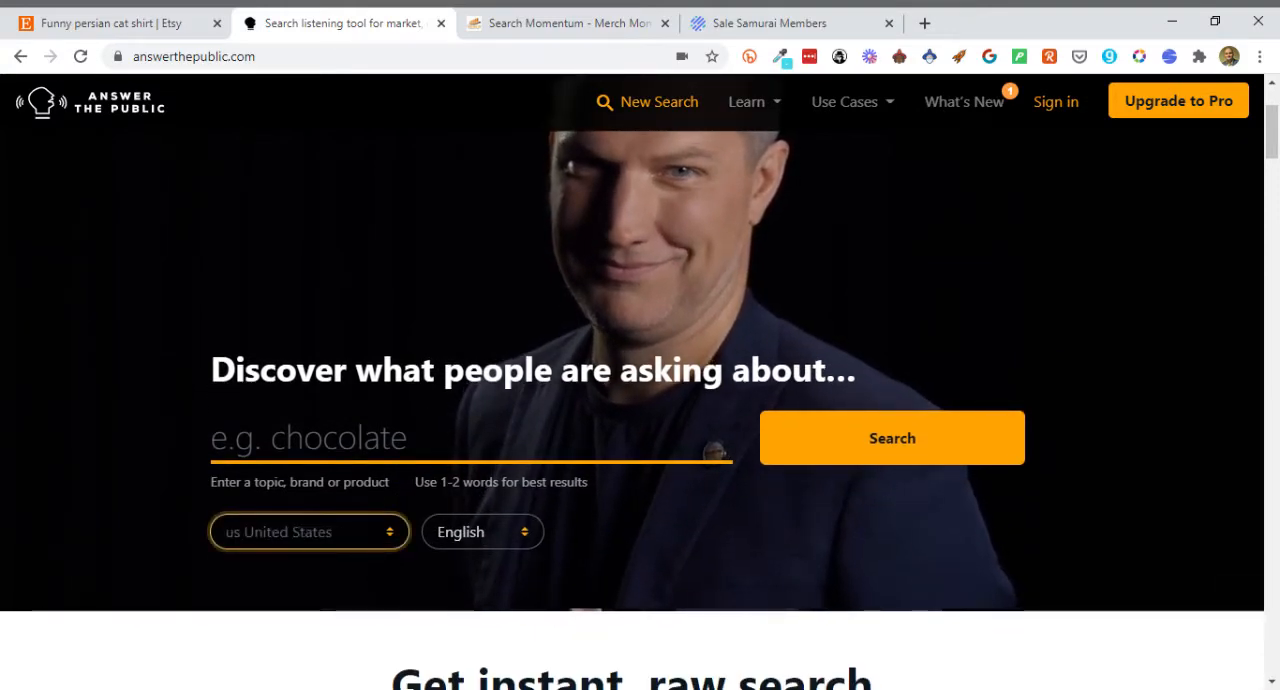
text(cat)
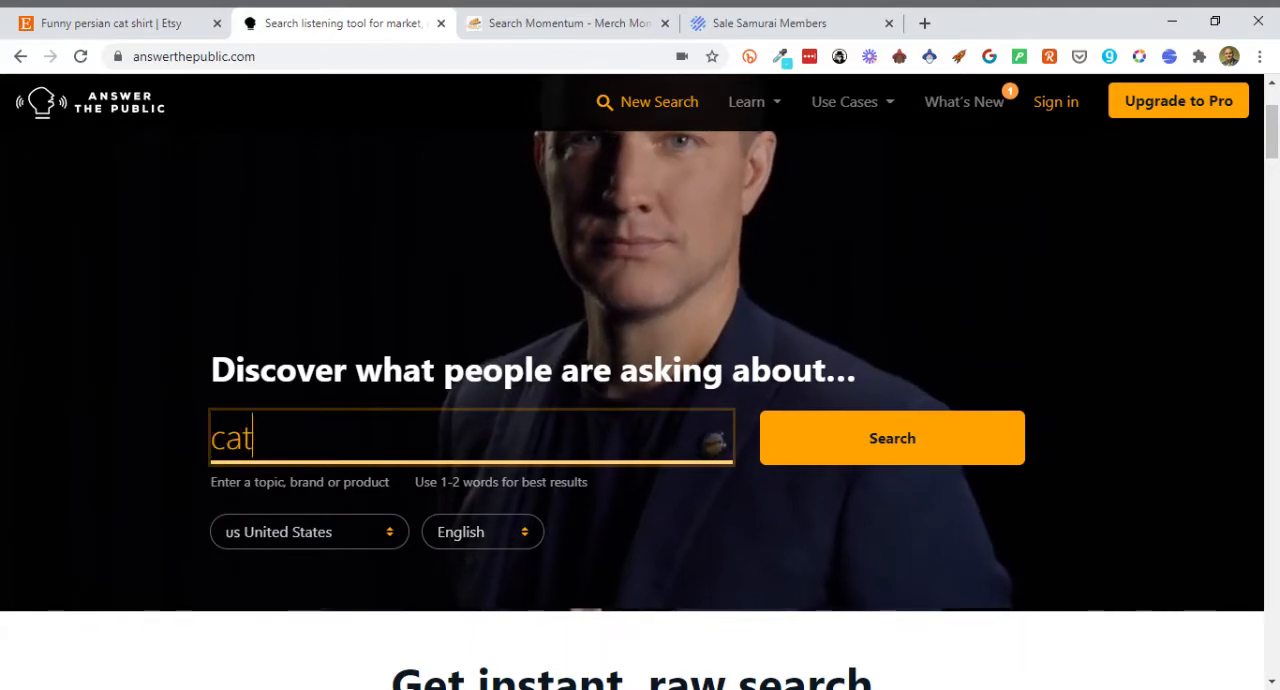
click(890, 438)
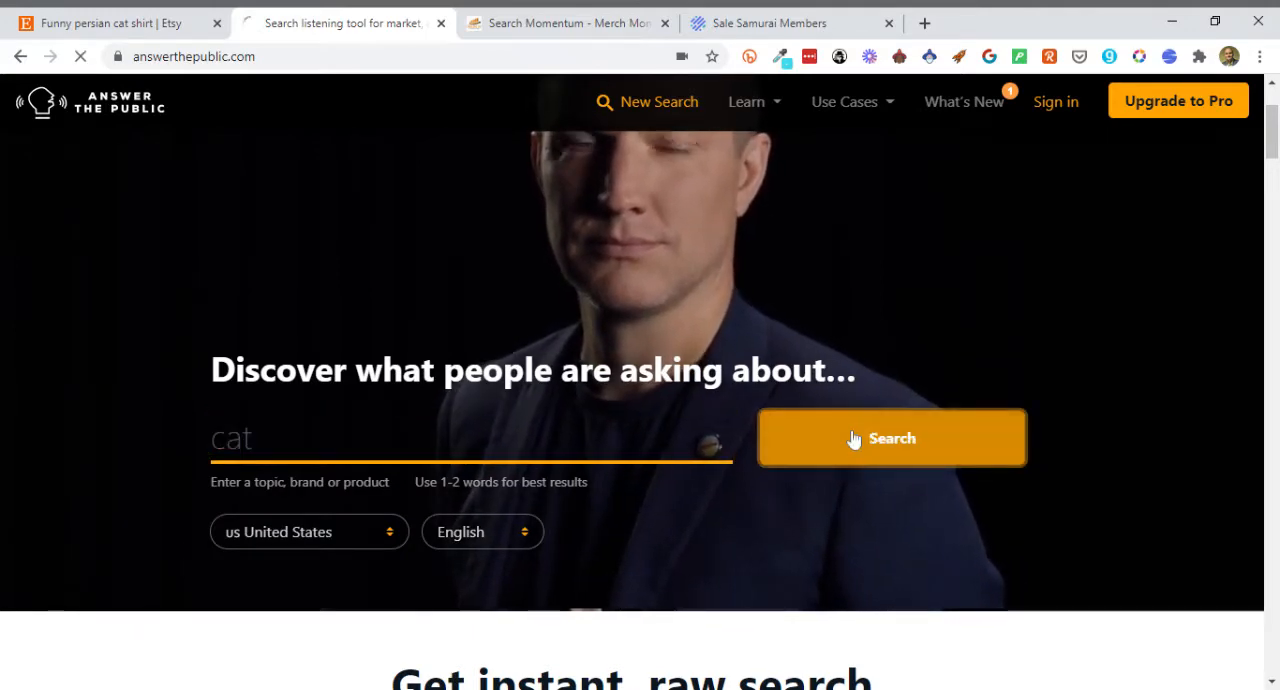
click(891, 438)
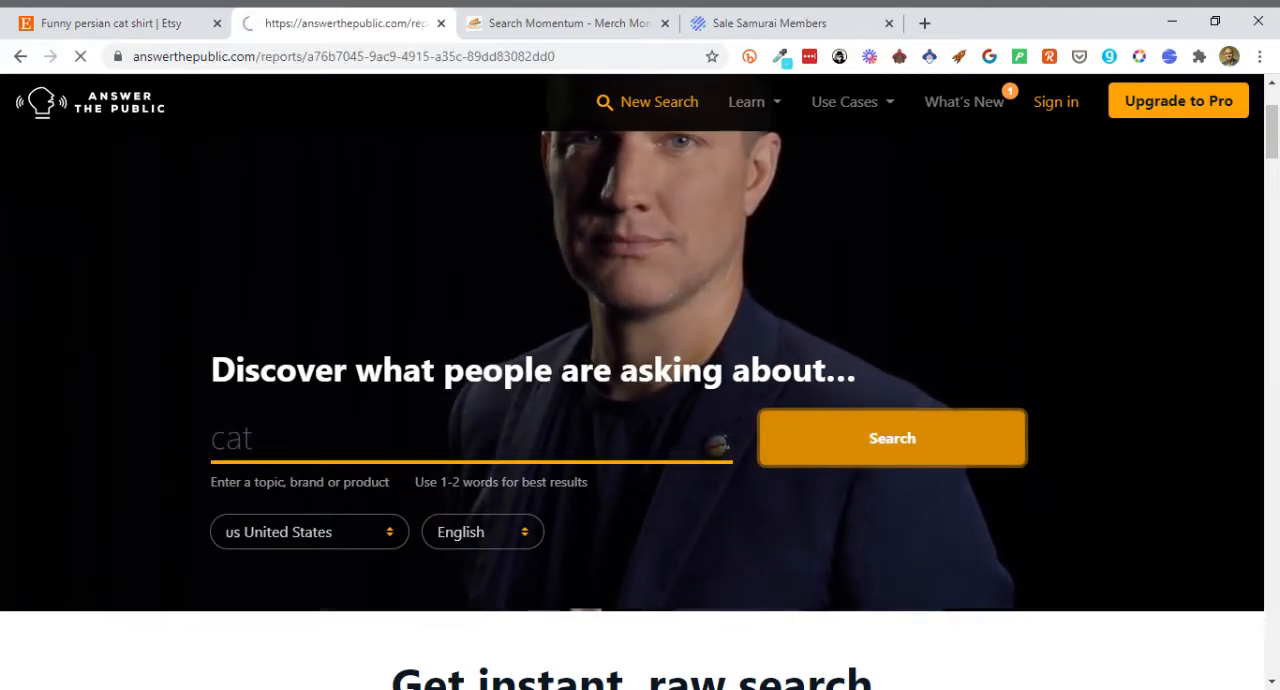
click(891, 438)
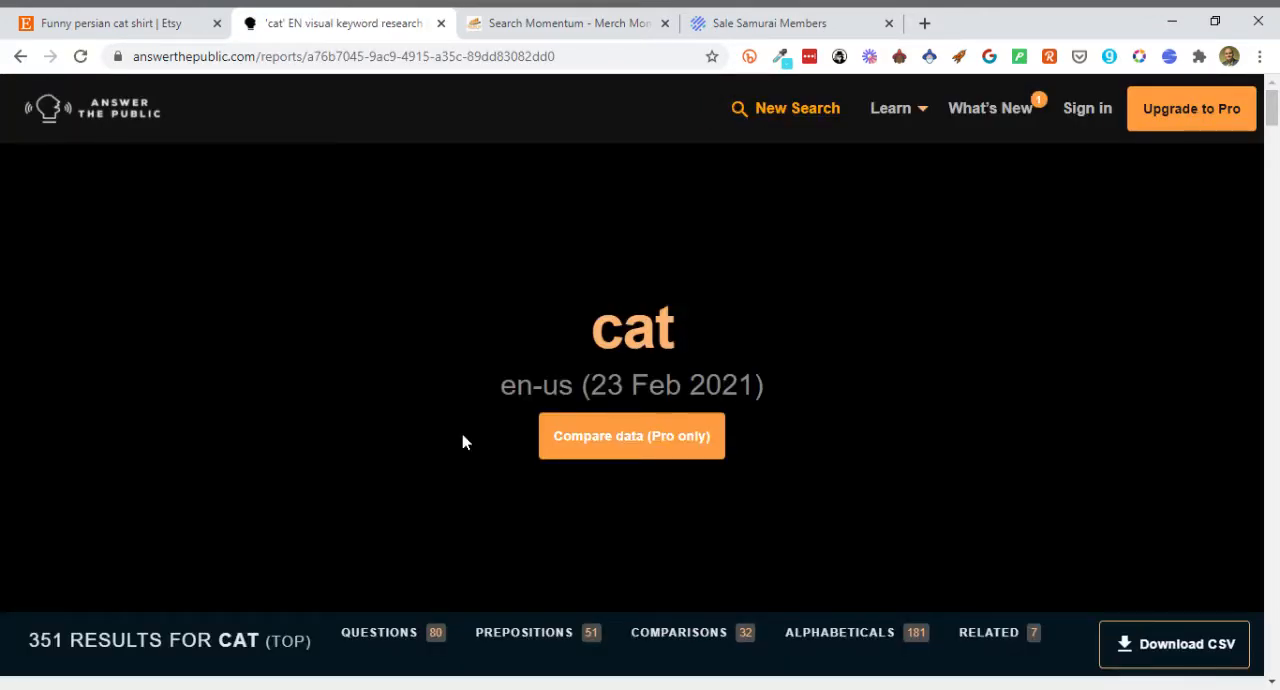
- Read the cat question branches can, how, why, when, who and will down to the prepositions section
scroll(down, 3)
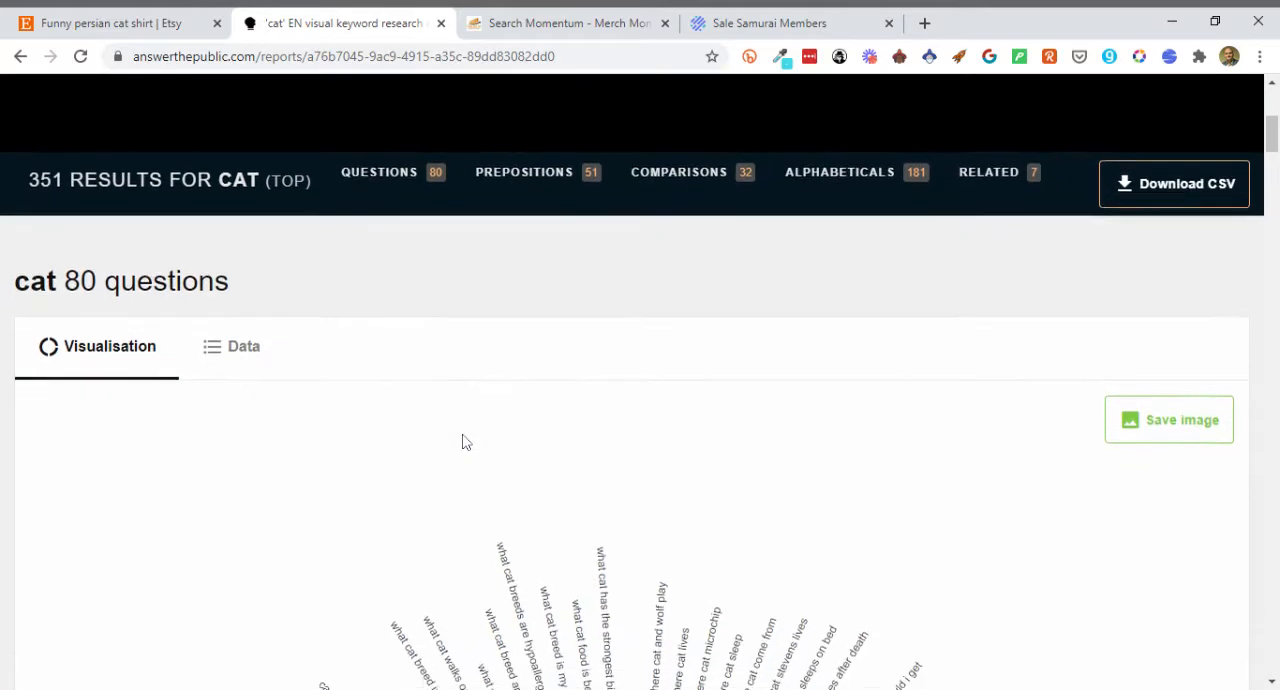
scroll(down, 3)
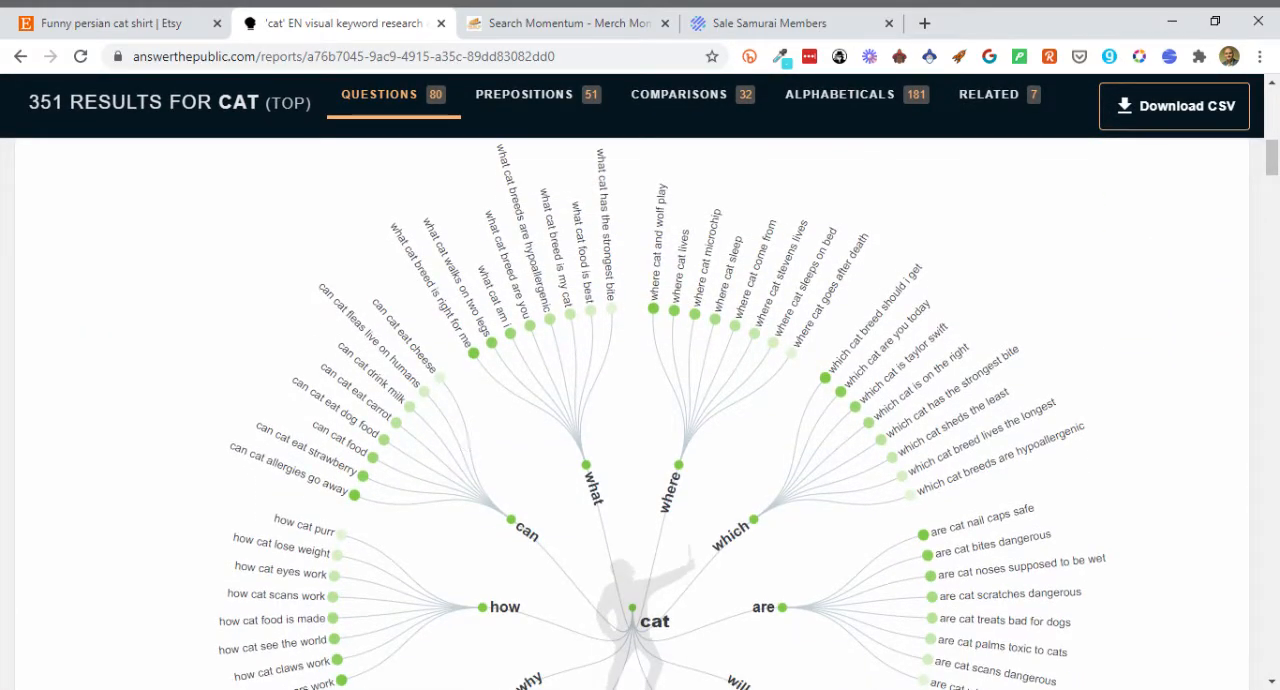
mouse_move(777, 395)
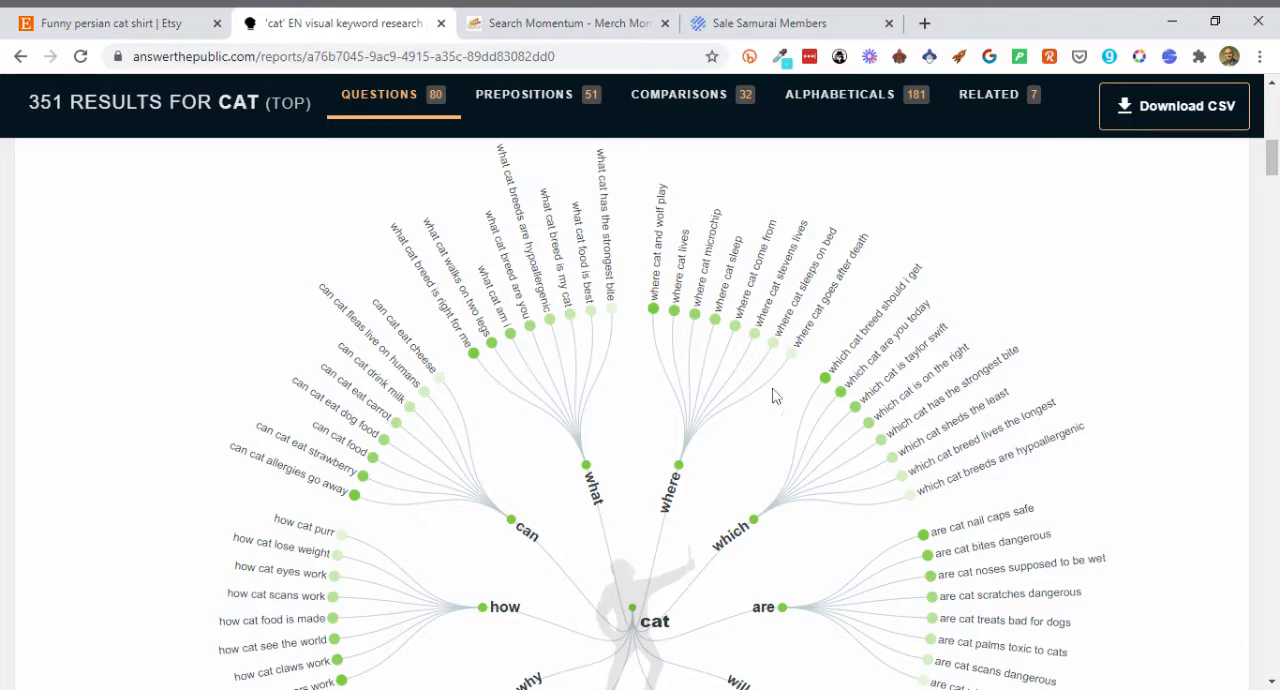
scroll(down, 3)
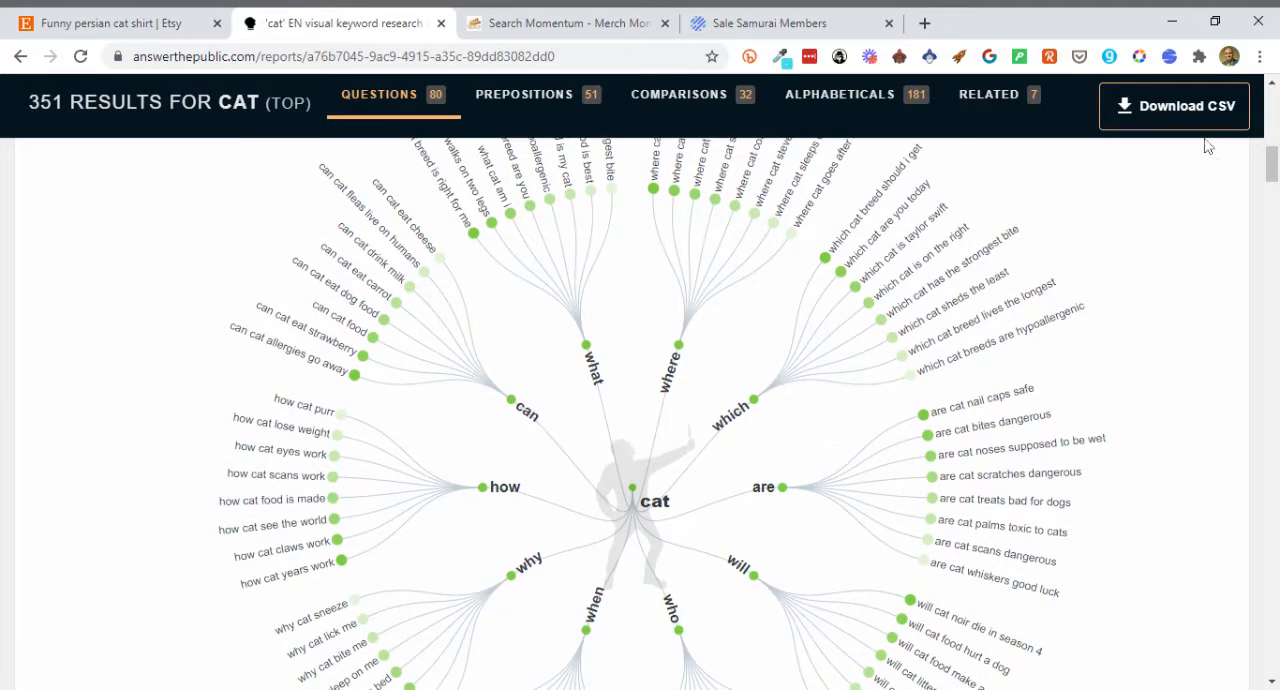
mouse_move(1160, 298)
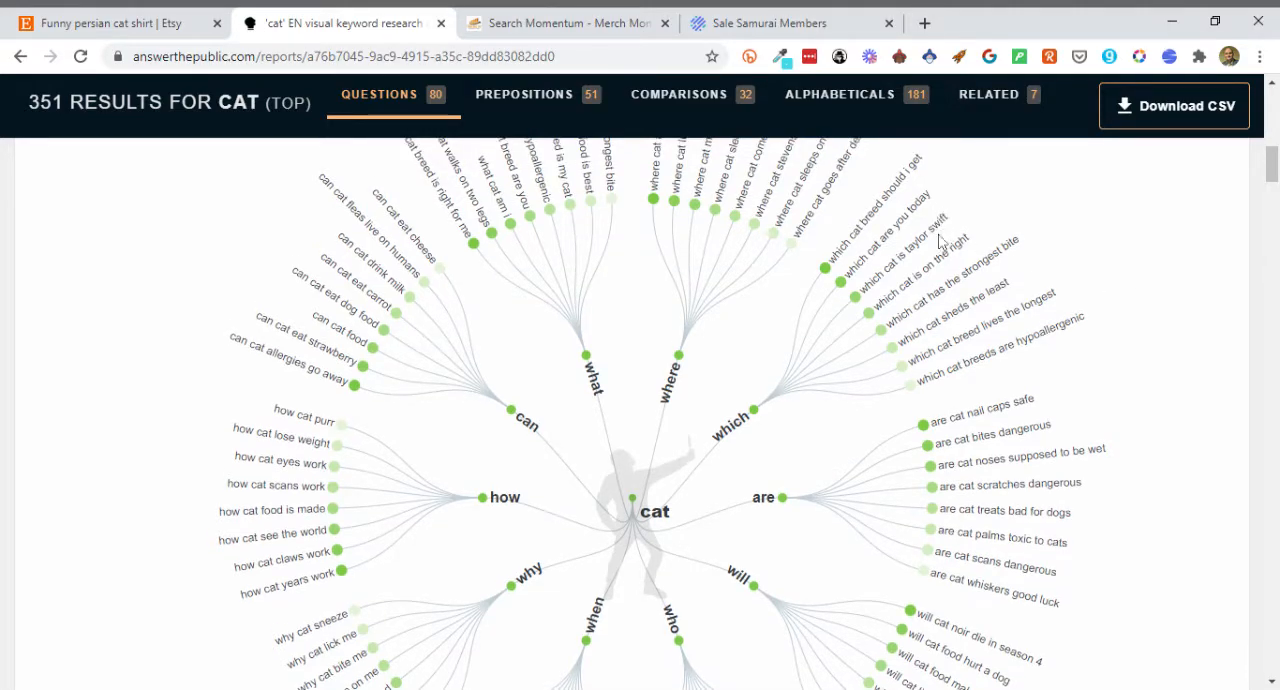
mouse_move(868, 278)
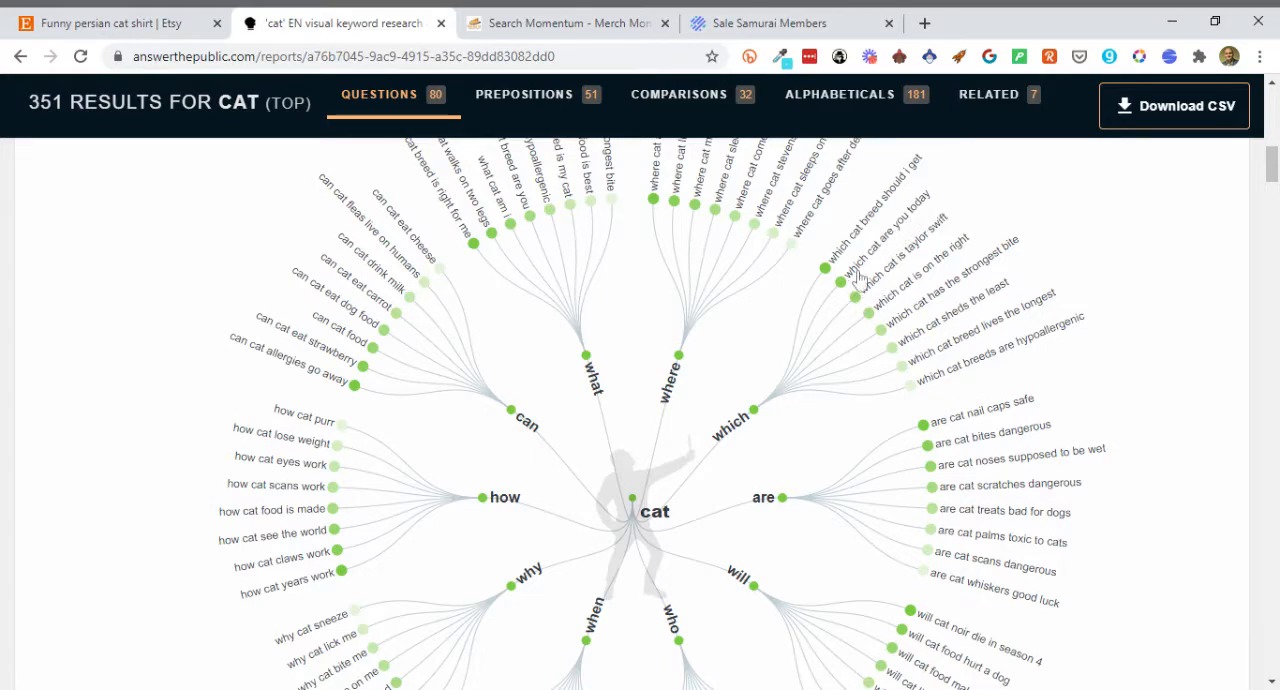
mouse_move(873, 253)
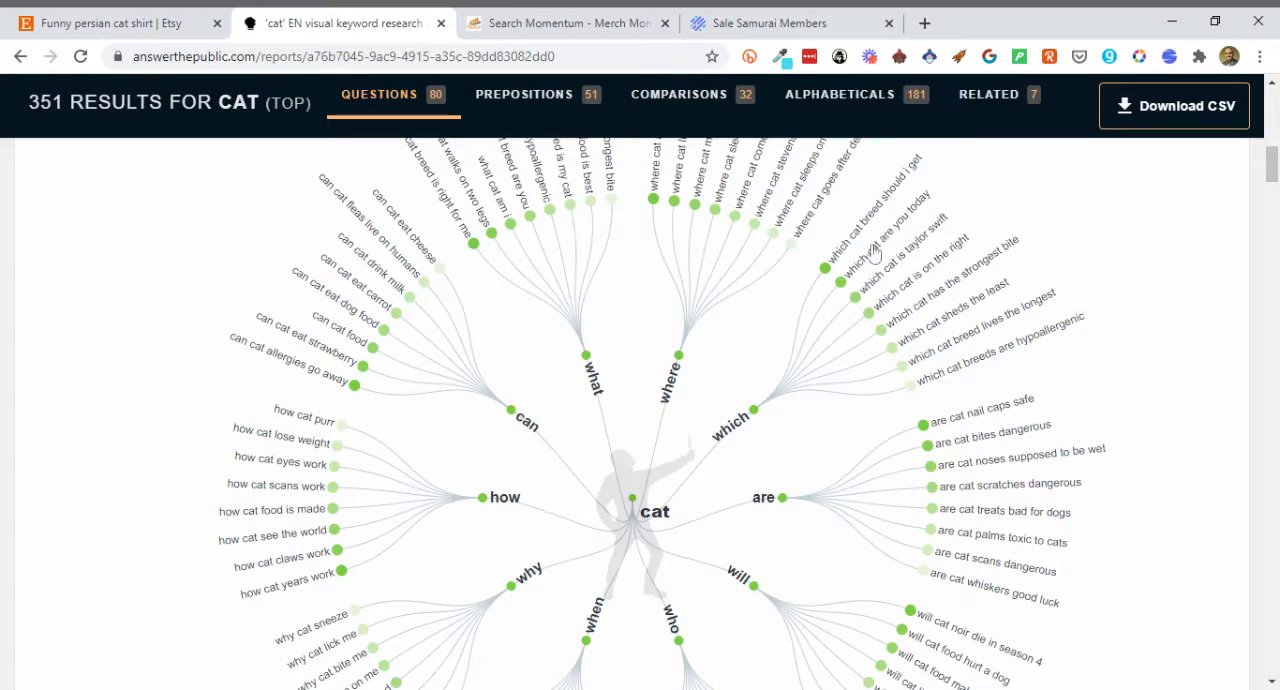
scroll(down, 3)
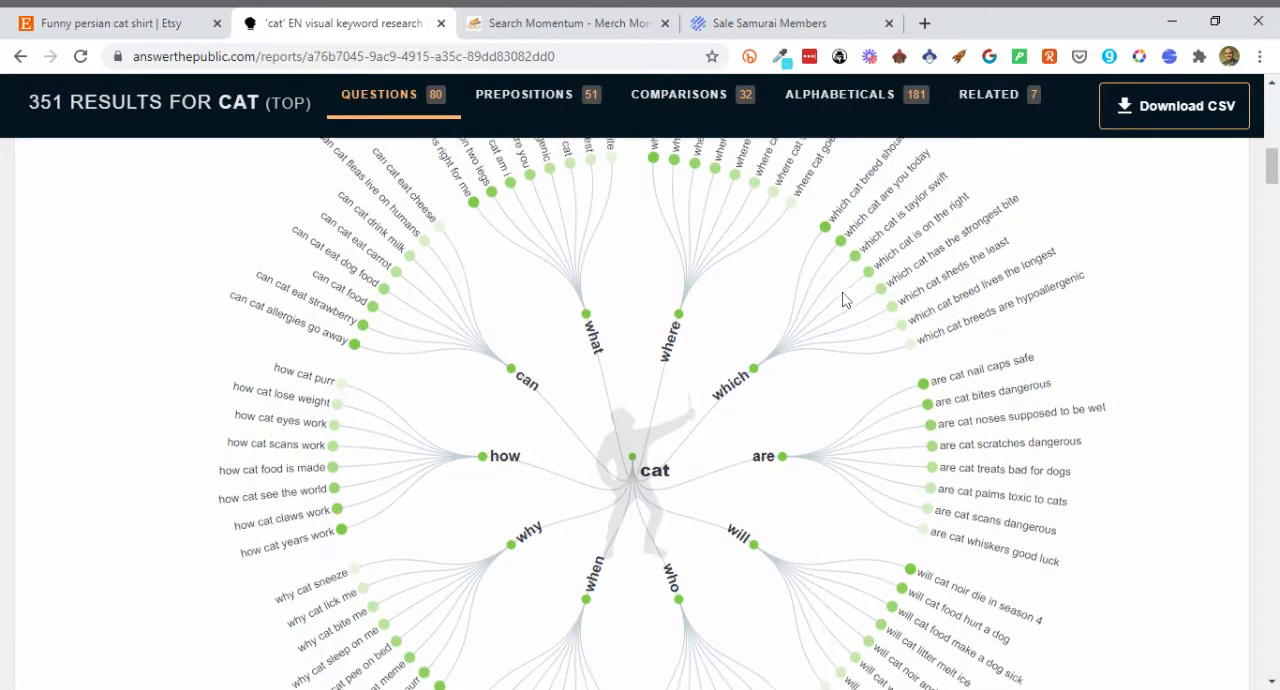
scroll(down, 3)
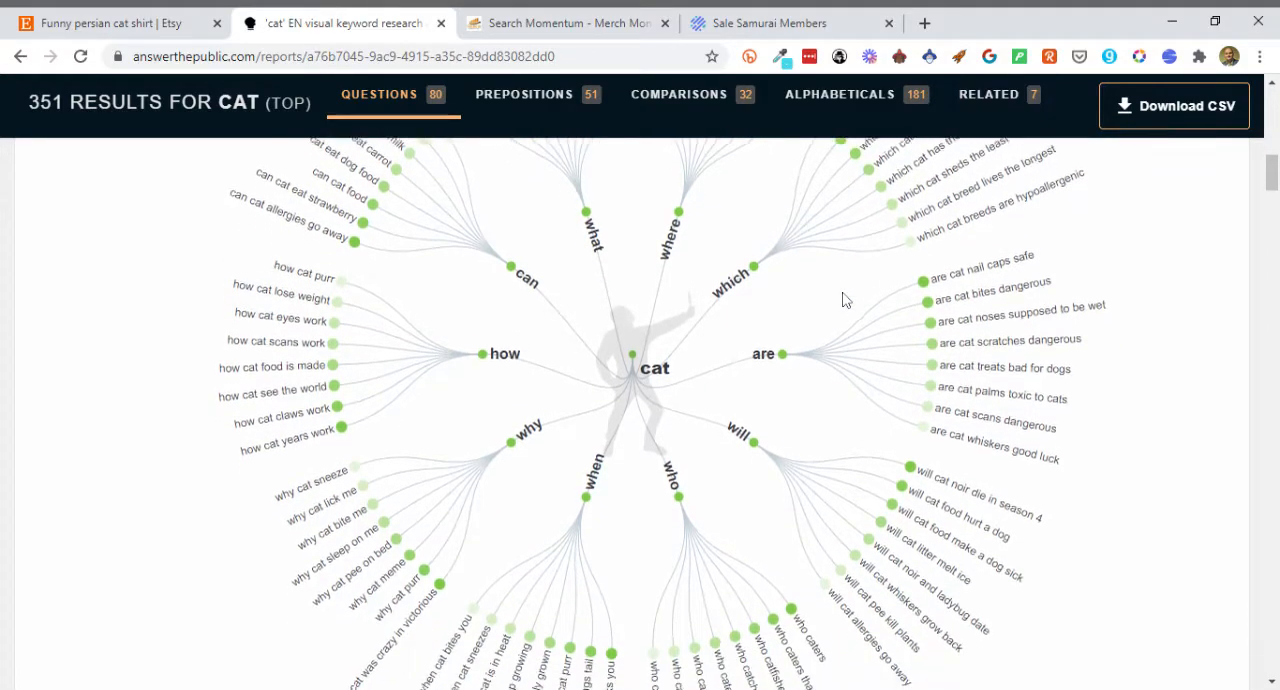
scroll(down, 3)
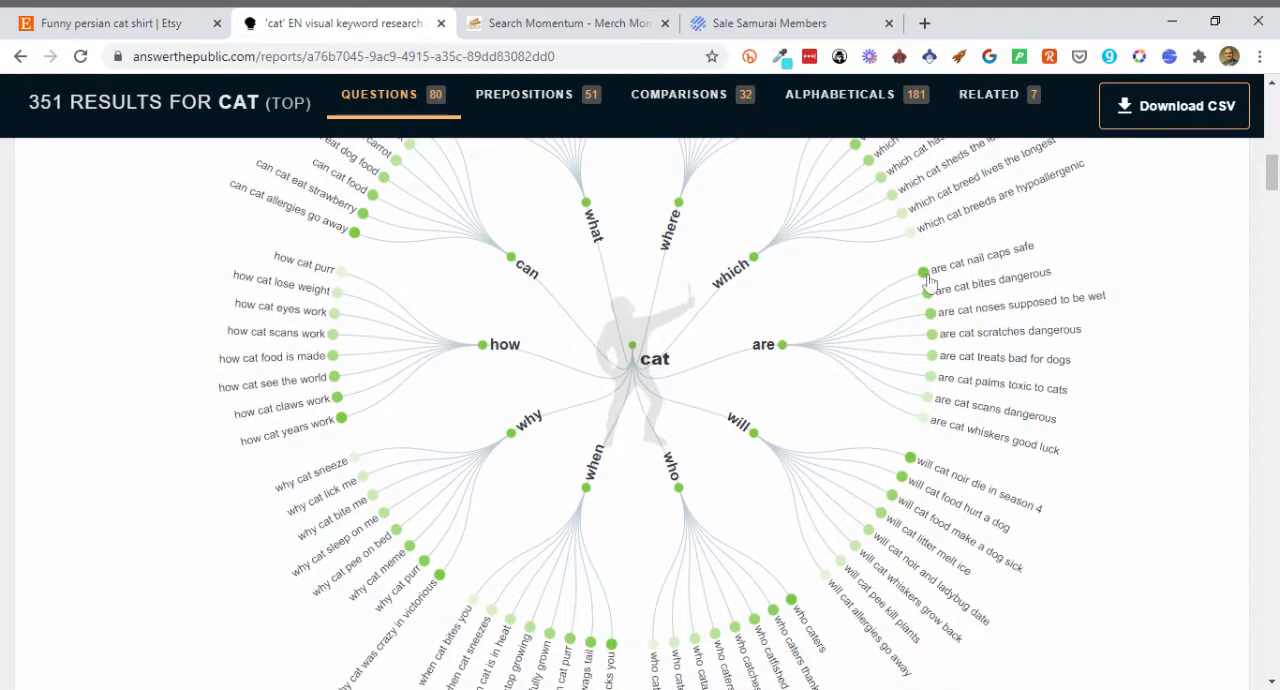
scroll(down, 3)
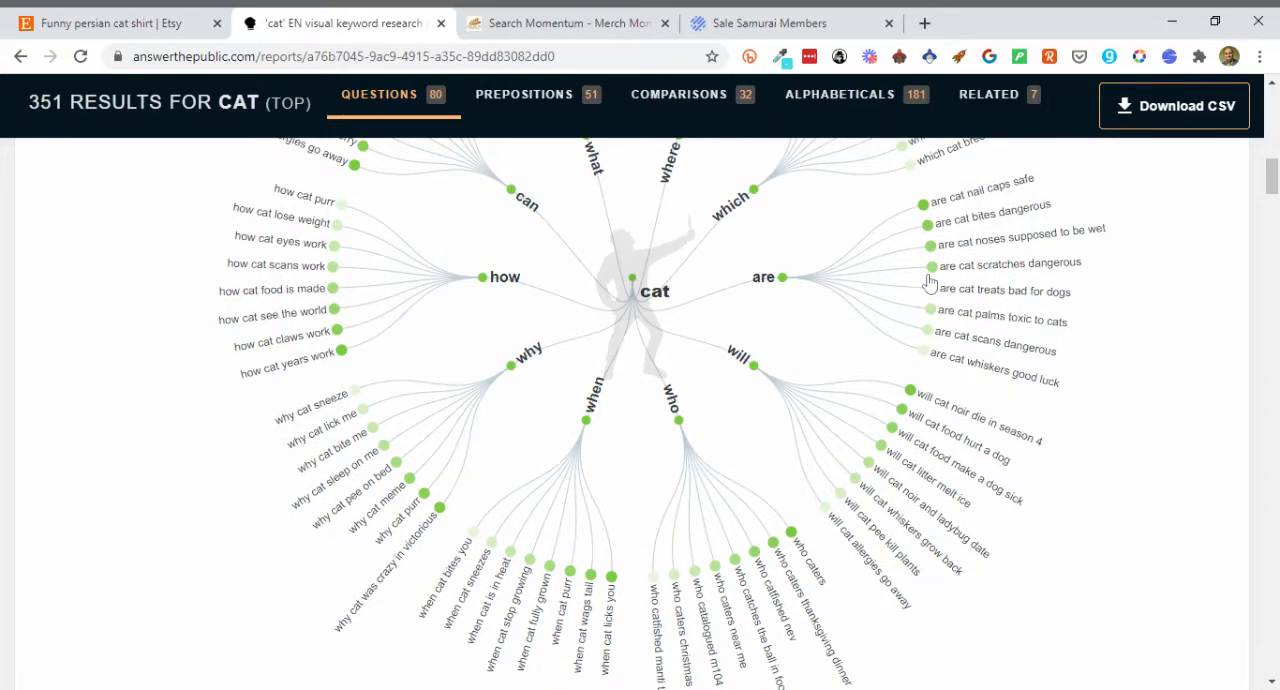
scroll(down, 3)
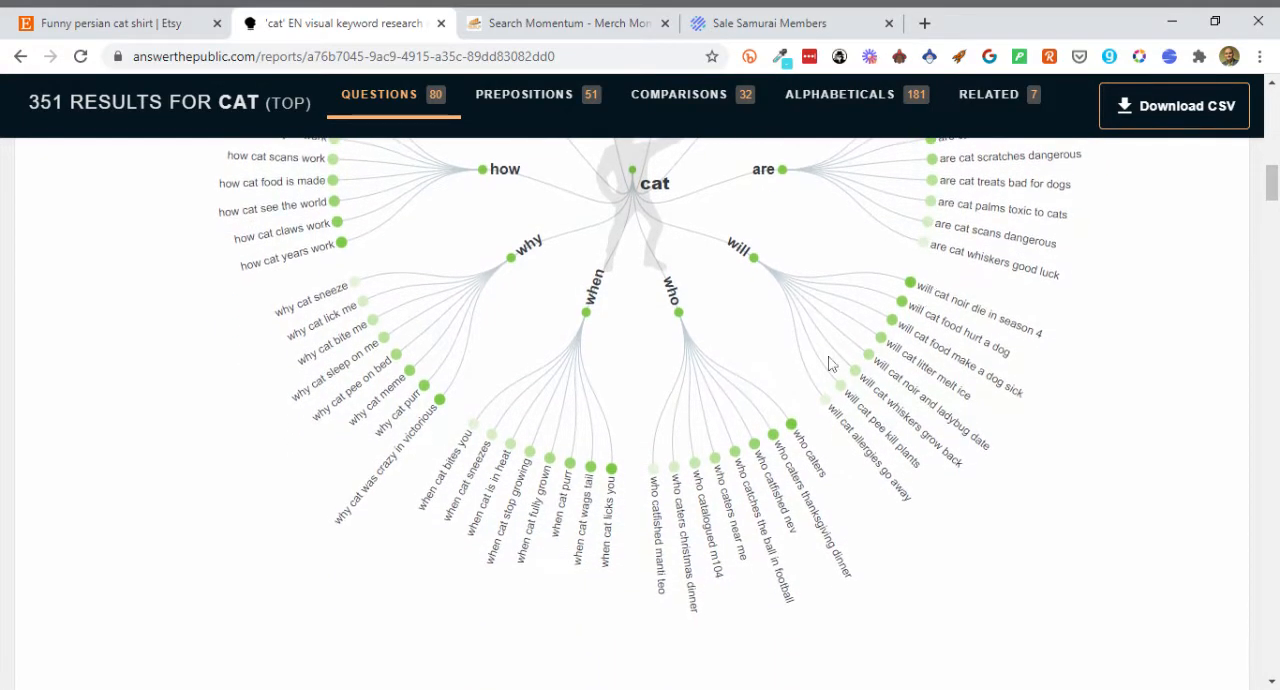
scroll(down, 3)
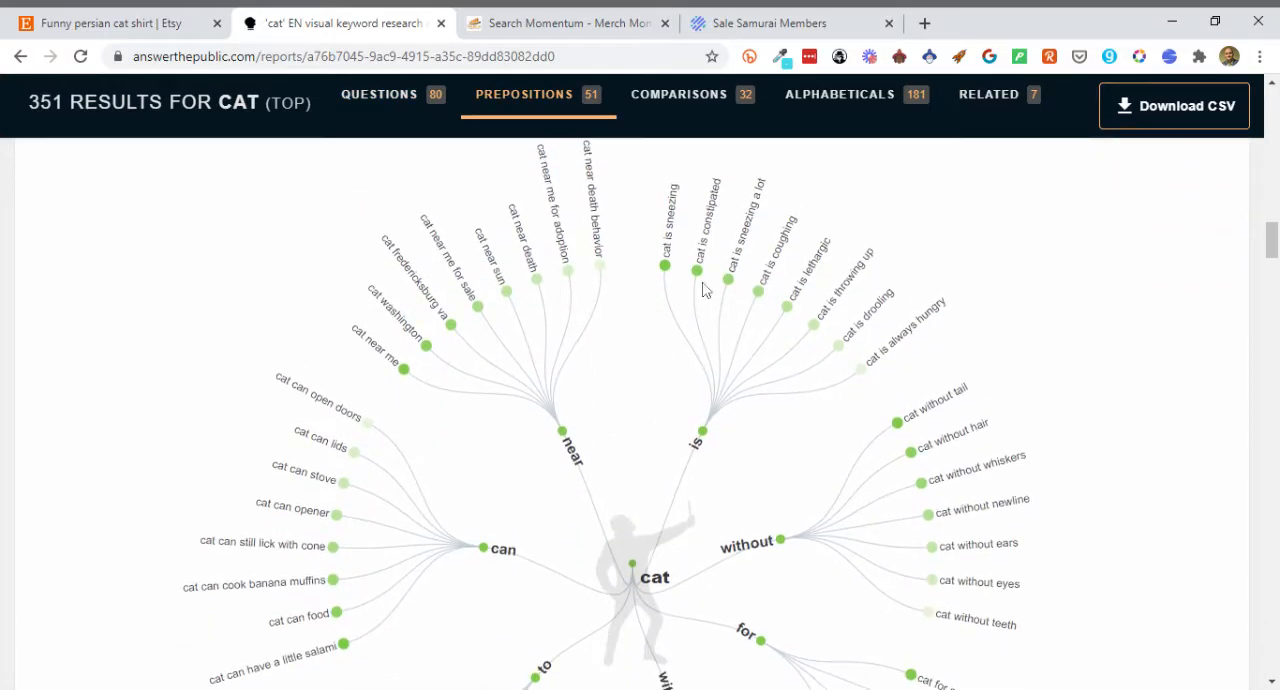
- Review the cat prepositions wheel down to the 32-comparisons heading
scroll(down, 3)
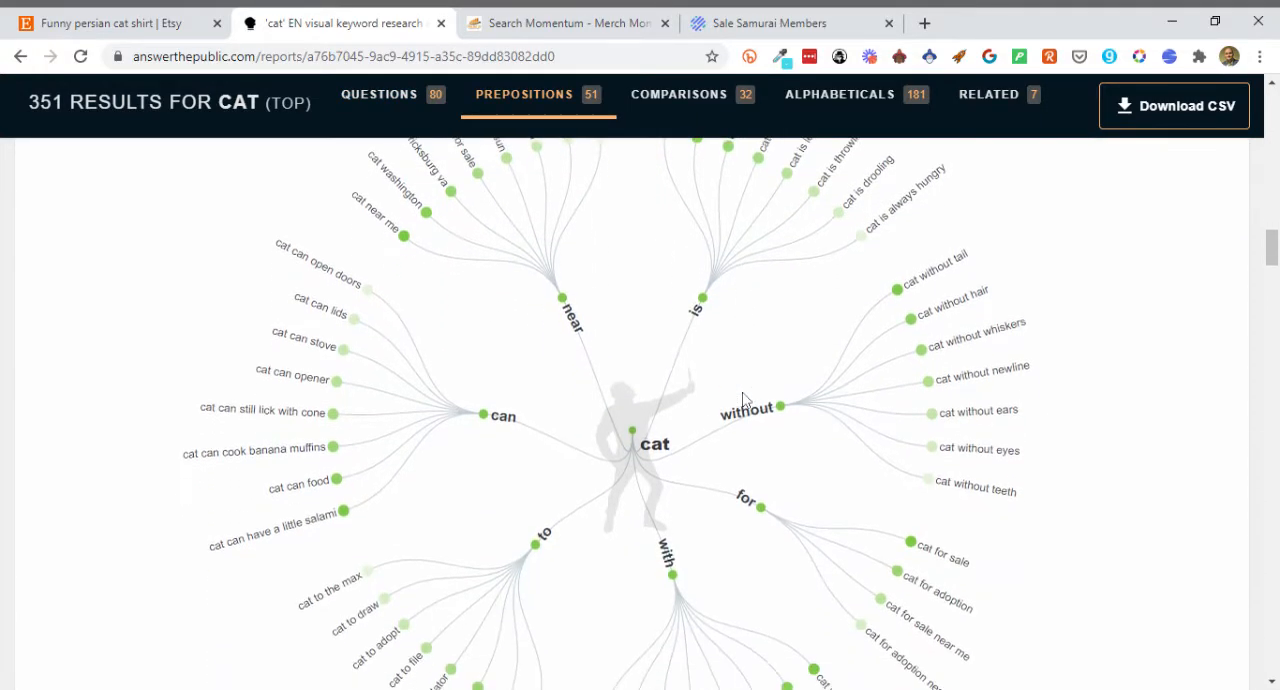
mouse_move(900, 340)
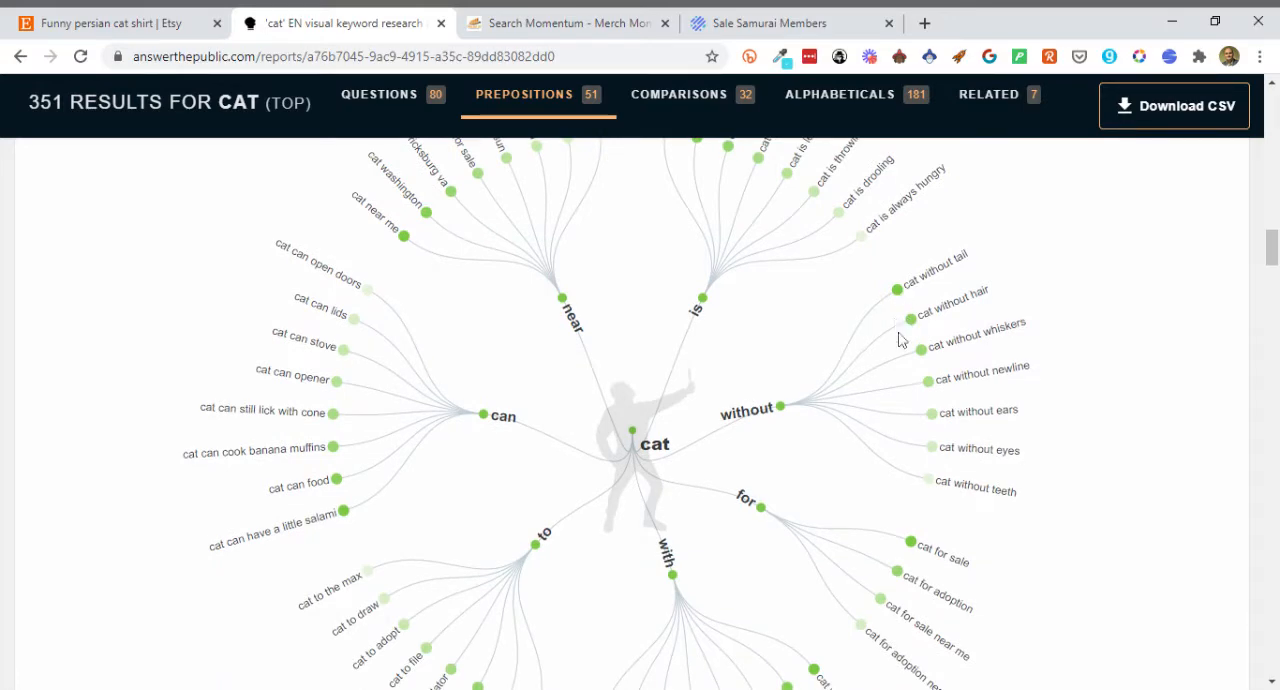
scroll(down, 3)
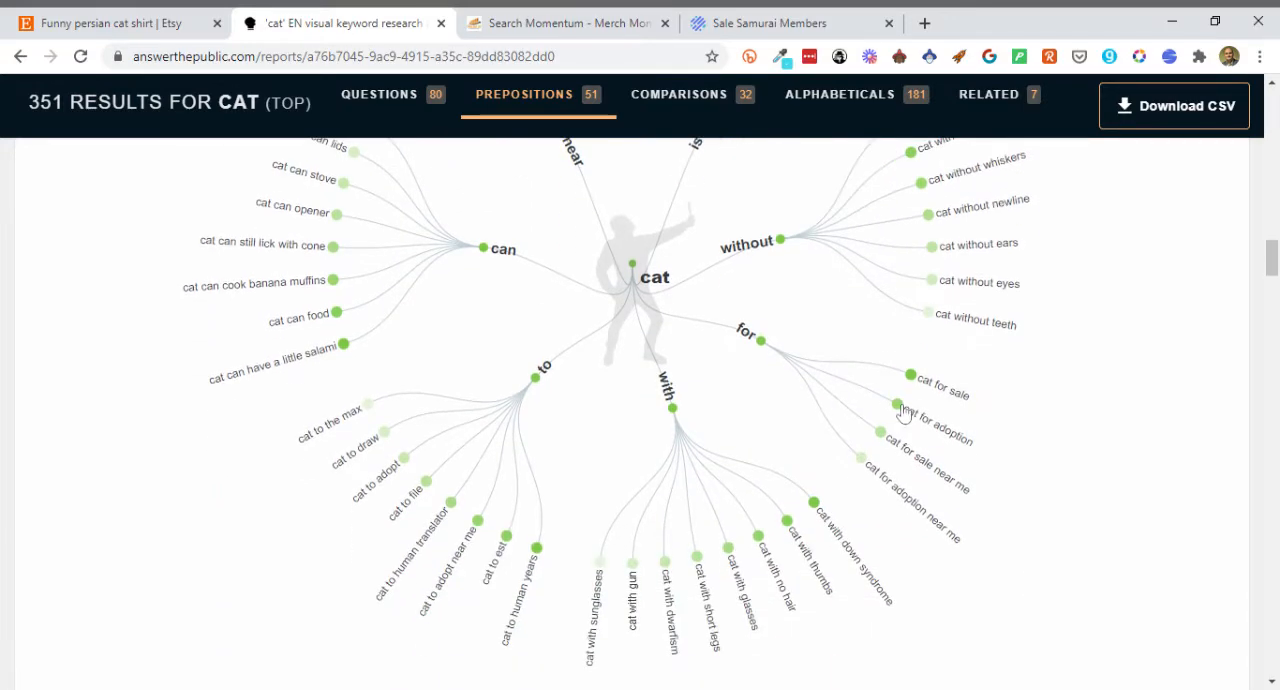
mouse_move(890, 447)
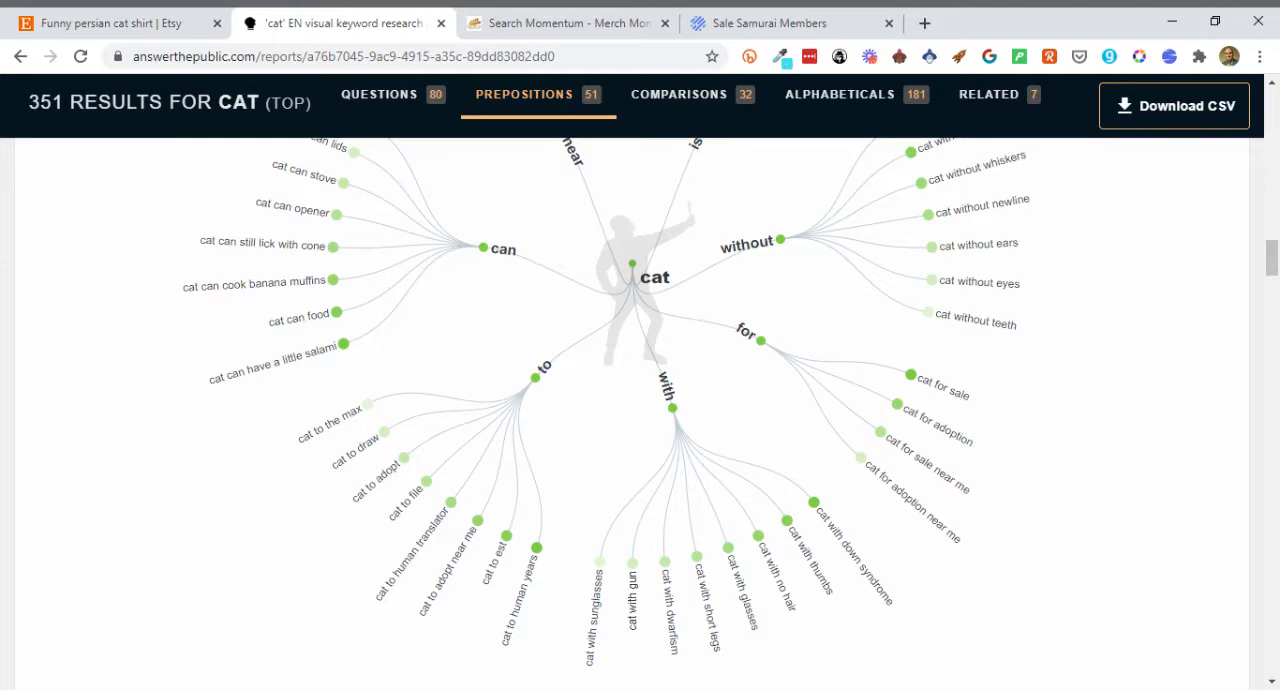
mouse_move(793, 458)
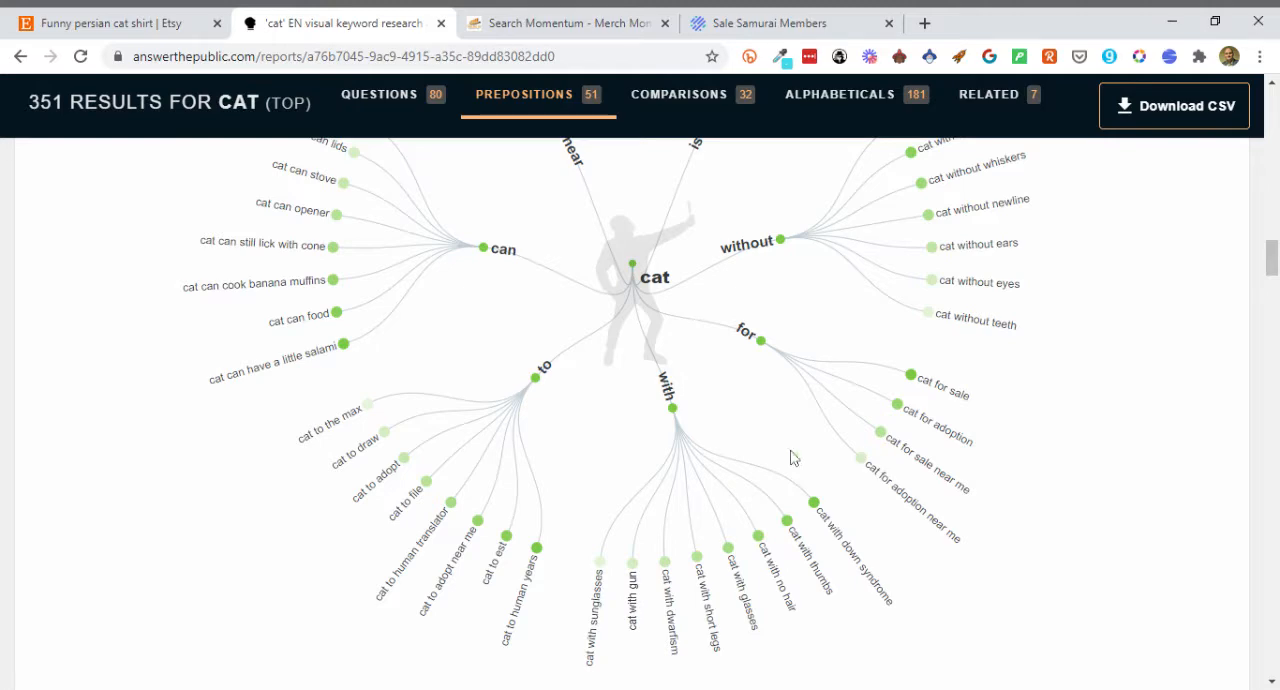
scroll(down, 3)
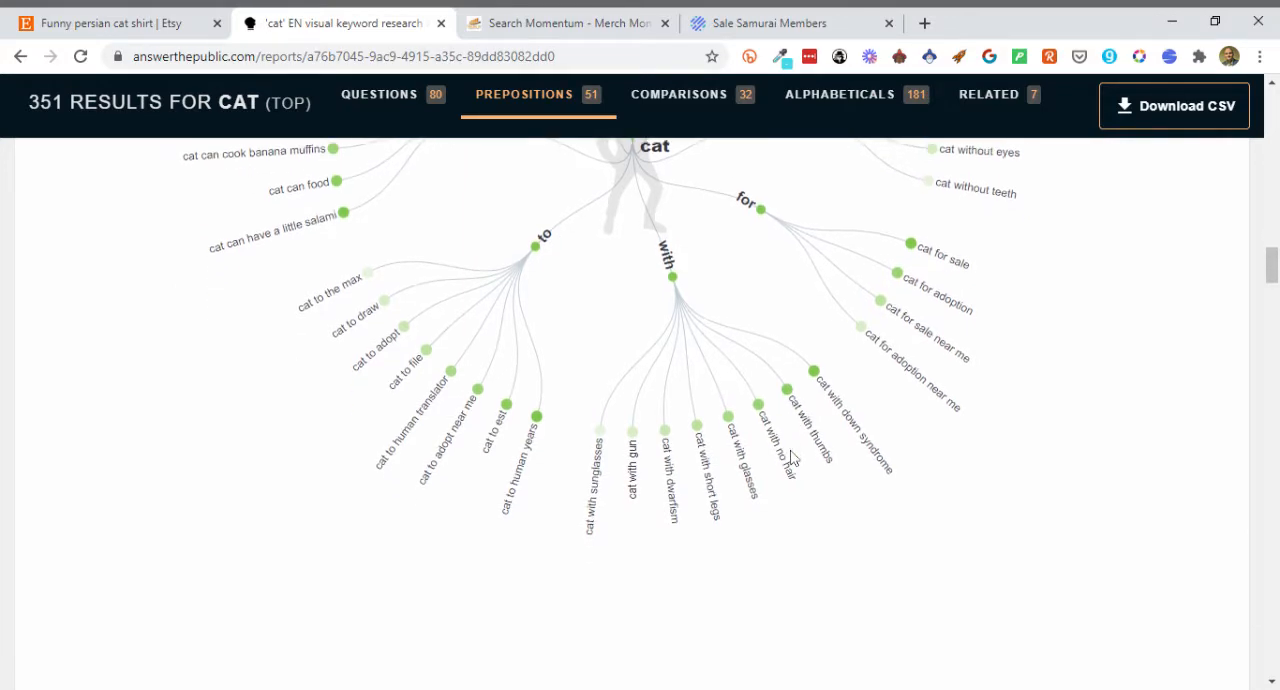
mouse_move(790, 460)
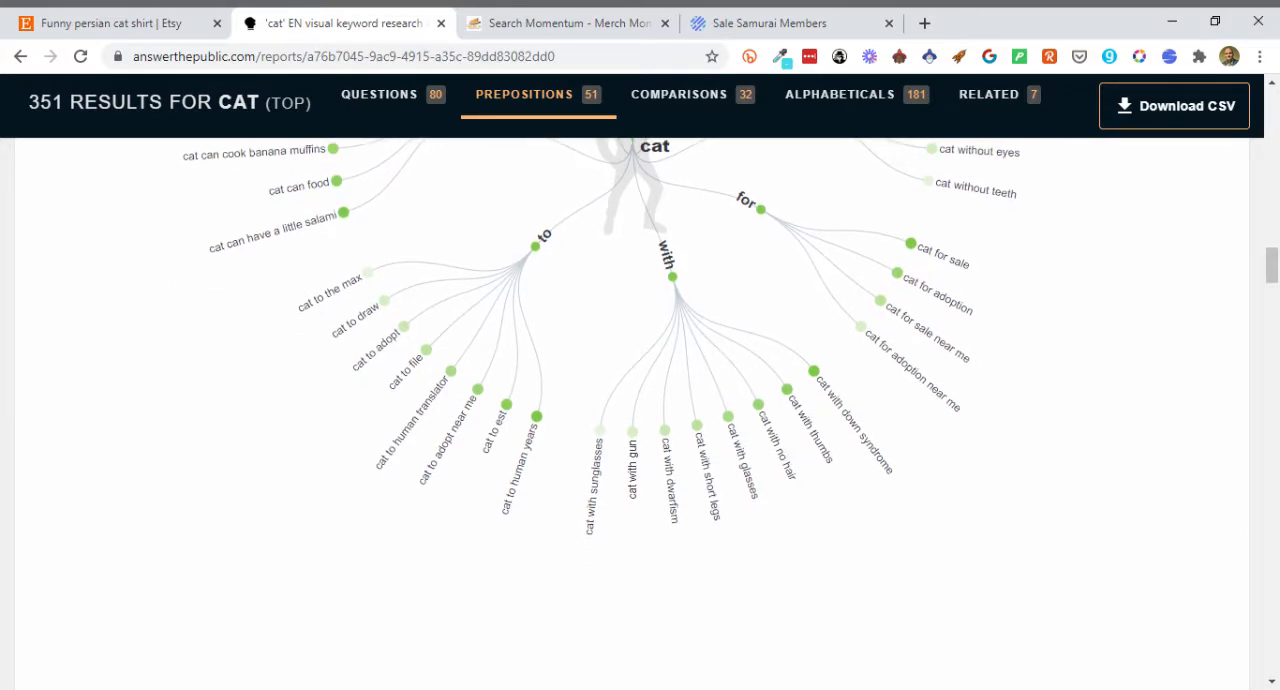
scroll(down, 3)
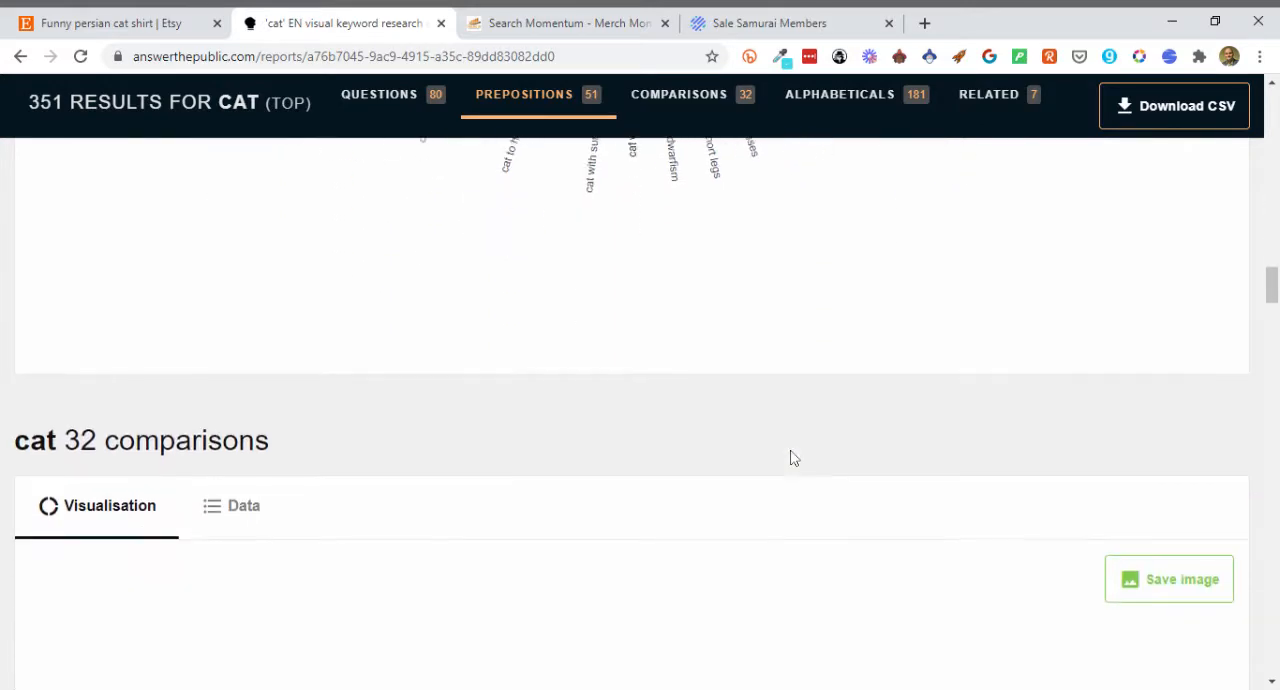
- Review the cat comparisons wheel with its or, like, and, vs and versus branches
click(679, 94)
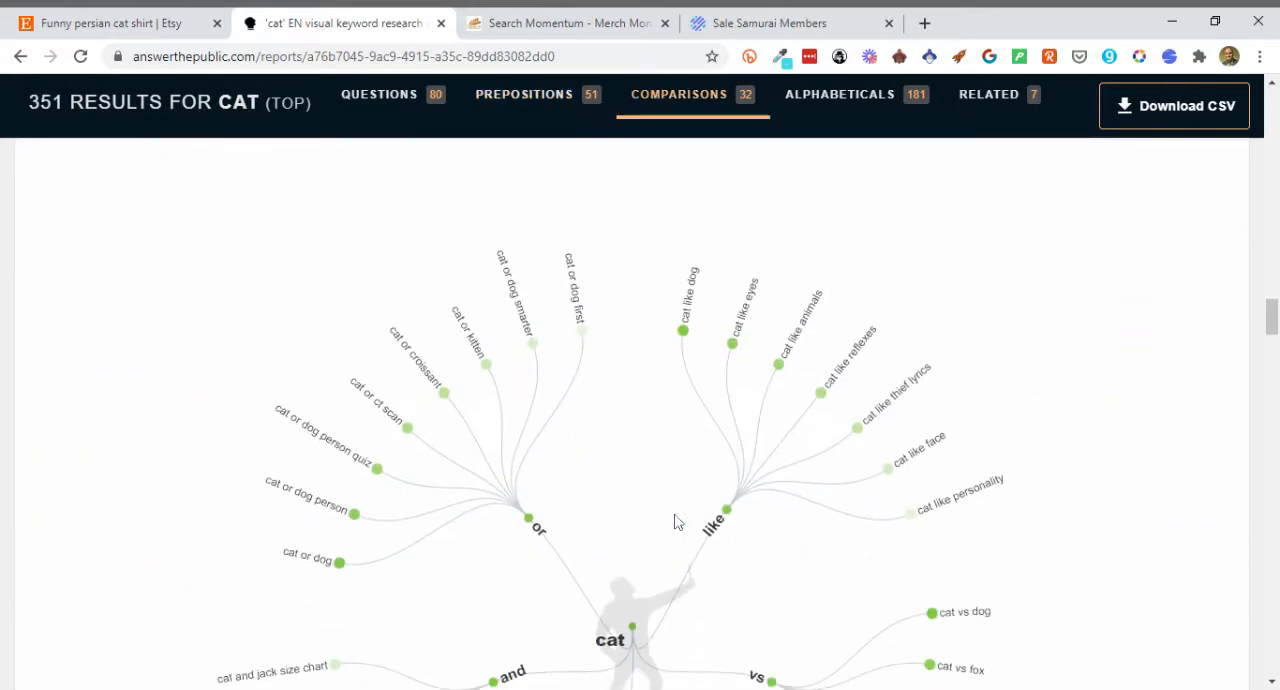
scroll(down, 3)
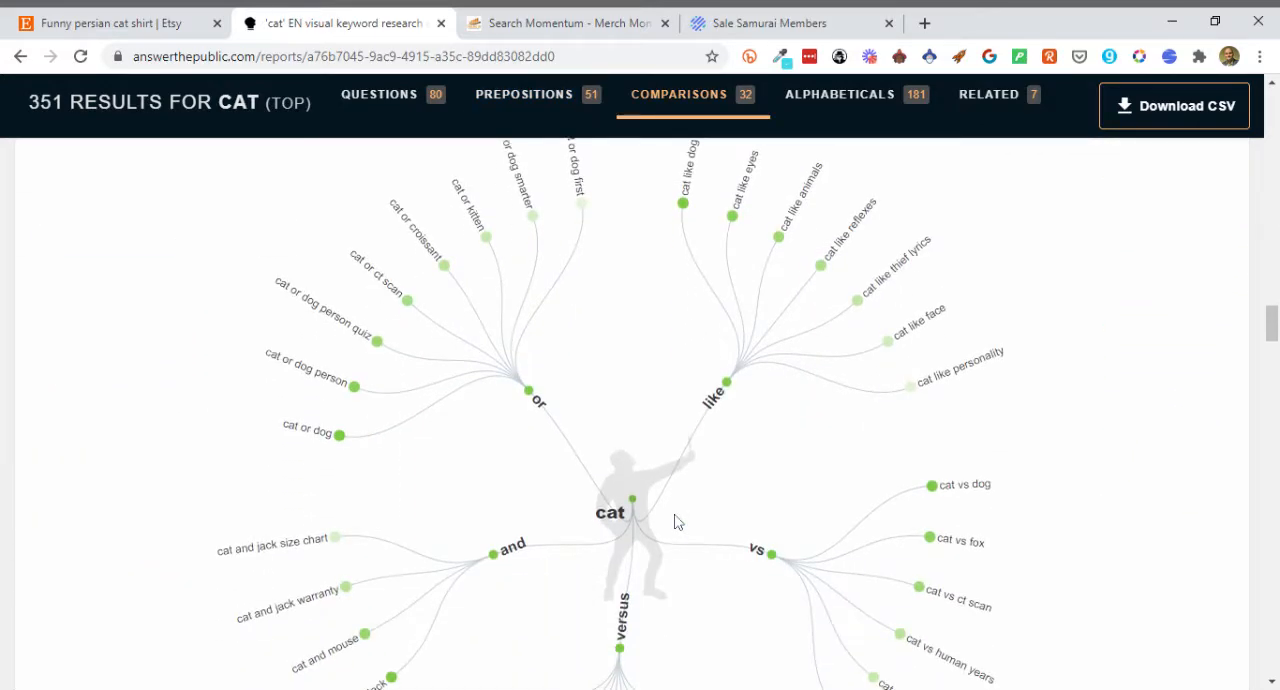
scroll(down, 3)
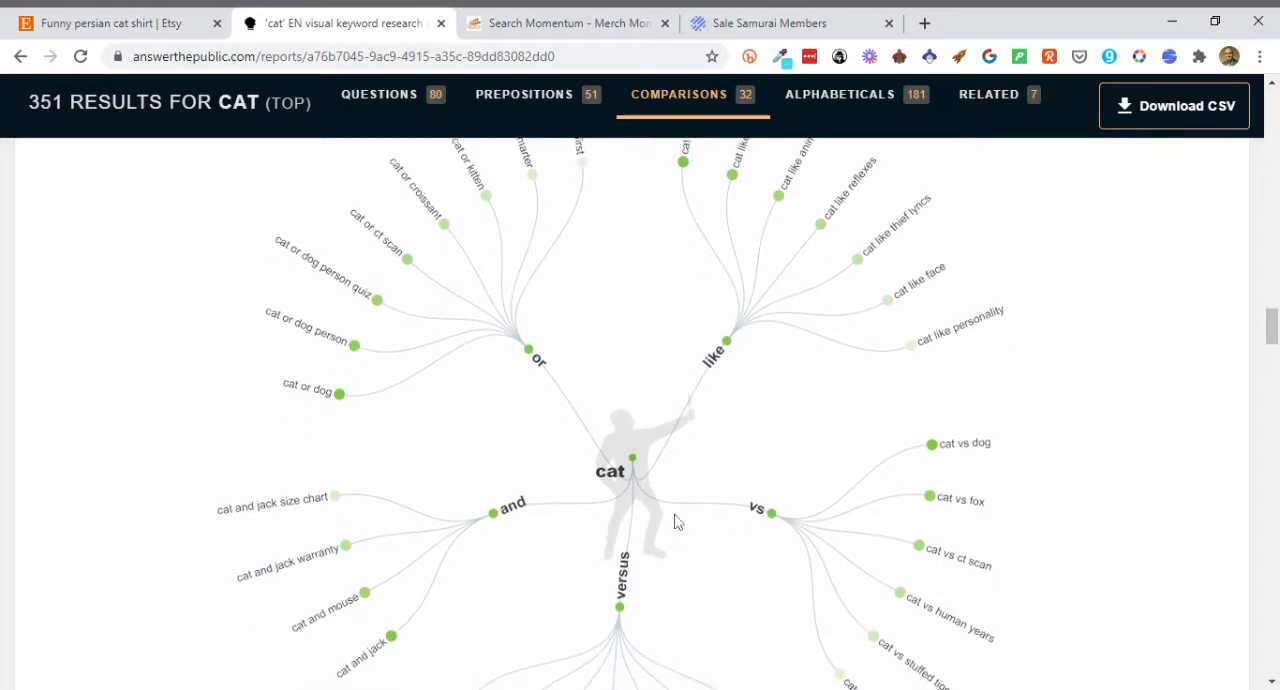
scroll(down, 3)
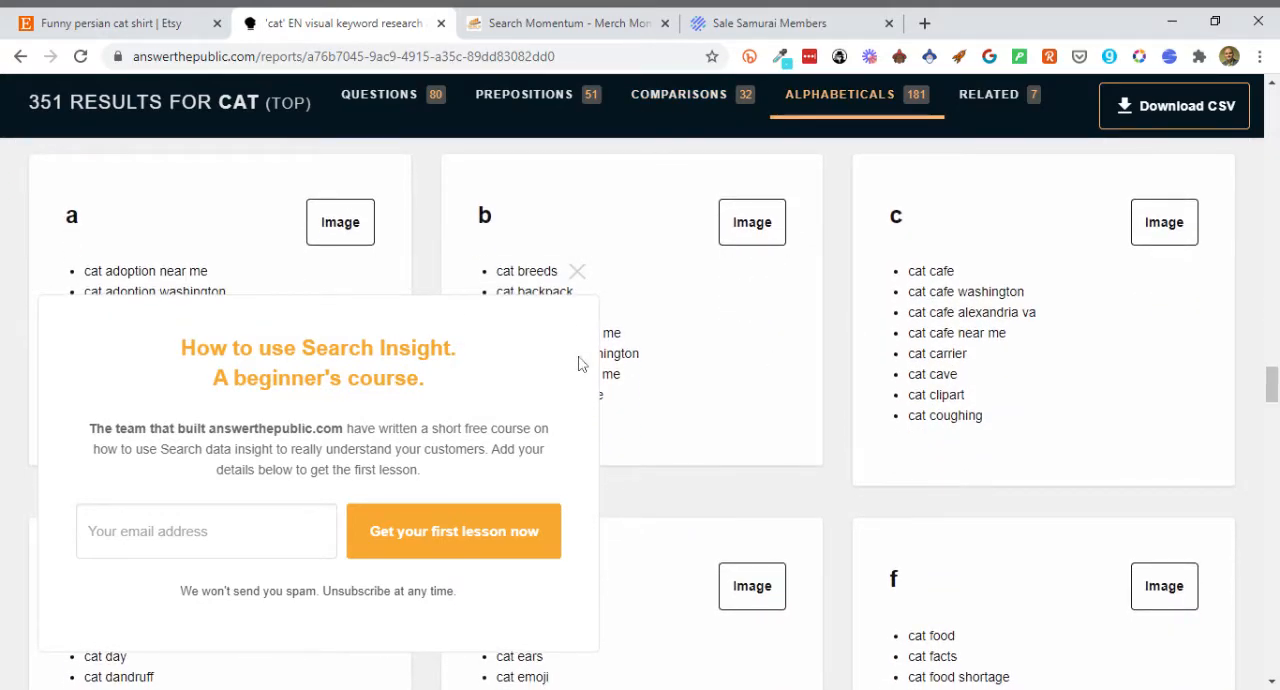
- Browse the alphabetical cat keyword lists a through o
scroll(down, 3)
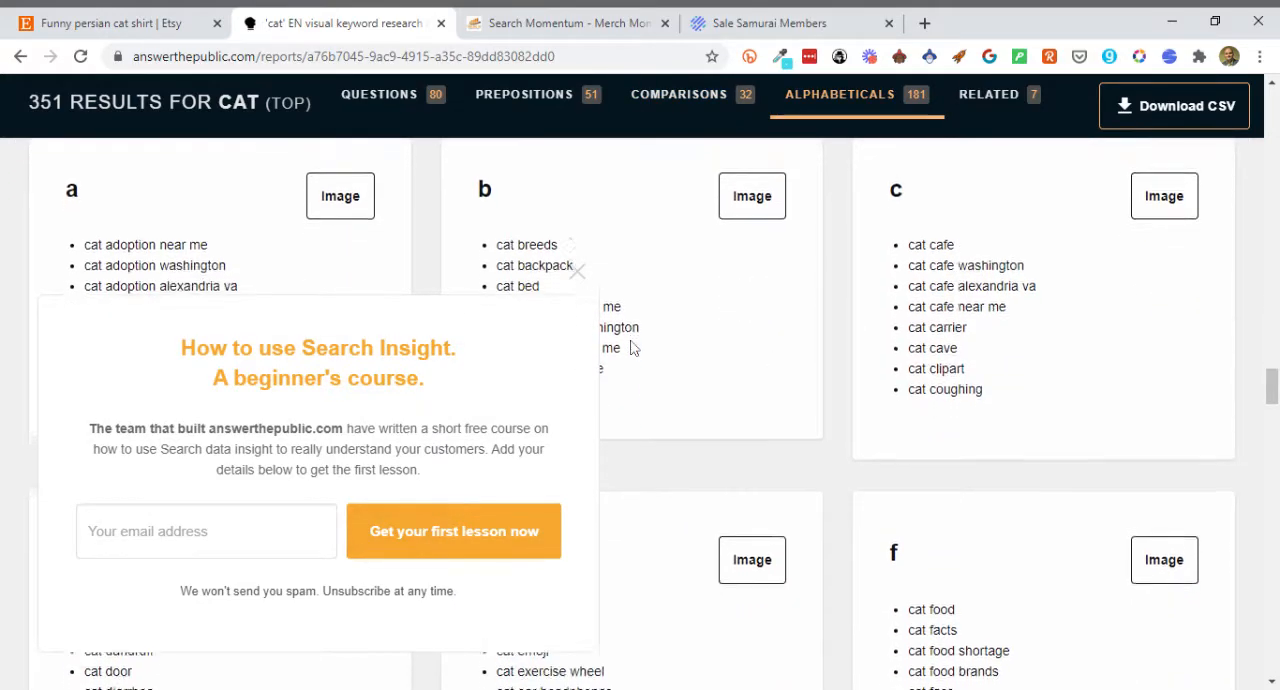
scroll(down, 3)
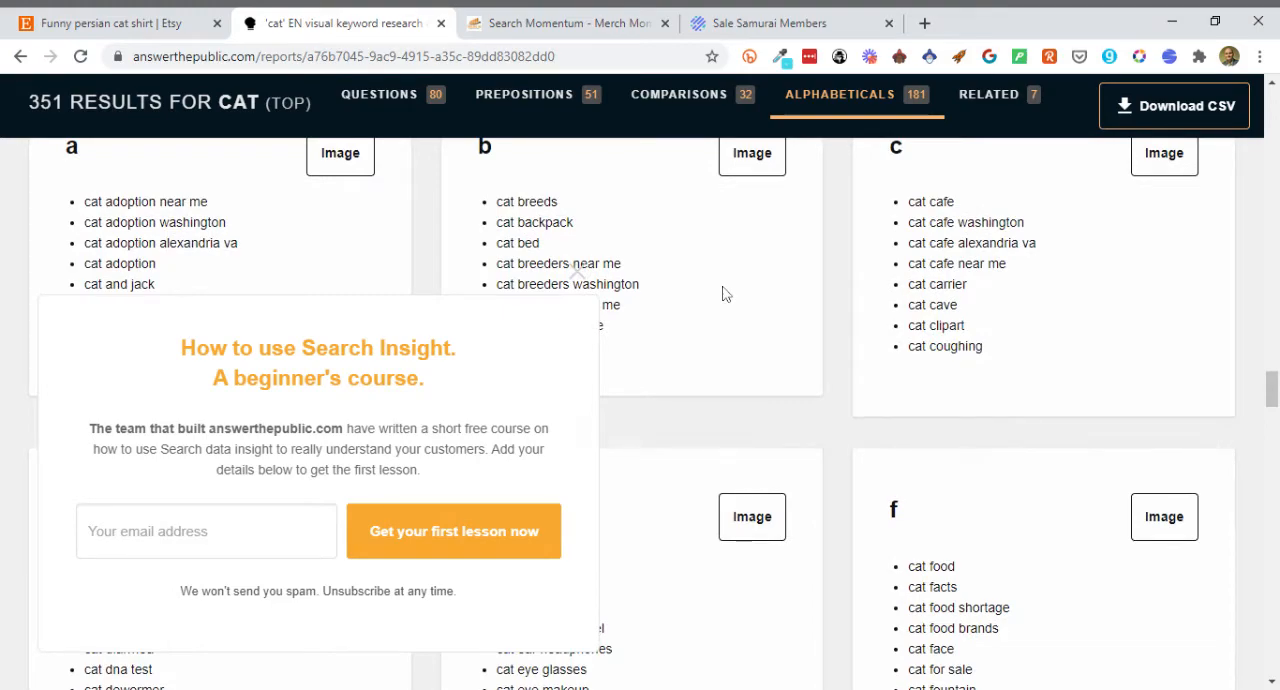
mouse_move(735, 396)
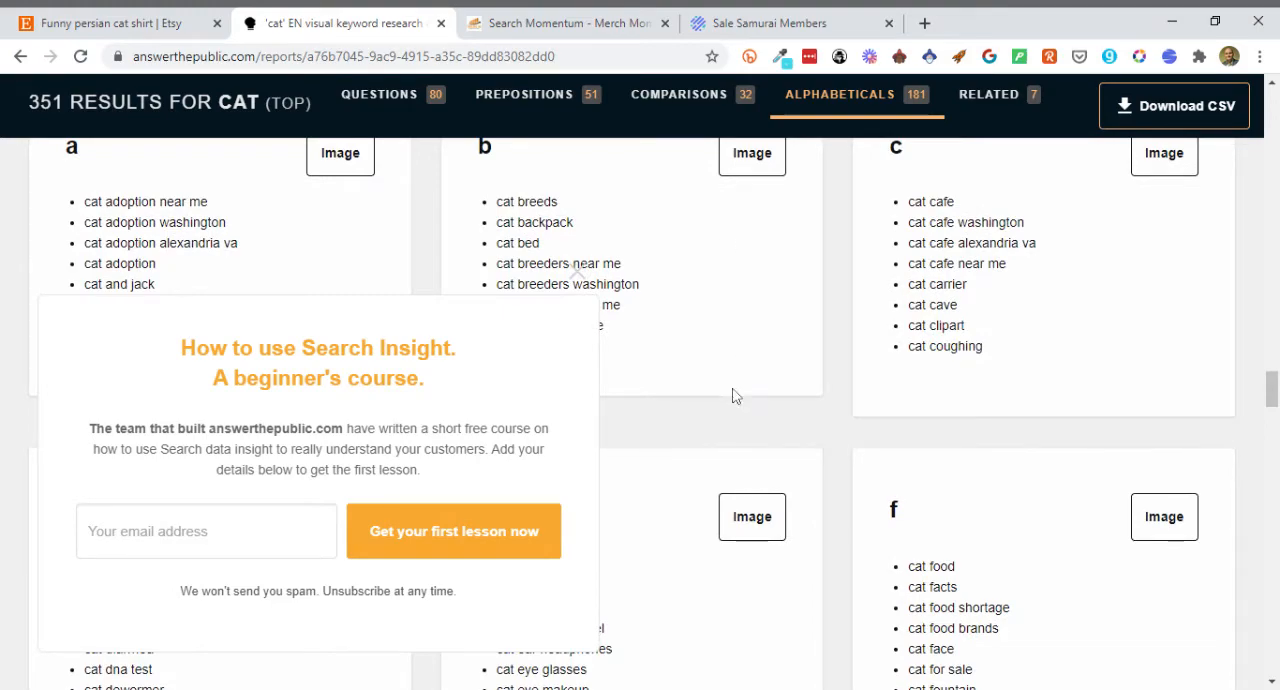
scroll(down, 3)
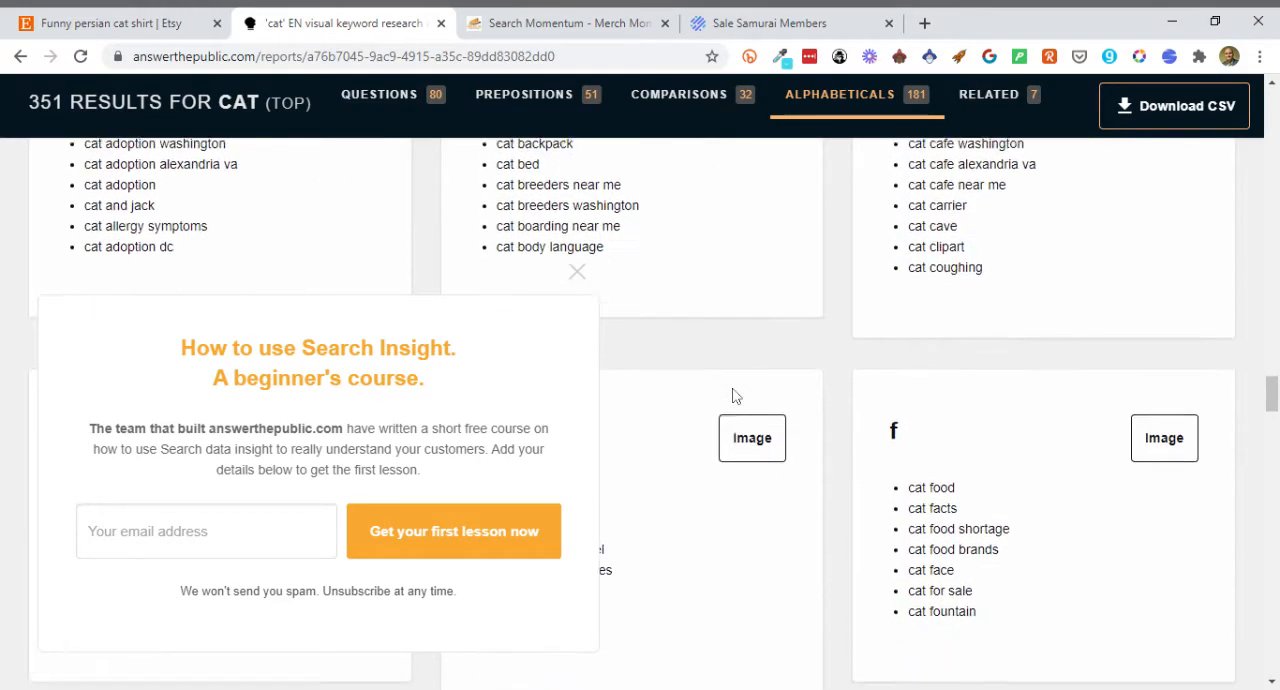
scroll(down, 3)
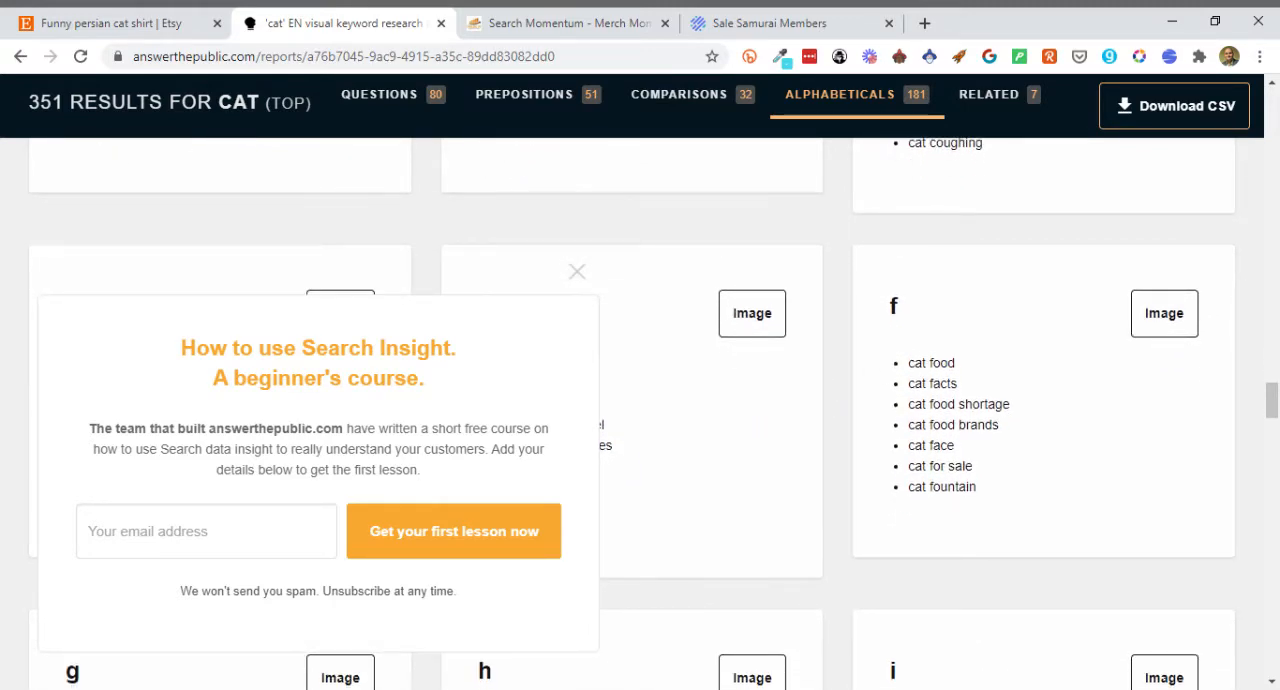
scroll(down, 3)
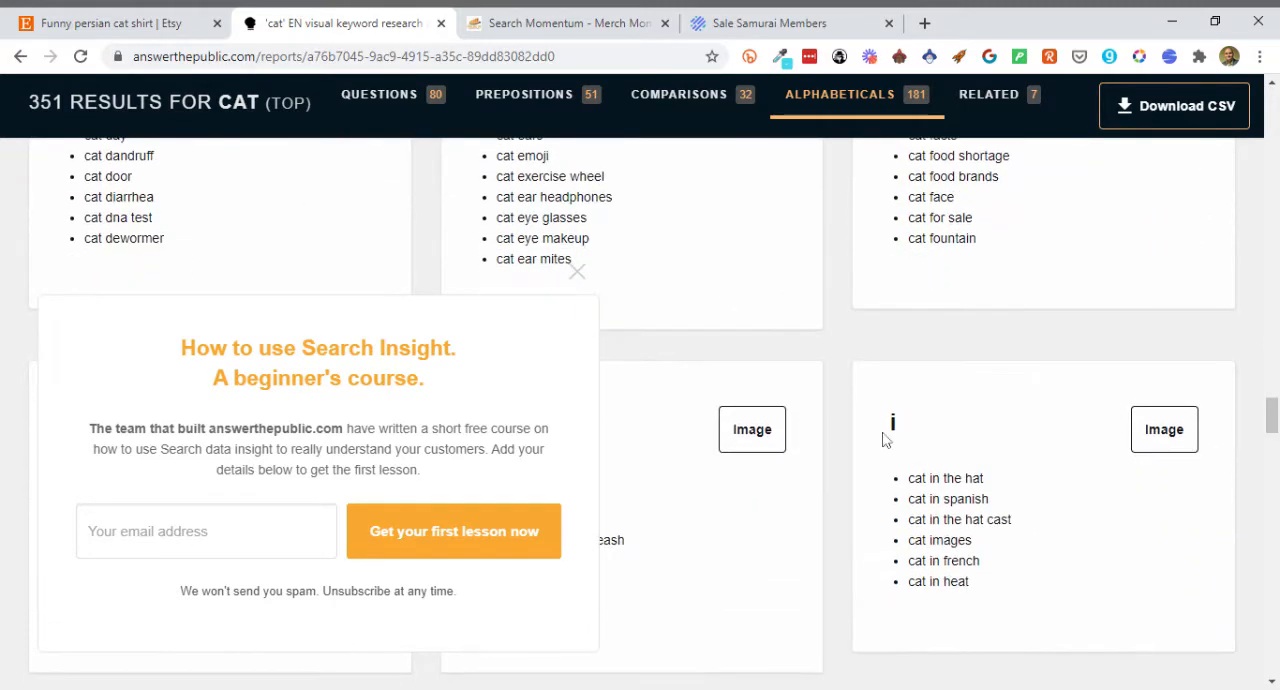
scroll(down, 3)
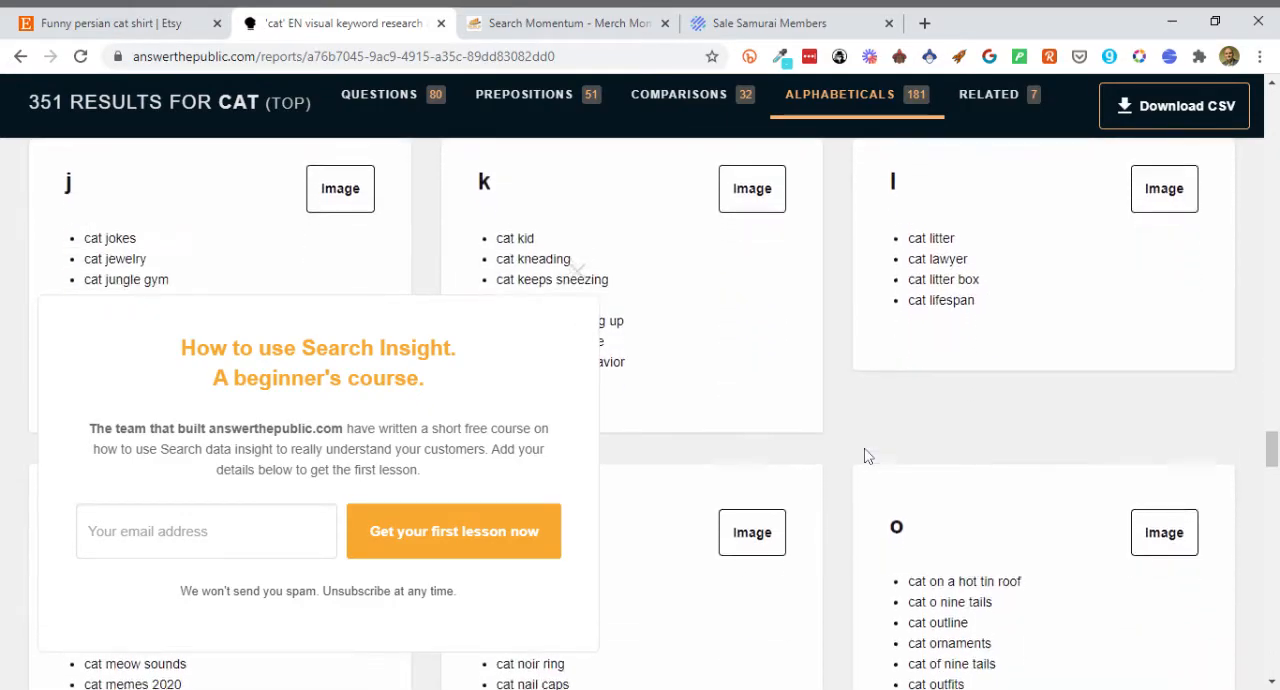
- Return to the top of the cat report
click(678, 94)
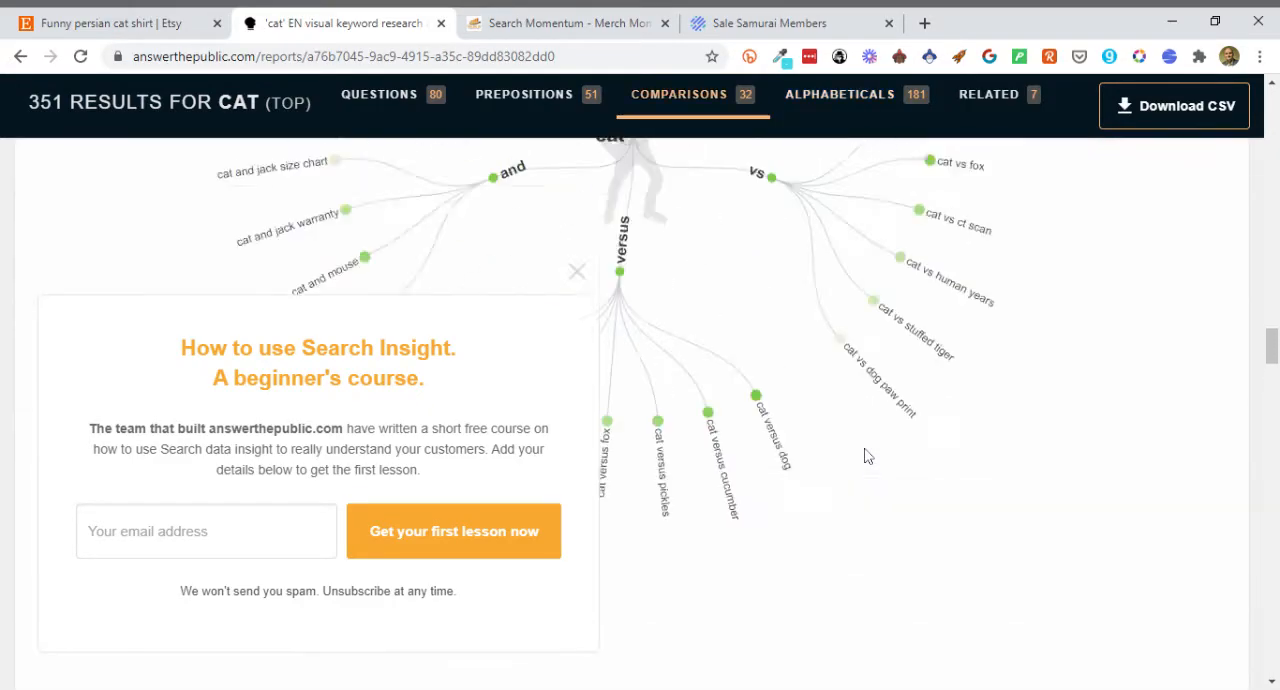
scroll(up, 3)
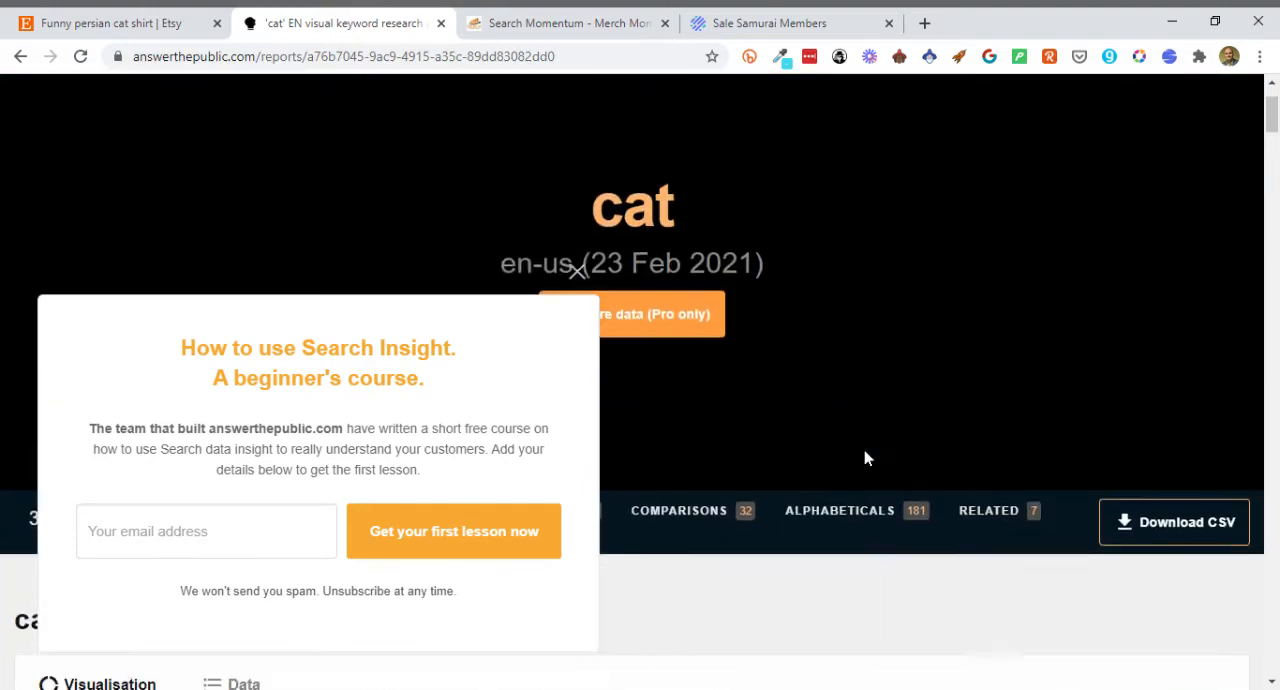
scroll(up, 3)
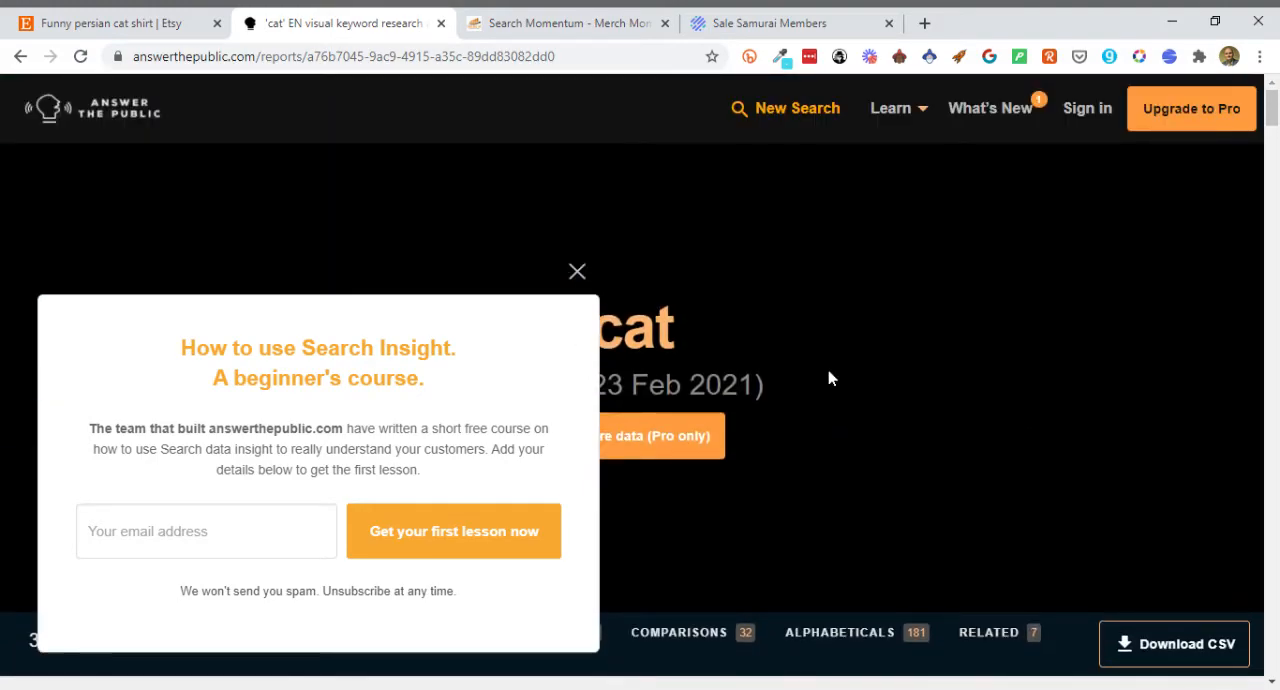
- Run a Search Momentum niche keyword search for 'cat' in Merch Momentum
click(565, 23)
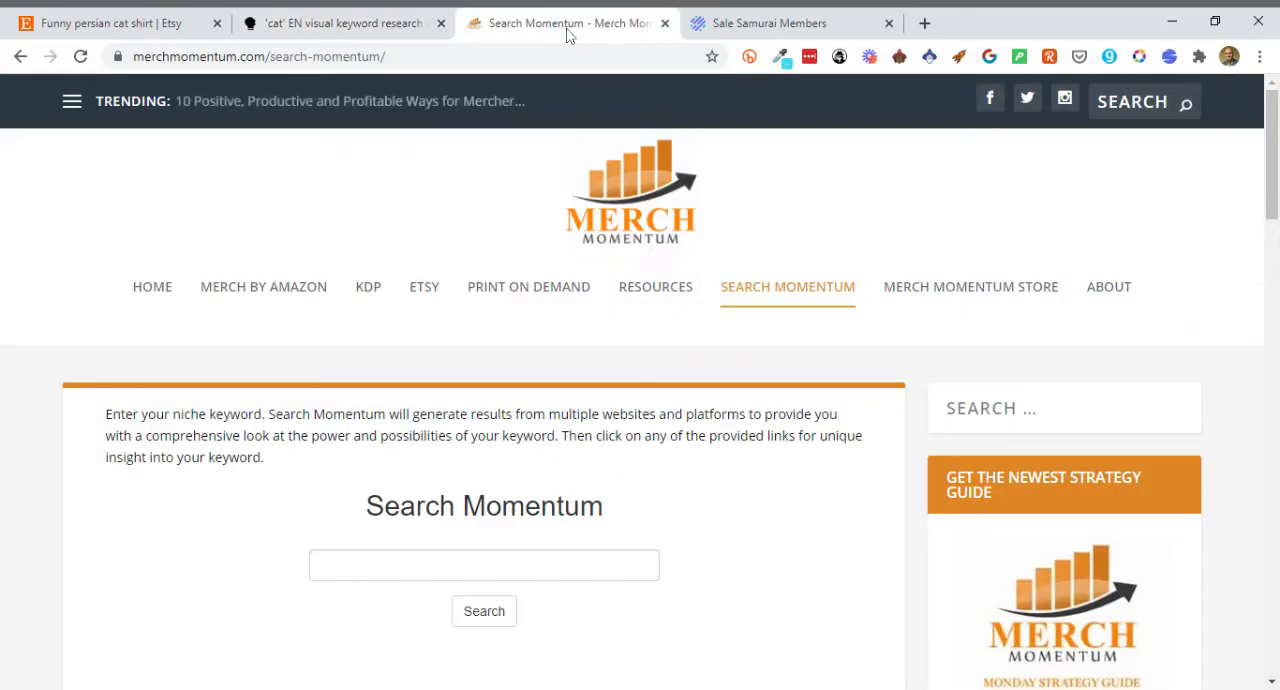
mouse_move(597, 230)
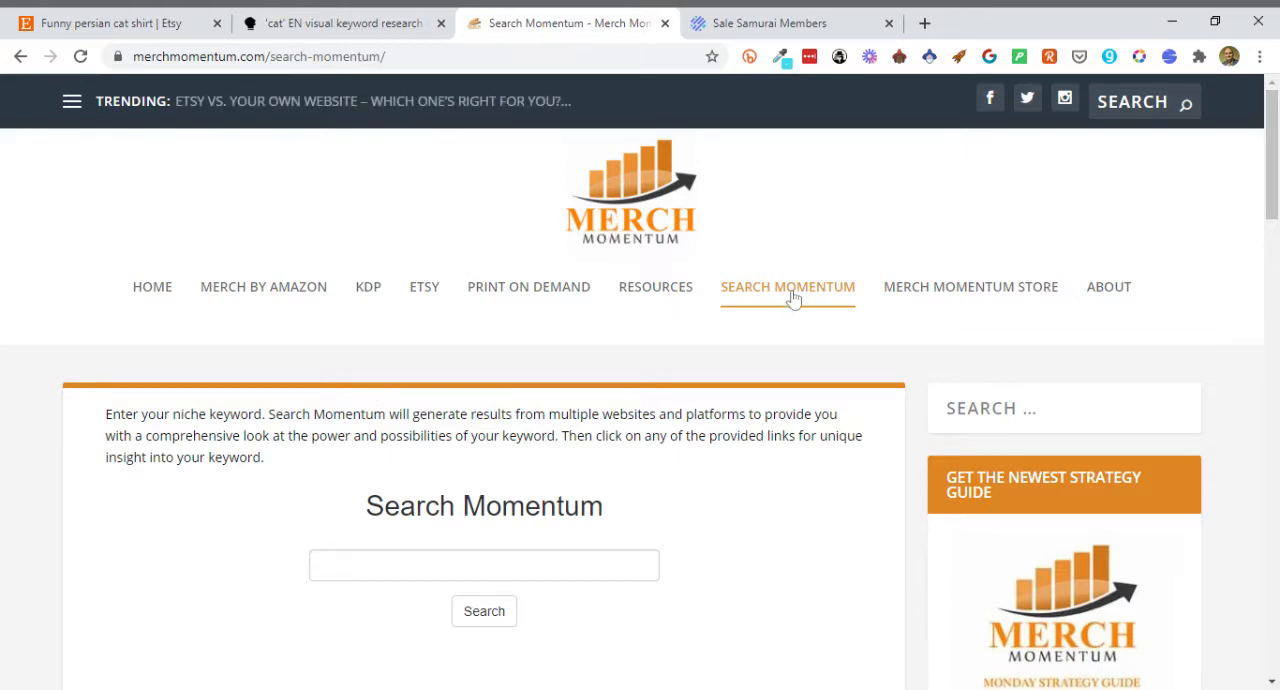
scroll(down, 3)
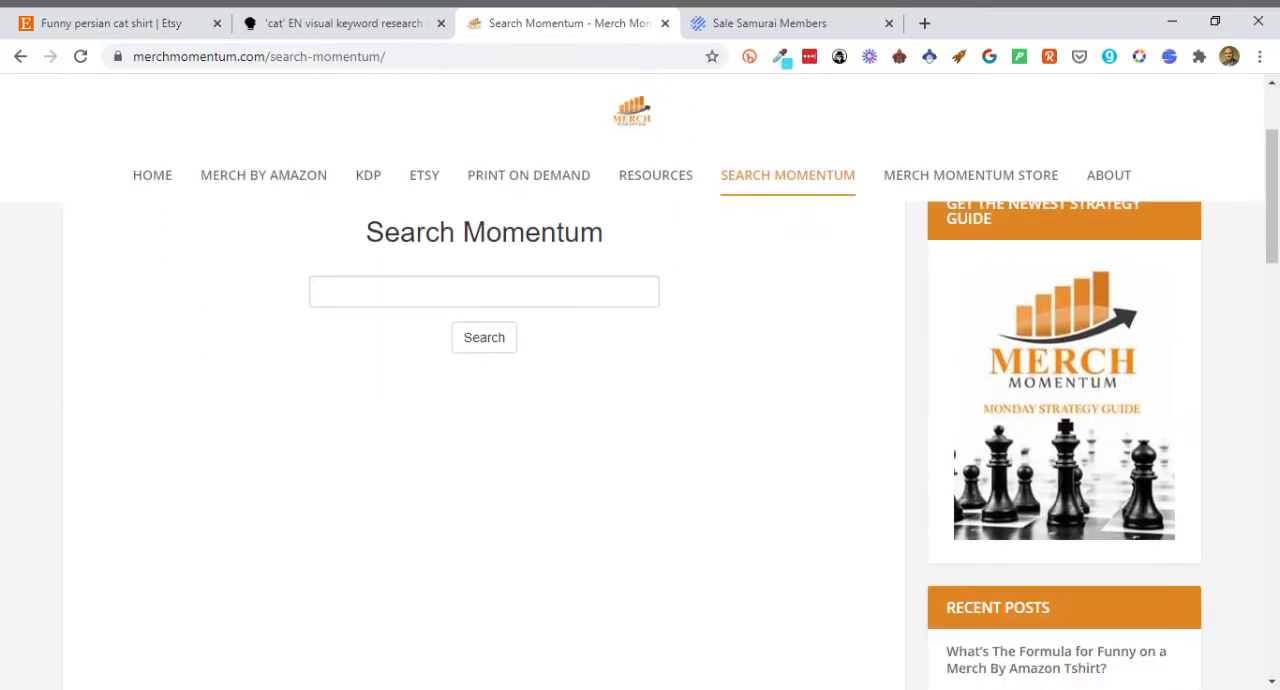
text(cat)
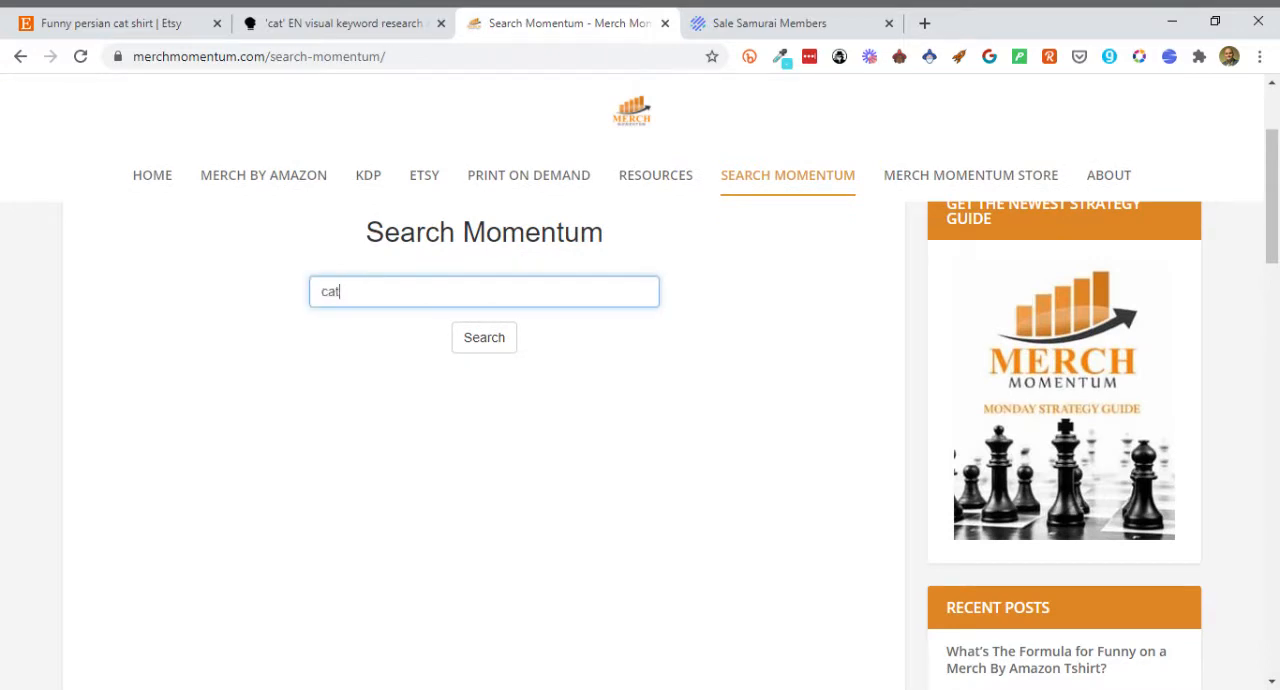
click(484, 337)
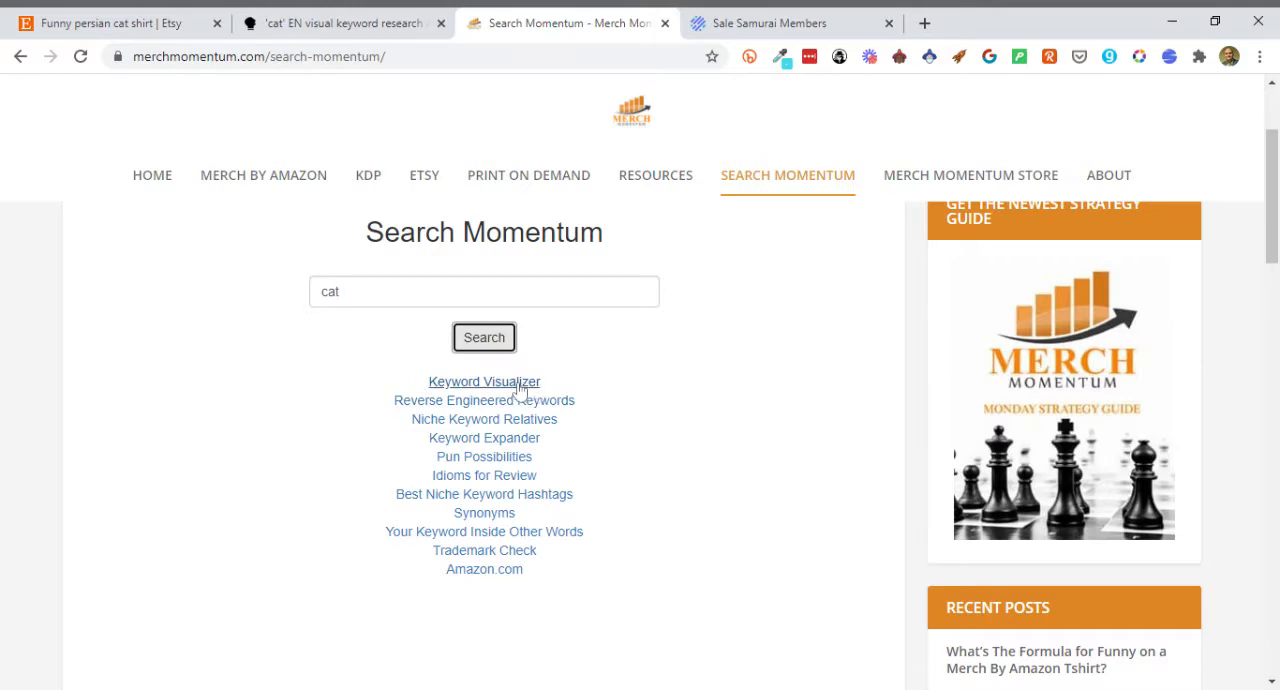
- Browse the Keyword Visualizer and related words for cat (lion, kitten), then return to Search Momentum
click(484, 381)
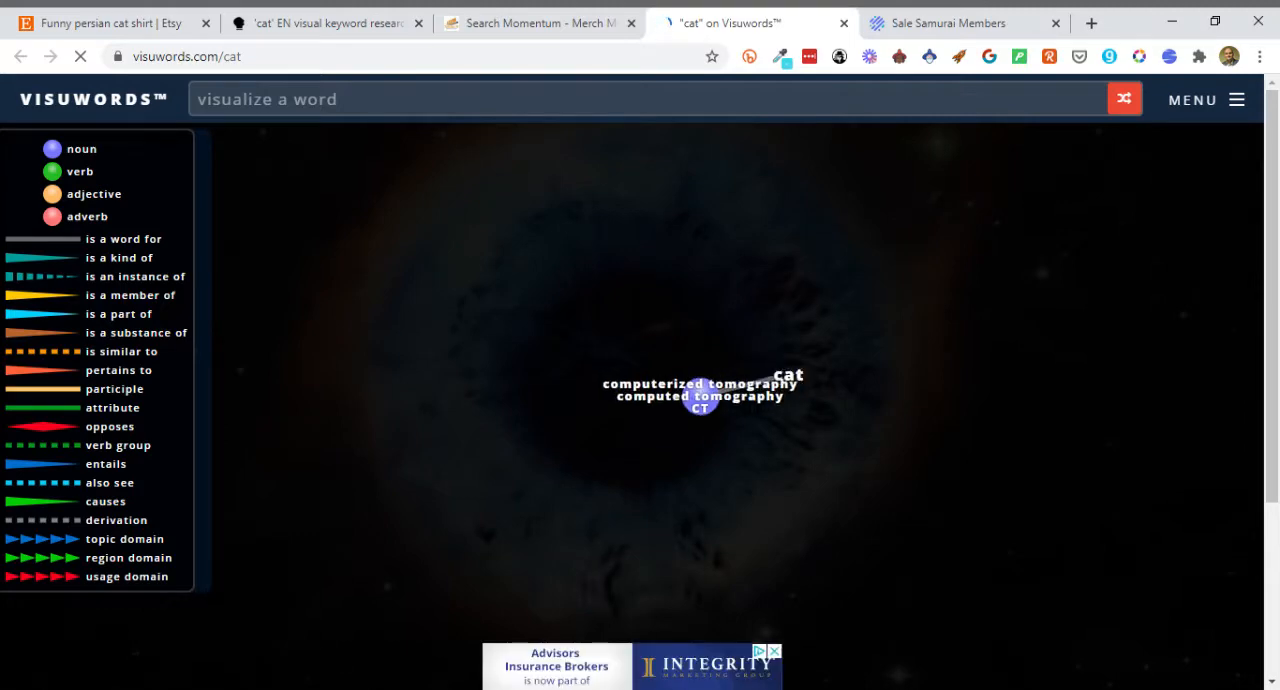
click(700, 405)
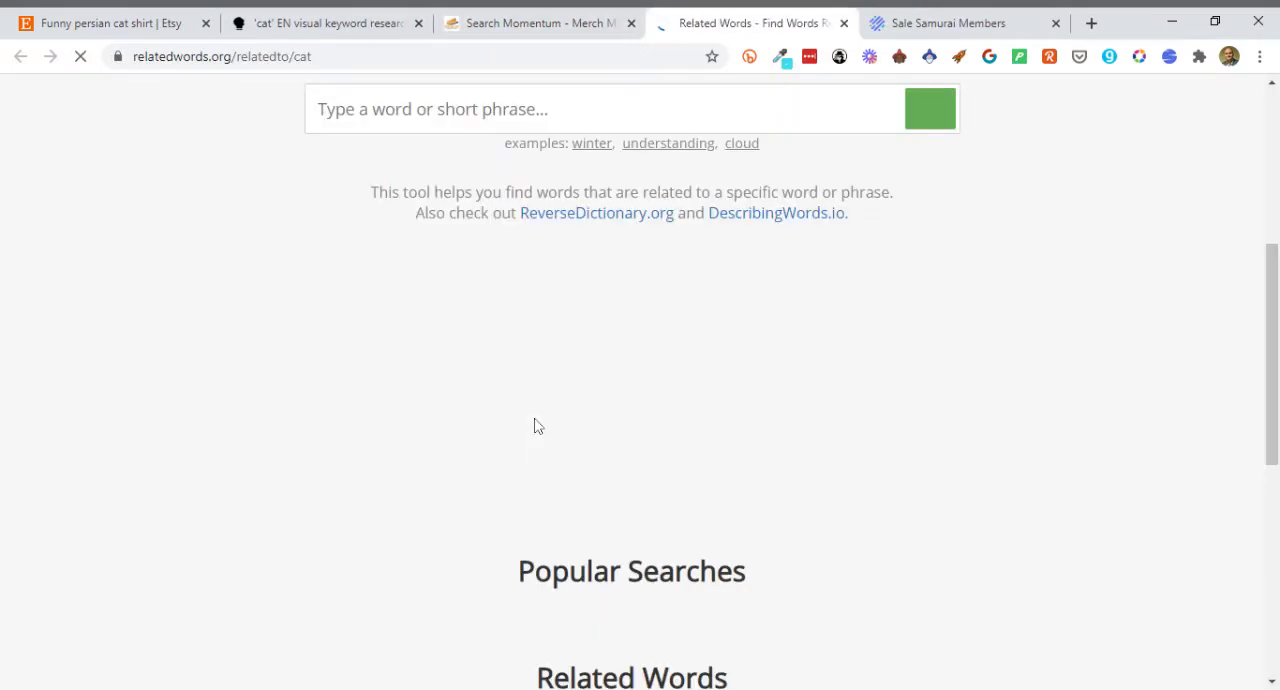
click(929, 116)
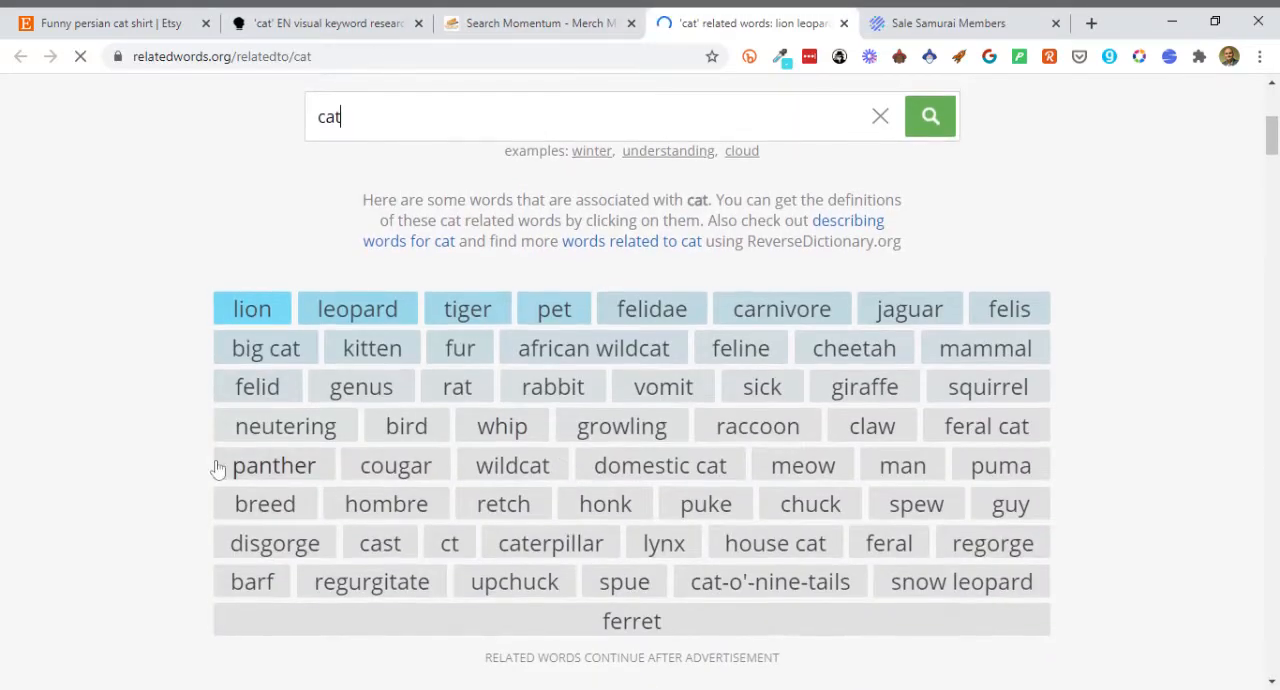
scroll(down, 3)
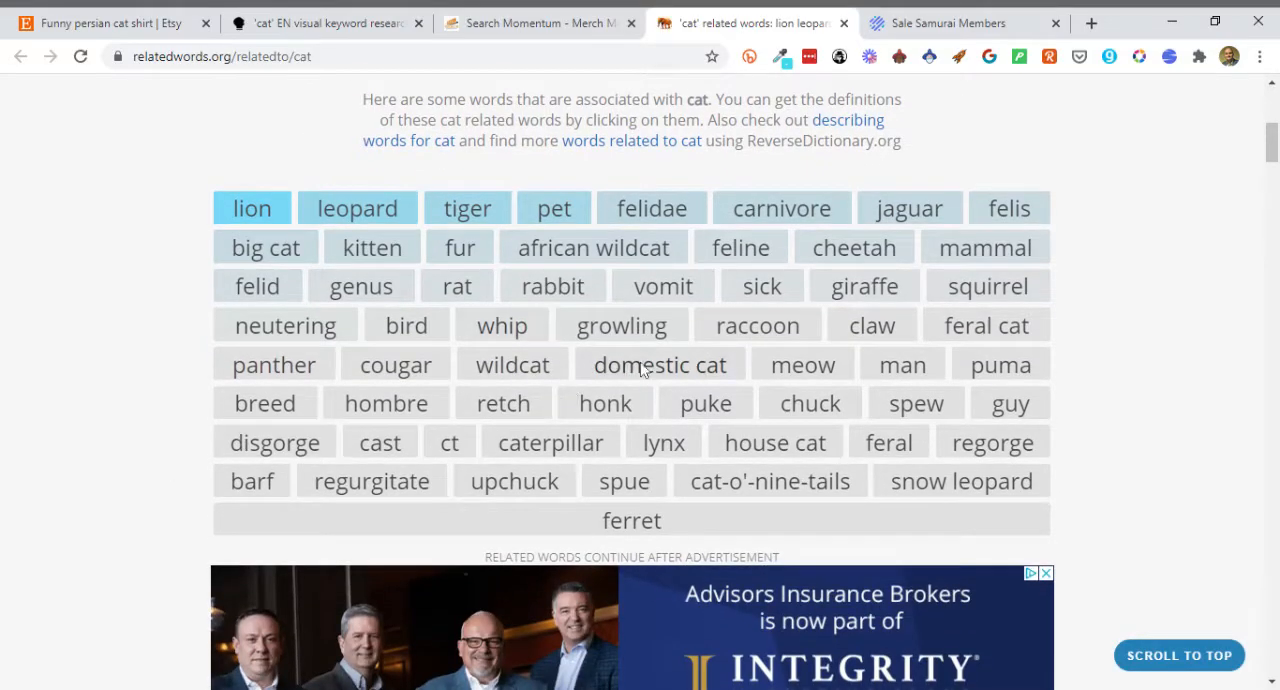
scroll(up, 3)
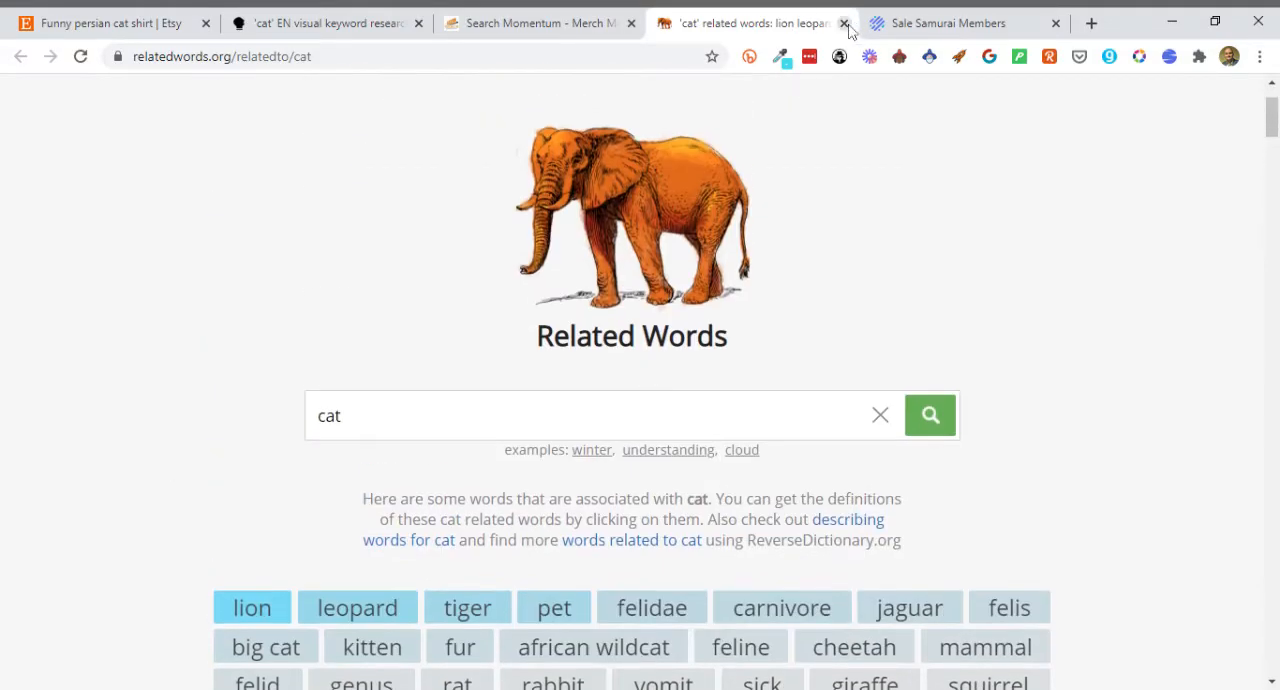
click(845, 23)
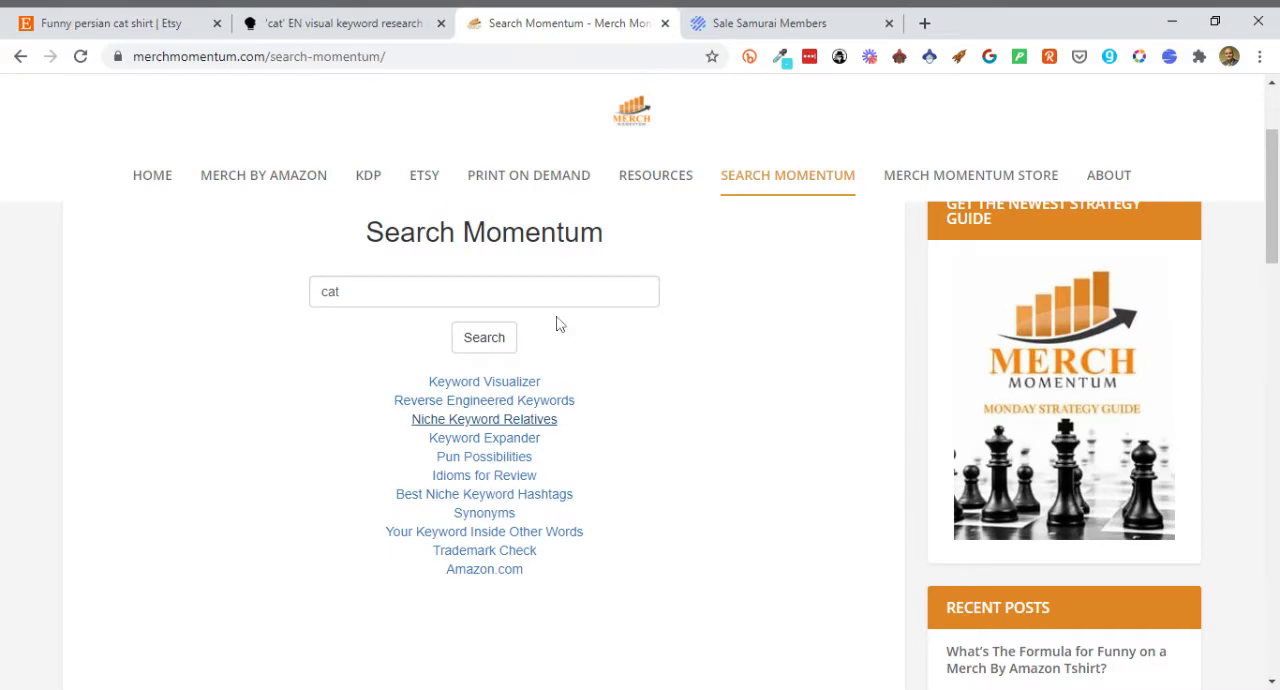
scroll(up, 3)
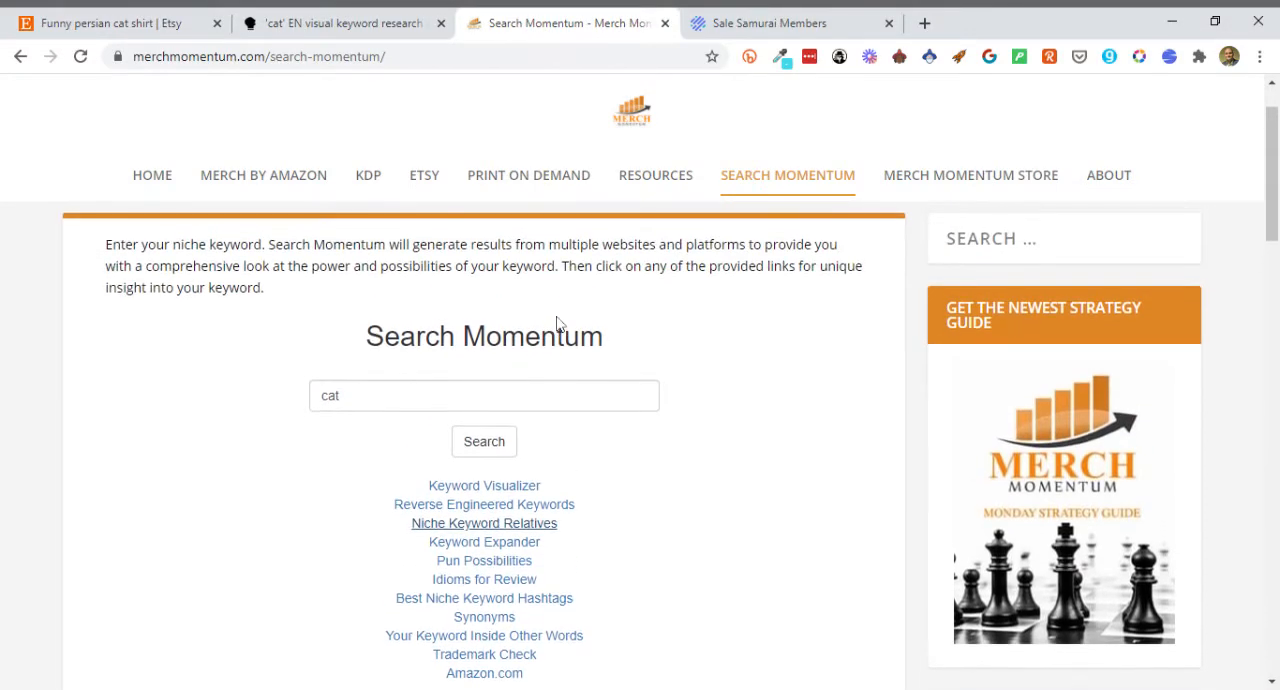
mouse_move(424, 175)
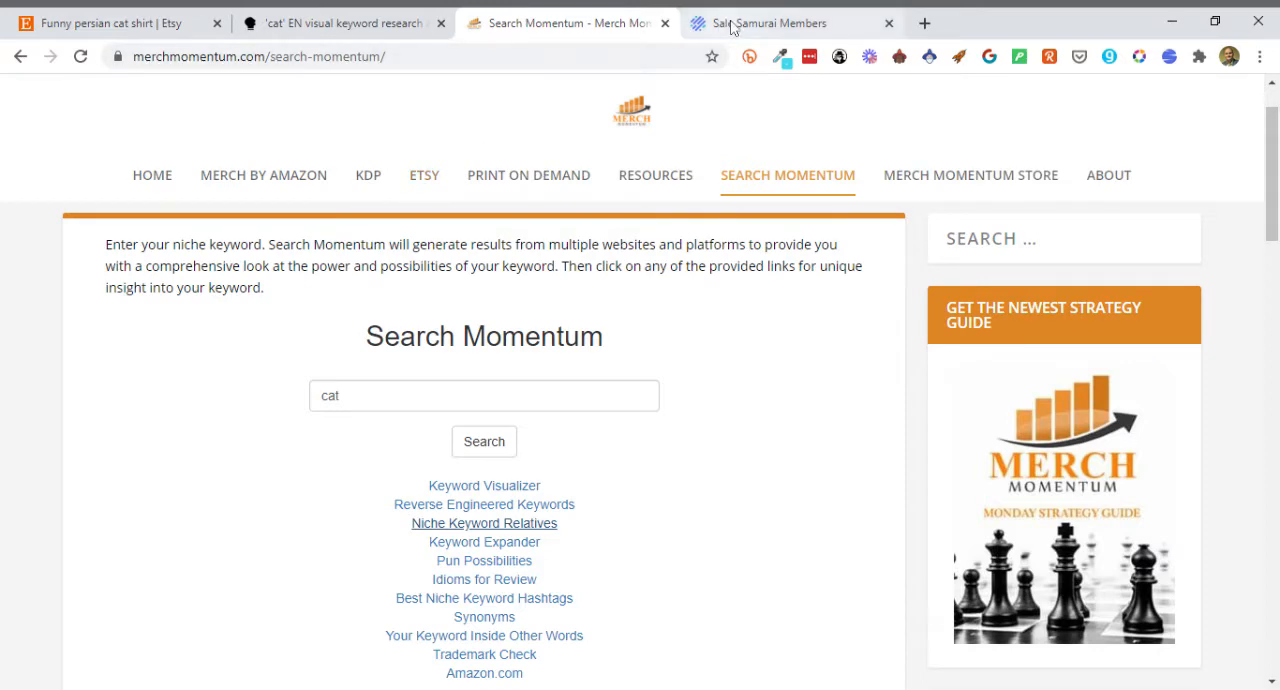
mouse_move(770, 33)
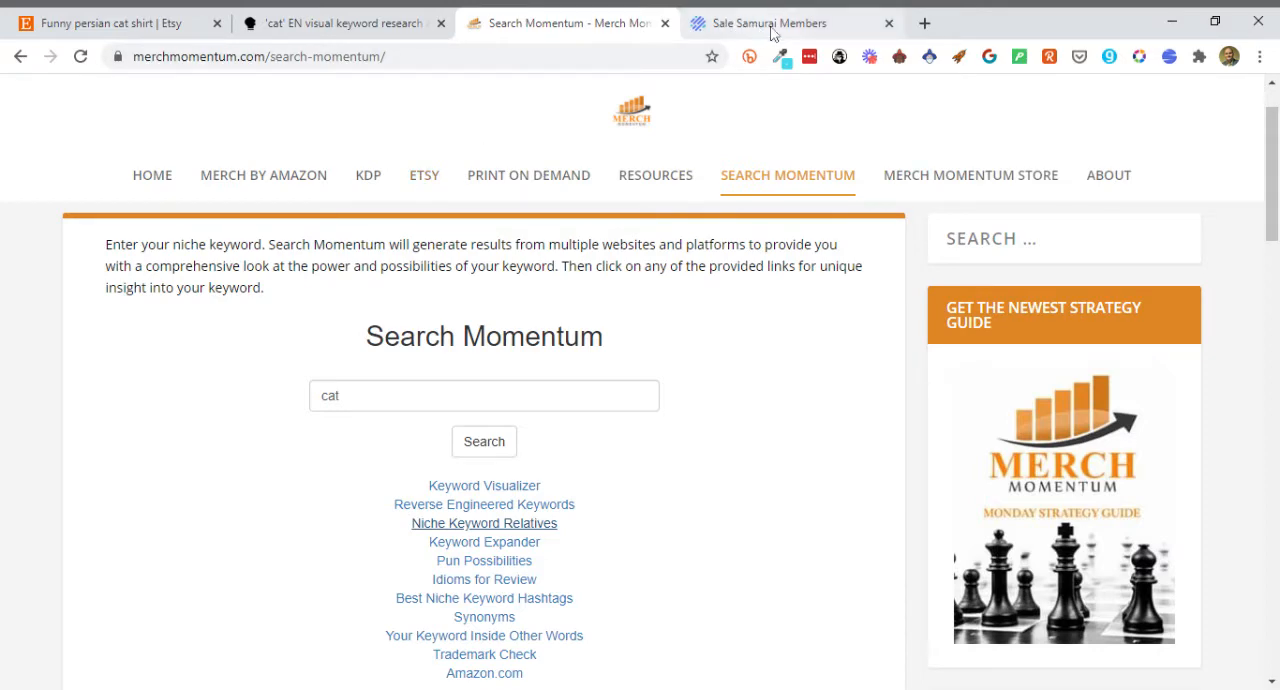
- Switch to the Sale Samurai members area showing its Tutorials page
click(770, 22)
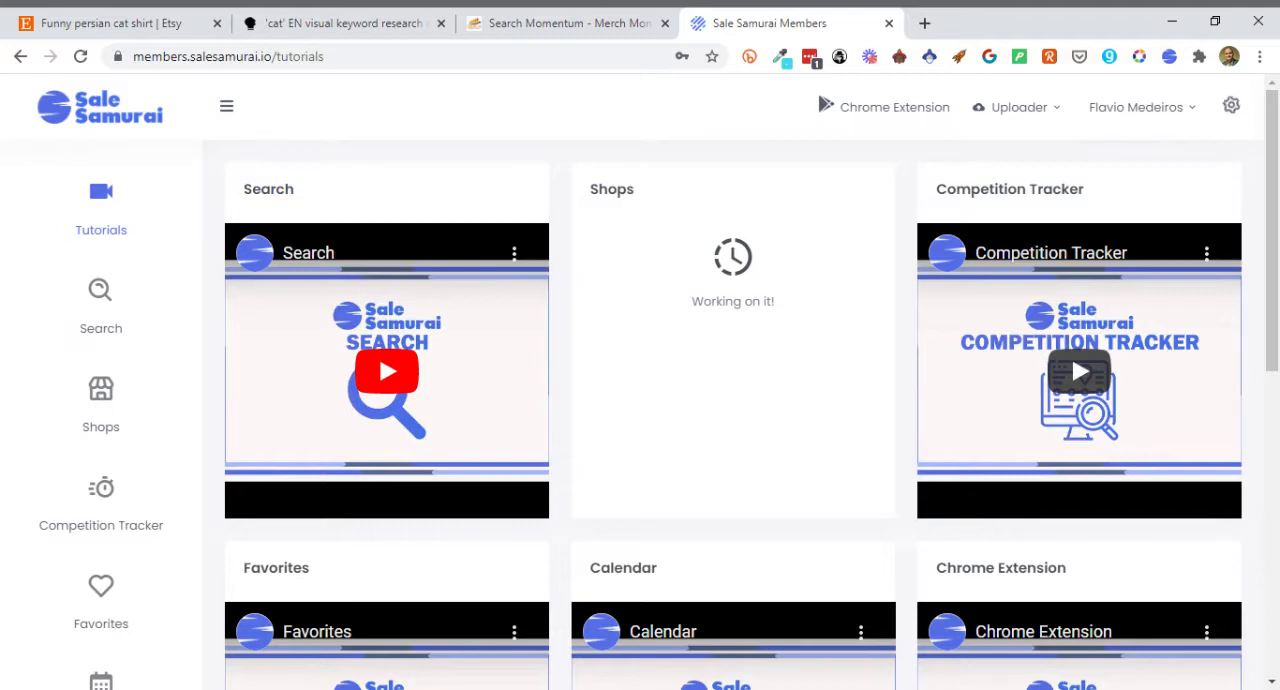
mouse_move(530, 343)
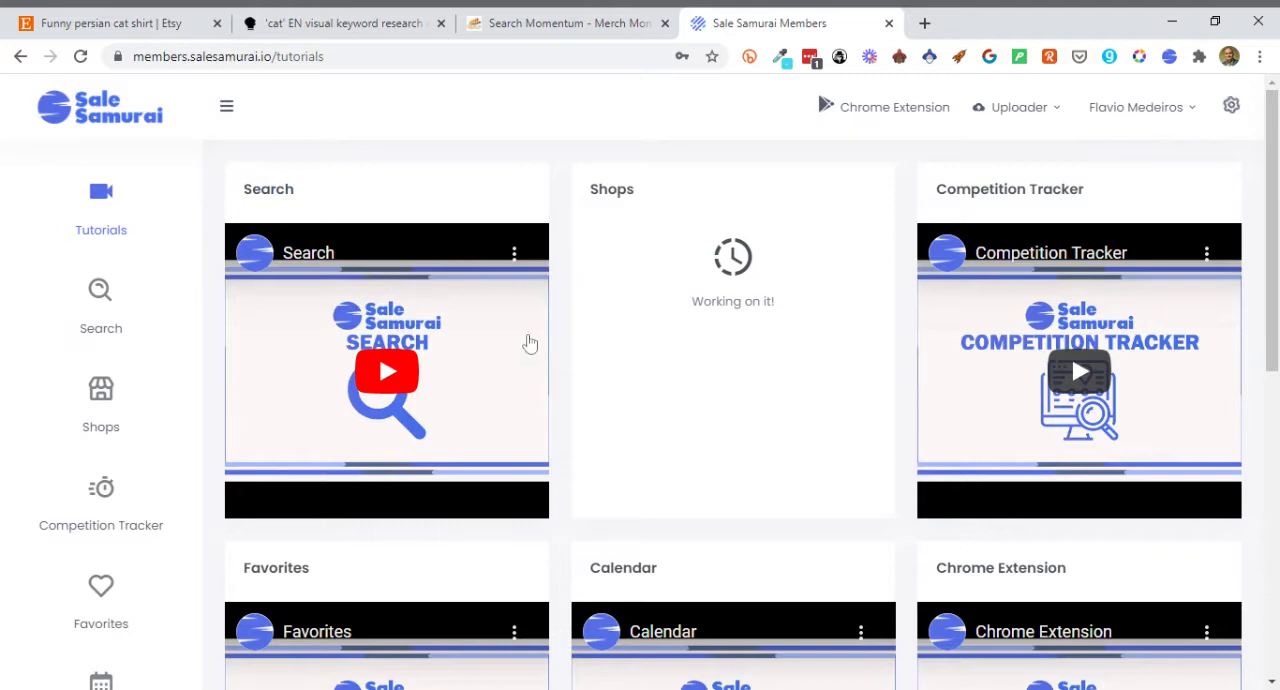
mouse_move(889, 118)
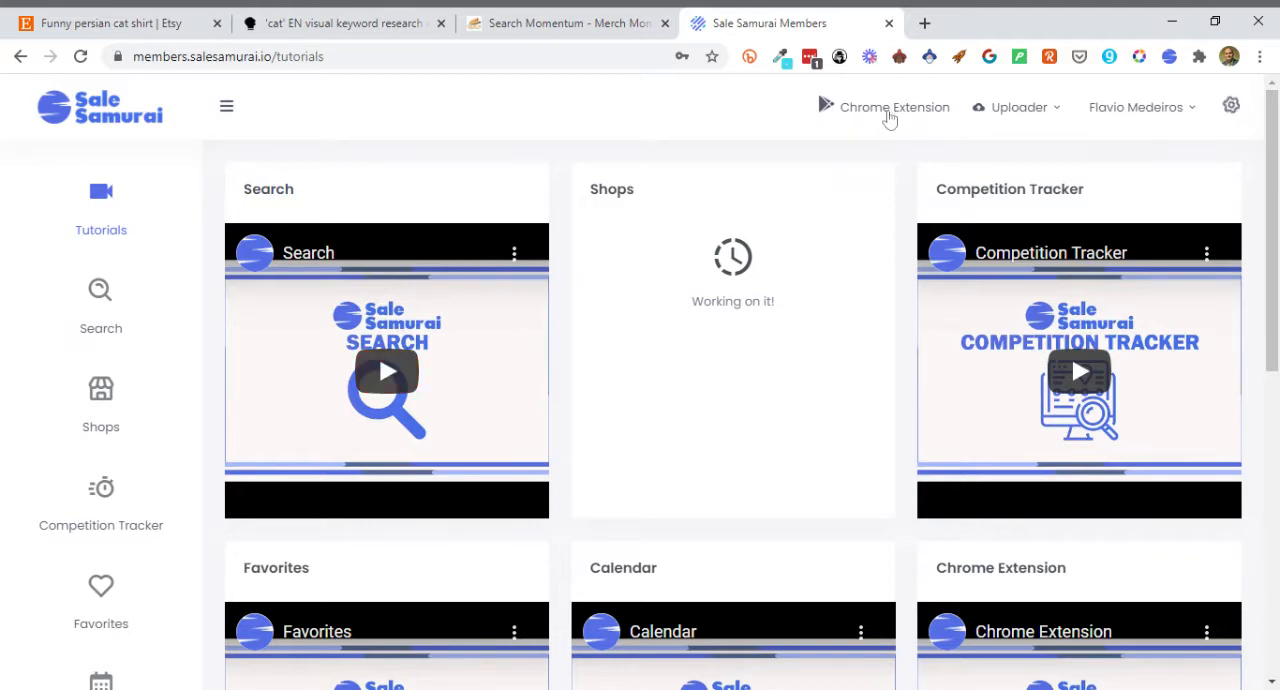
mouse_move(903, 162)
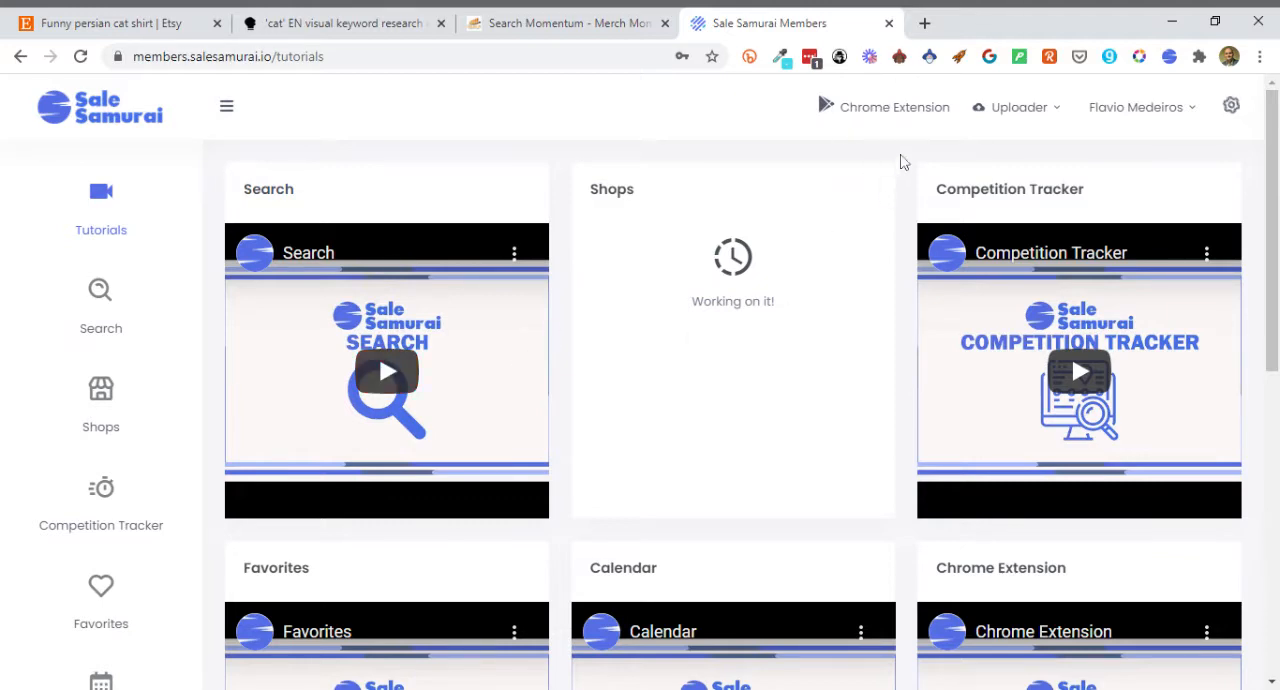
mouse_move(883, 112)
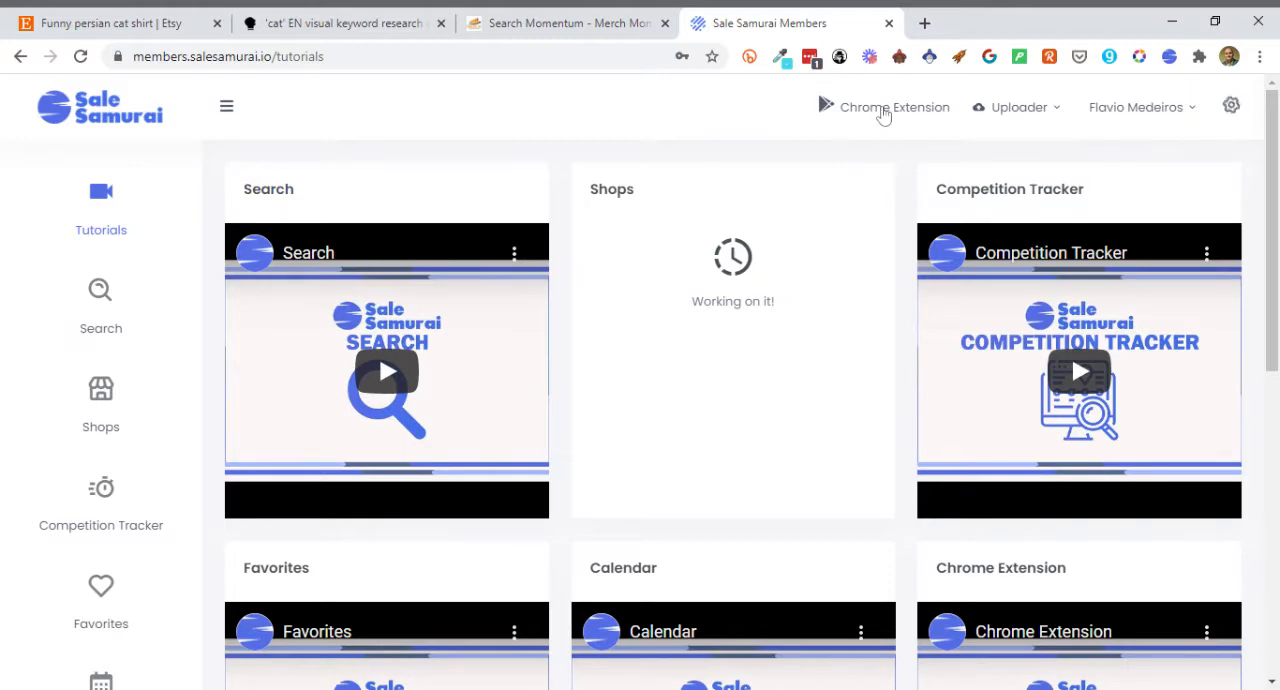
mouse_move(738, 120)
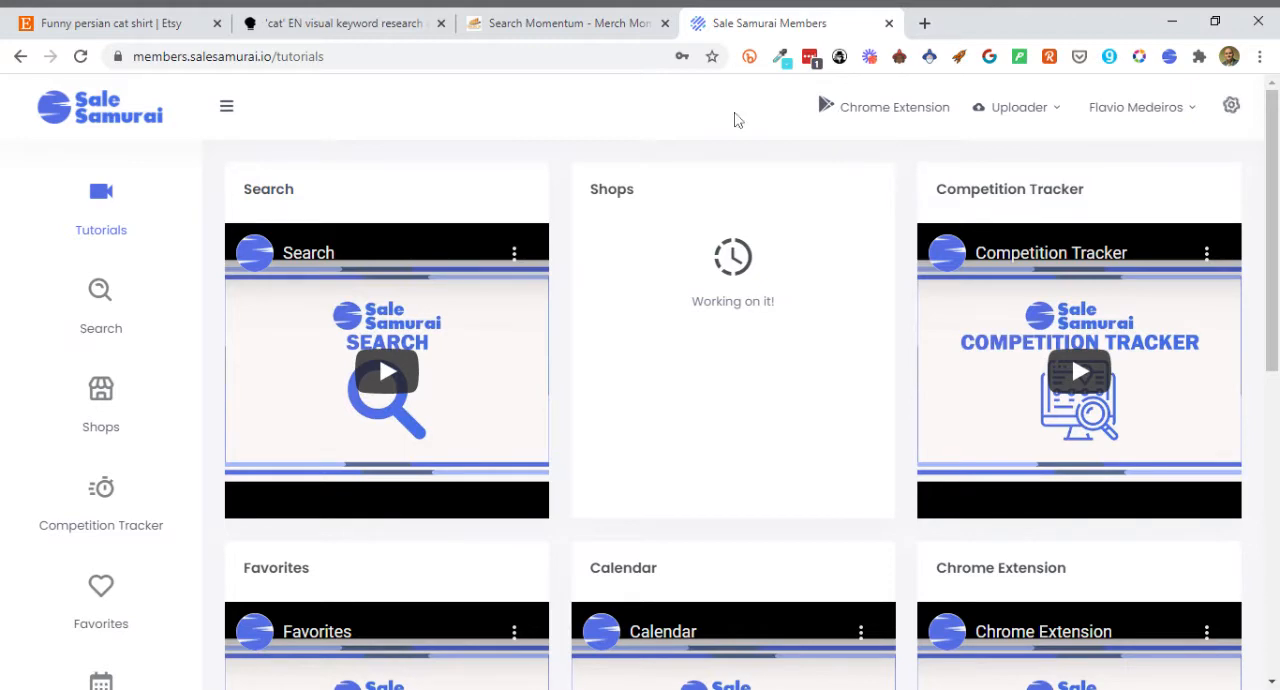
mouse_move(612, 160)
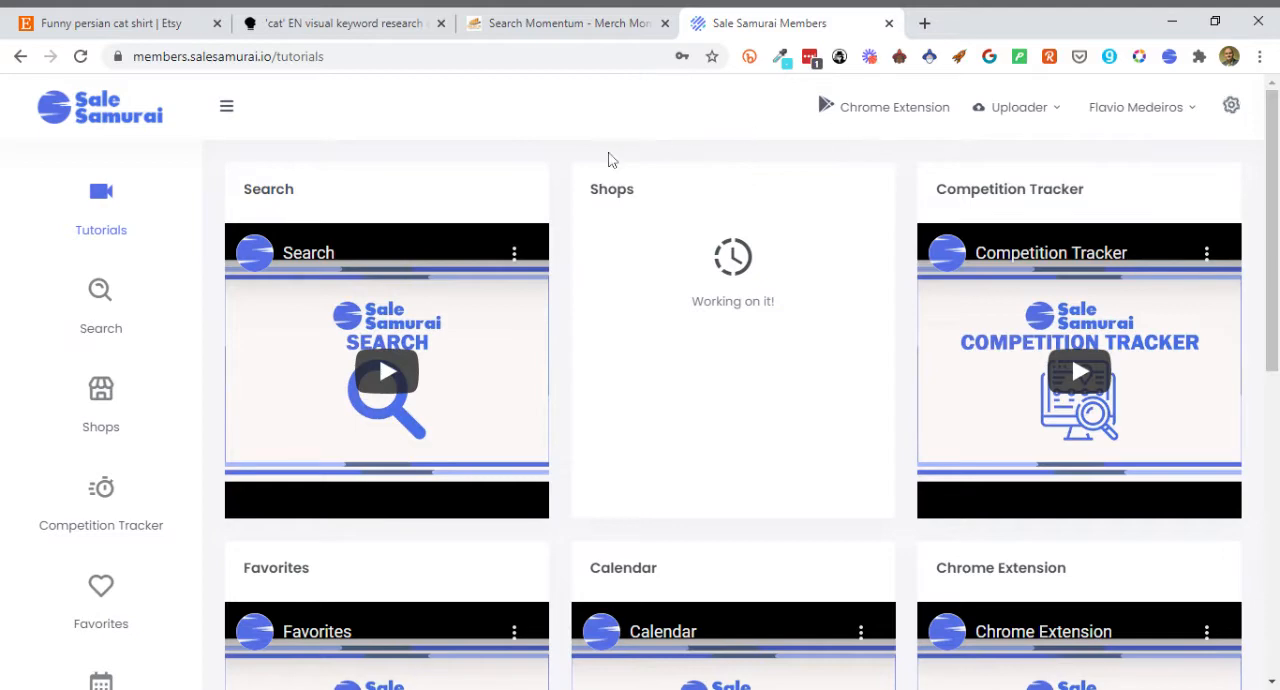
mouse_move(547, 190)
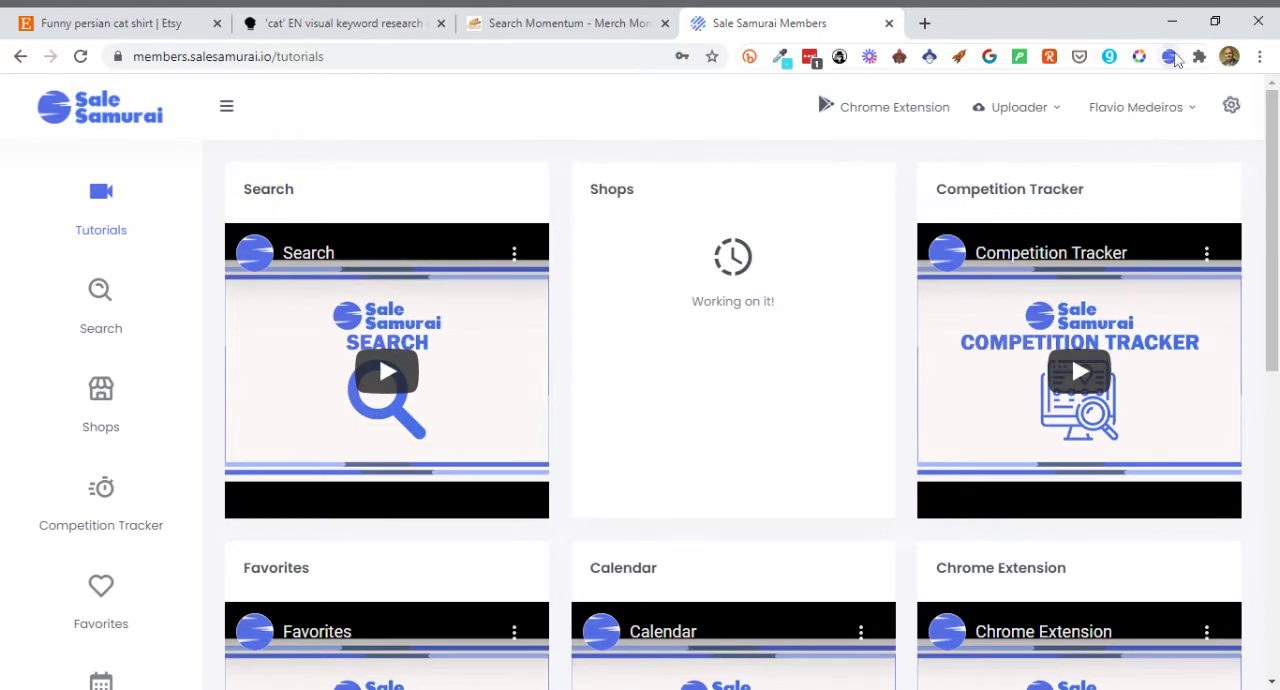
mouse_move(463, 173)
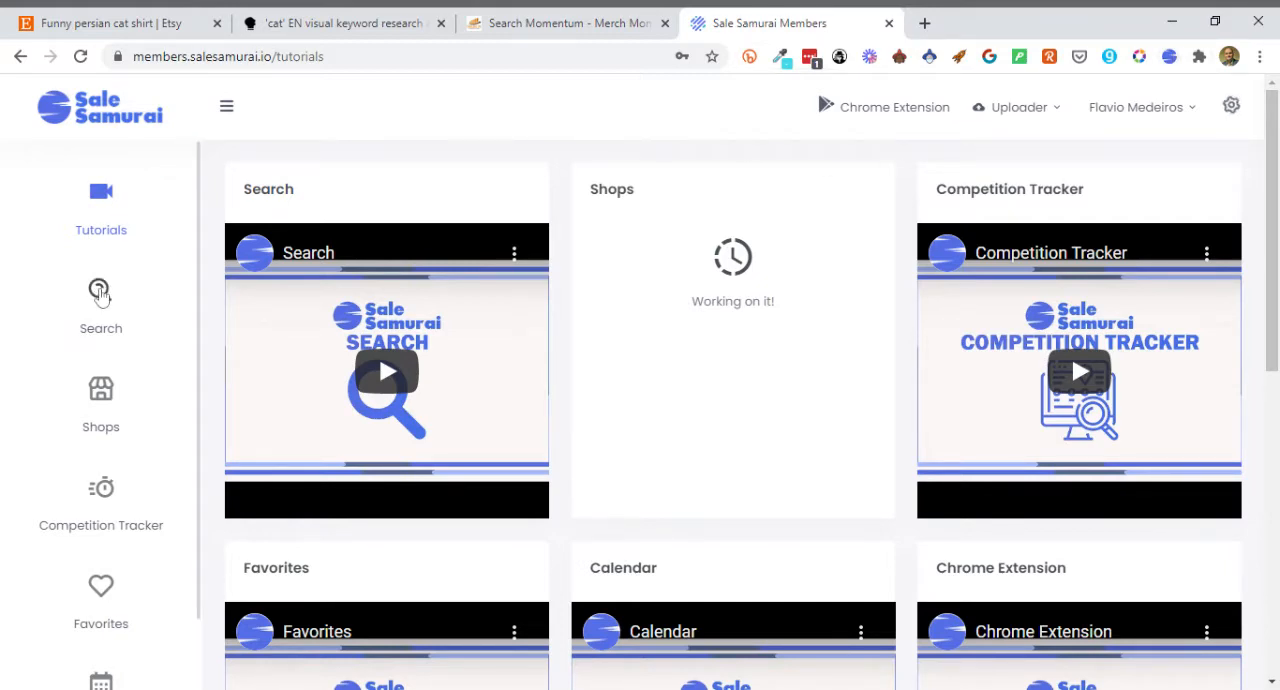
- Run a basic keyword search for 'funny persian cat shirt' from the Search page
click(100, 305)
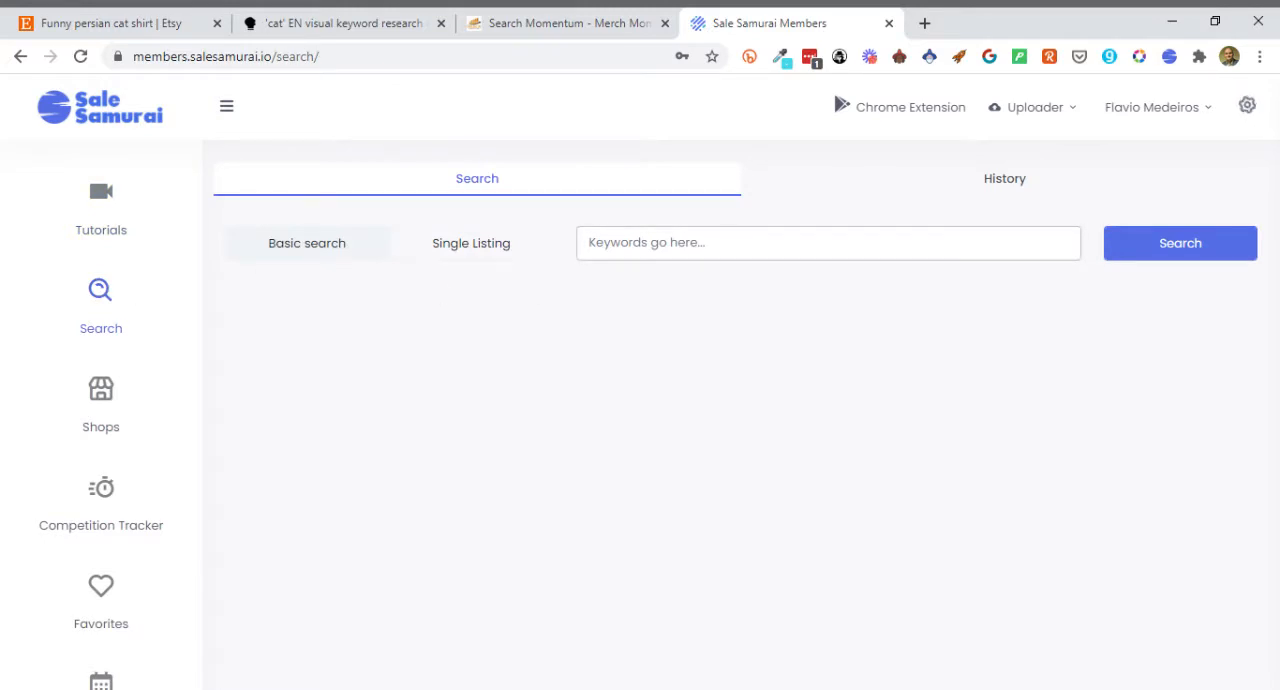
text(funny persian)
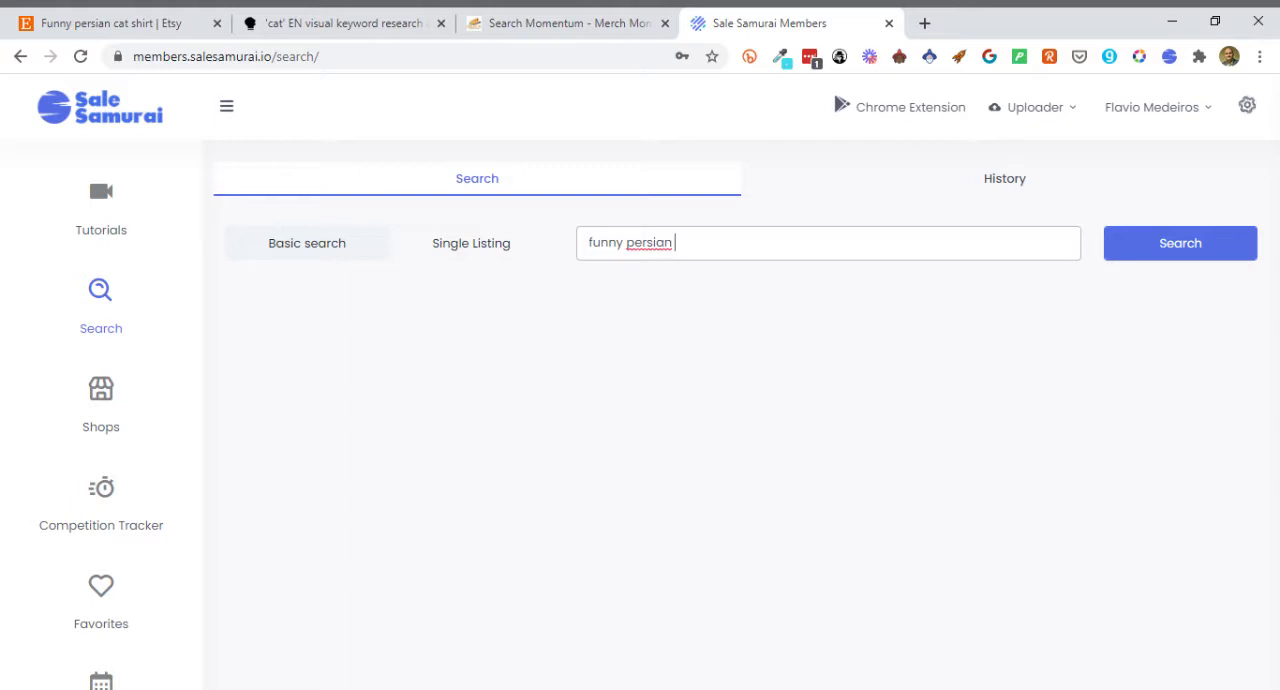
text(cat shirt)
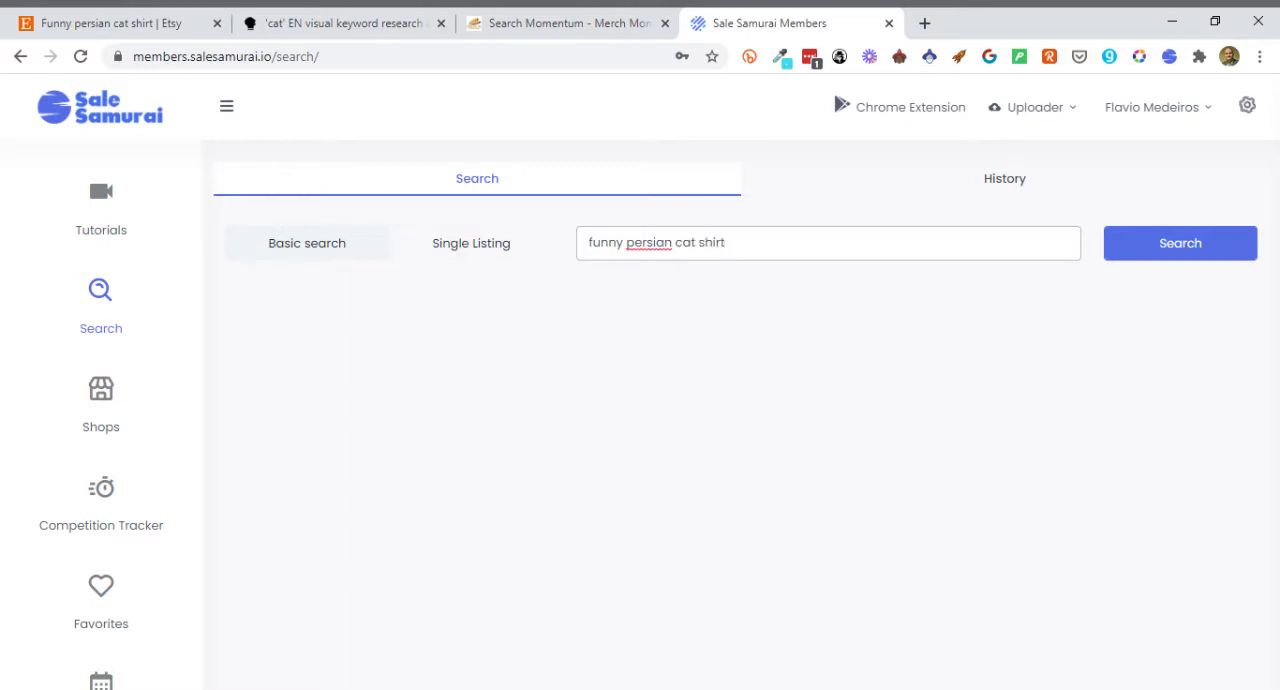
click(1179, 243)
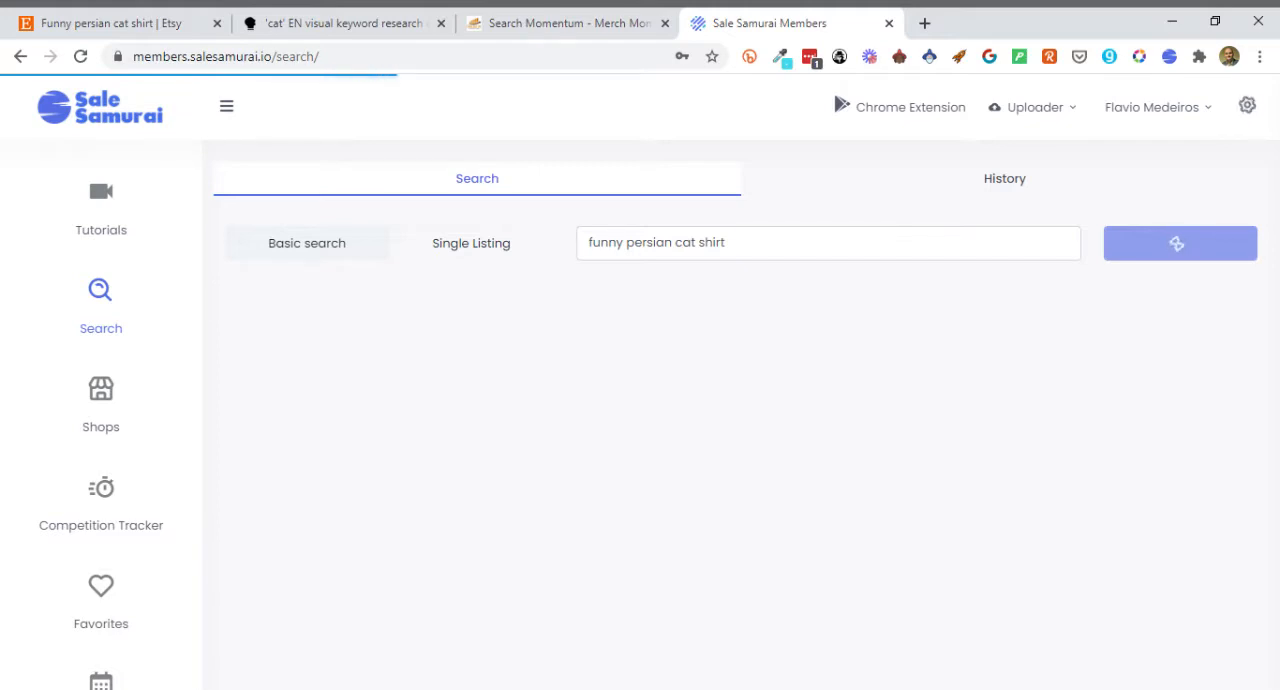
- Open the Persian perfect cat shirt listing on Etsy and browse its reviews and description
click(110, 22)
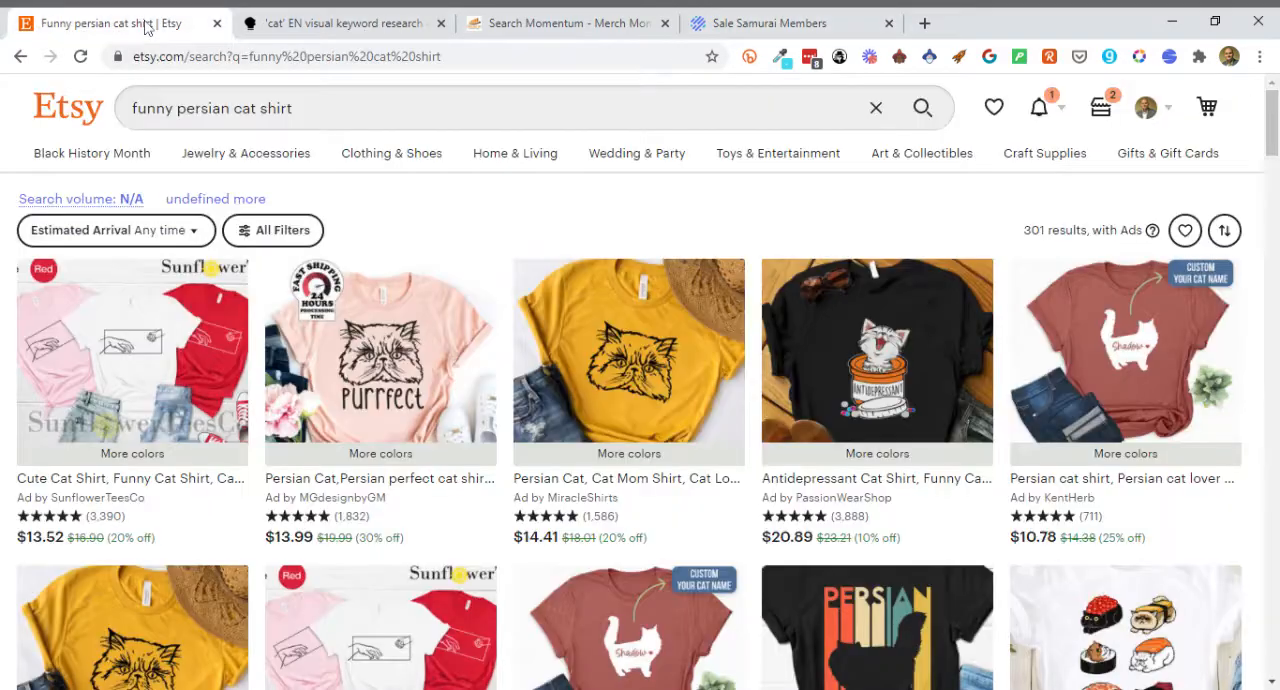
click(379, 362)
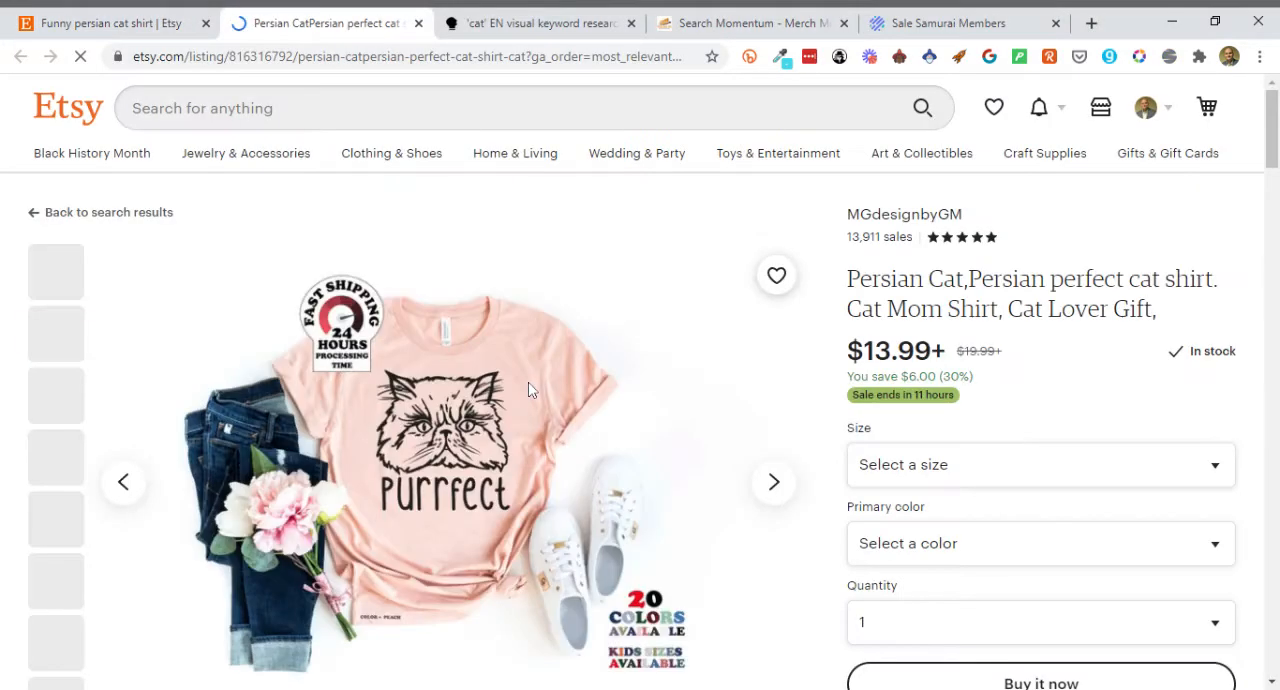
scroll(down, 3)
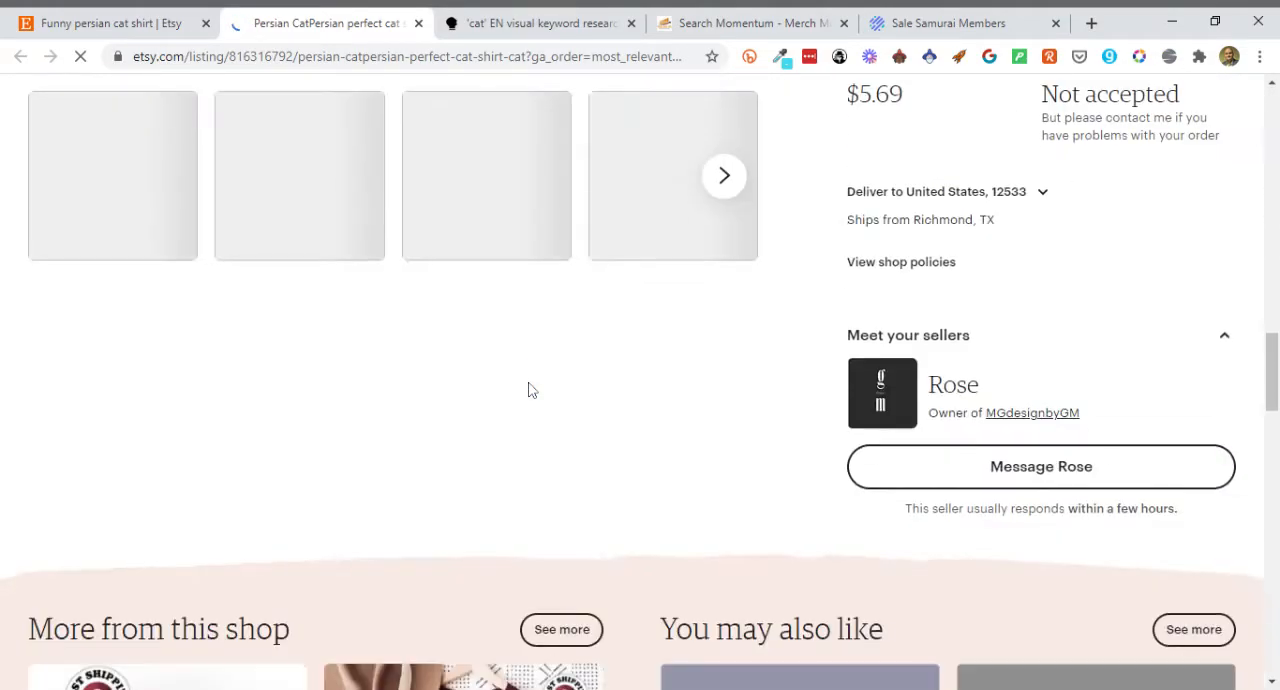
scroll(down, 3)
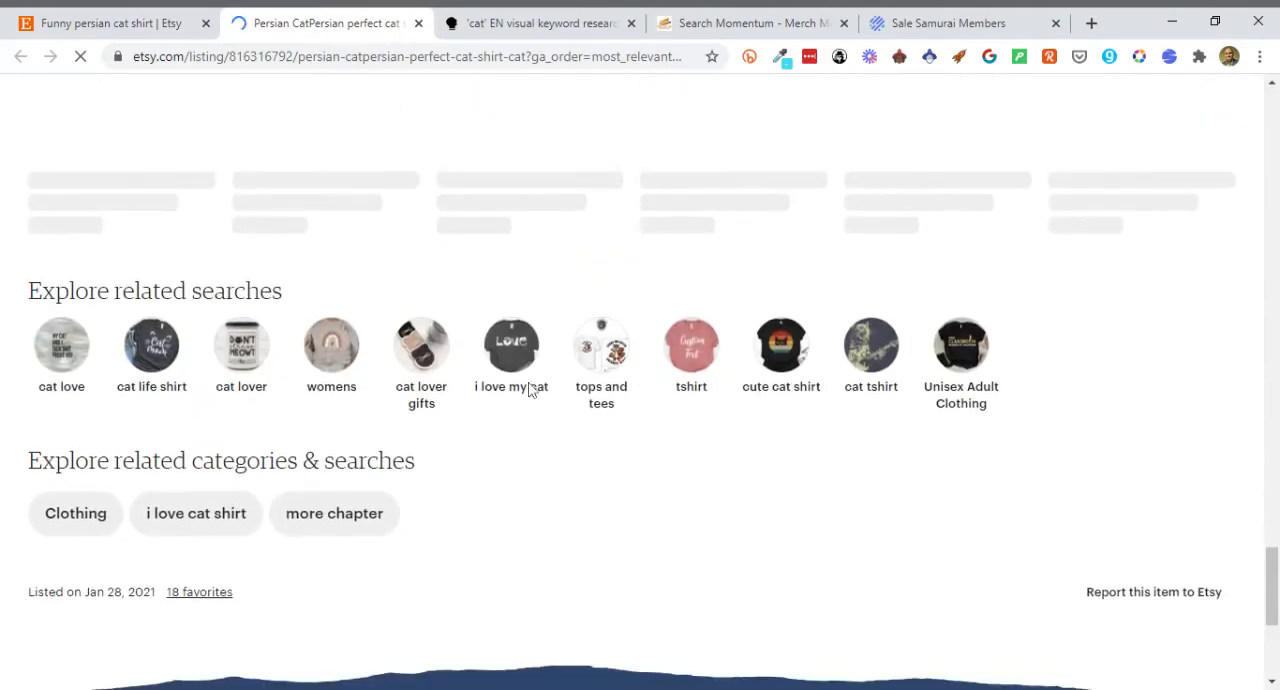
scroll(down, 3)
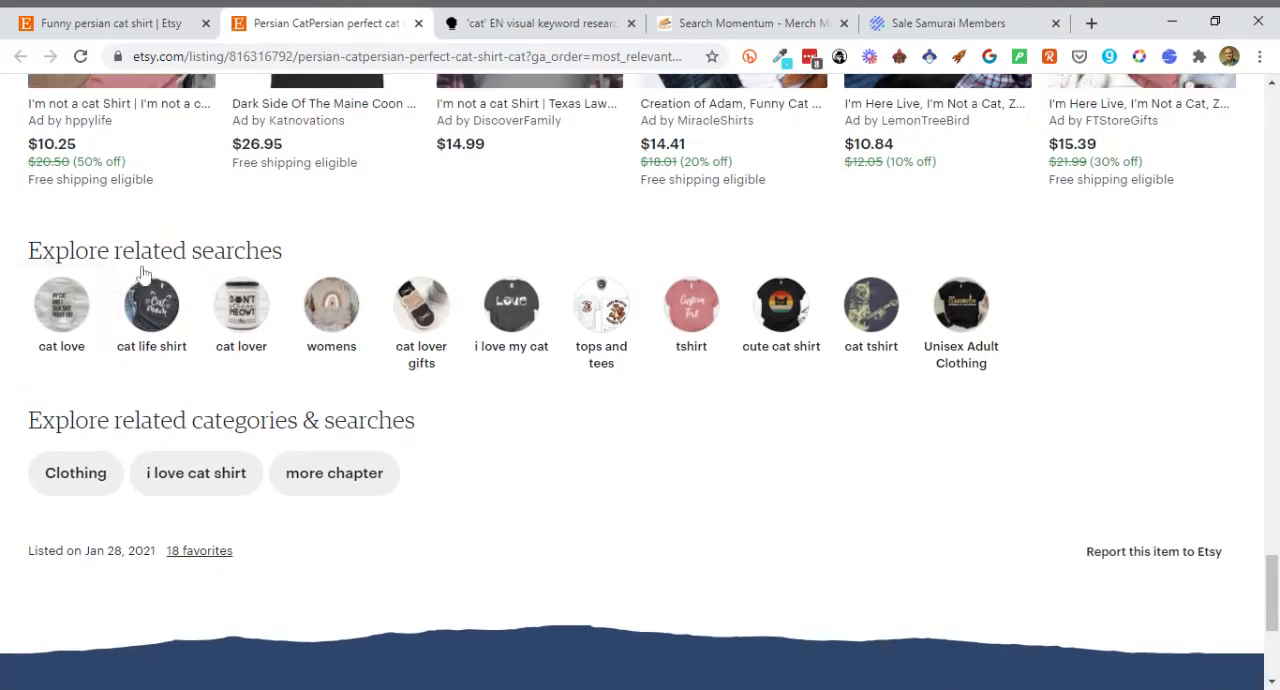
mouse_move(1017, 328)
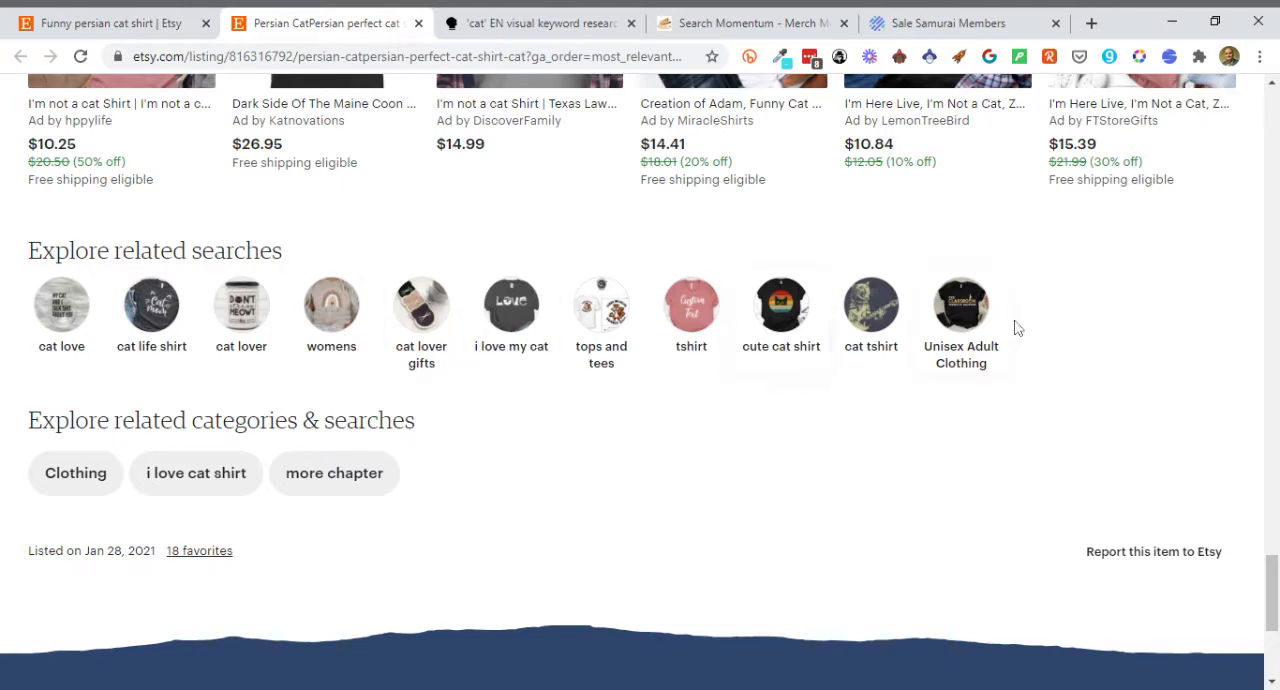
mouse_move(137, 548)
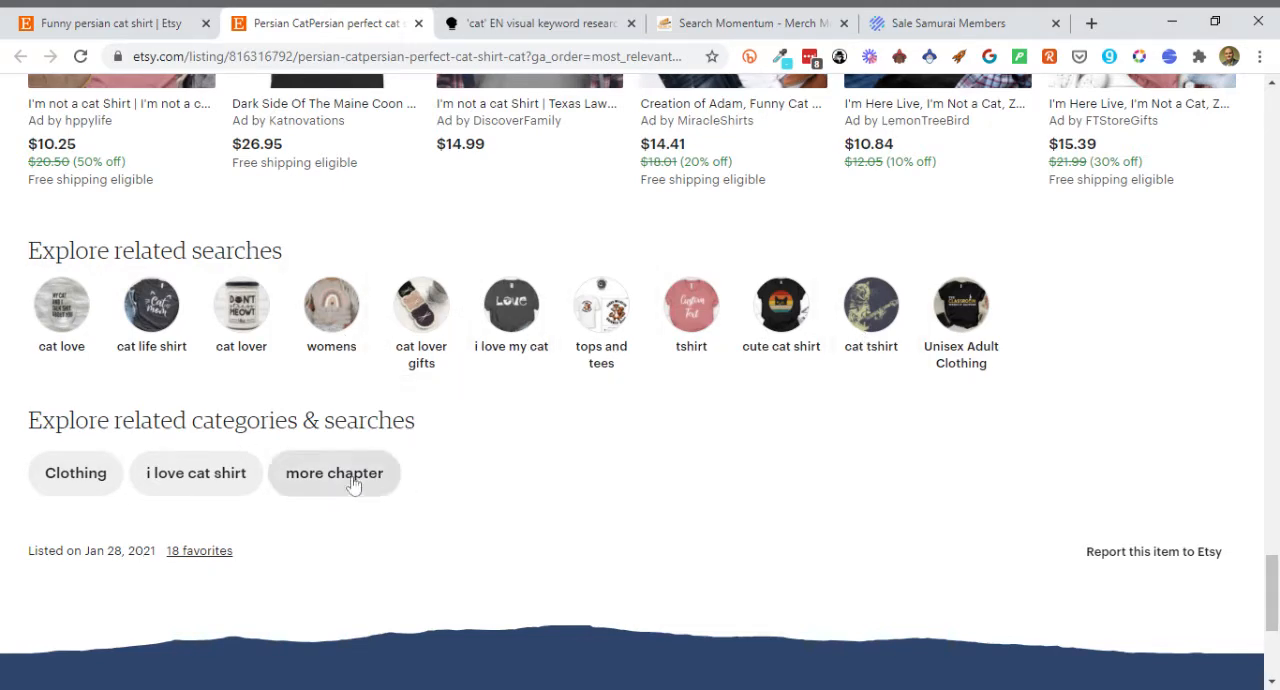
mouse_move(445, 477)
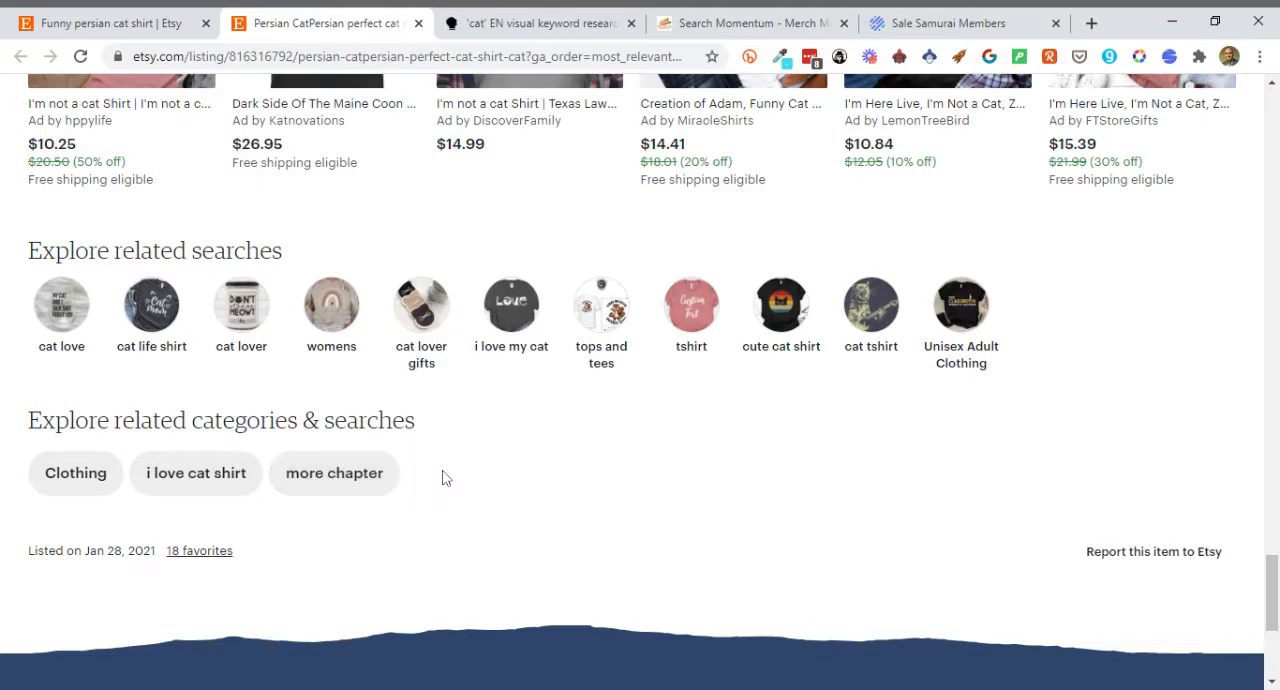
scroll(down, 3)
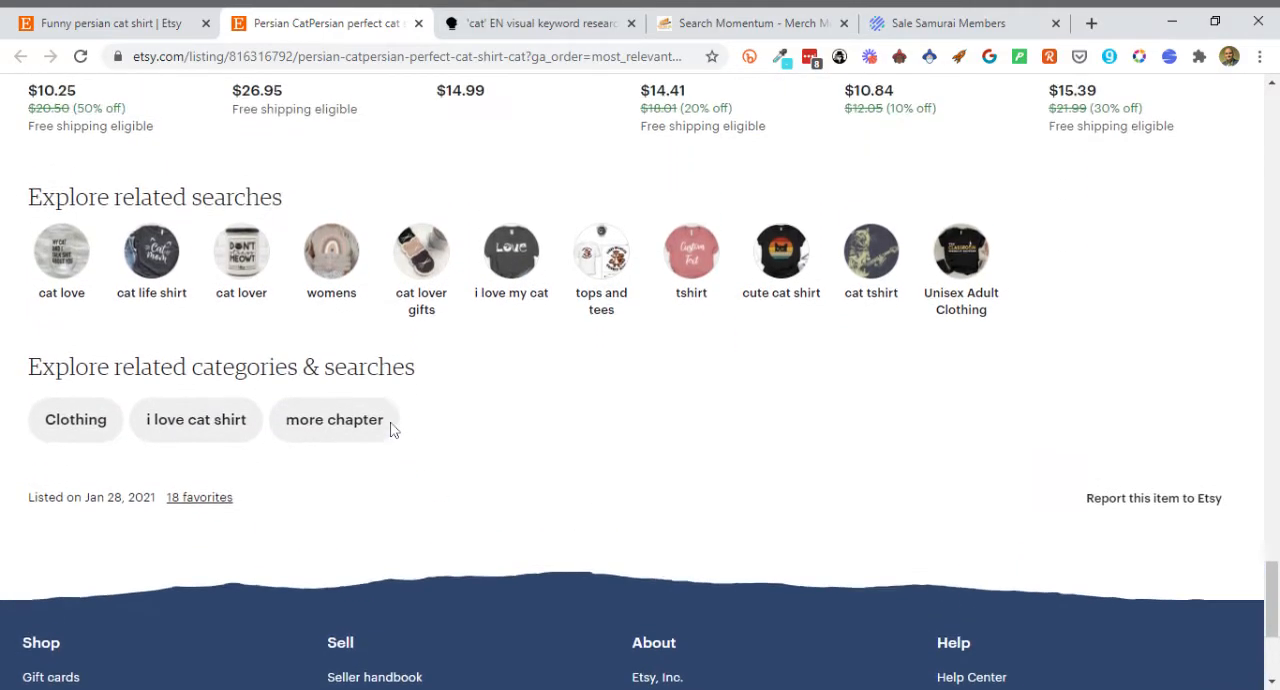
scroll(up, 3)
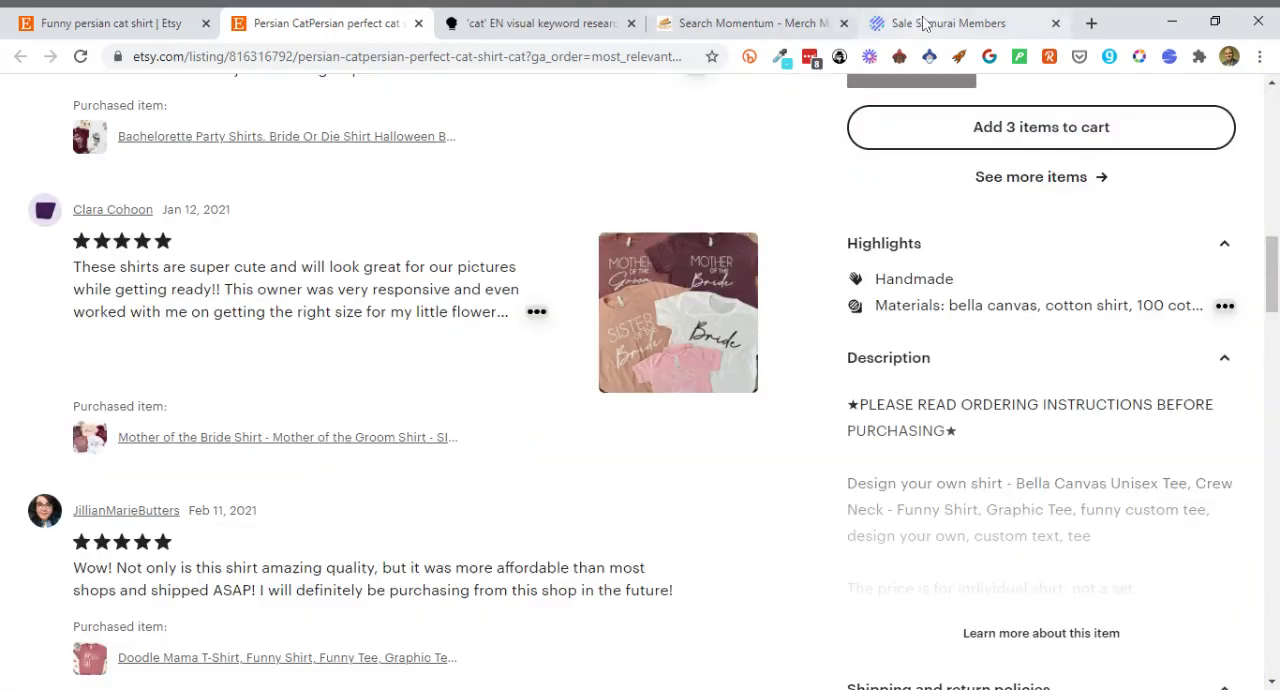
- Return to the Sale Samurai results and browse the tag suggestions for funny persian cat shirt
click(950, 22)
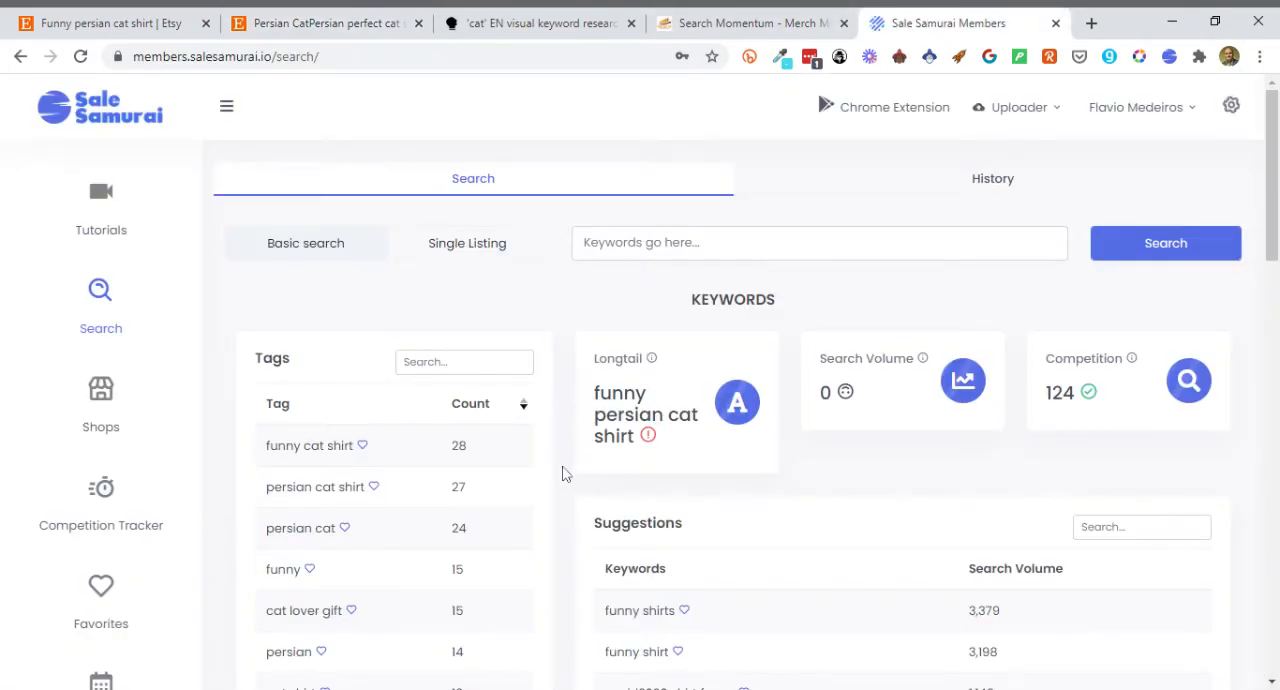
scroll(down, 3)
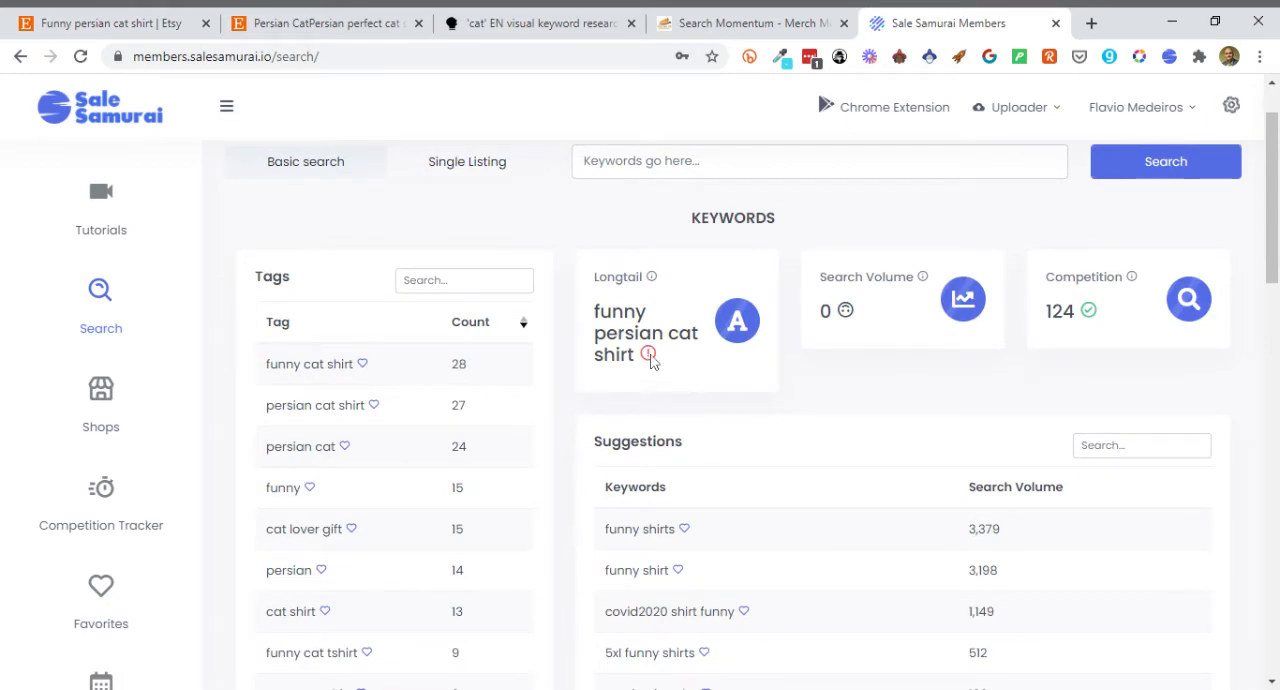
mouse_move(740, 322)
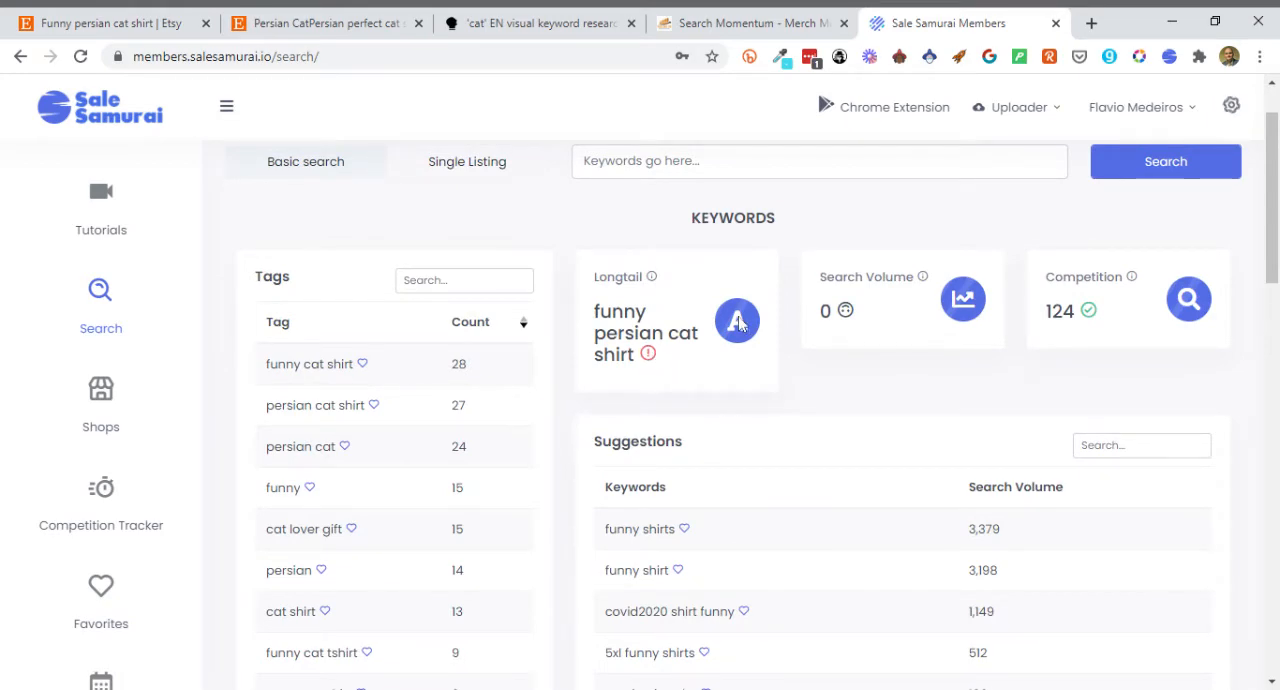
mouse_move(652, 277)
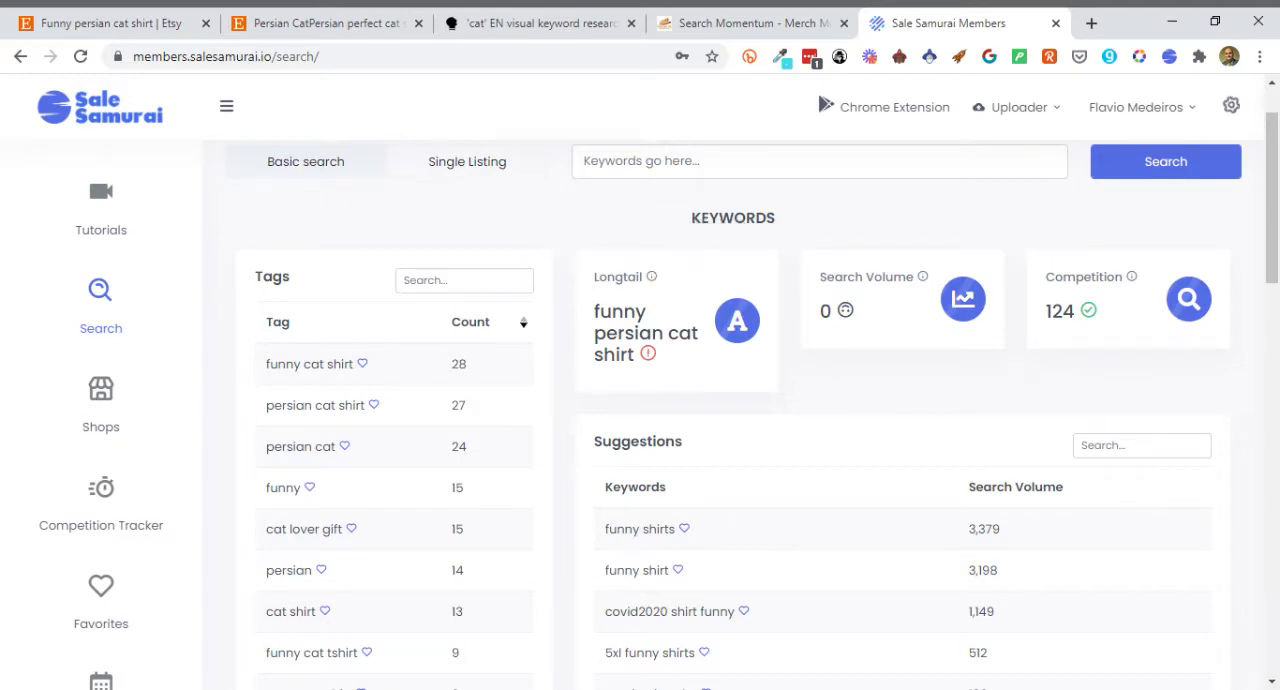
mouse_move(750, 353)
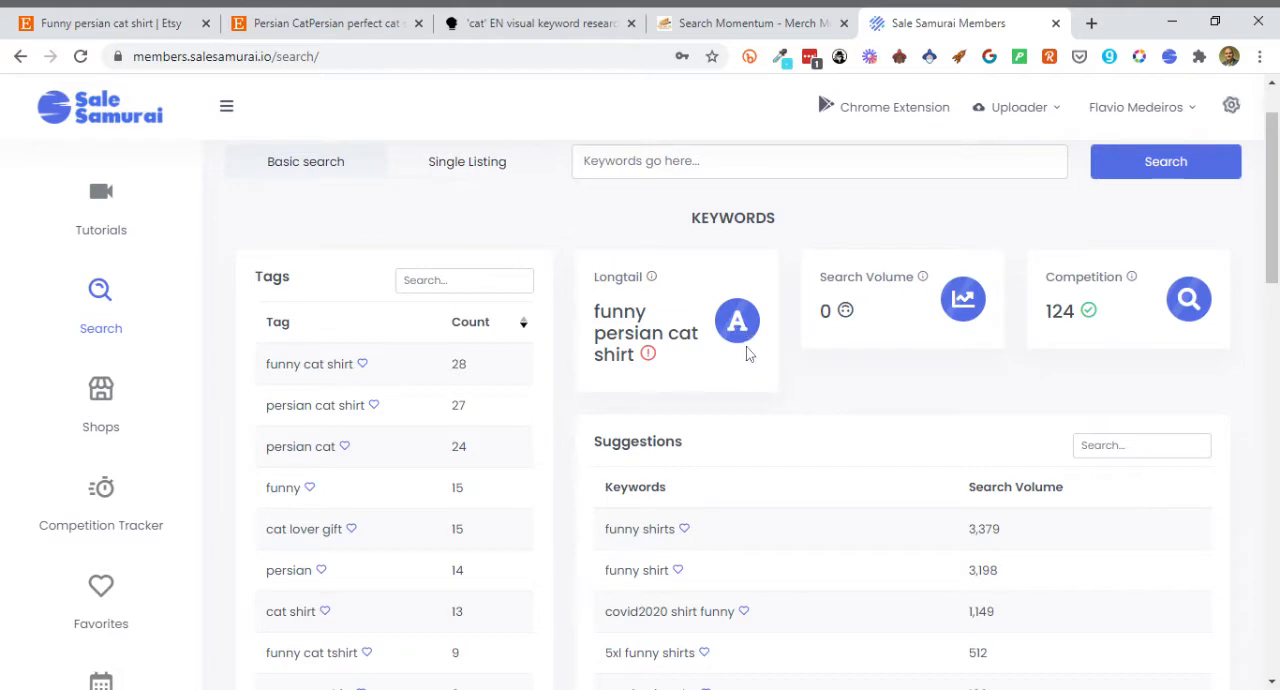
scroll(down, 3)
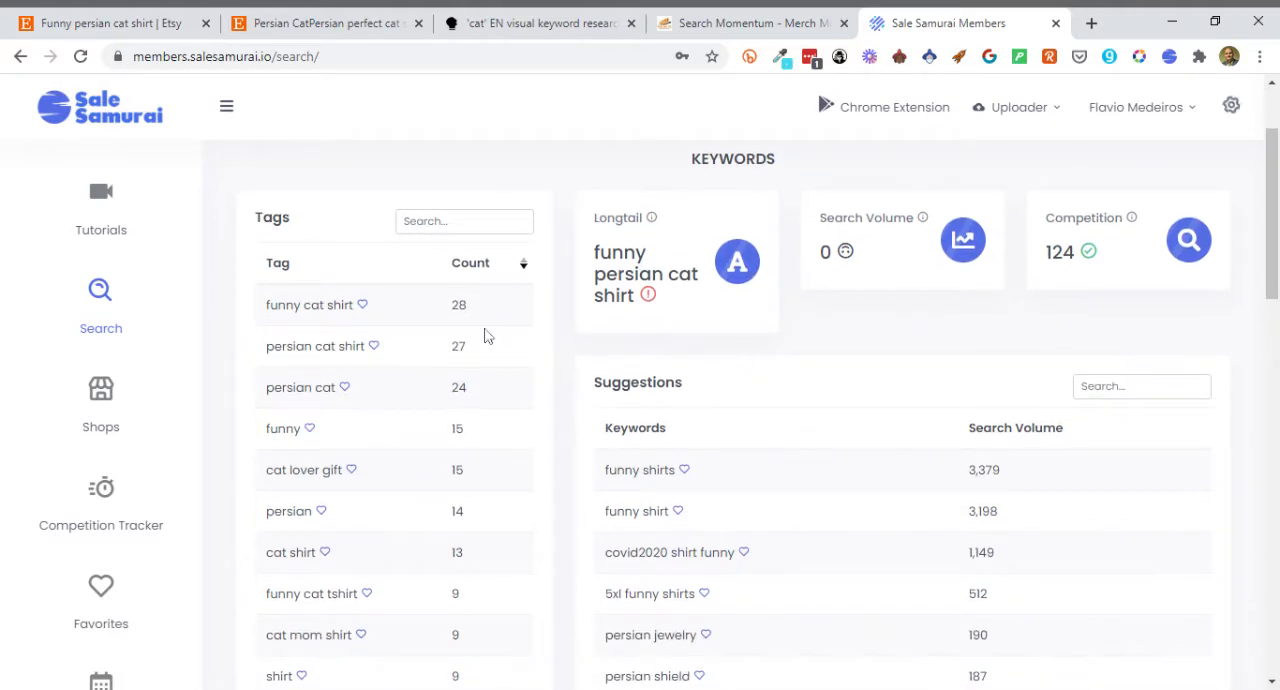
mouse_move(420, 304)
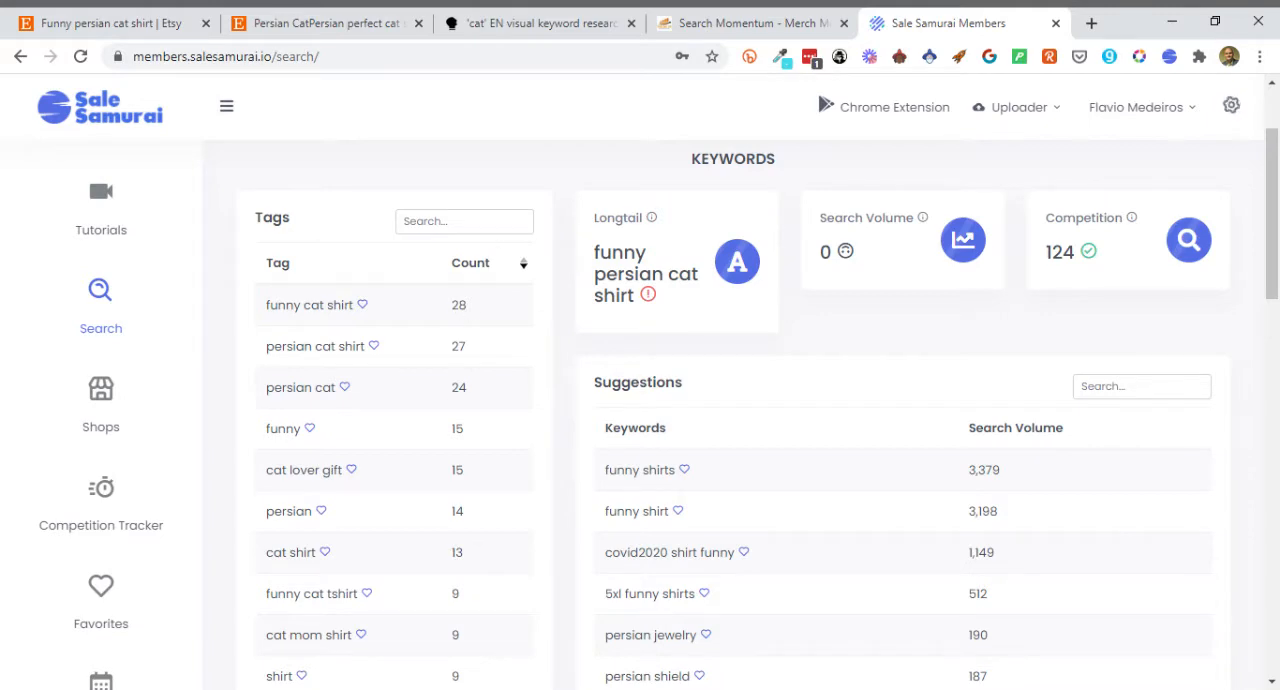
mouse_move(457, 367)
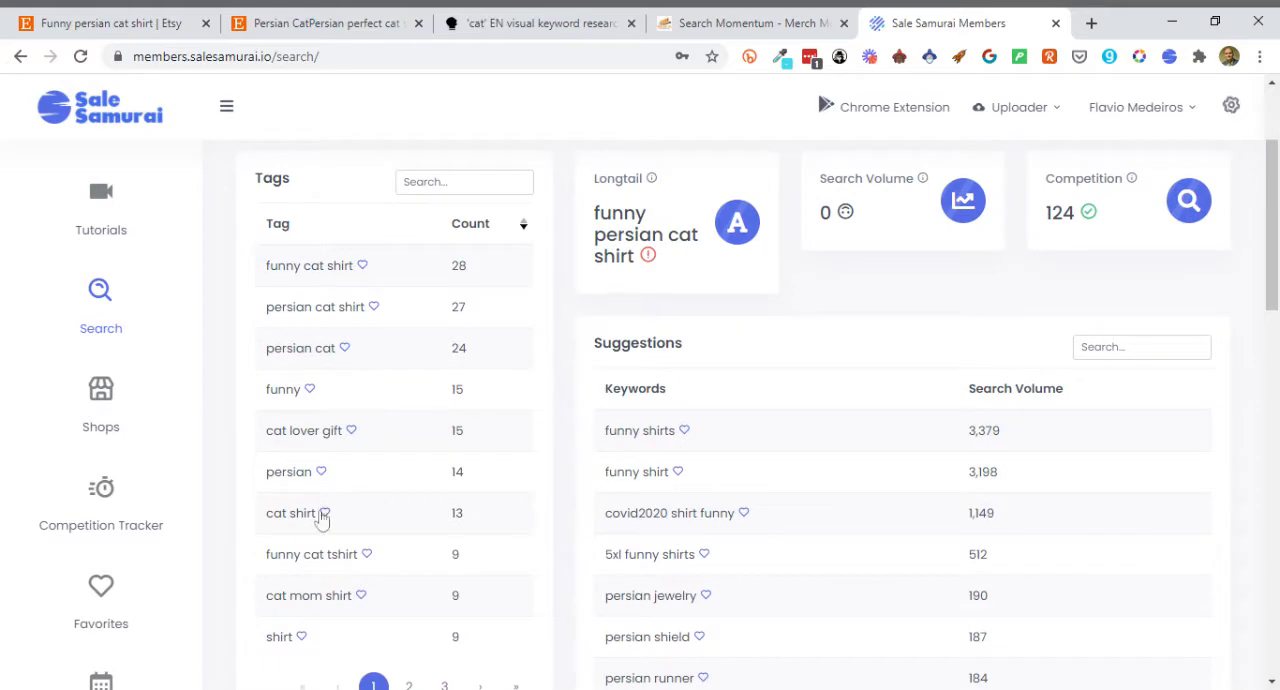
mouse_move(351, 439)
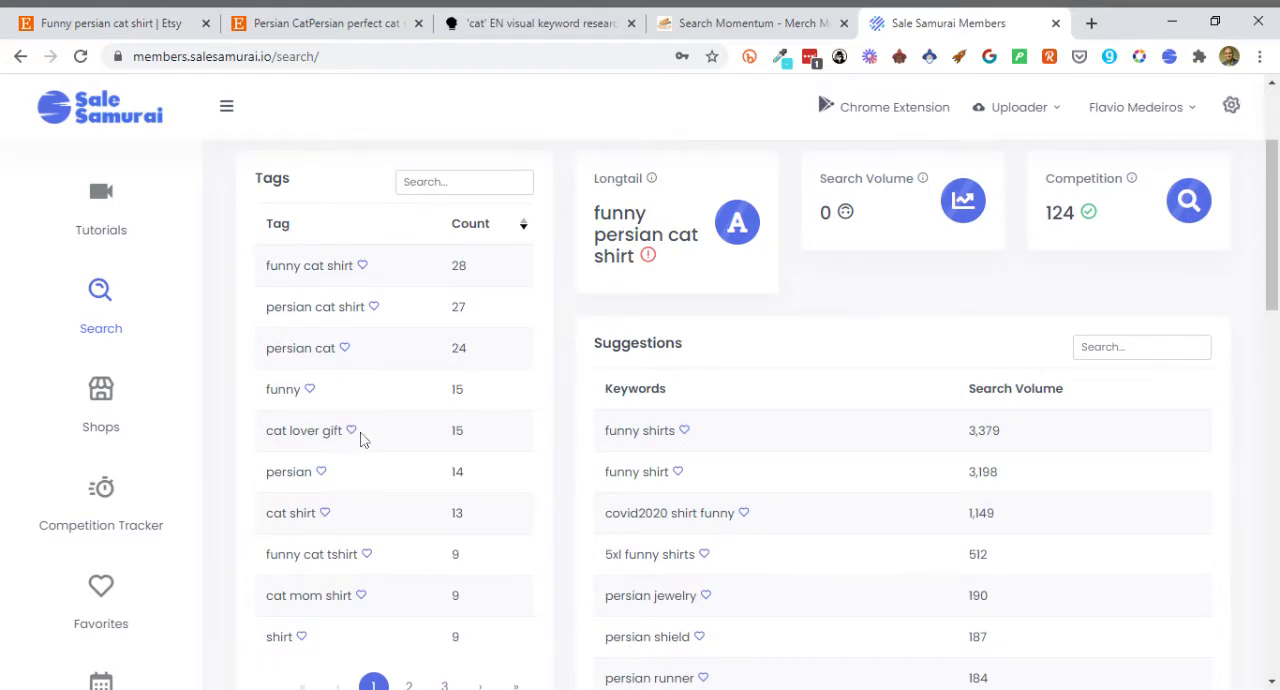
mouse_move(366, 558)
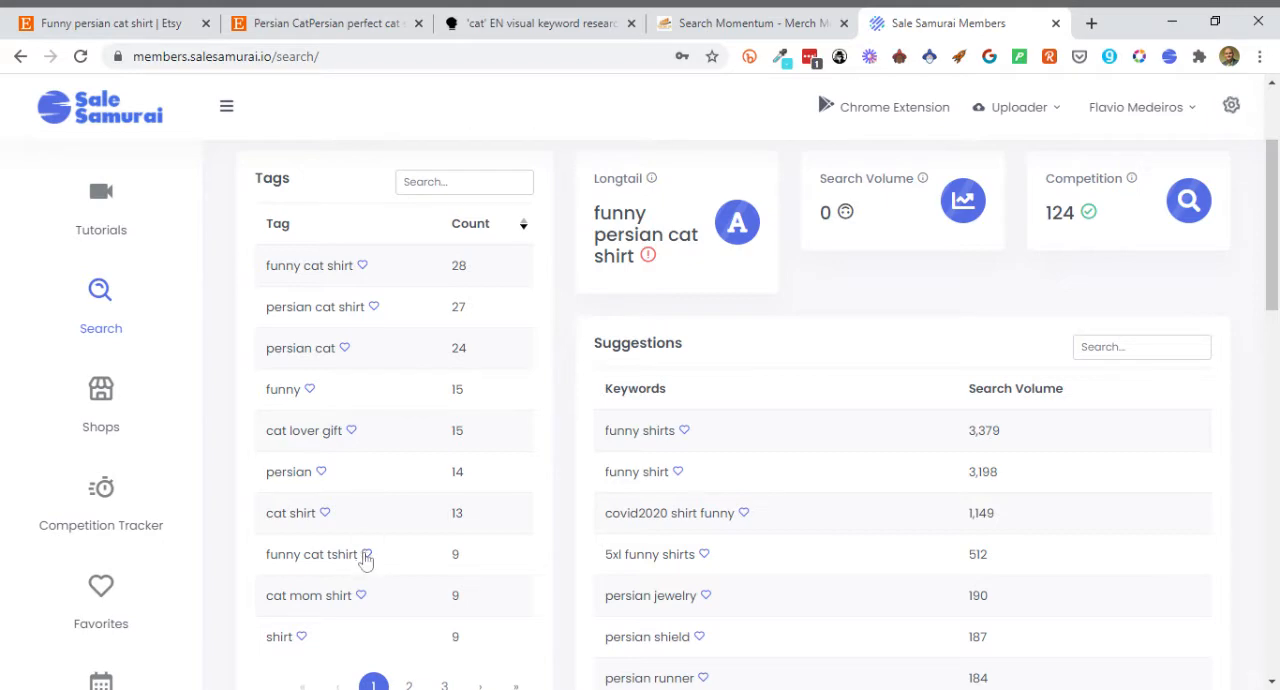
- Save the 'funny cat tshirt' tag to the Favorites category
click(367, 554)
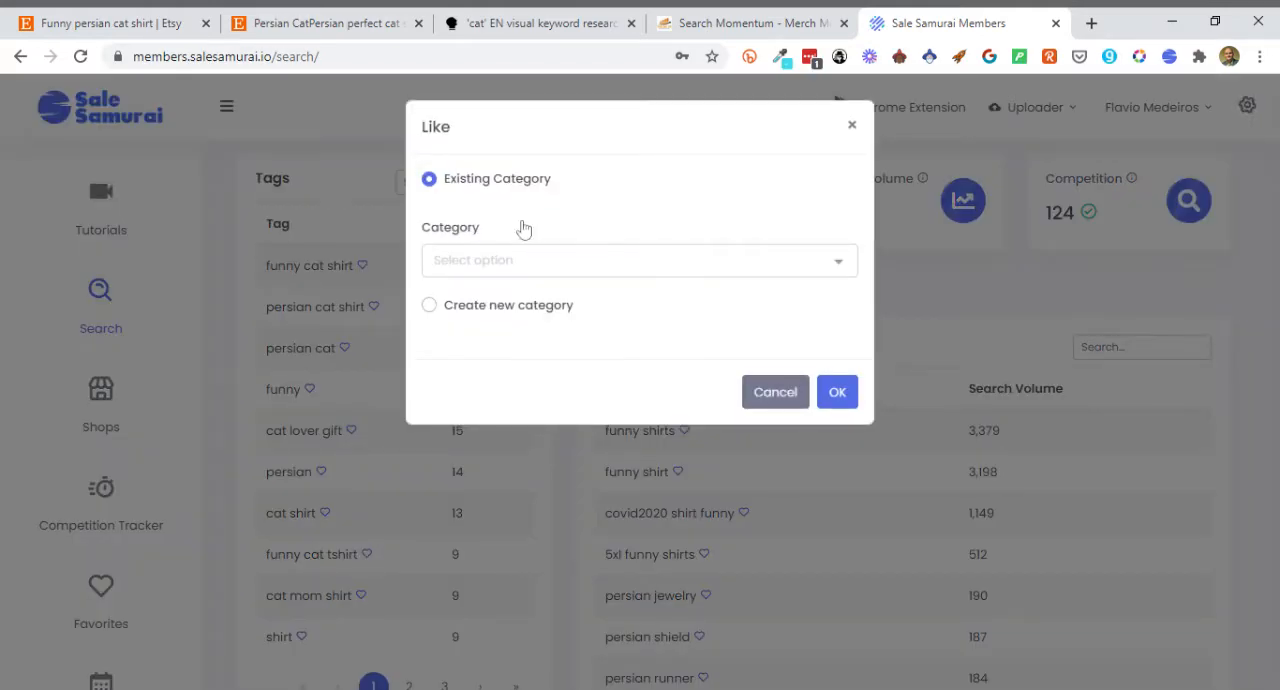
click(639, 260)
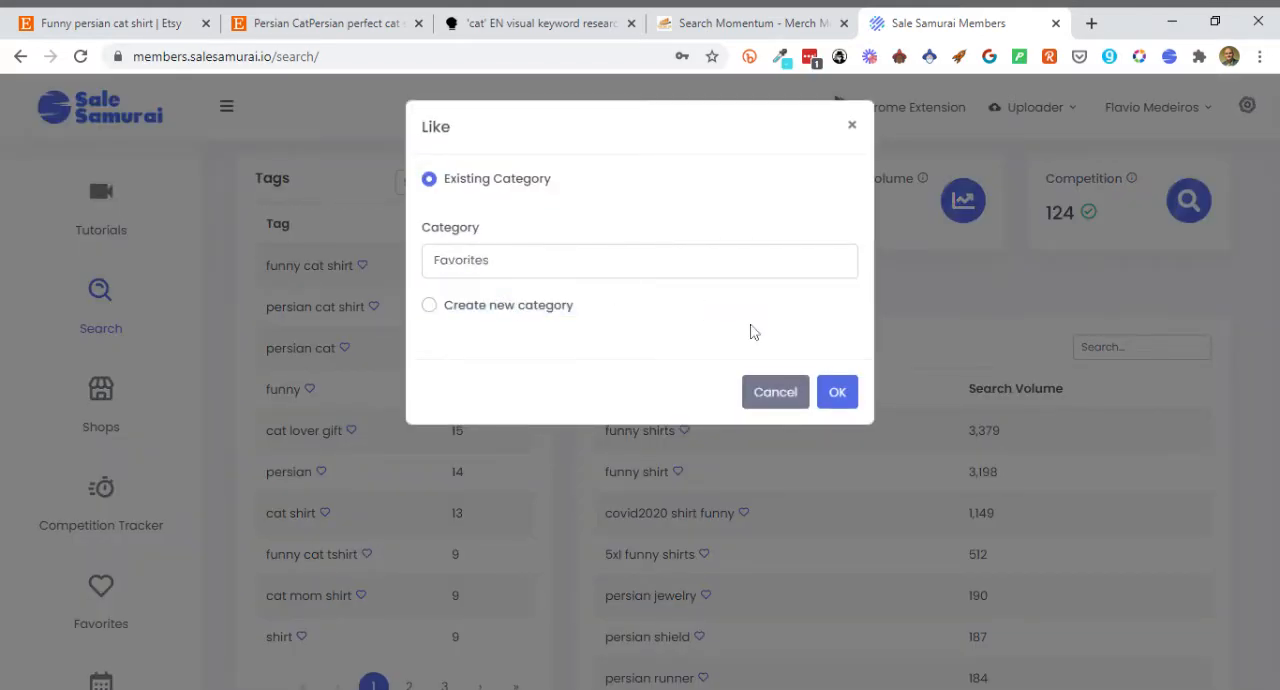
click(837, 391)
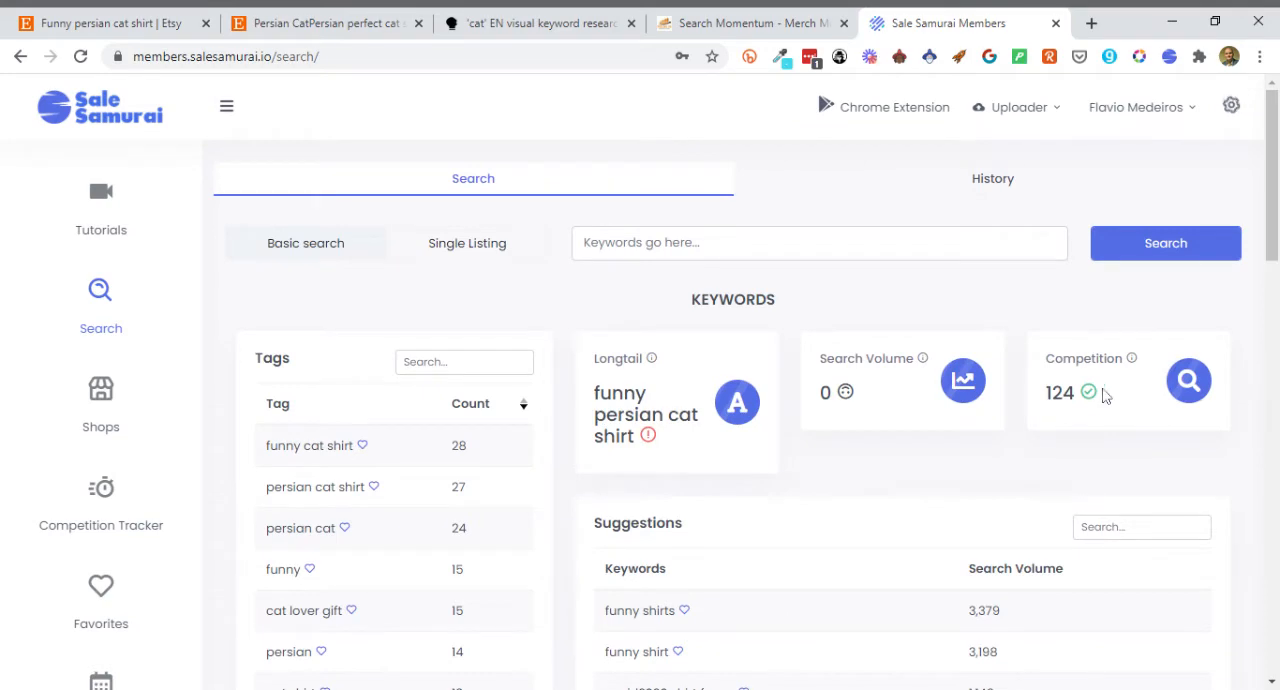
mouse_move(1132, 358)
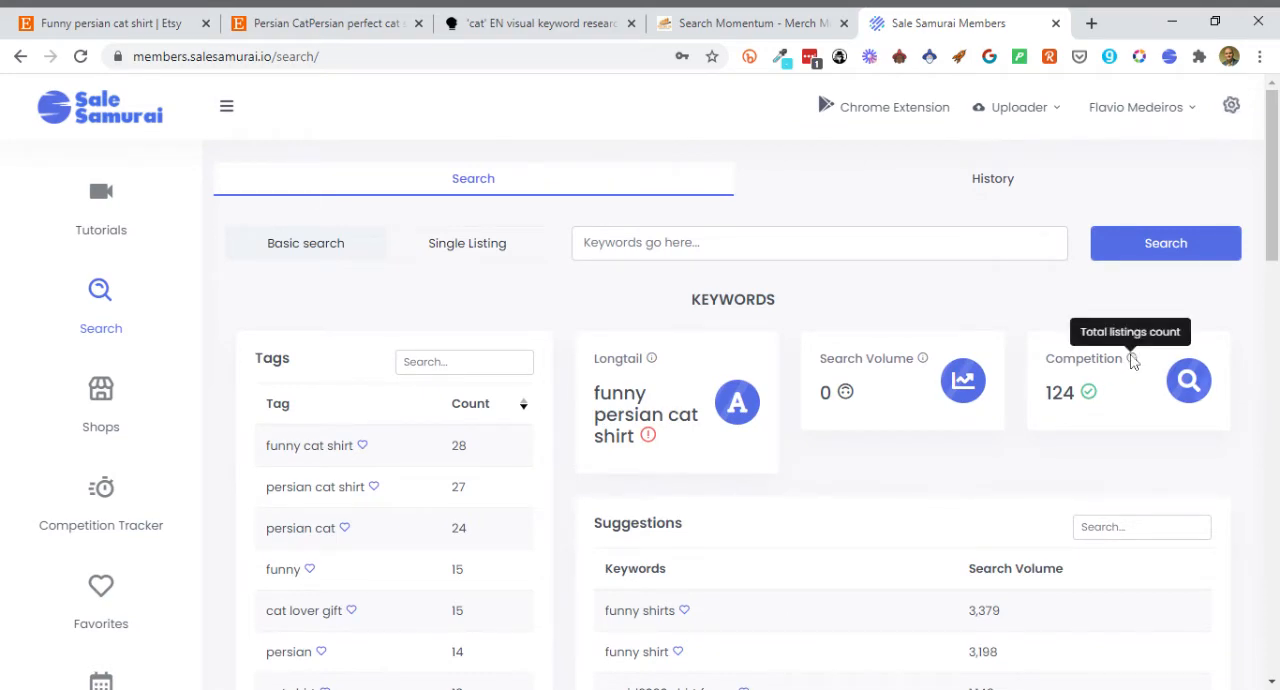
mouse_move(940, 440)
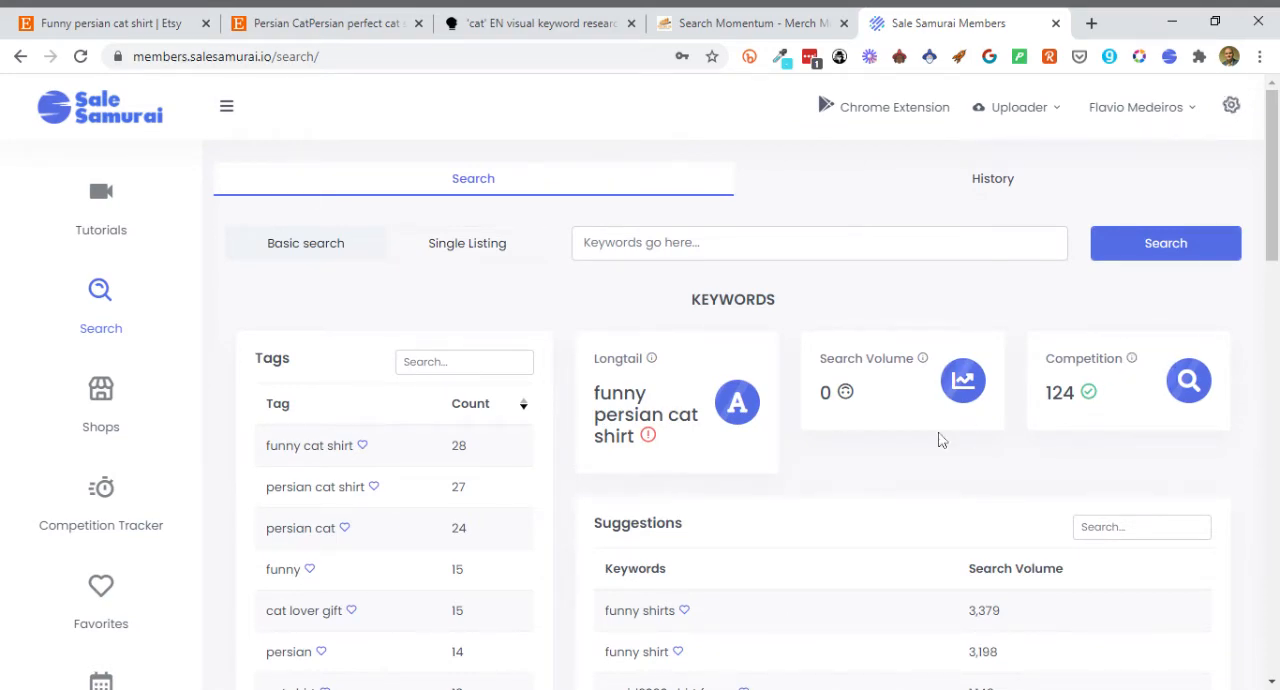
- Browse down through the results to the top Listings section
scroll(down, 3)
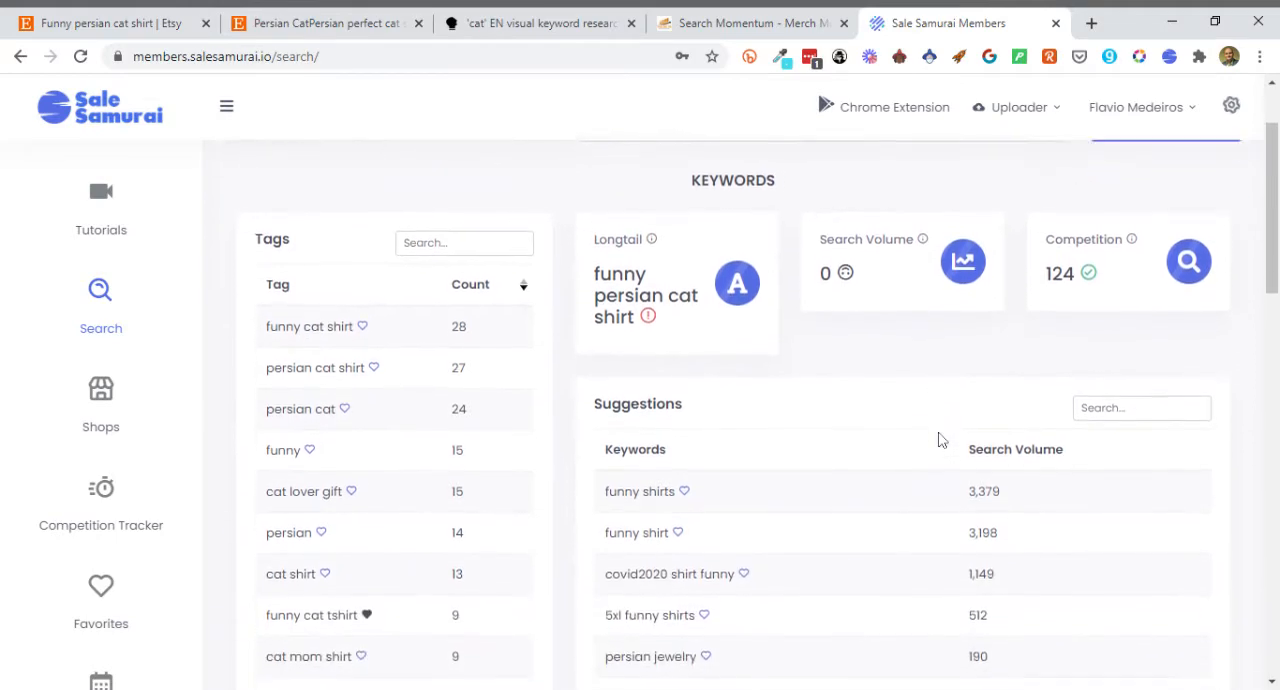
scroll(down, 3)
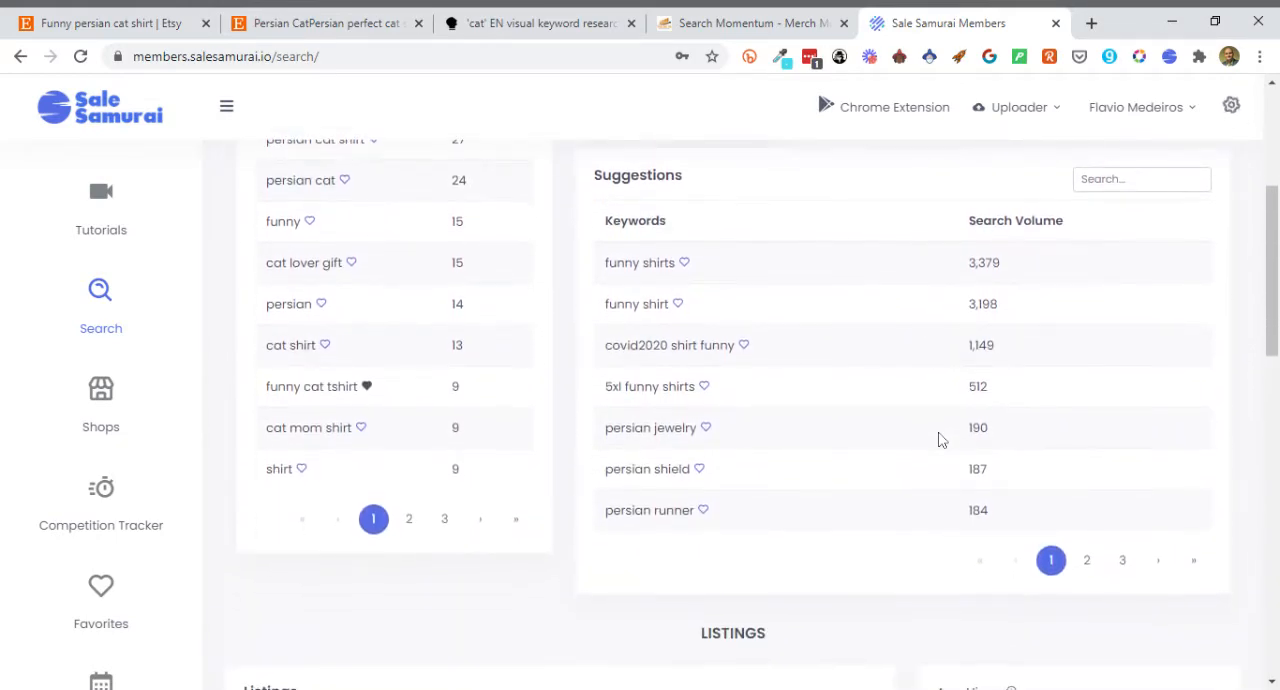
mouse_move(700, 290)
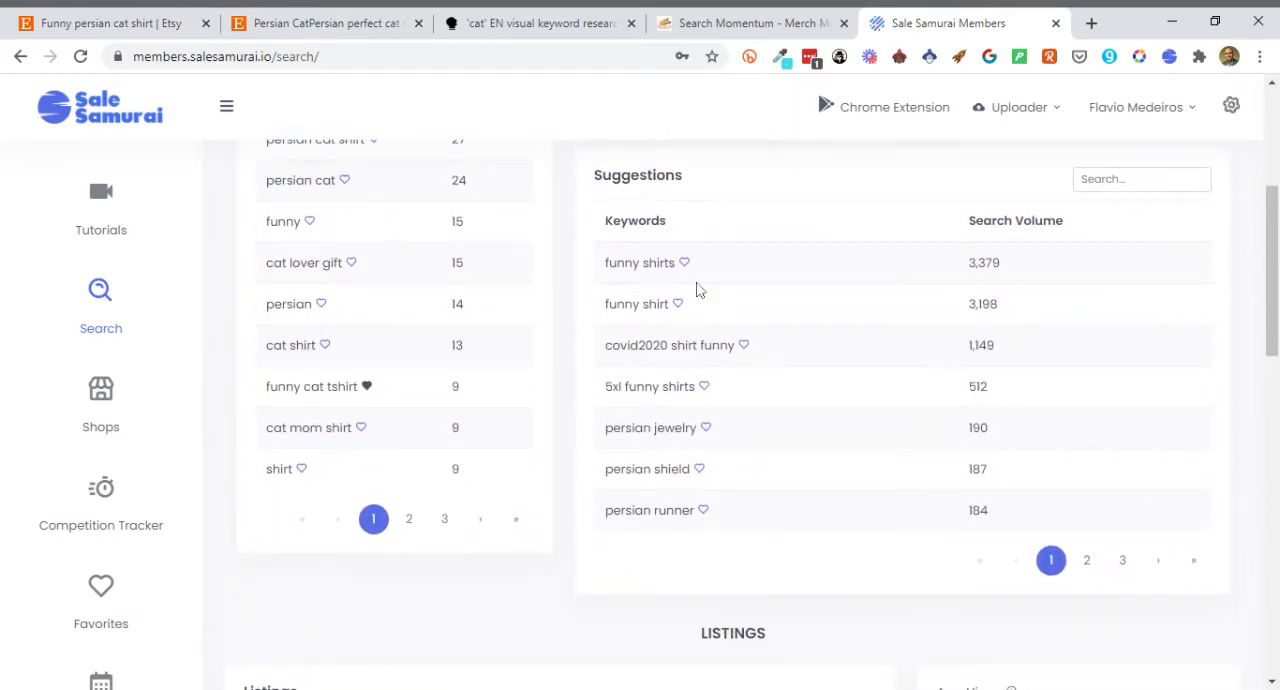
mouse_move(708, 343)
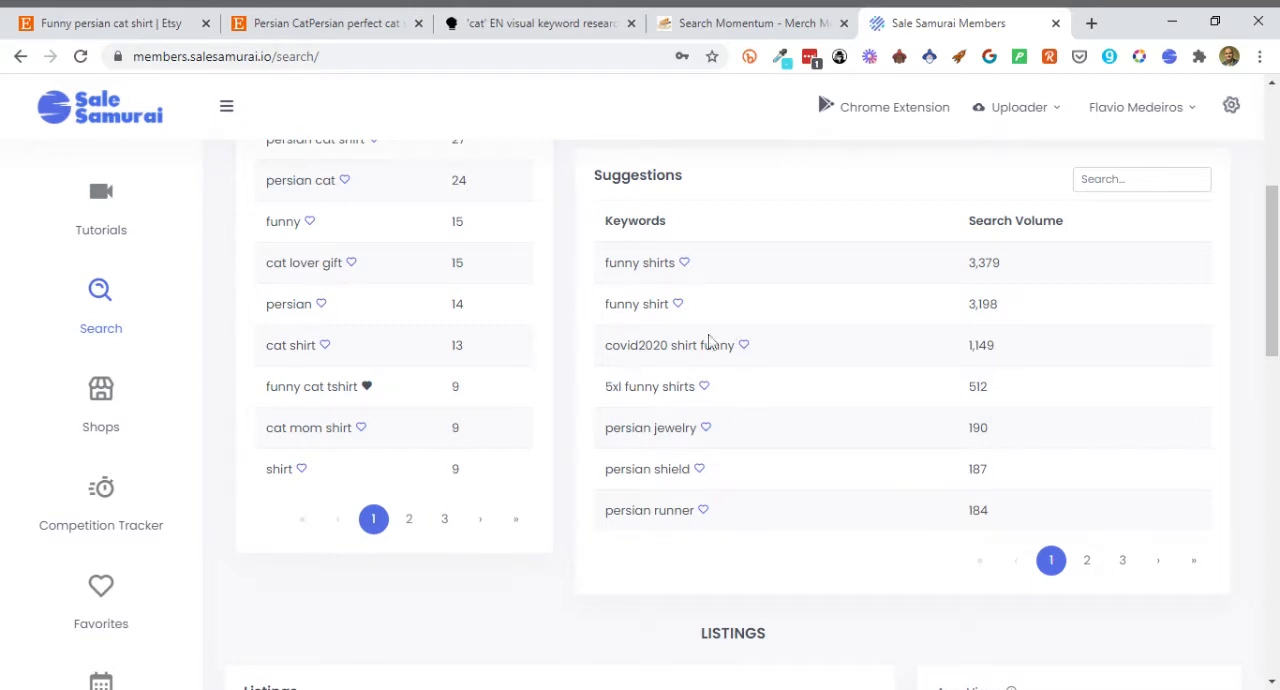
scroll(down, 3)
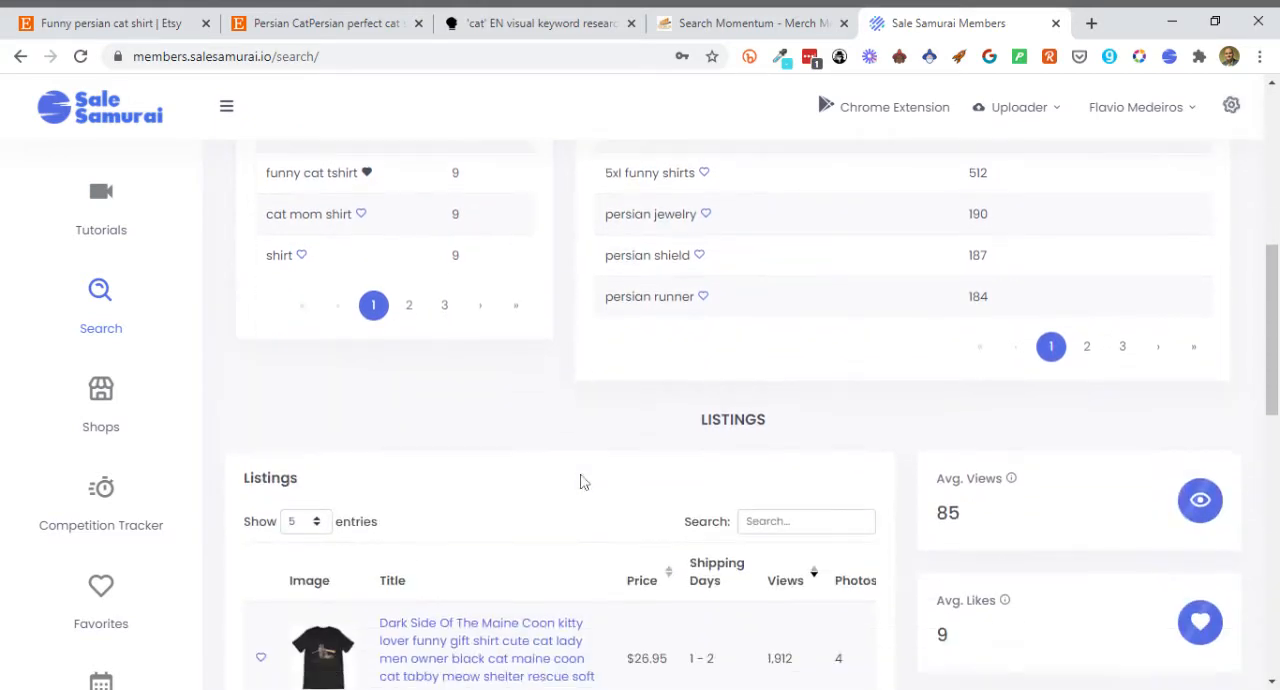
scroll(down, 3)
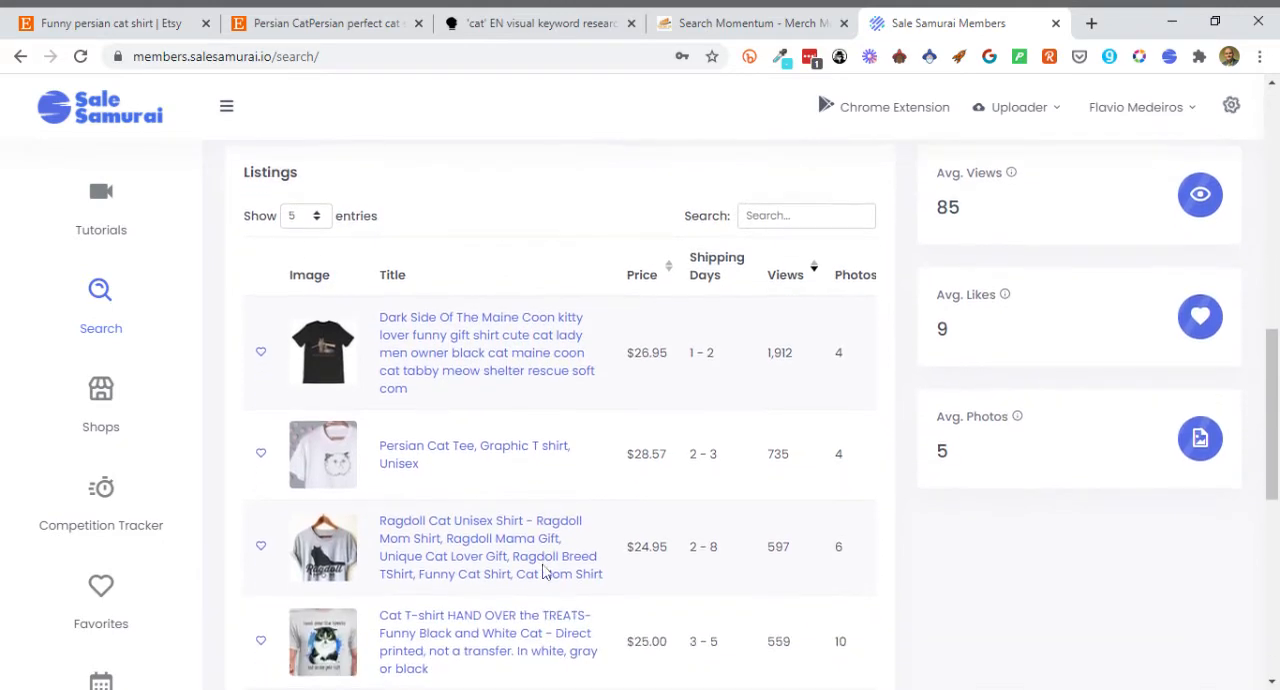
scroll(down, 3)
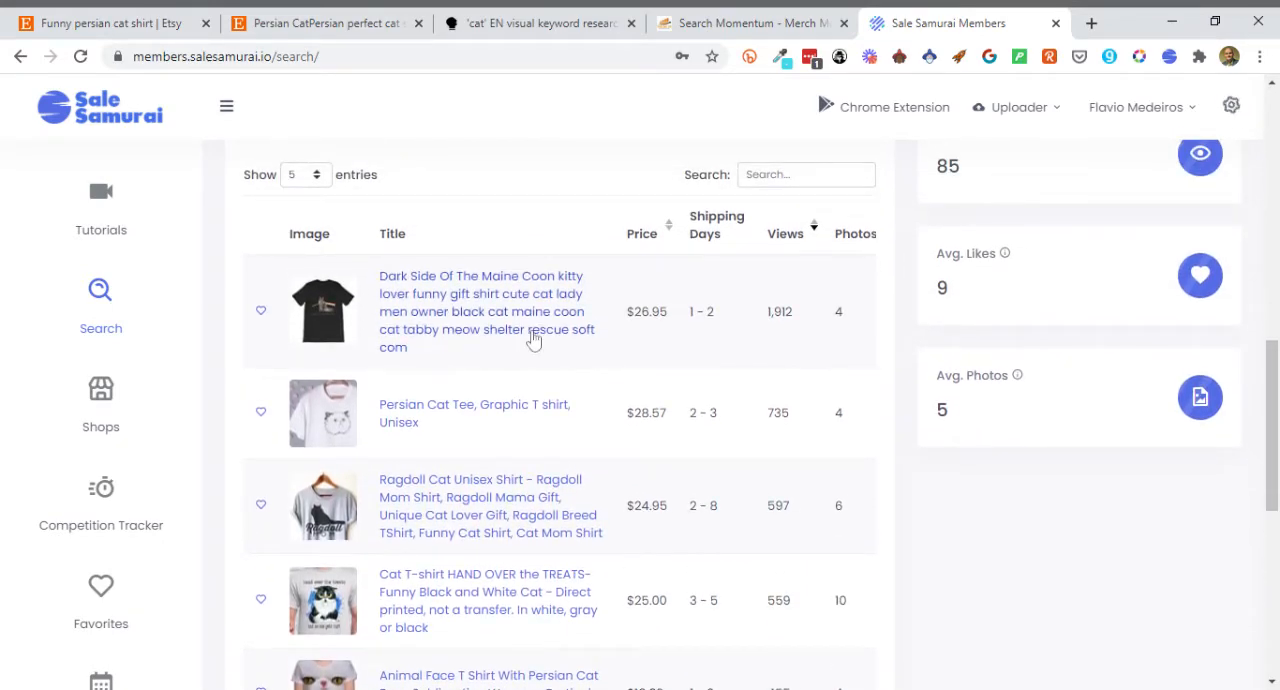
click(485, 311)
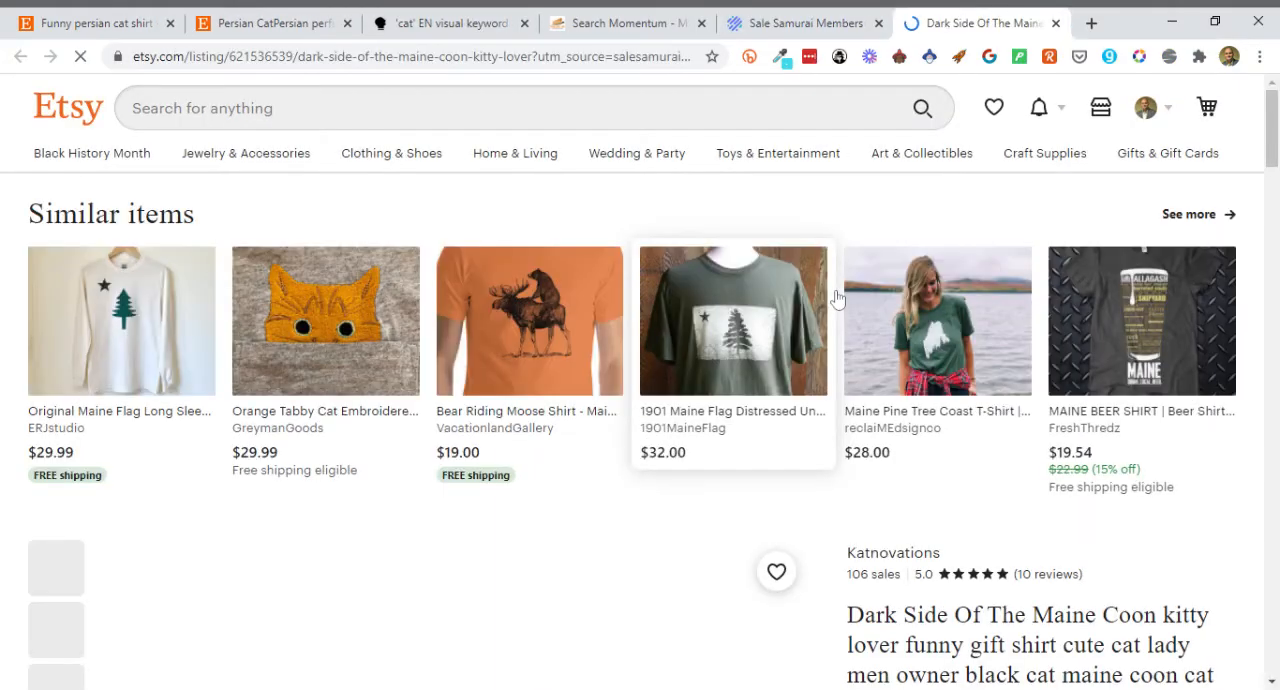
scroll(down, 3)
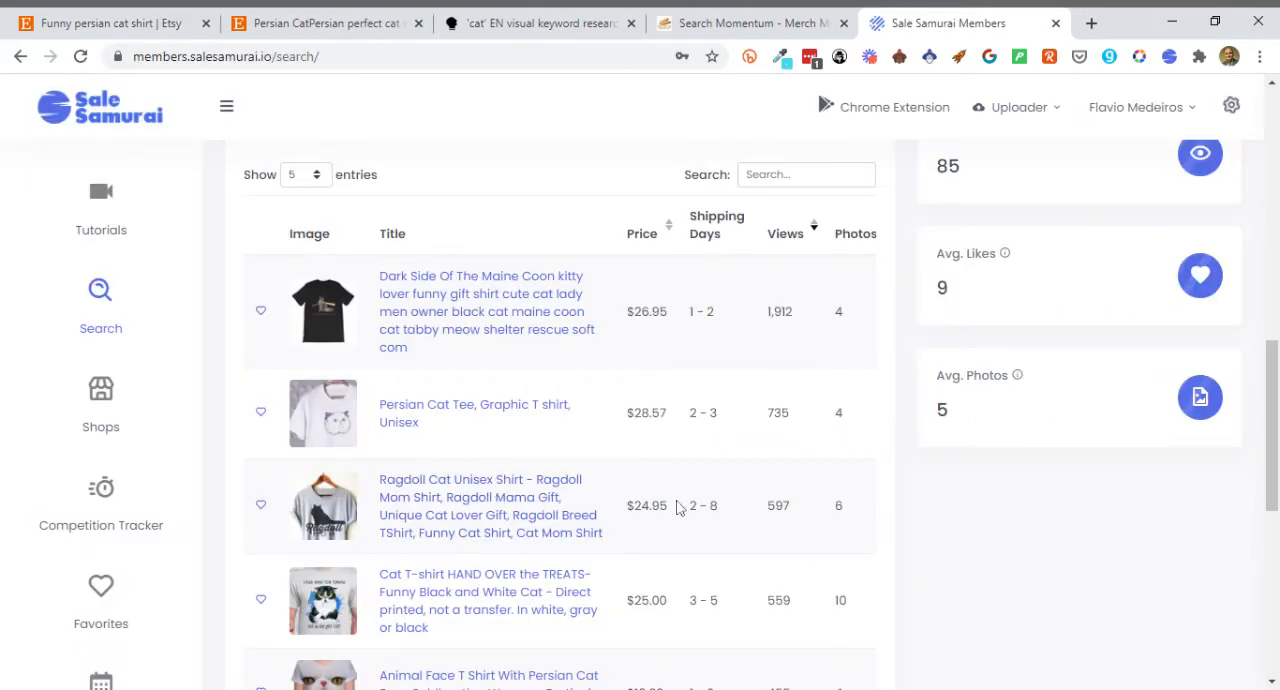
scroll(down, 3)
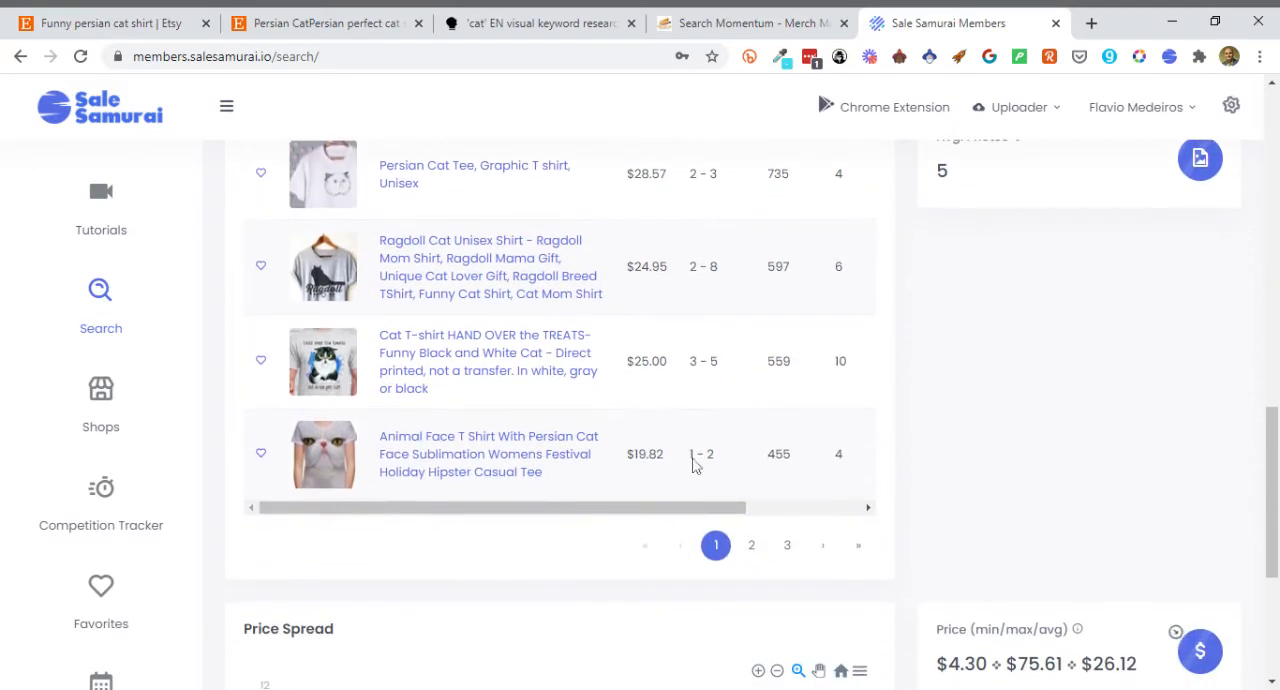
scroll(up, 3)
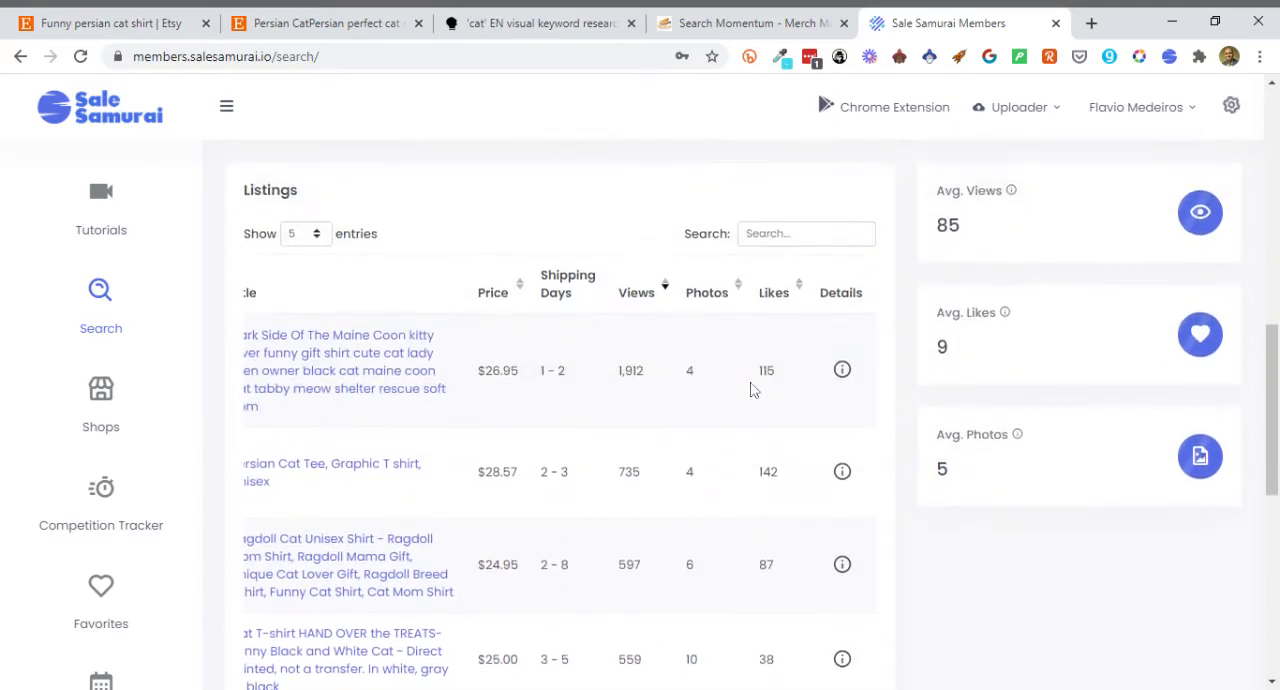
click(842, 369)
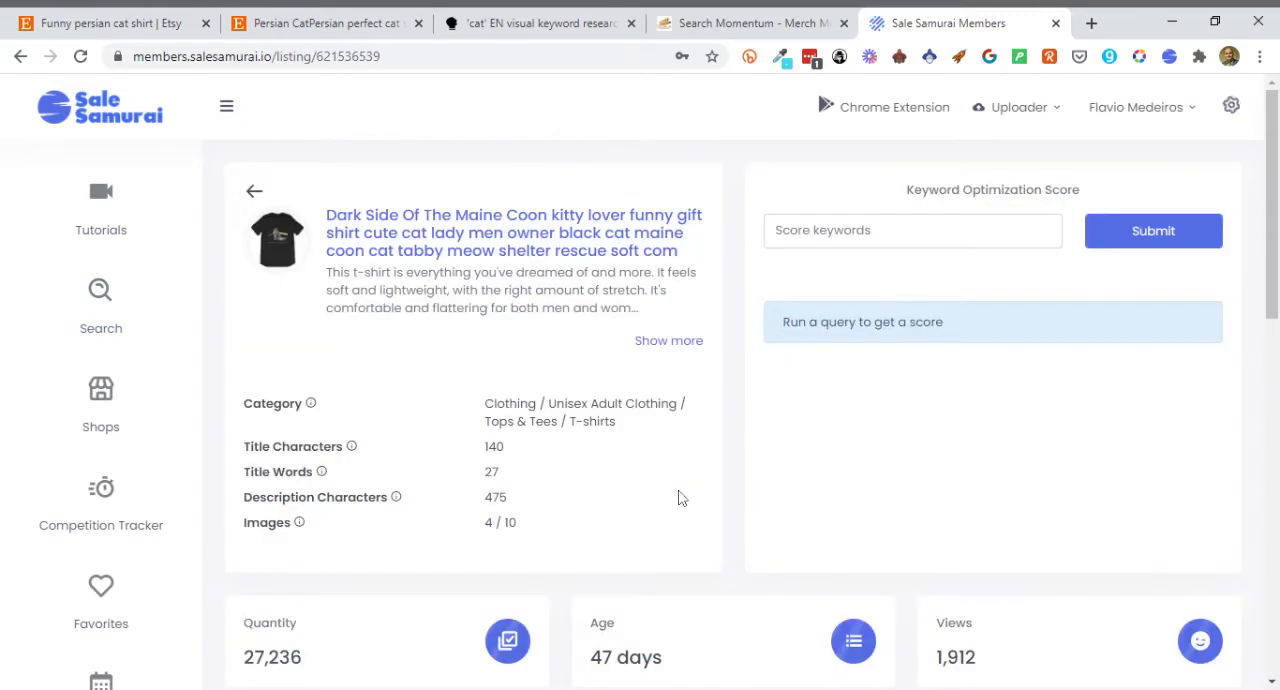
mouse_move(505, 380)
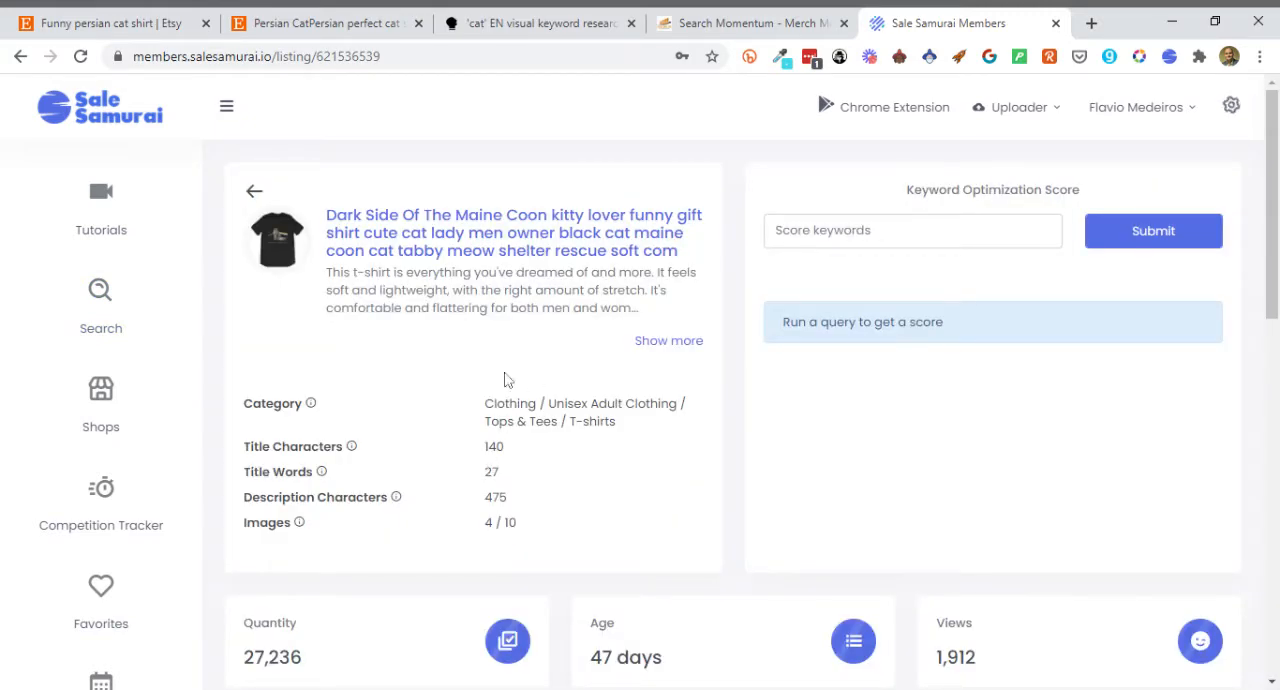
mouse_move(502, 468)
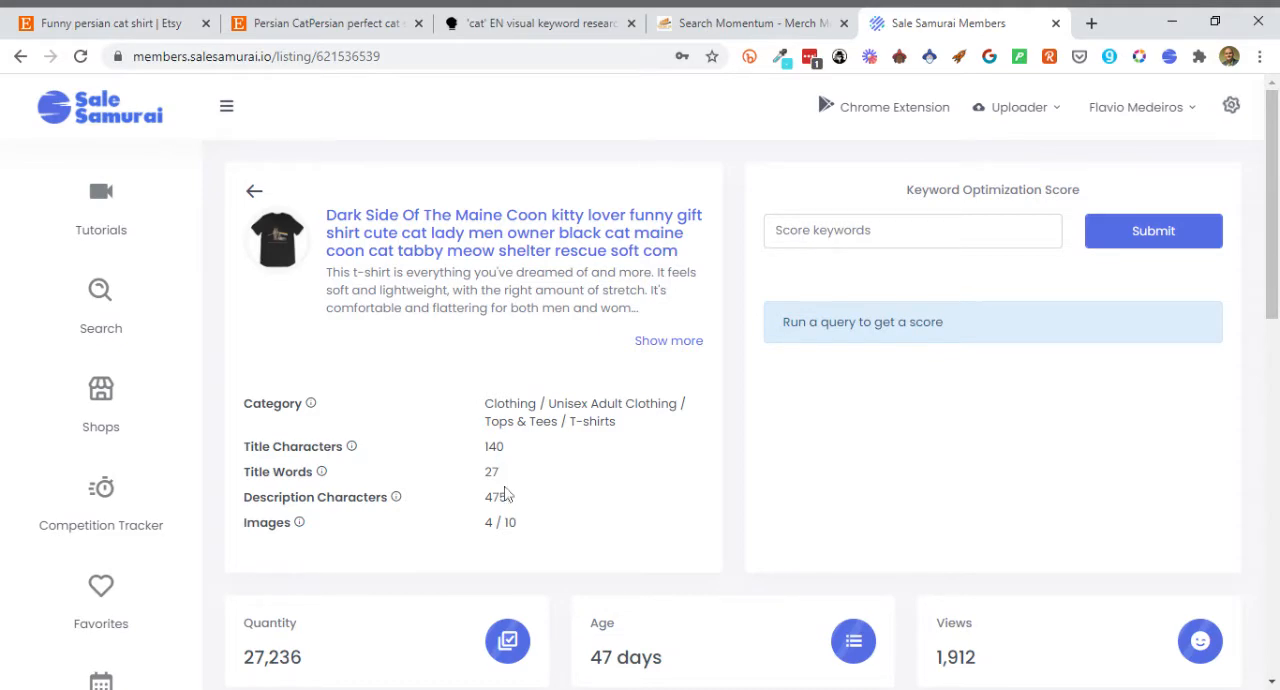
mouse_move(630, 518)
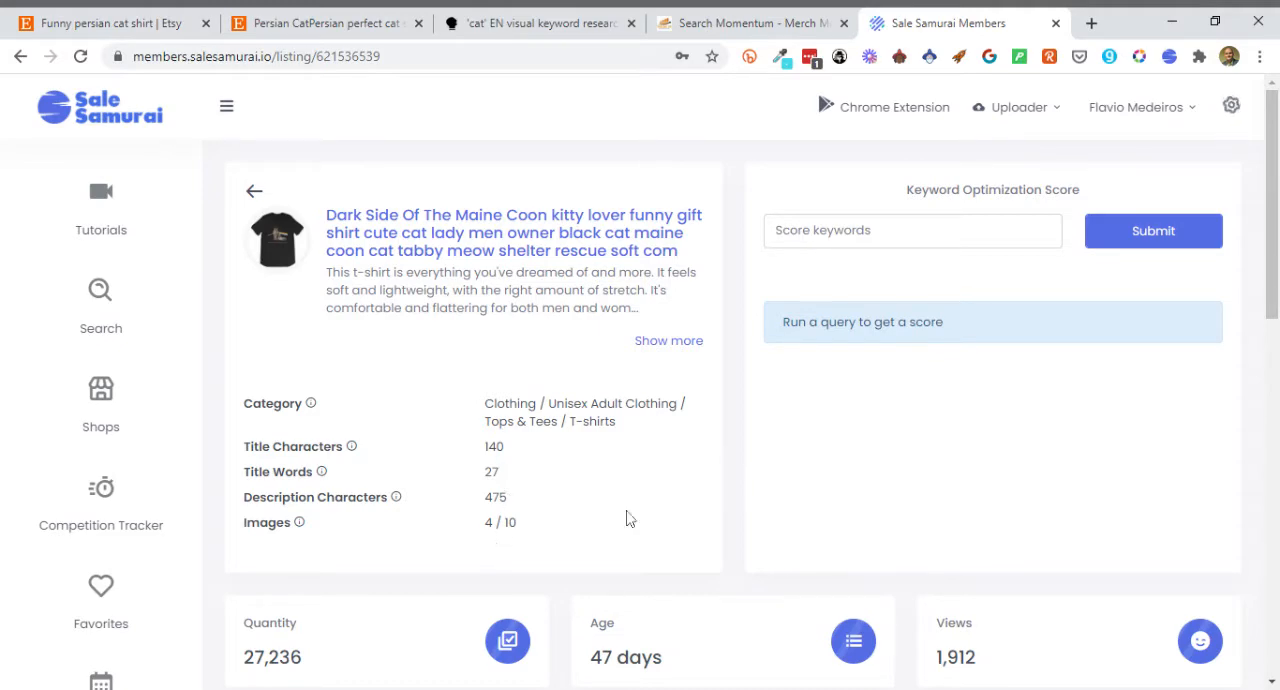
- Browse the Maine Coon listing's dates and its Tags table ranked by search volume
scroll(down, 3)
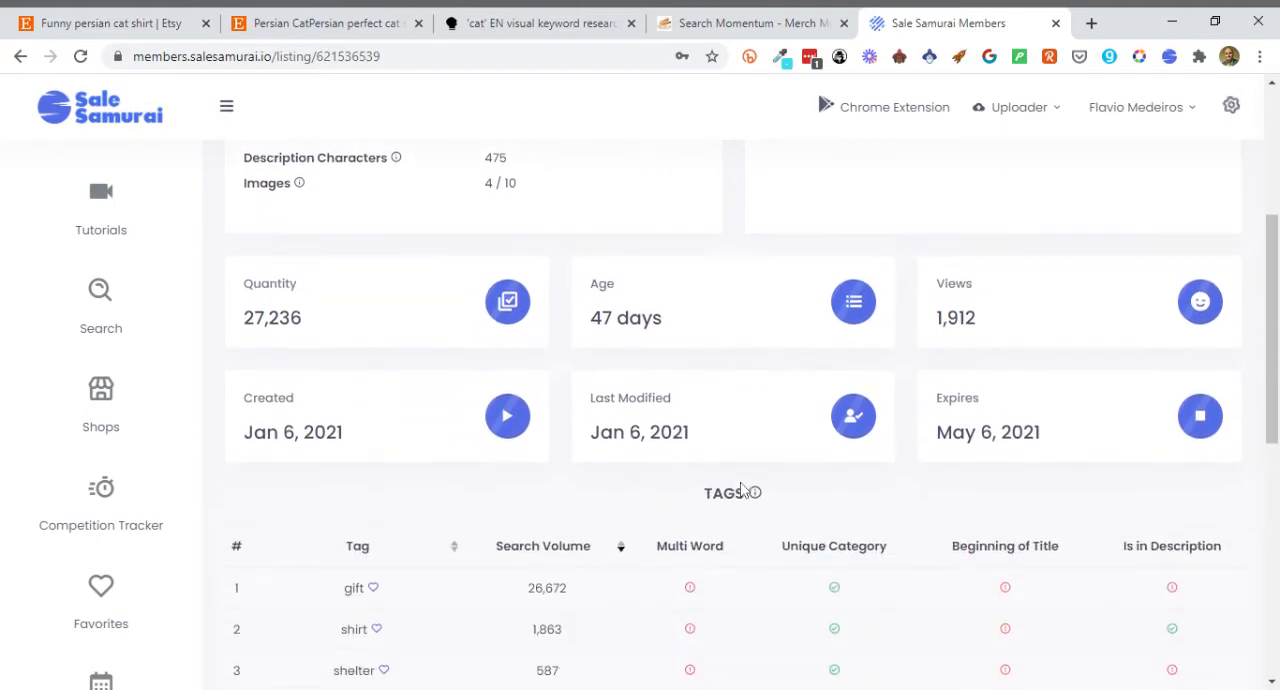
scroll(down, 3)
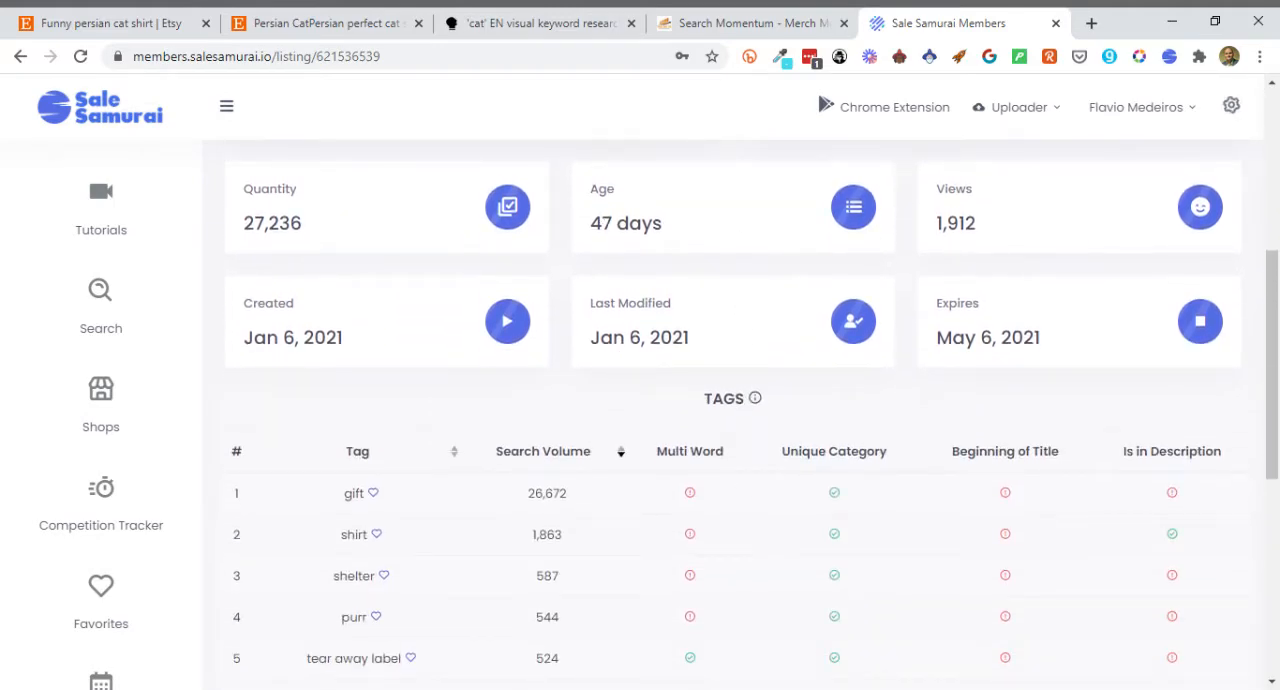
mouse_move(538, 233)
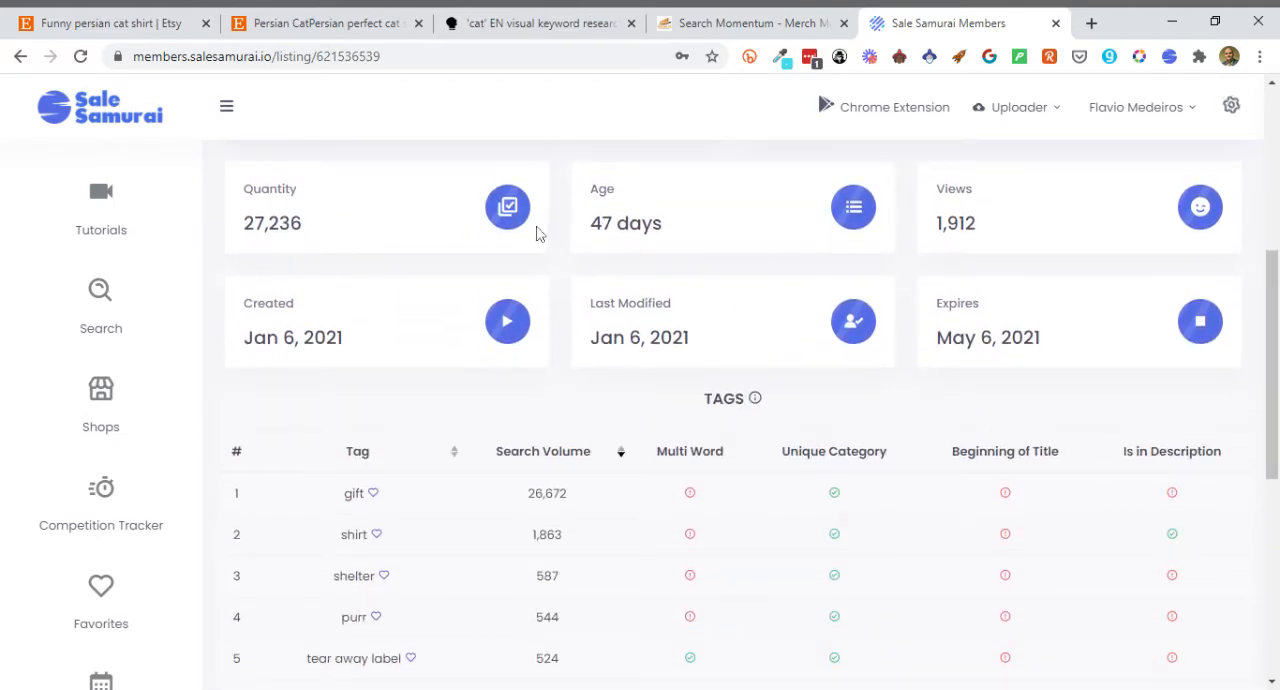
mouse_move(310, 255)
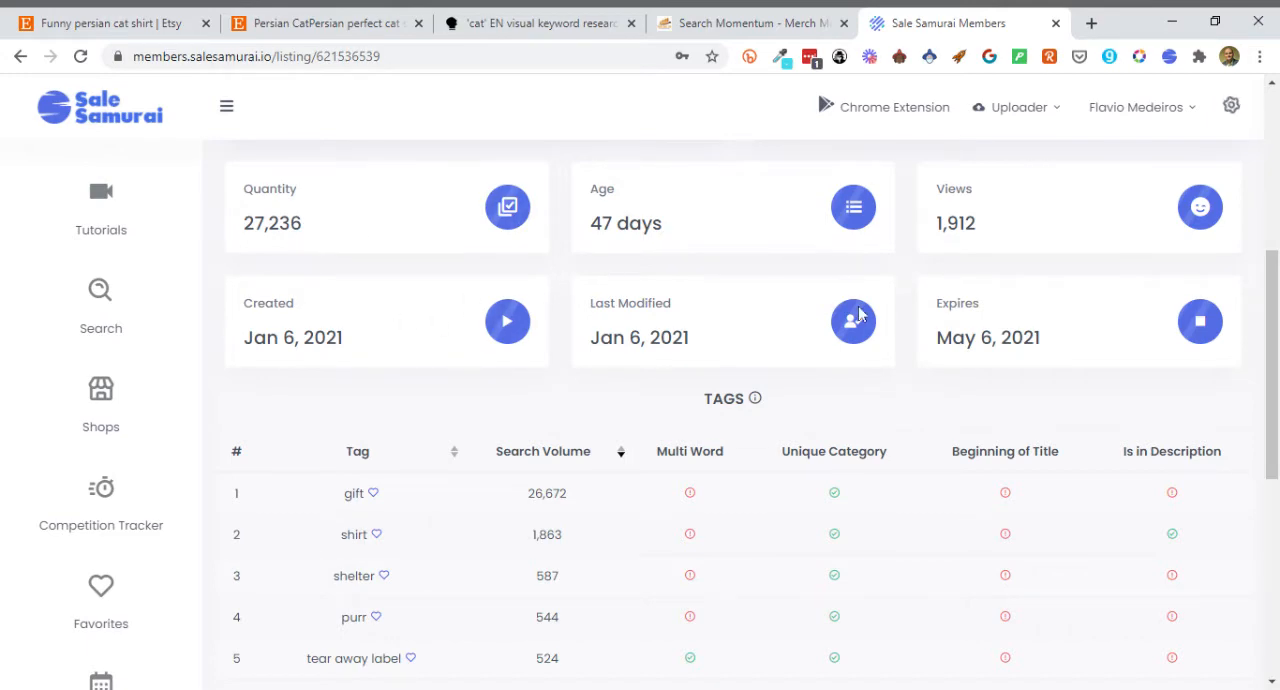
scroll(down, 3)
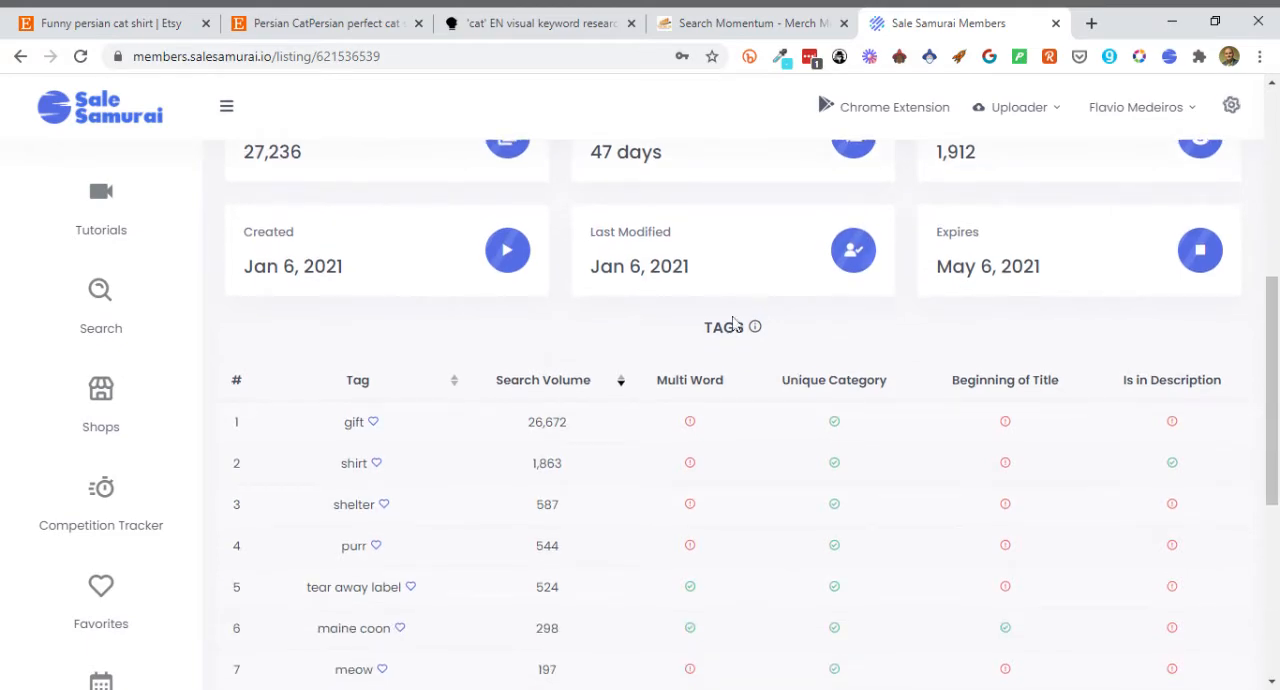
scroll(down, 3)
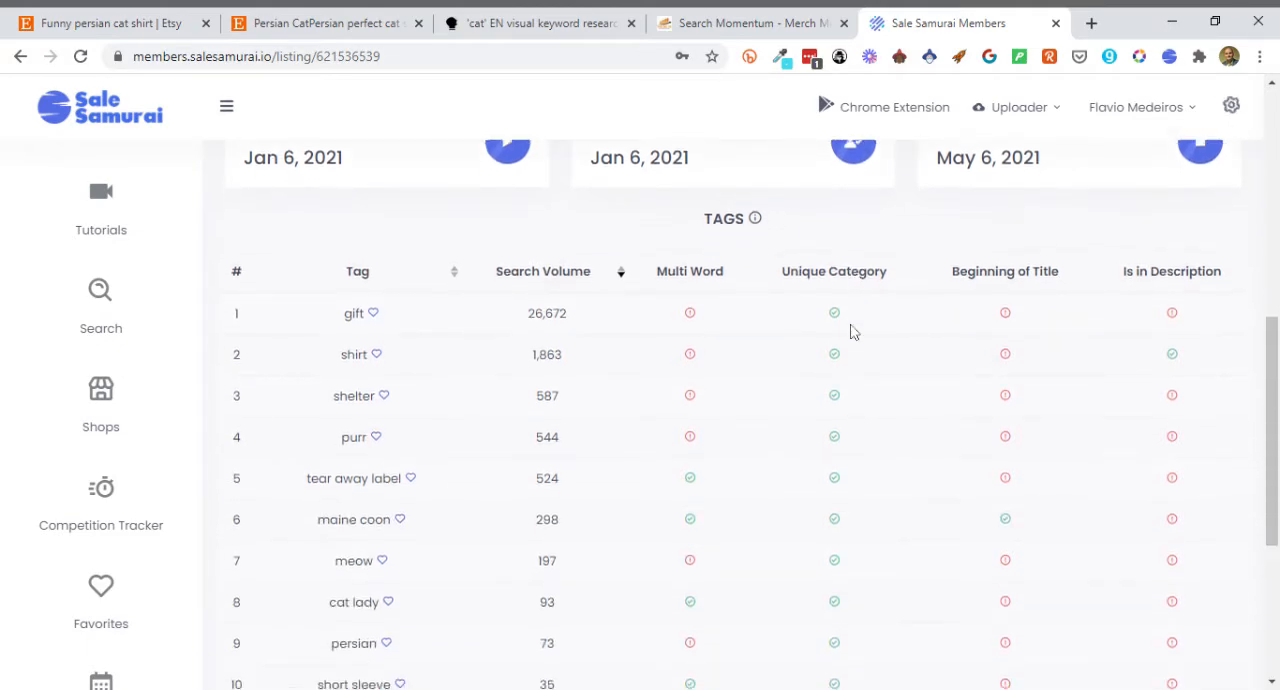
scroll(down, 3)
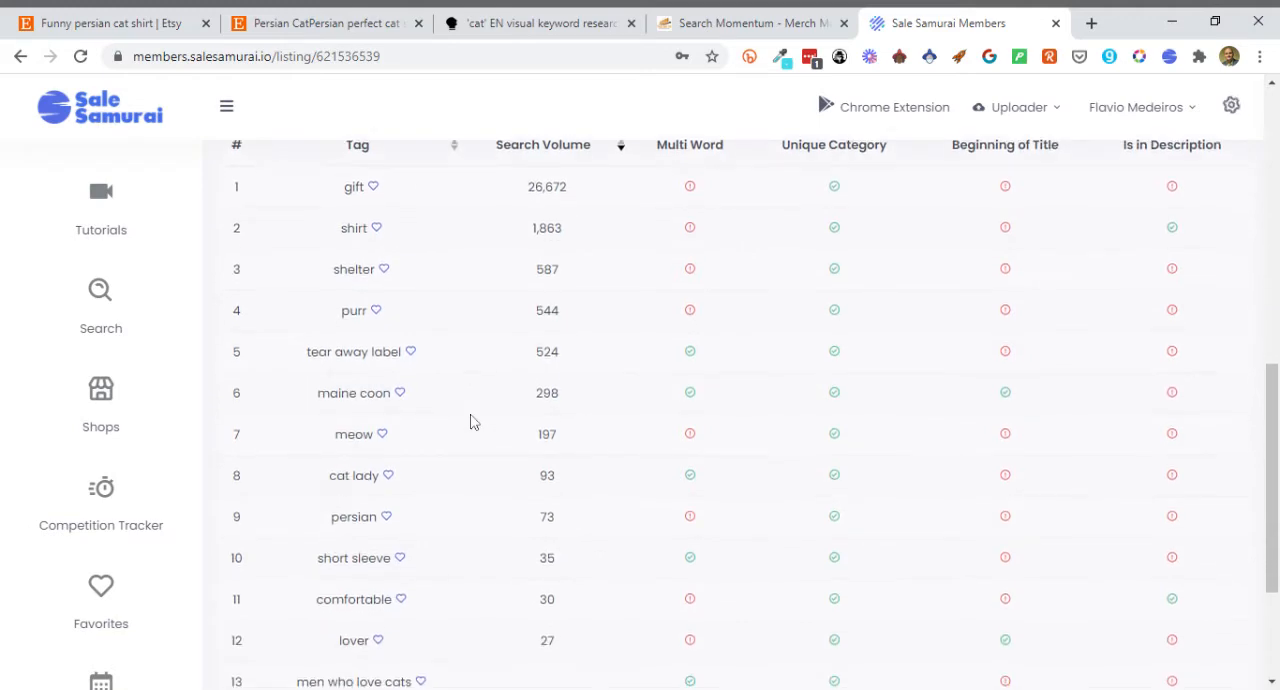
scroll(down, 3)
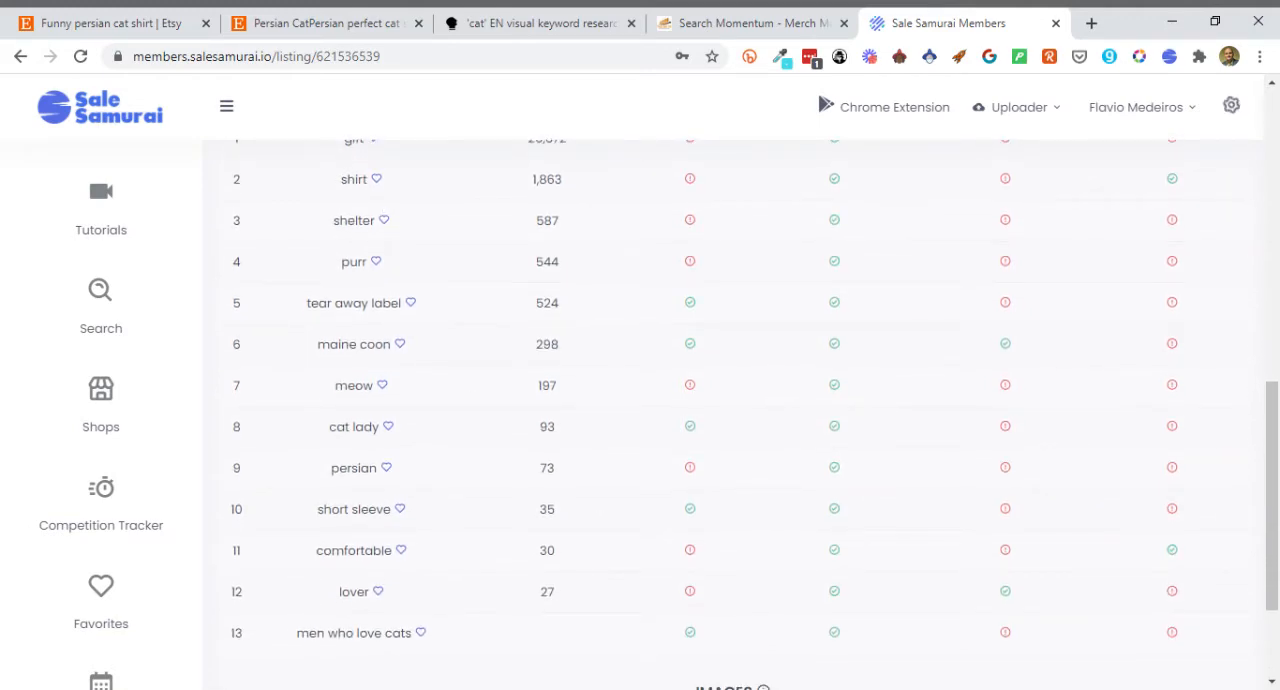
scroll(up, 3)
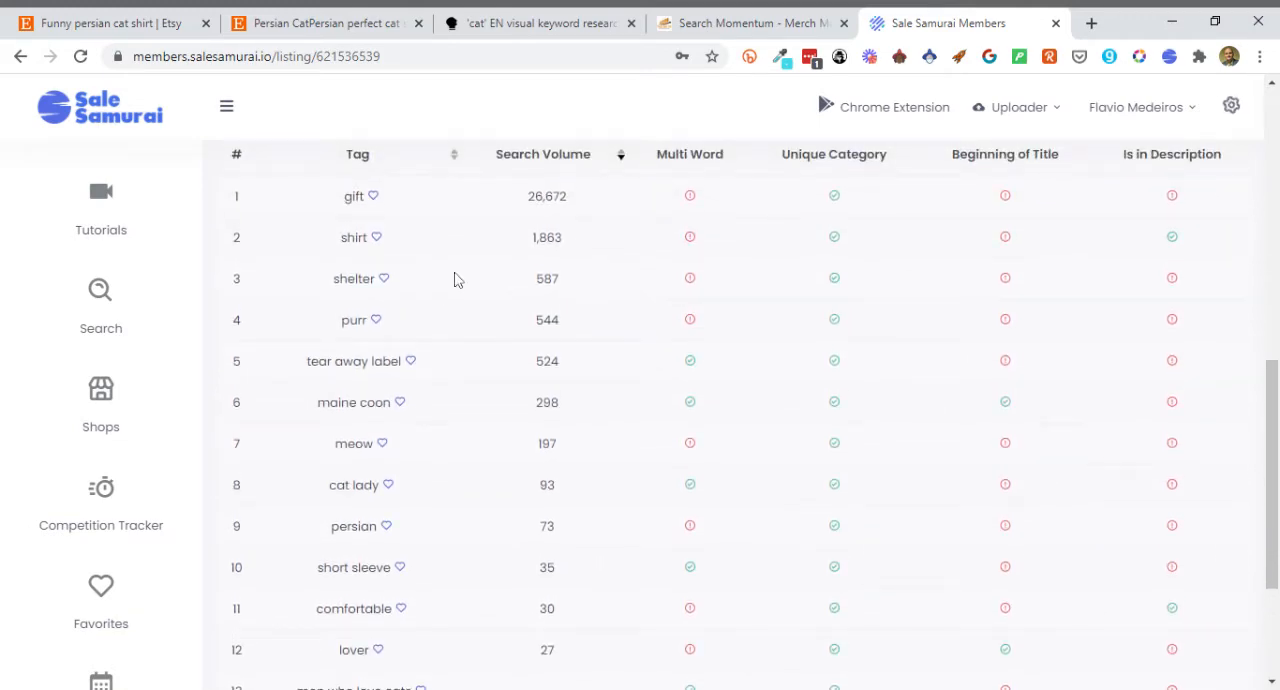
mouse_move(454, 278)
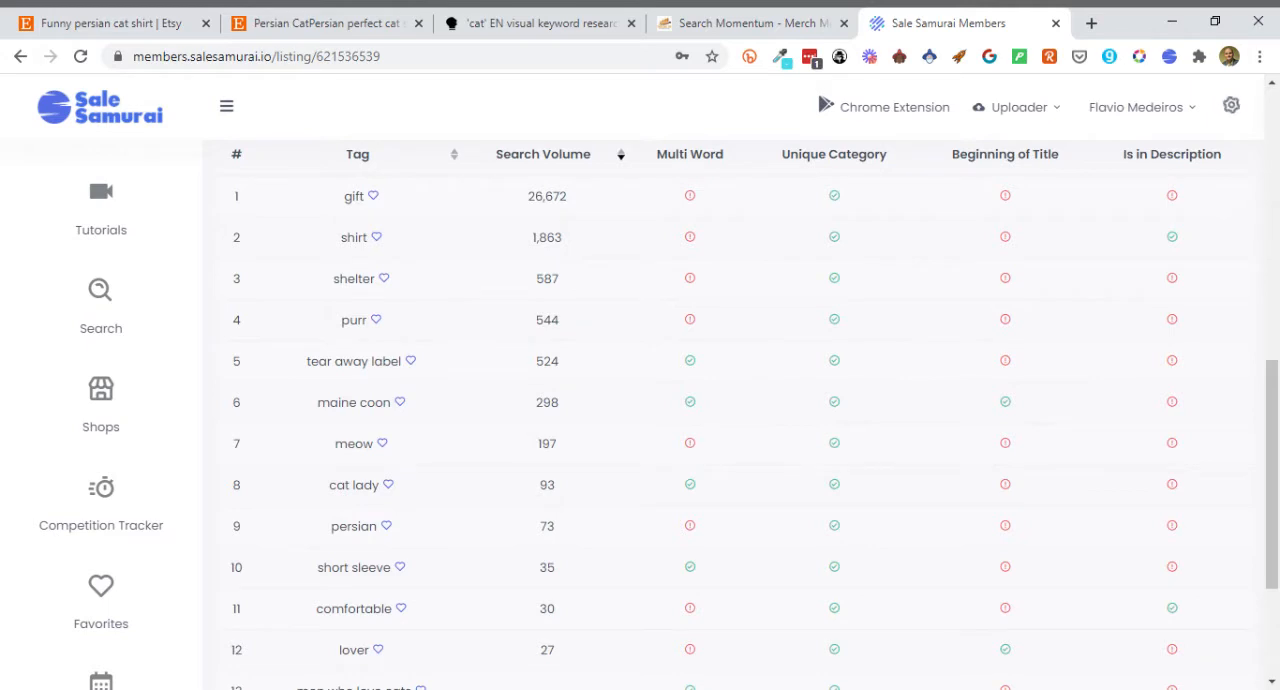
mouse_move(562, 410)
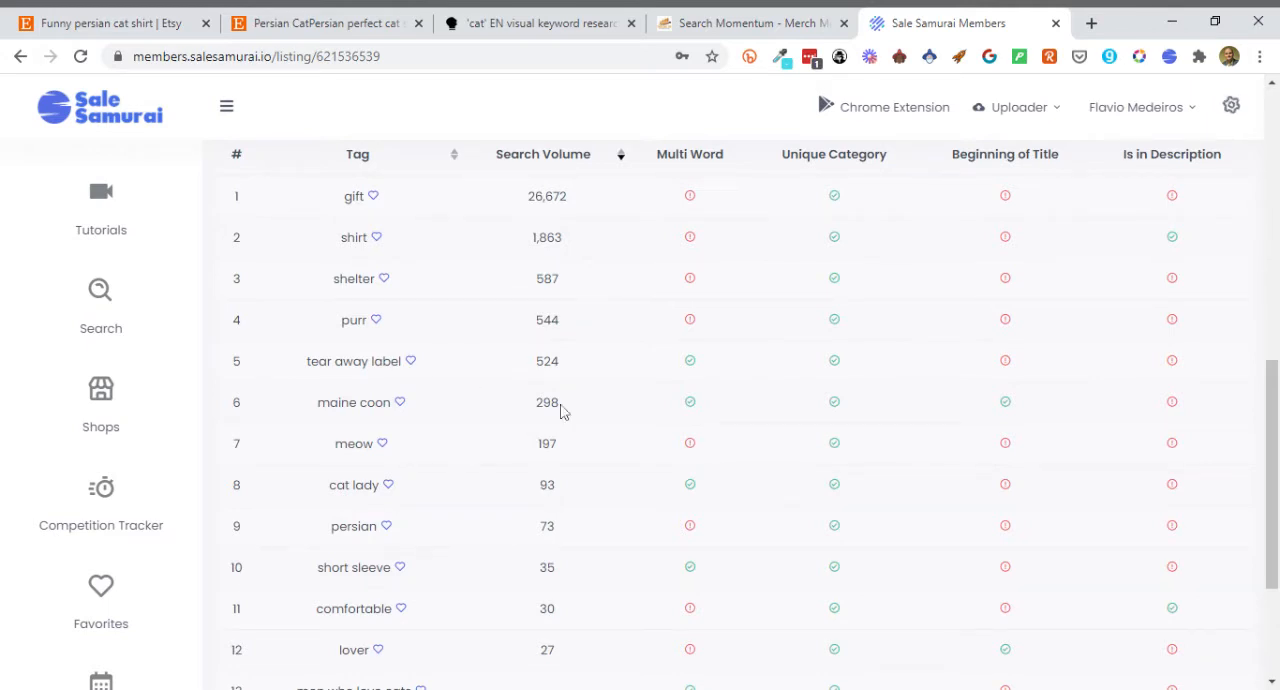
mouse_move(620, 323)
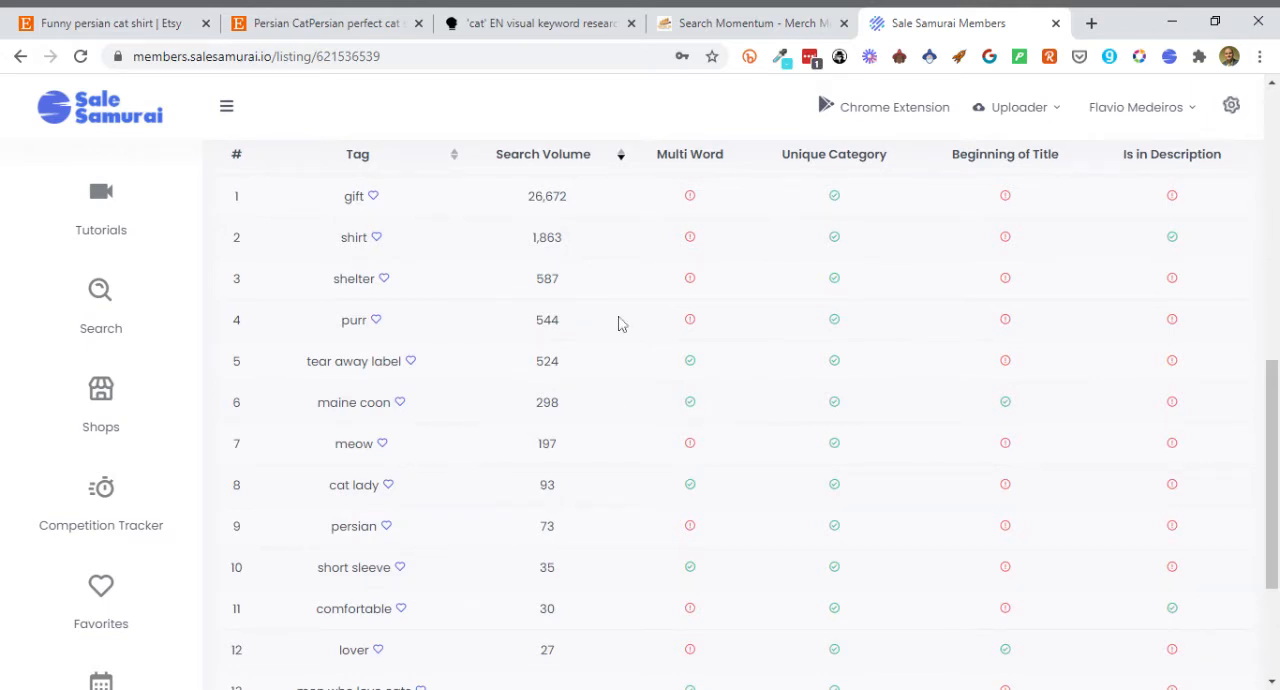
mouse_move(750, 188)
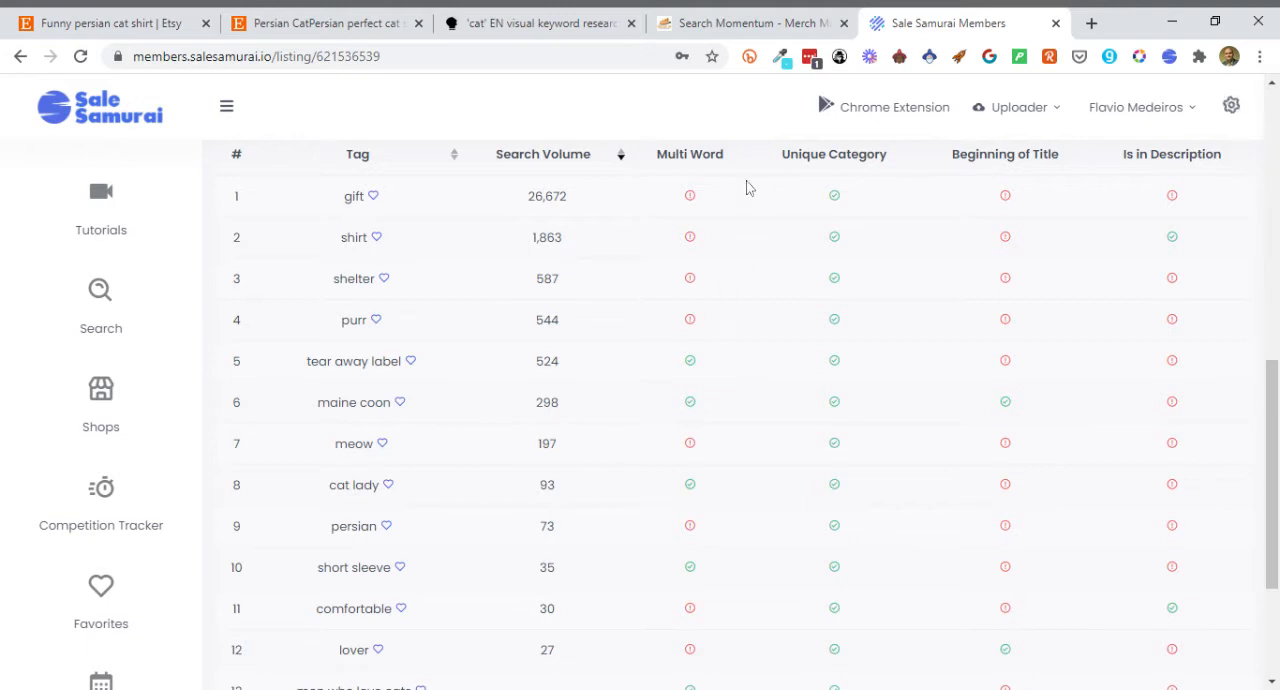
mouse_move(715, 173)
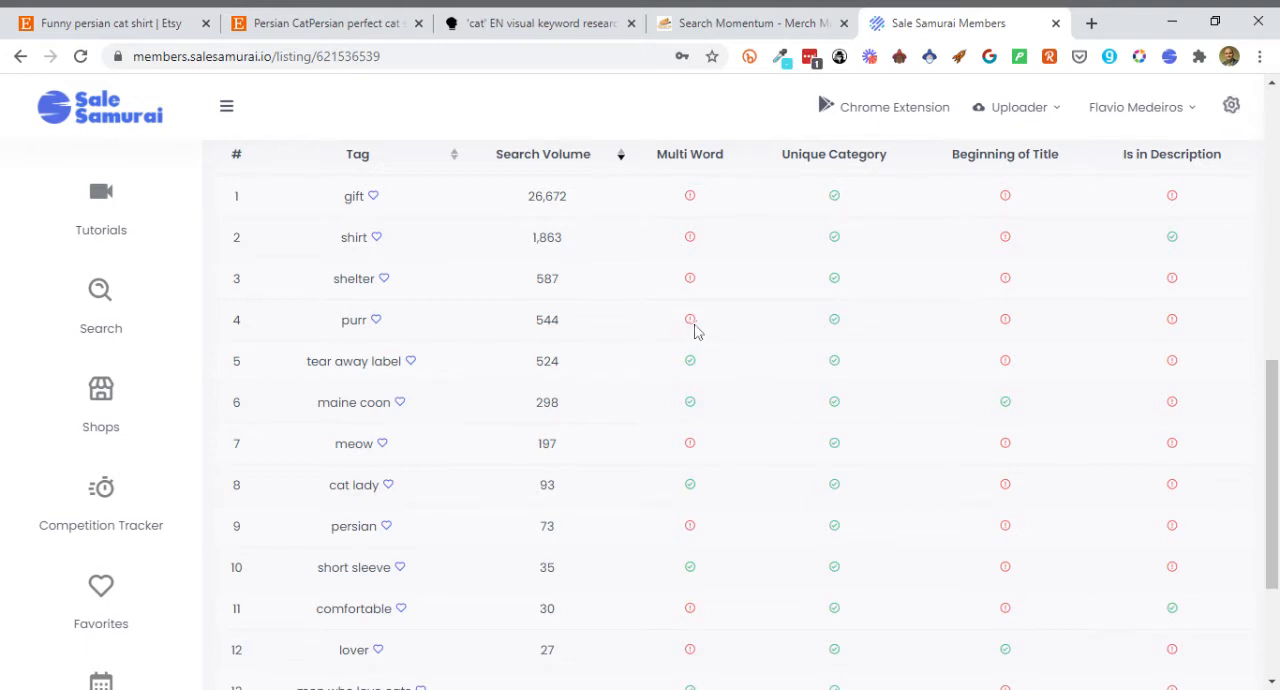
mouse_move(1010, 330)
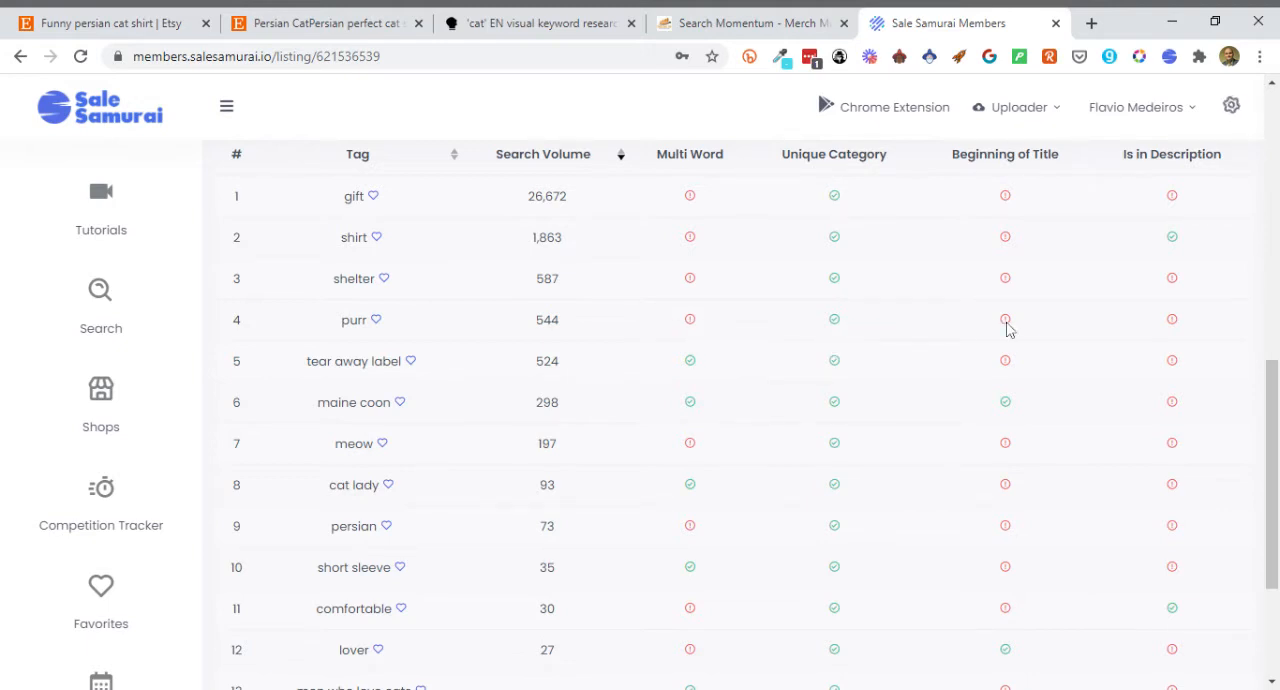
mouse_move(1174, 328)
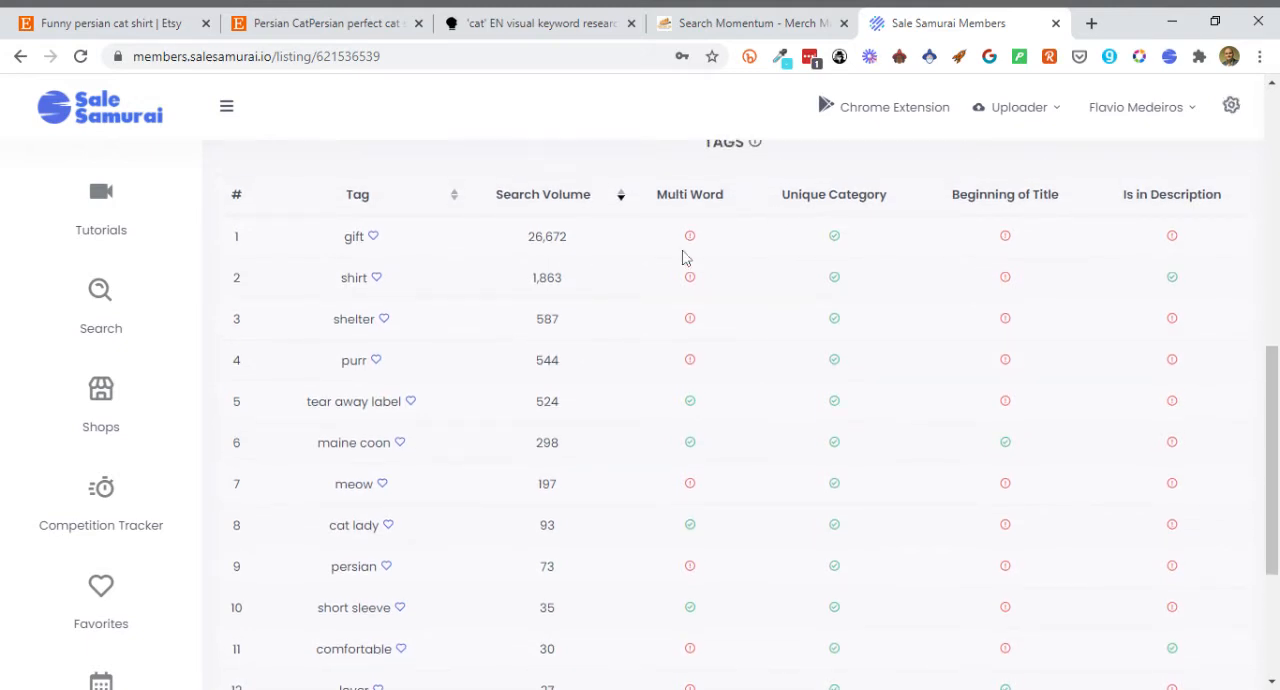
mouse_move(738, 236)
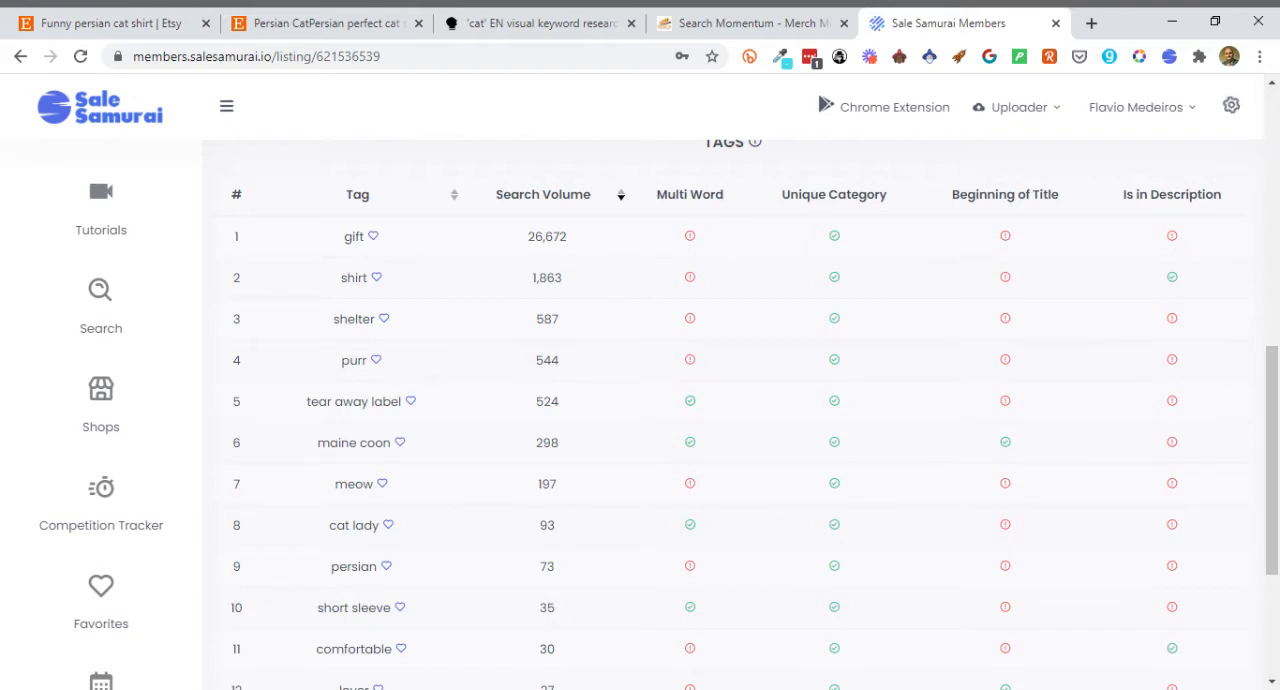
mouse_move(920, 220)
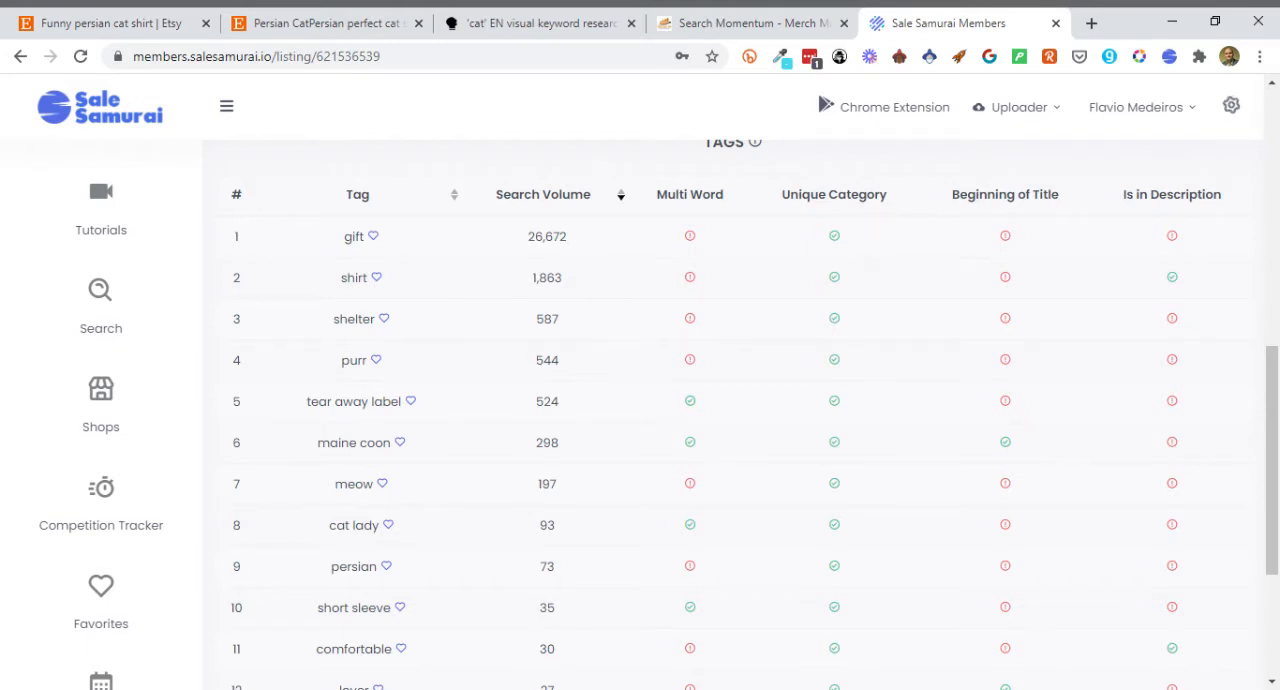
scroll(up, 3)
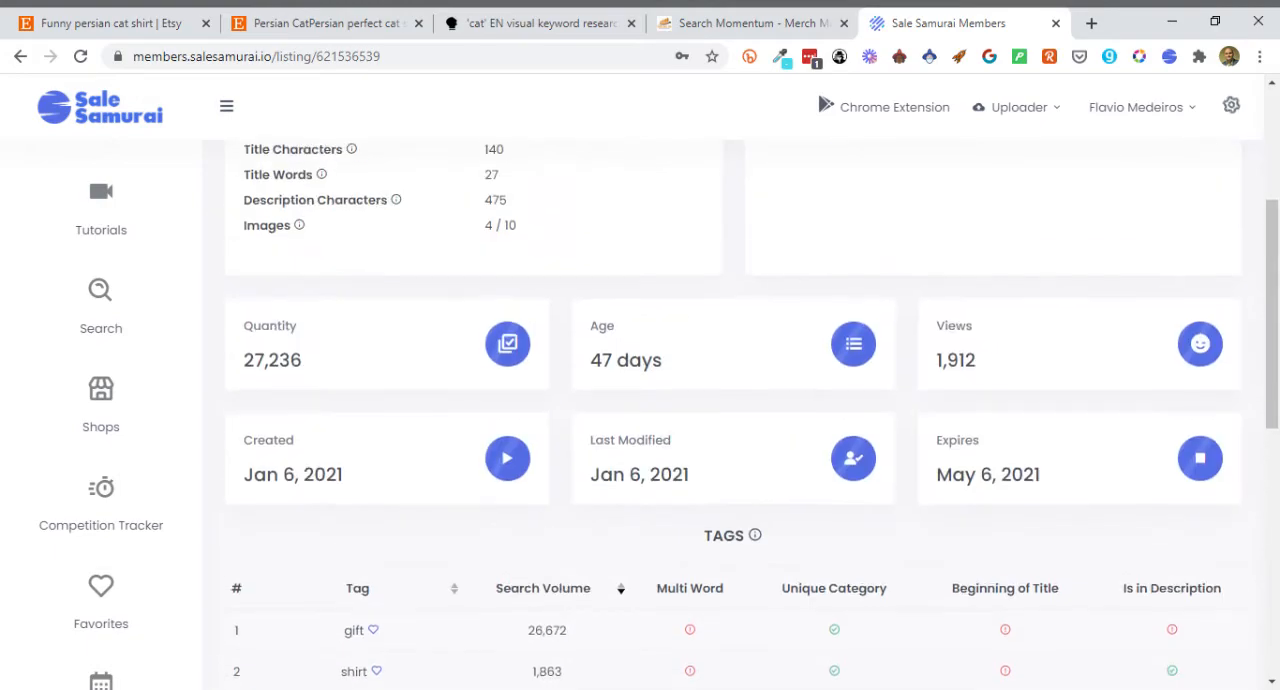
scroll(up, 3)
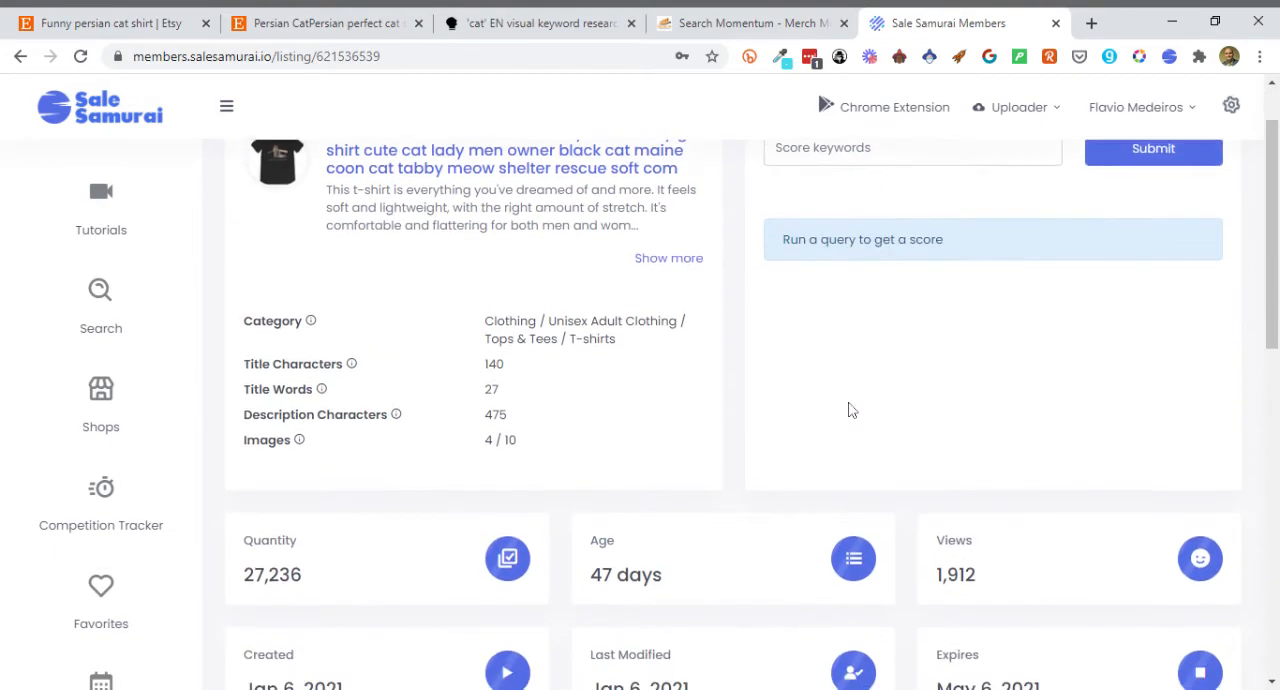
scroll(down, 3)
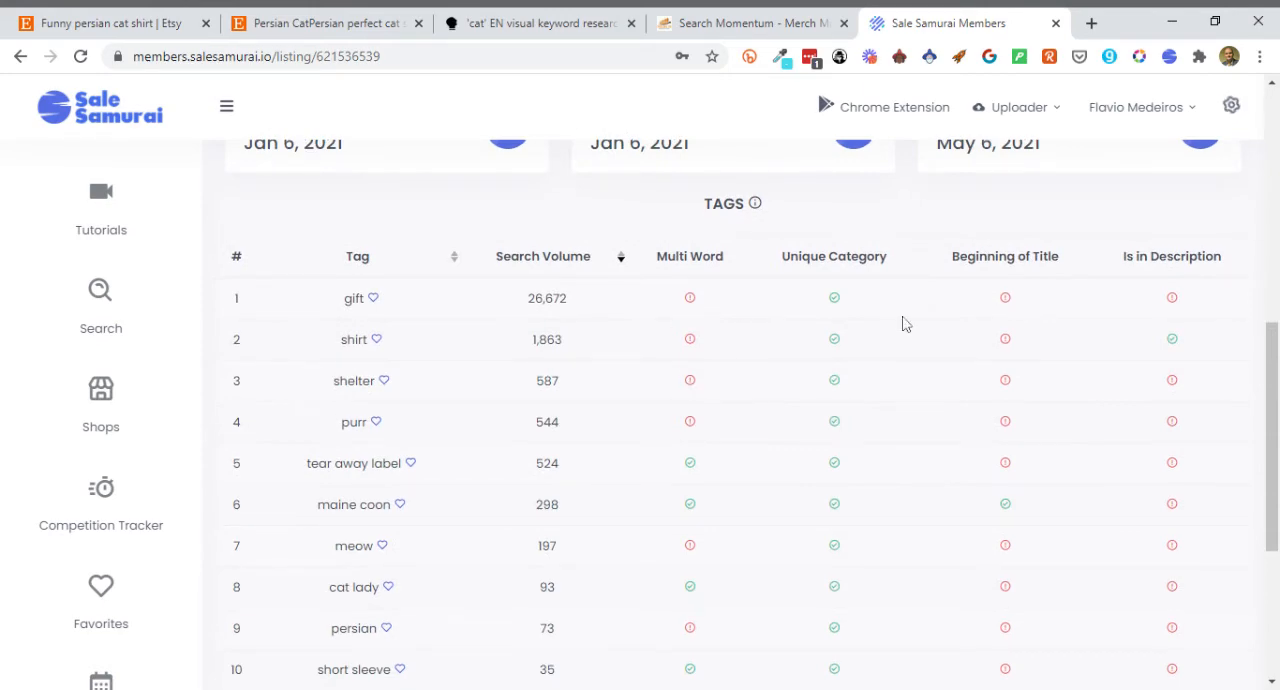
scroll(down, 3)
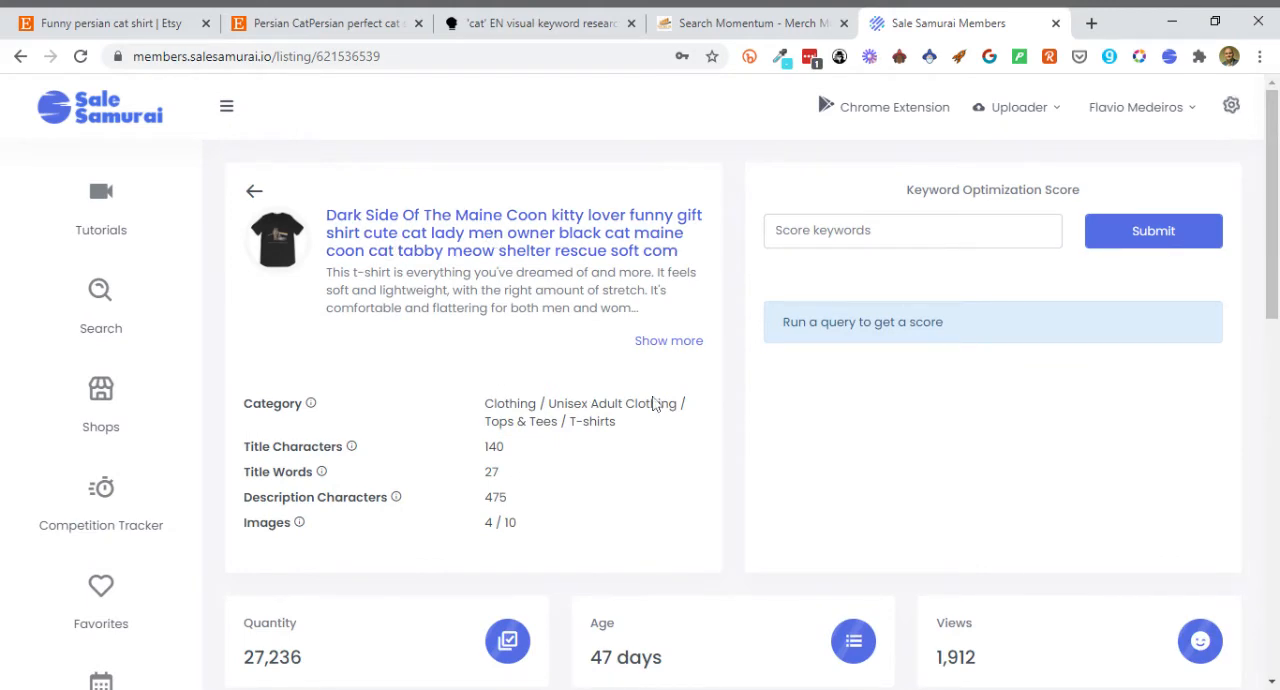
scroll(down, 3)
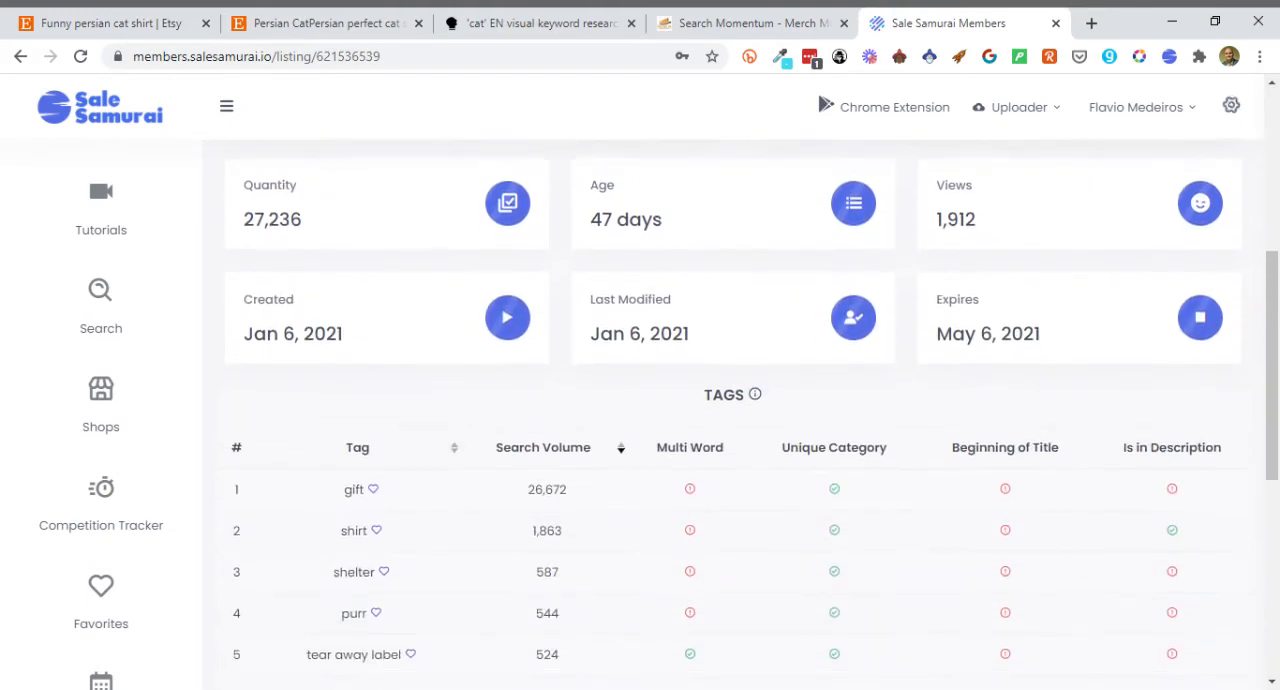
scroll(down, 3)
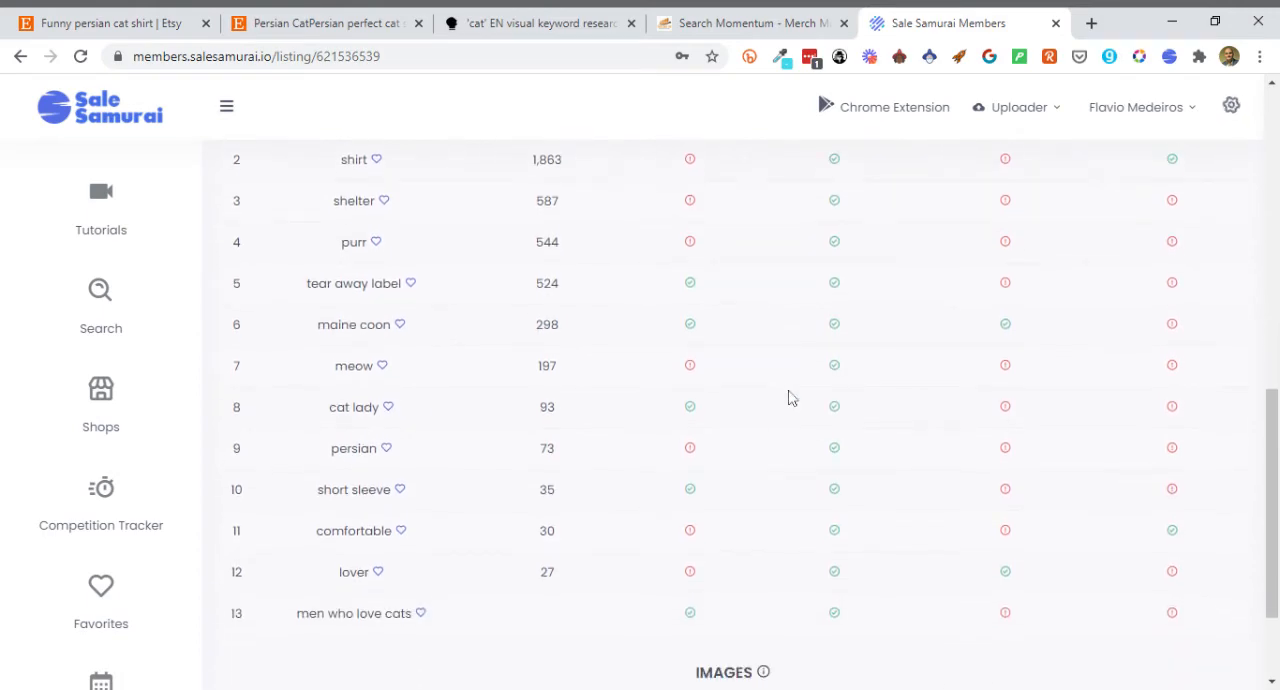
scroll(down, 3)
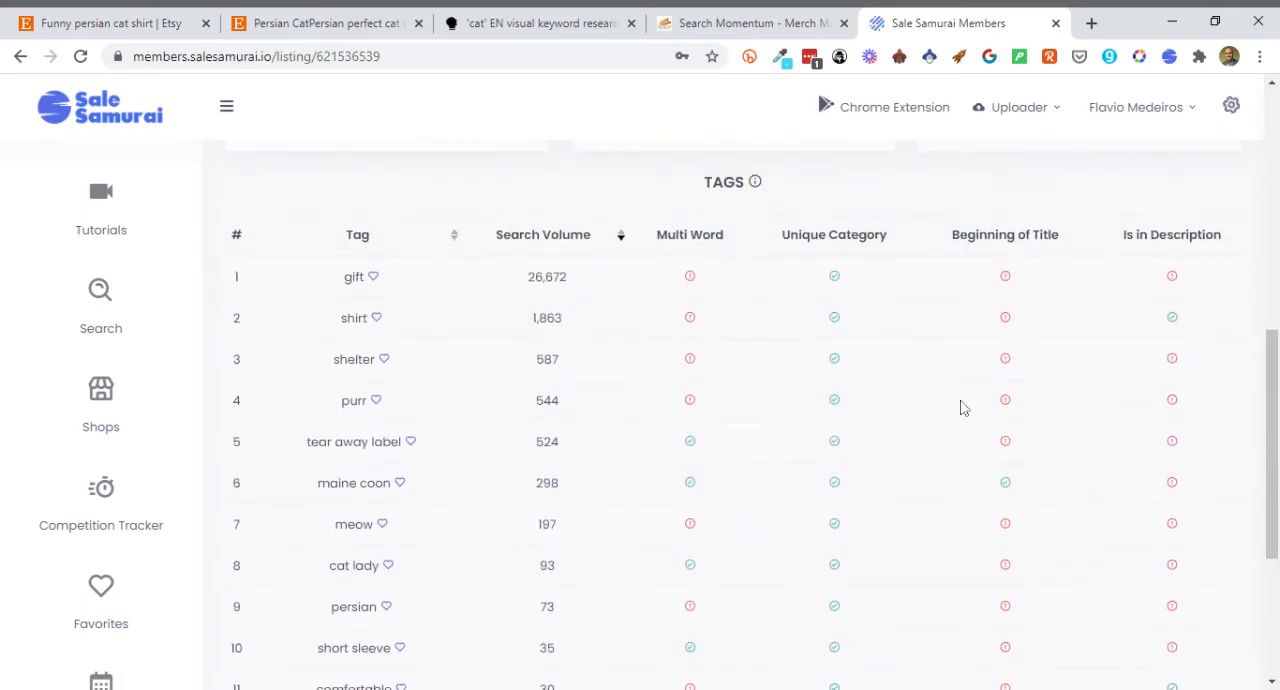
scroll(down, 3)
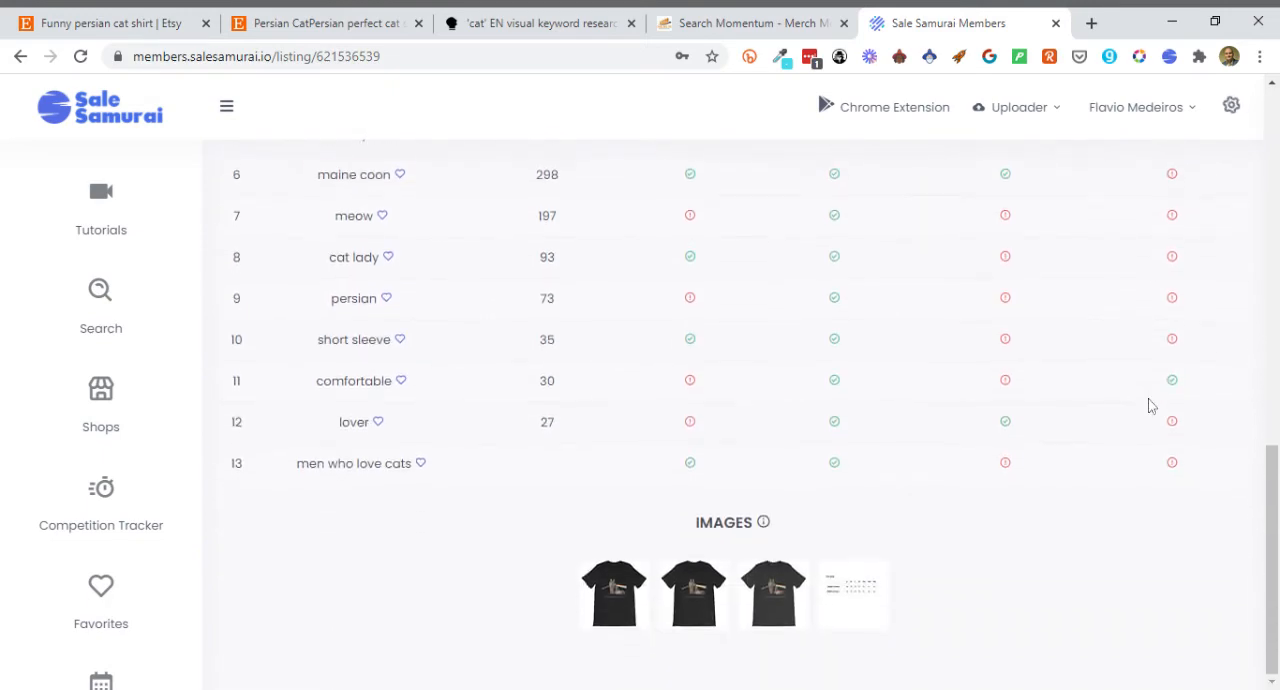
mouse_move(780, 593)
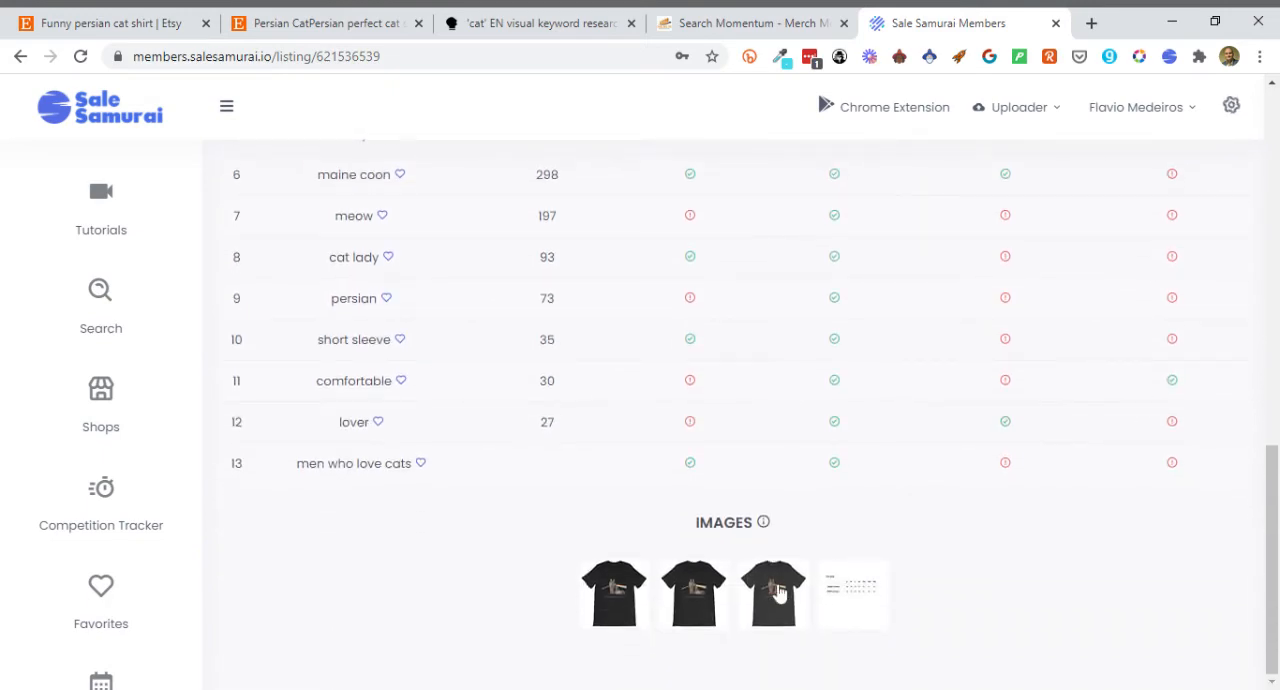
click(773, 593)
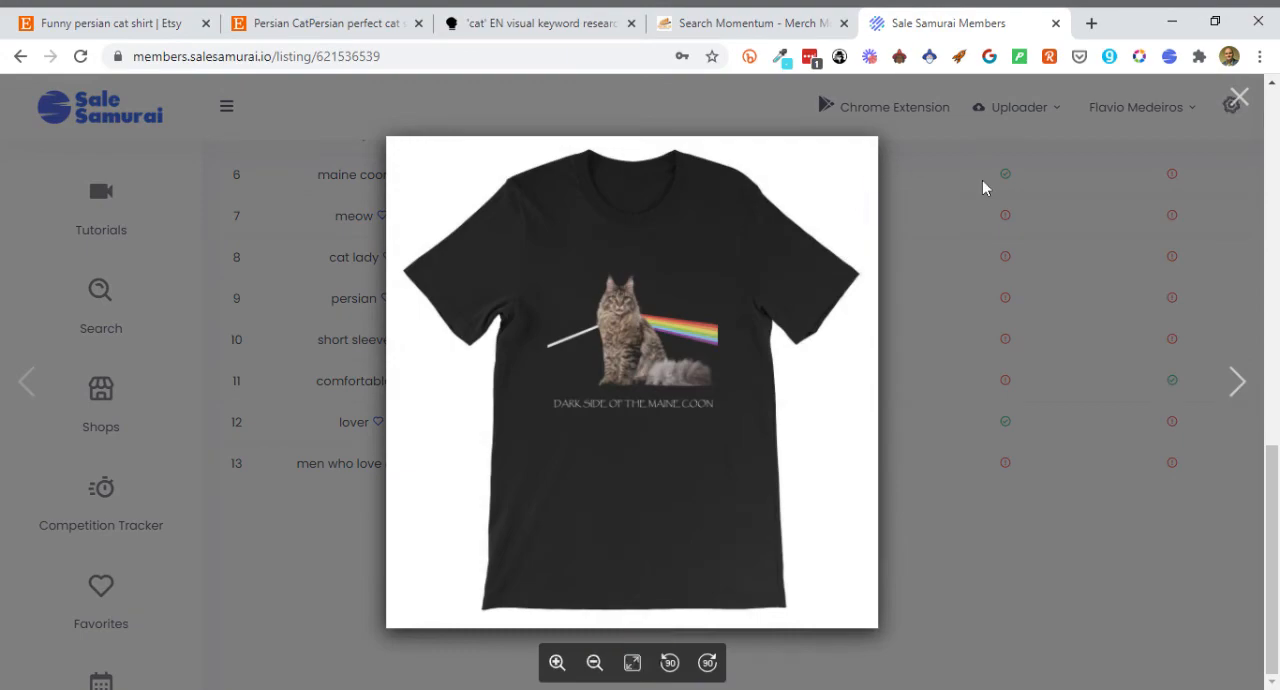
click(1239, 97)
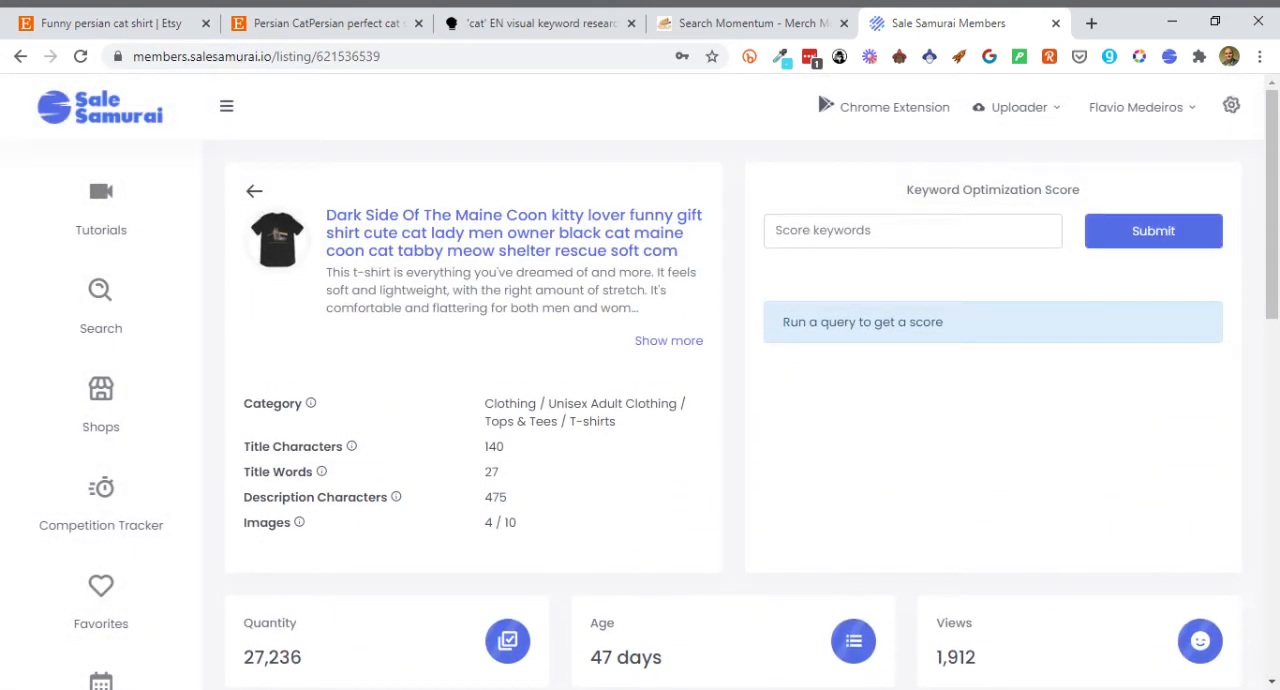
- Score the Maine Coon listing against the keyword 'persian cat' in Keyword Optimization Score
click(912, 230)
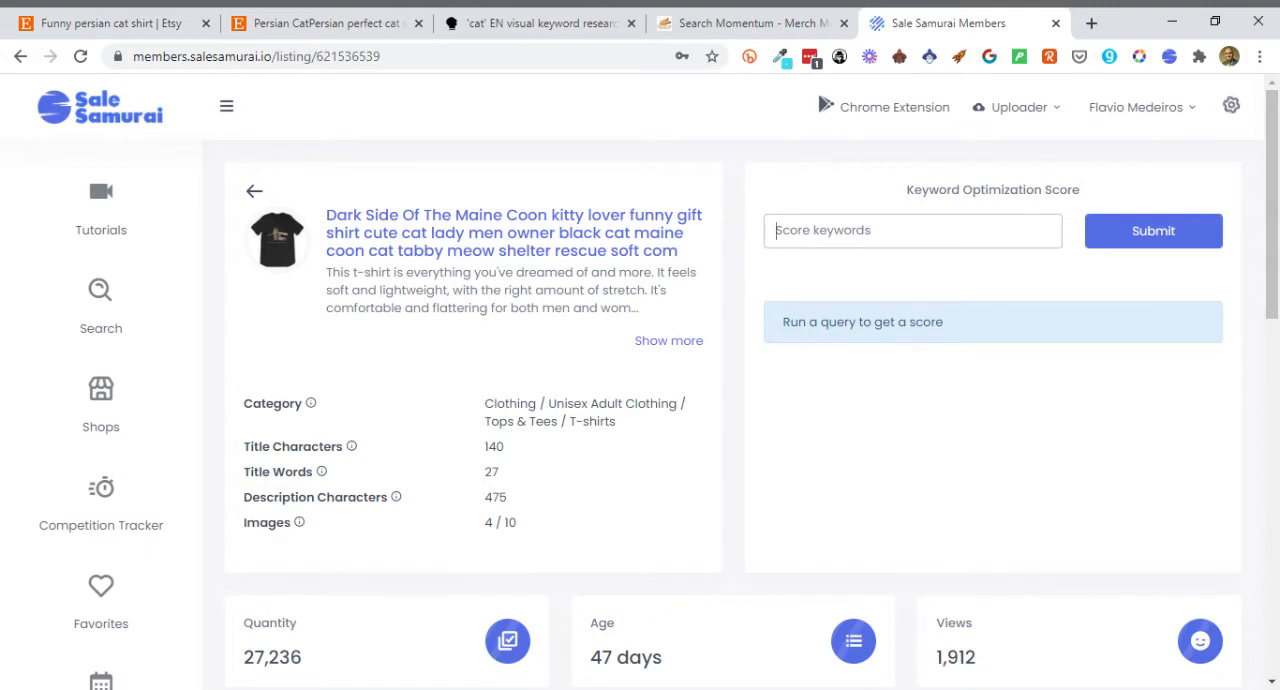
text(persian co)
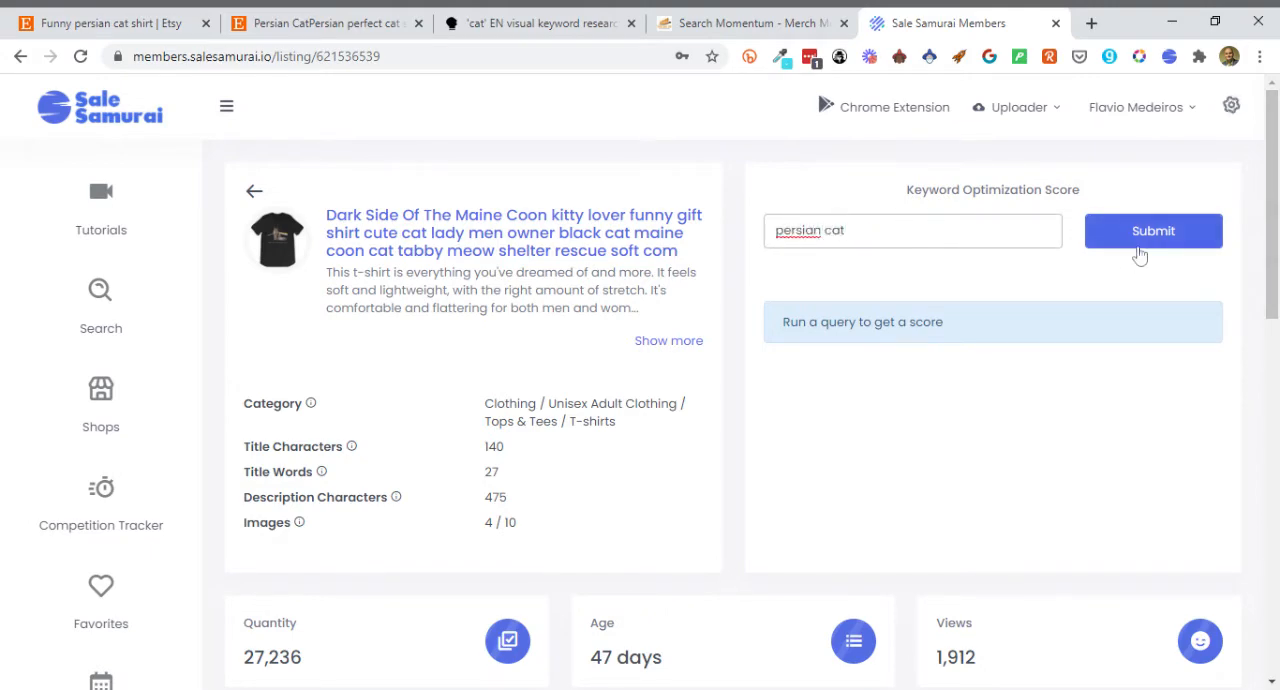
click(1153, 231)
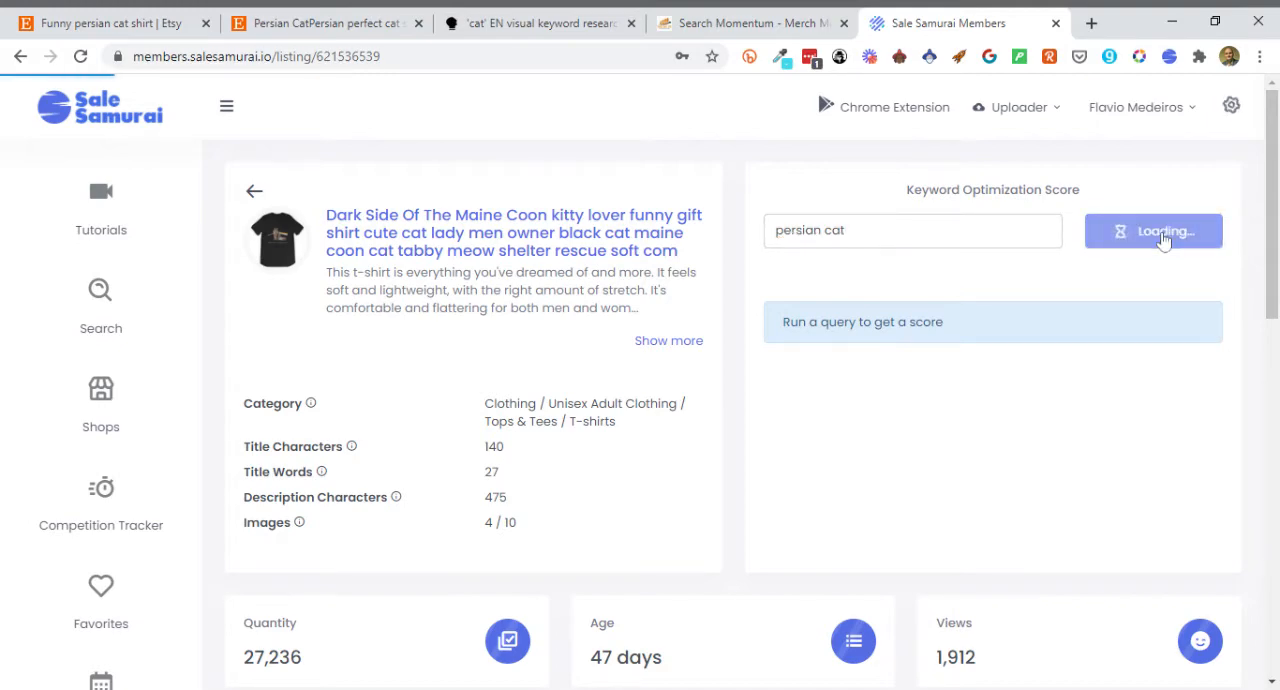
click(1153, 231)
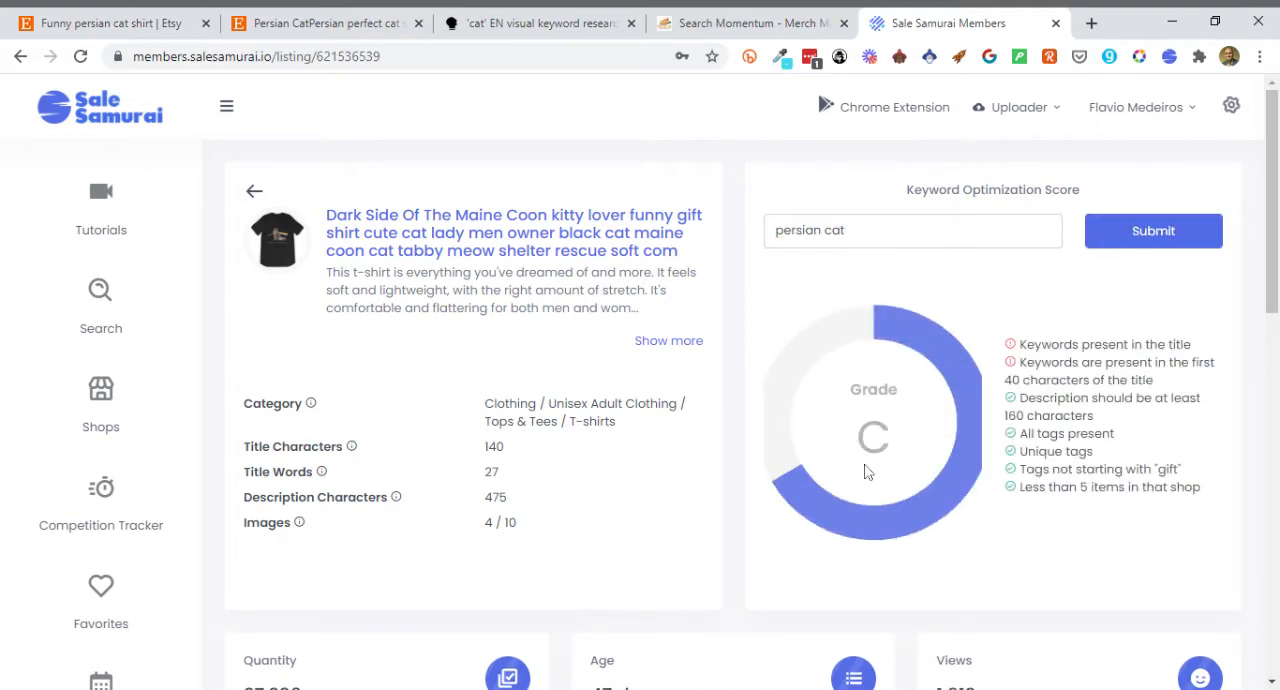
scroll(down, 3)
text(ca)
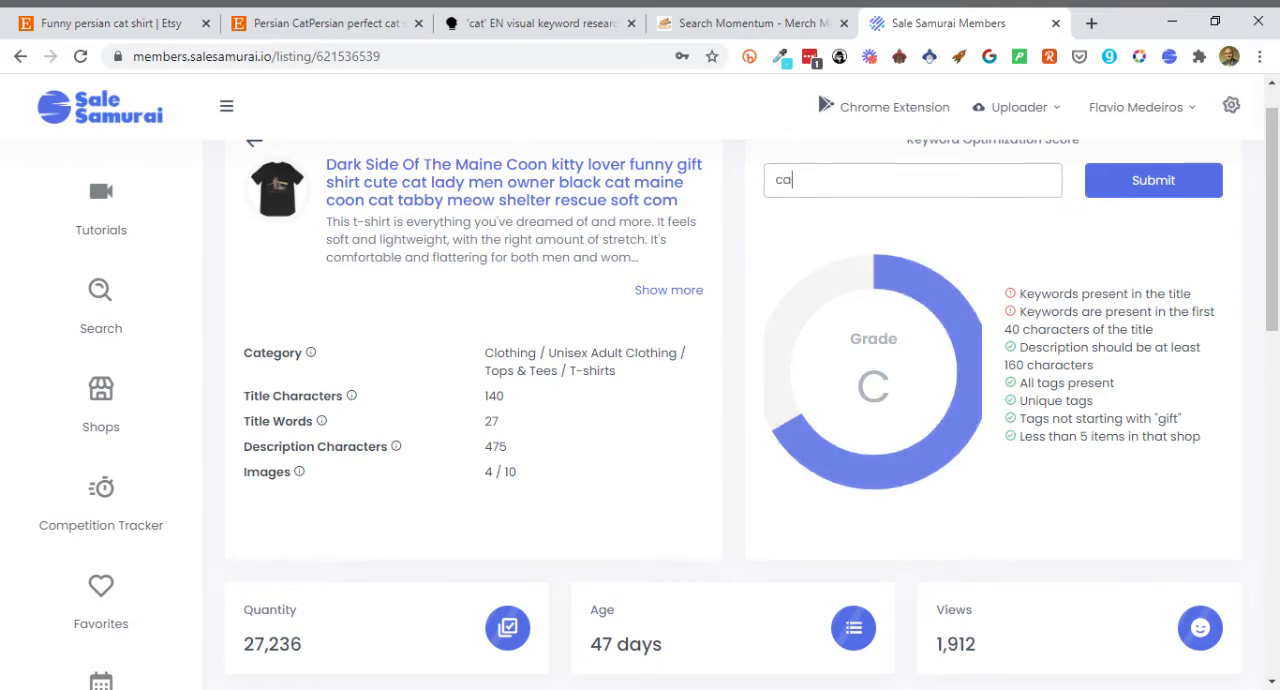
- Rescore the listing against 'cat', getting grade C, and review its tags and images
click(1153, 180)
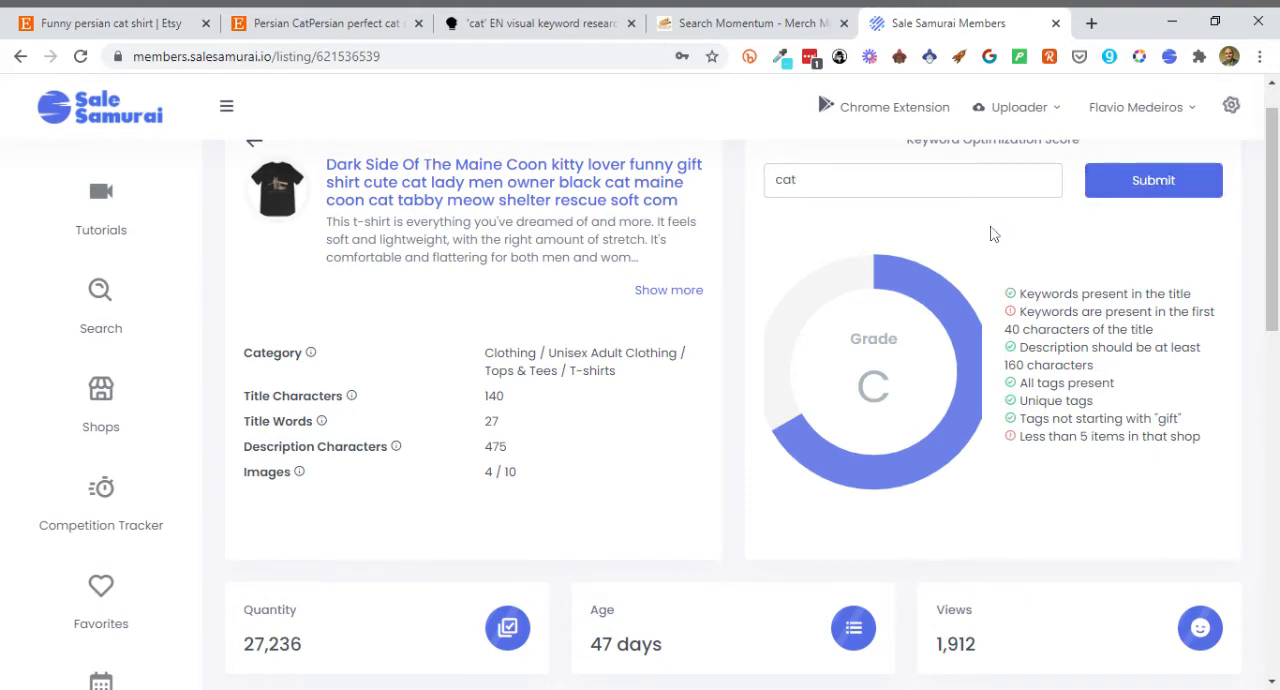
scroll(down, 3)
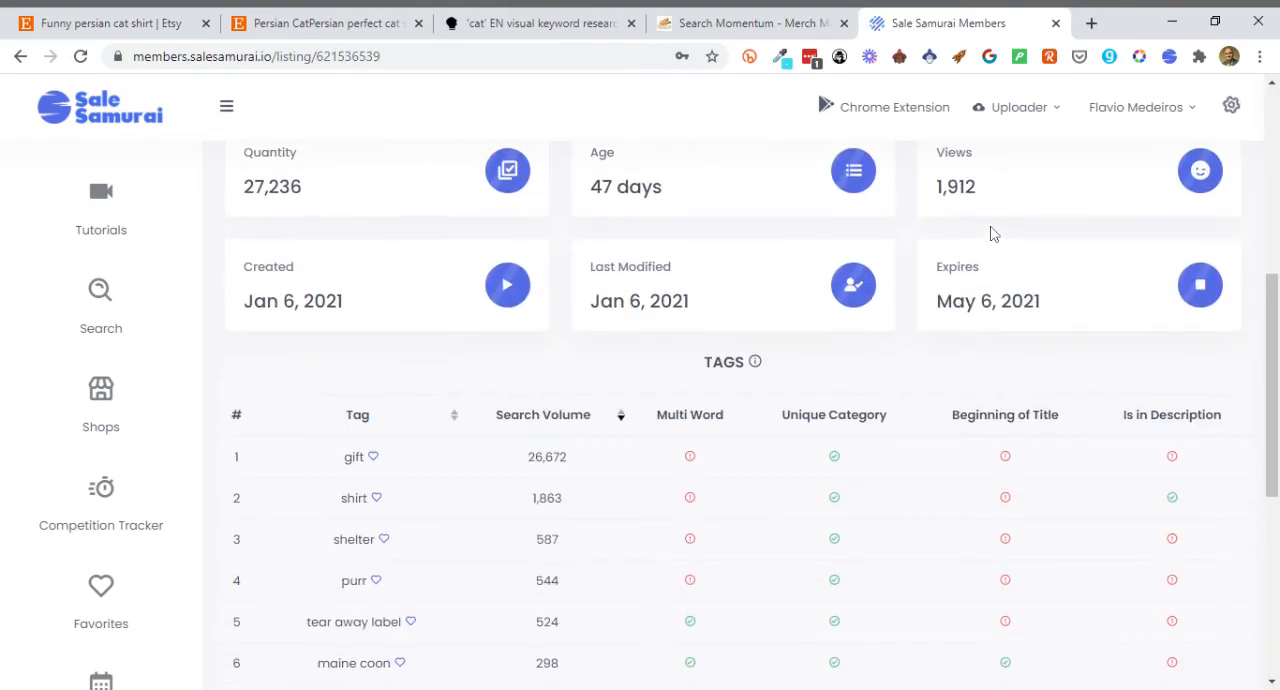
scroll(down, 3)
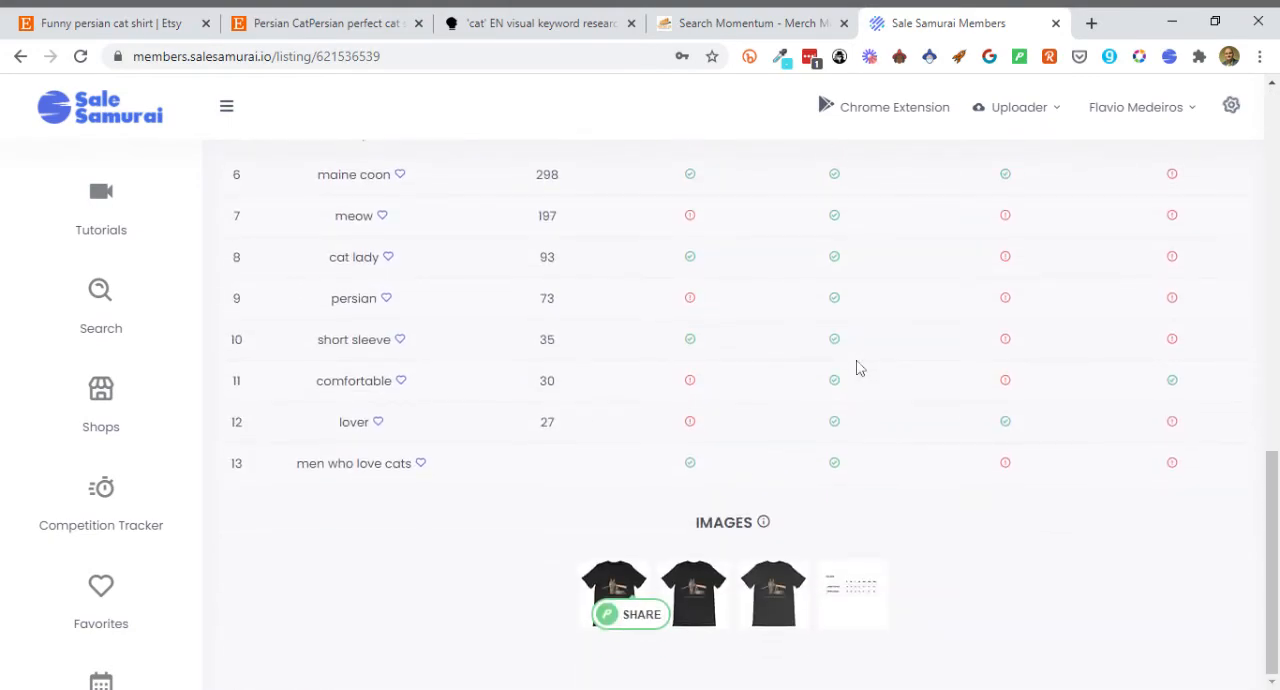
scroll(up, 3)
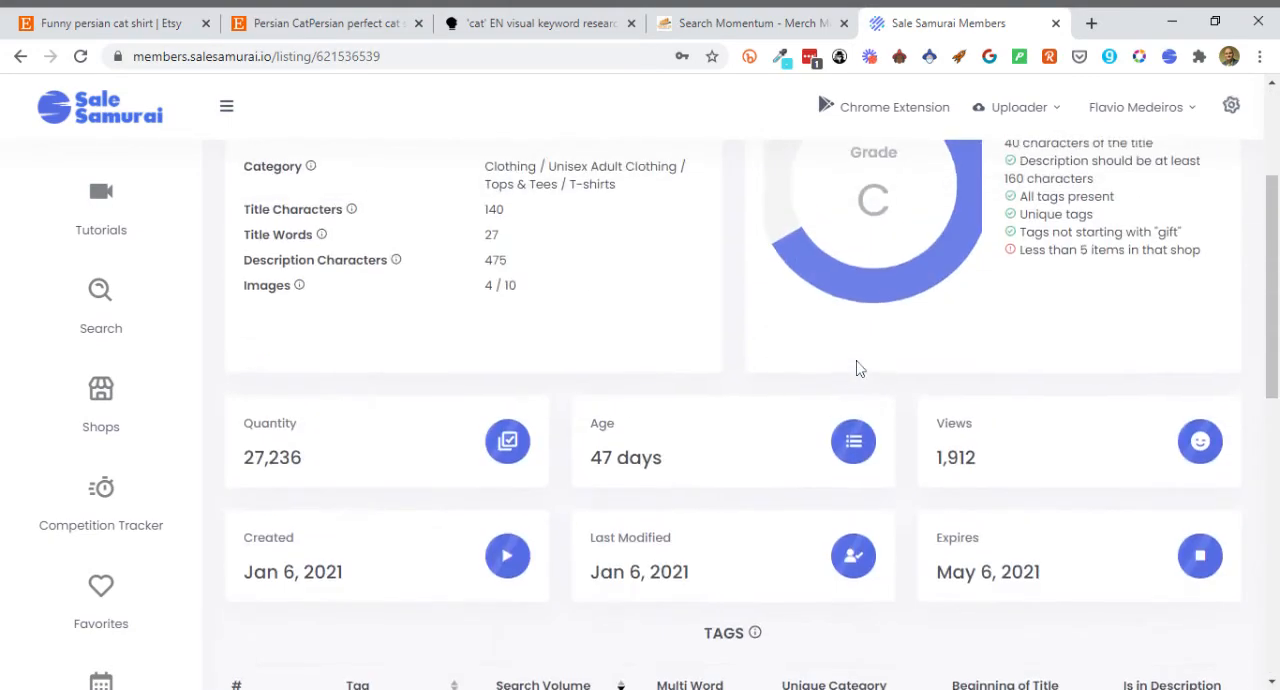
scroll(up, 3)
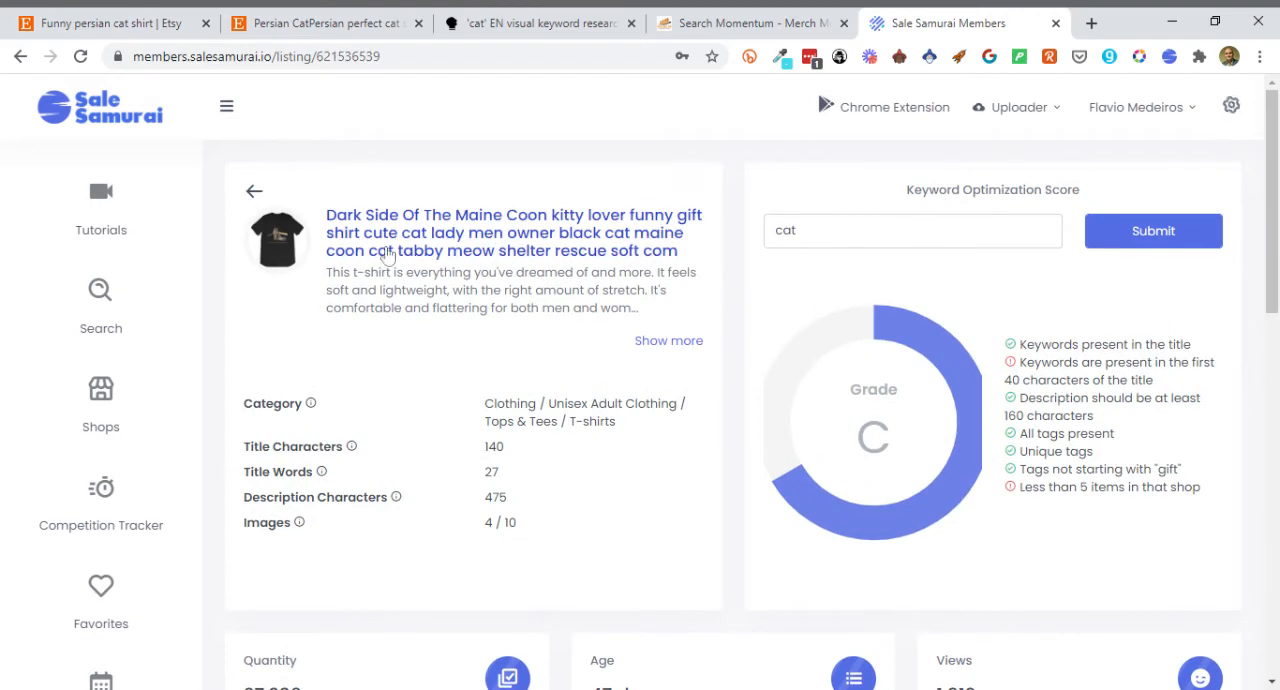
- Go back to the funny persian cat shirt results and review the listings and Price Spread chart
click(254, 190)
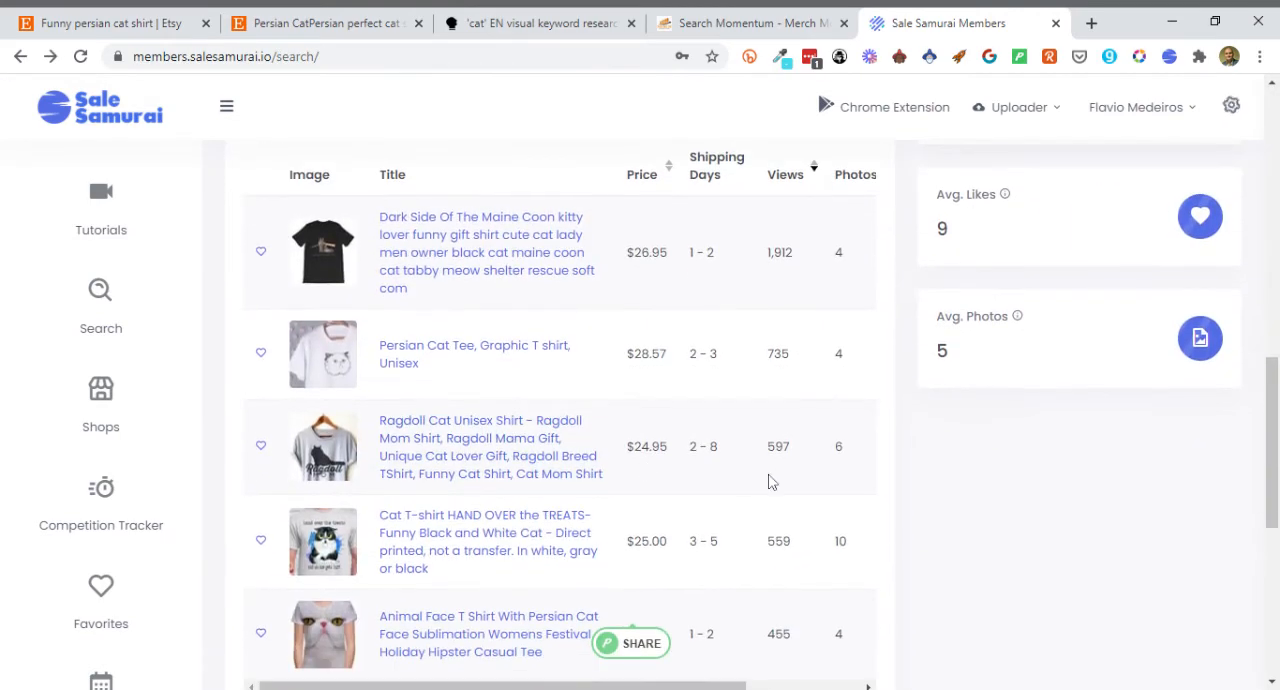
scroll(up, 3)
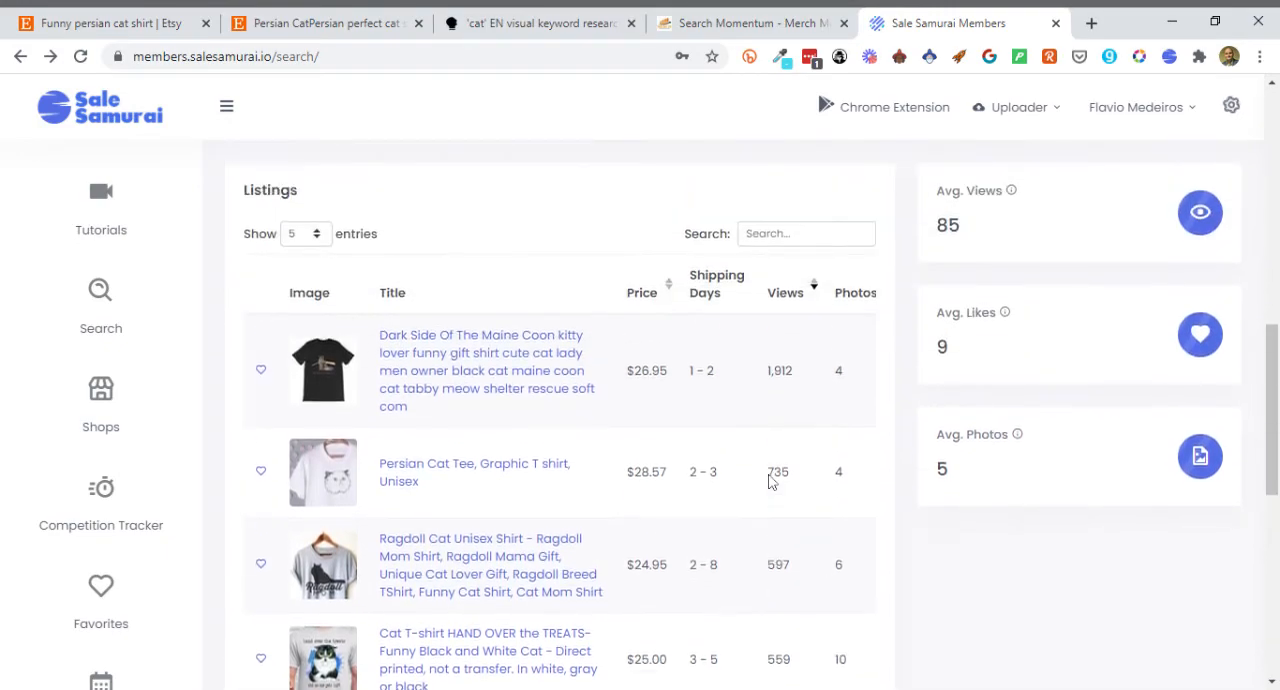
scroll(down, 3)
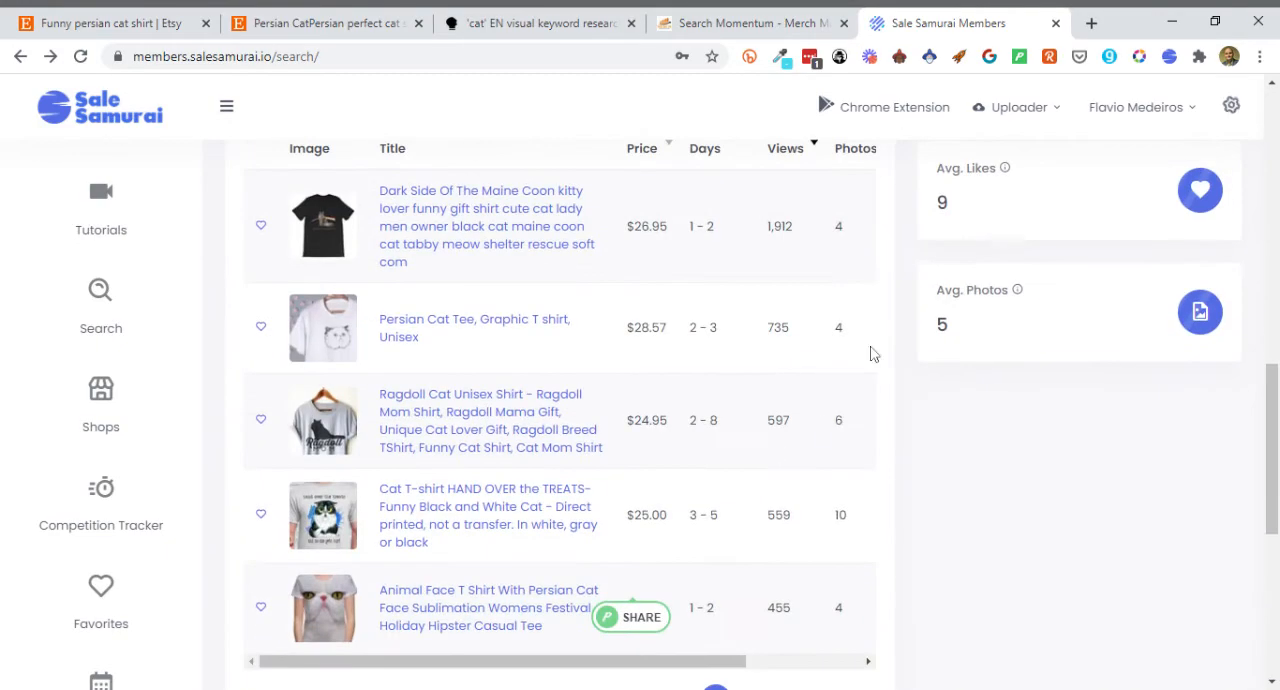
scroll(up, 3)
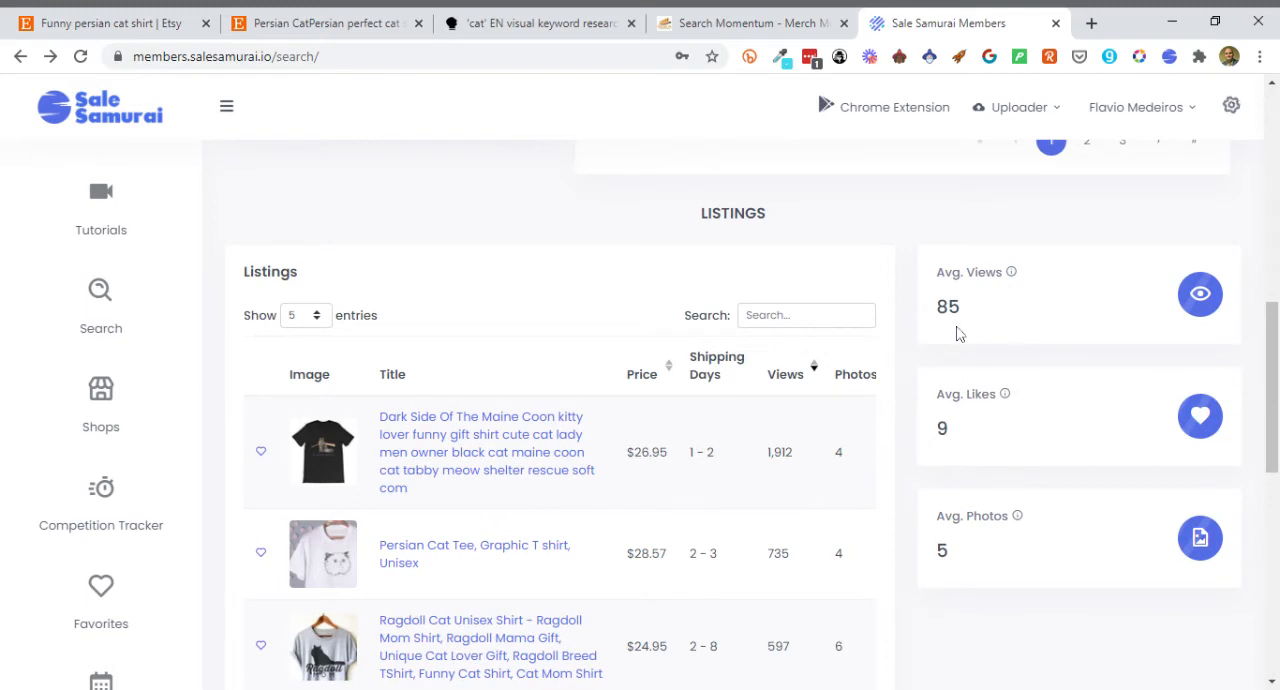
mouse_move(974, 544)
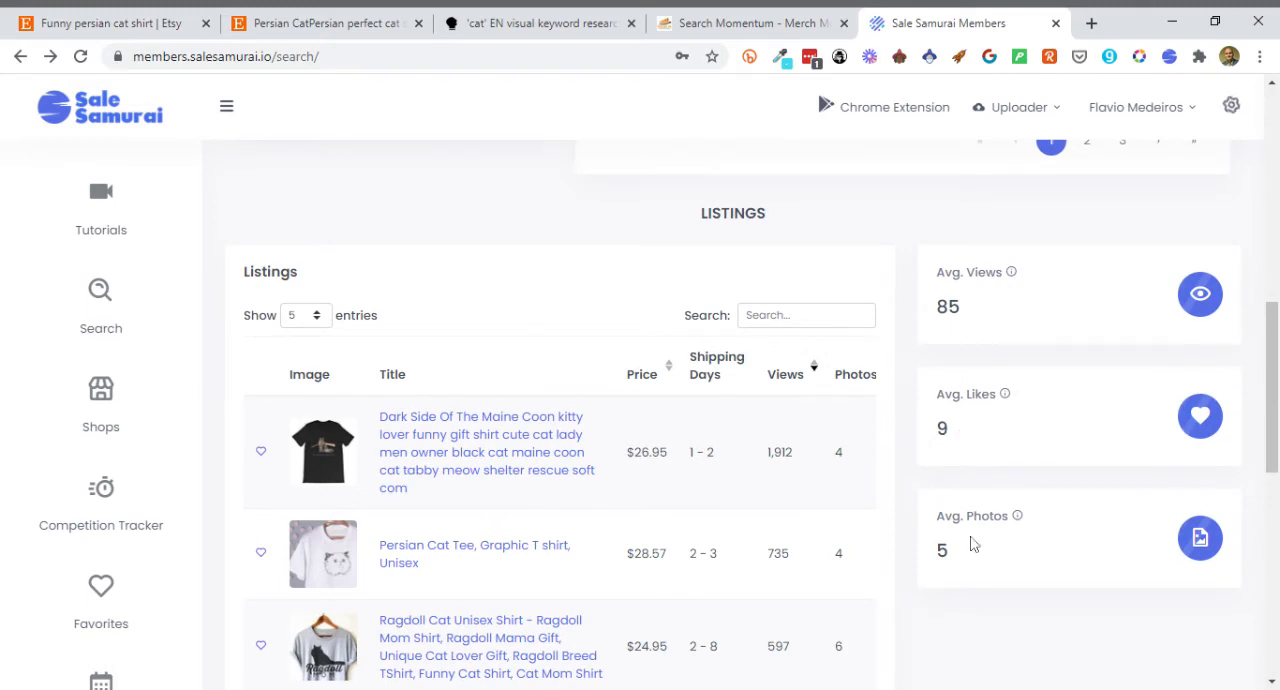
scroll(up, 3)
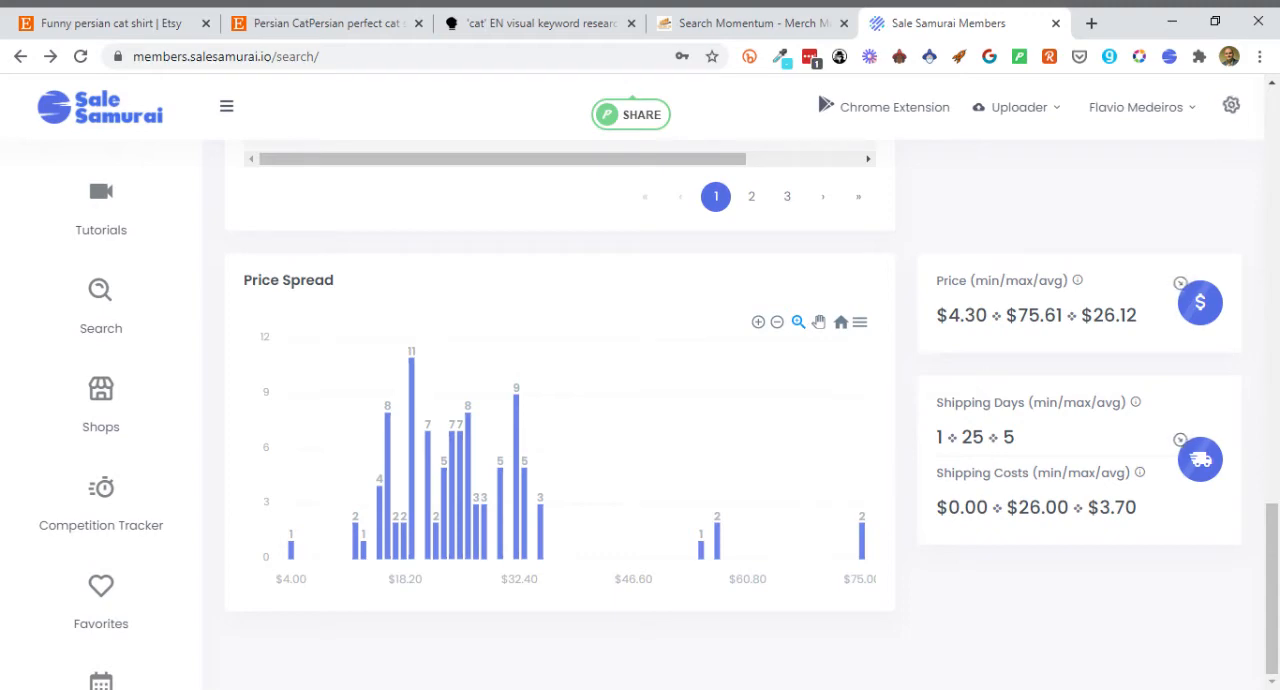
mouse_move(858, 493)
text(cat shirt)
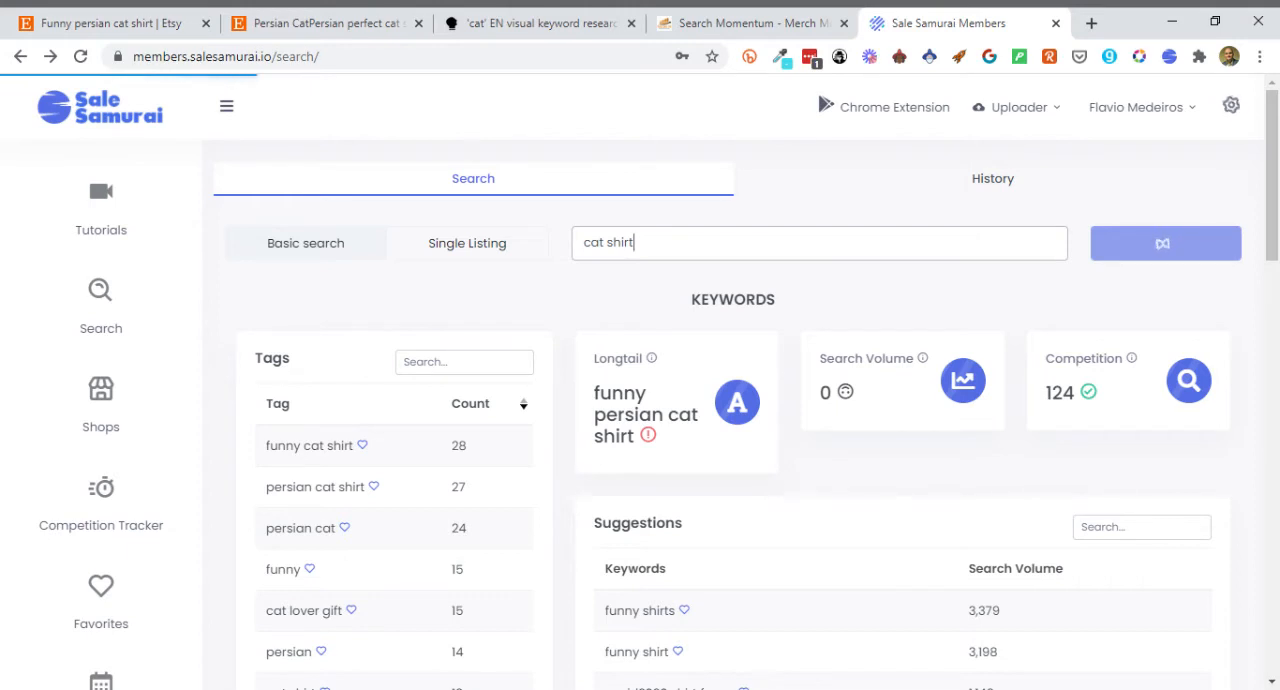
mouse_move(563, 418)
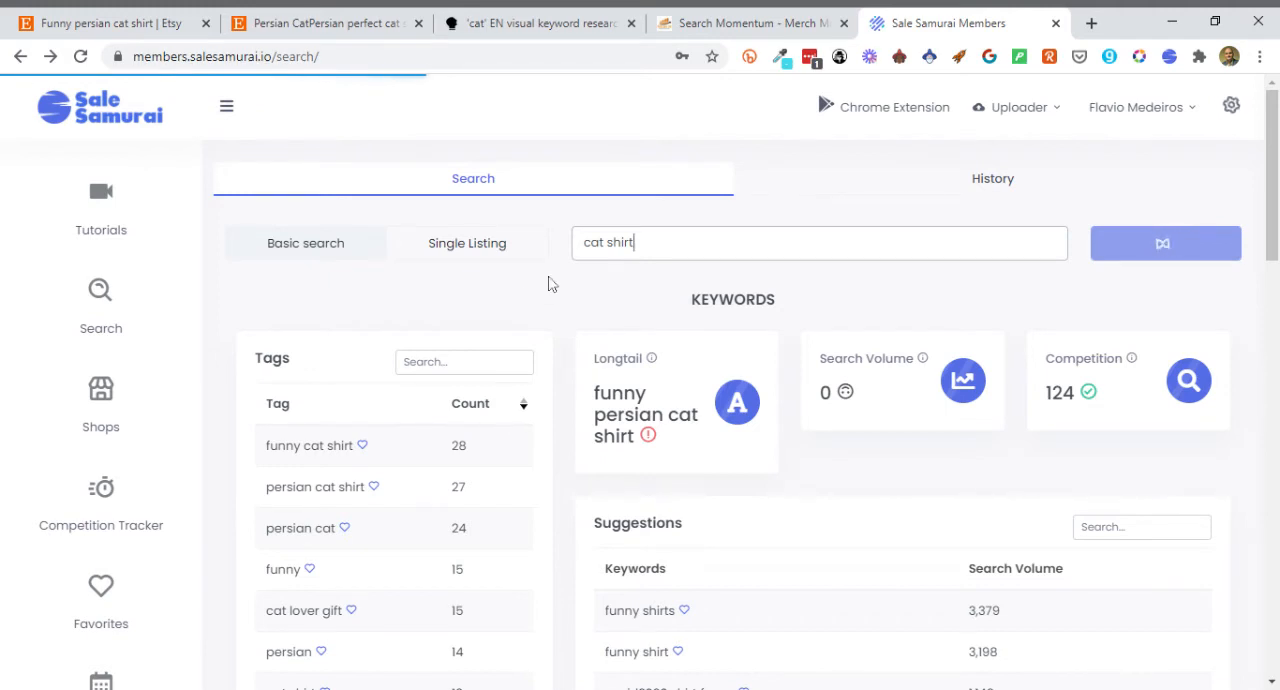
- Search 'cat shirt' and browse its keywords, listings and price spread down the page
click(1163, 243)
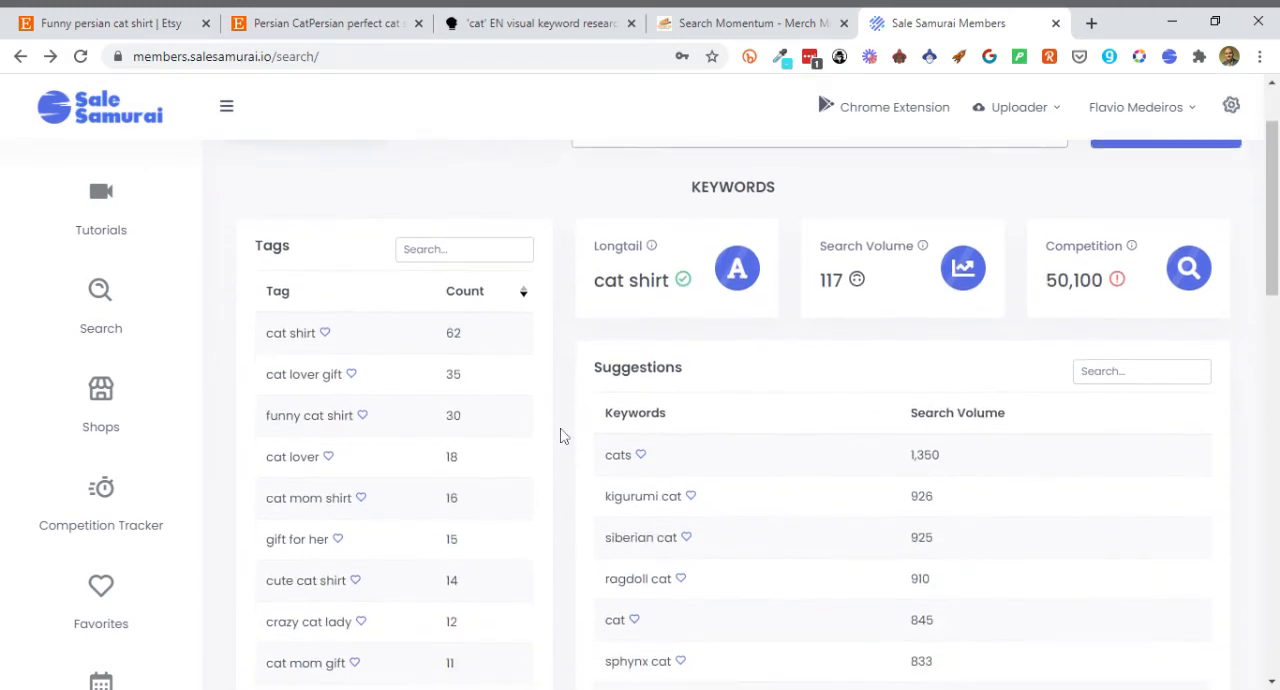
scroll(up, 3)
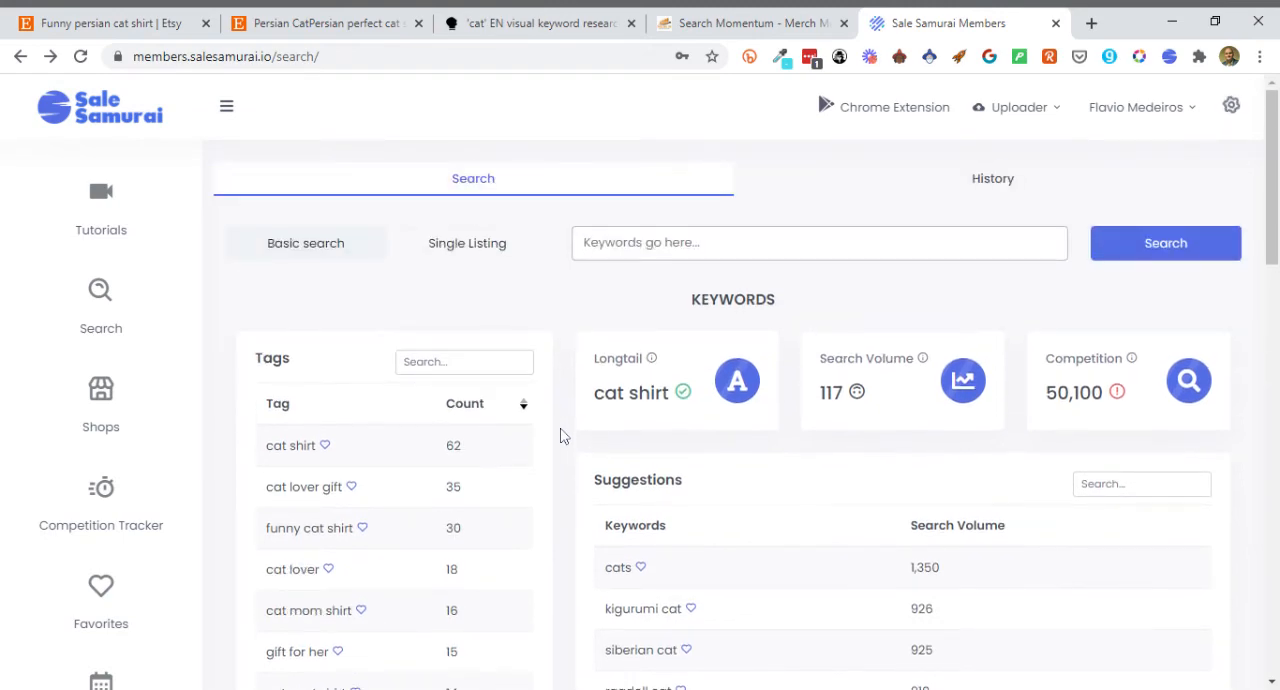
scroll(down, 3)
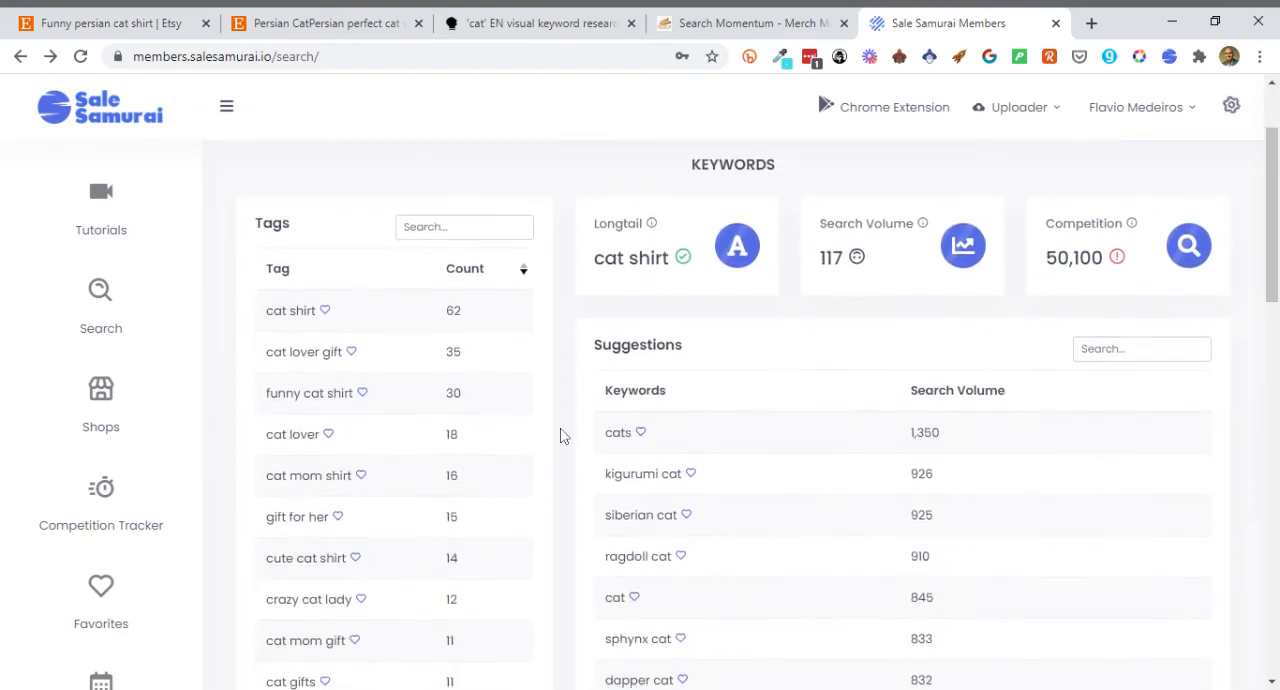
scroll(down, 3)
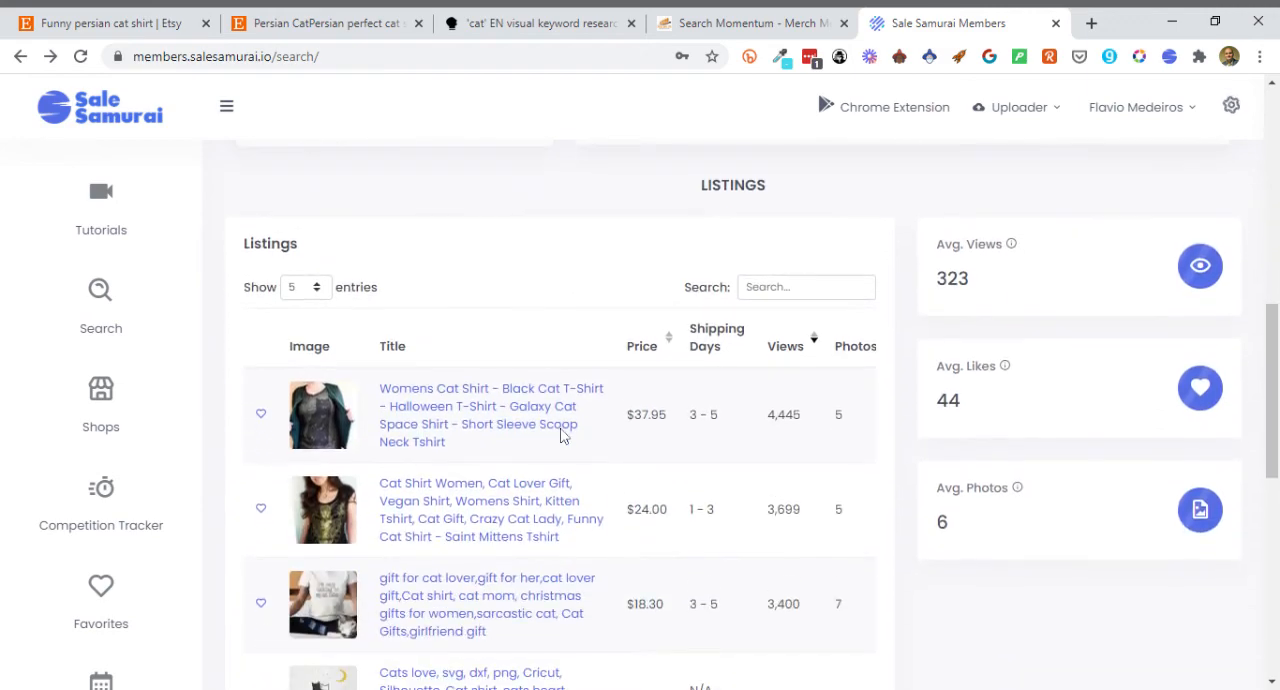
scroll(down, 3)
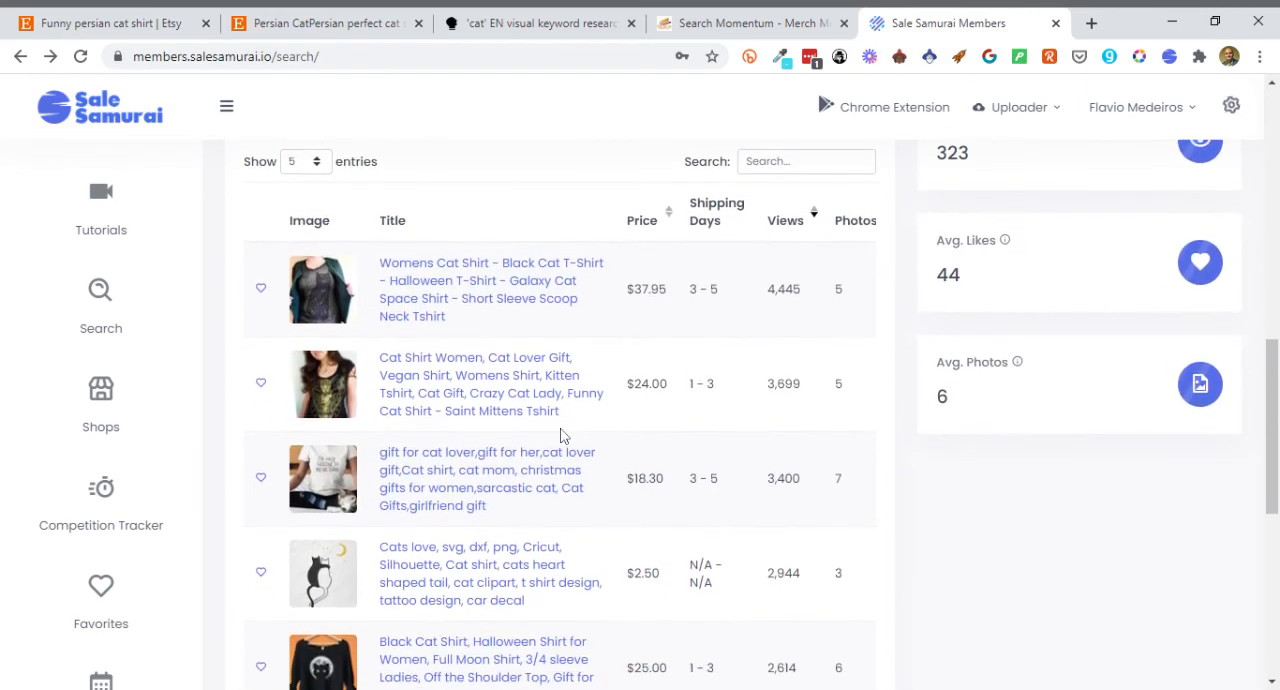
scroll(down, 3)
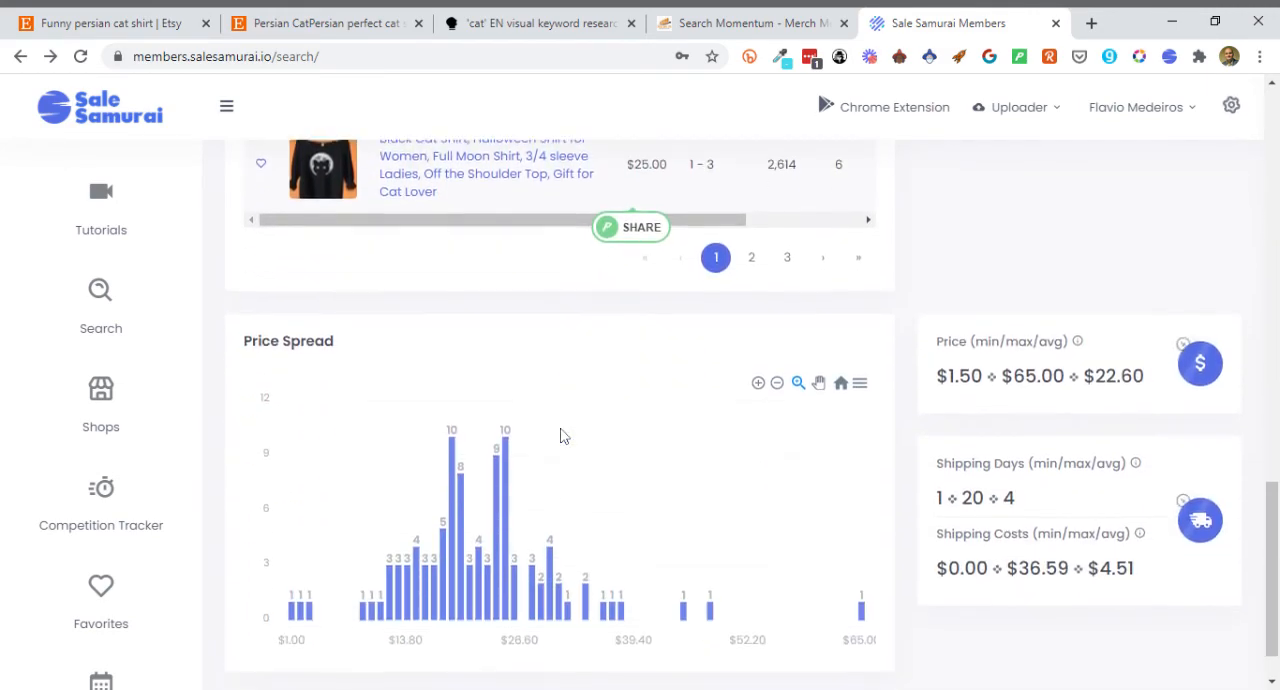
scroll(down, 3)
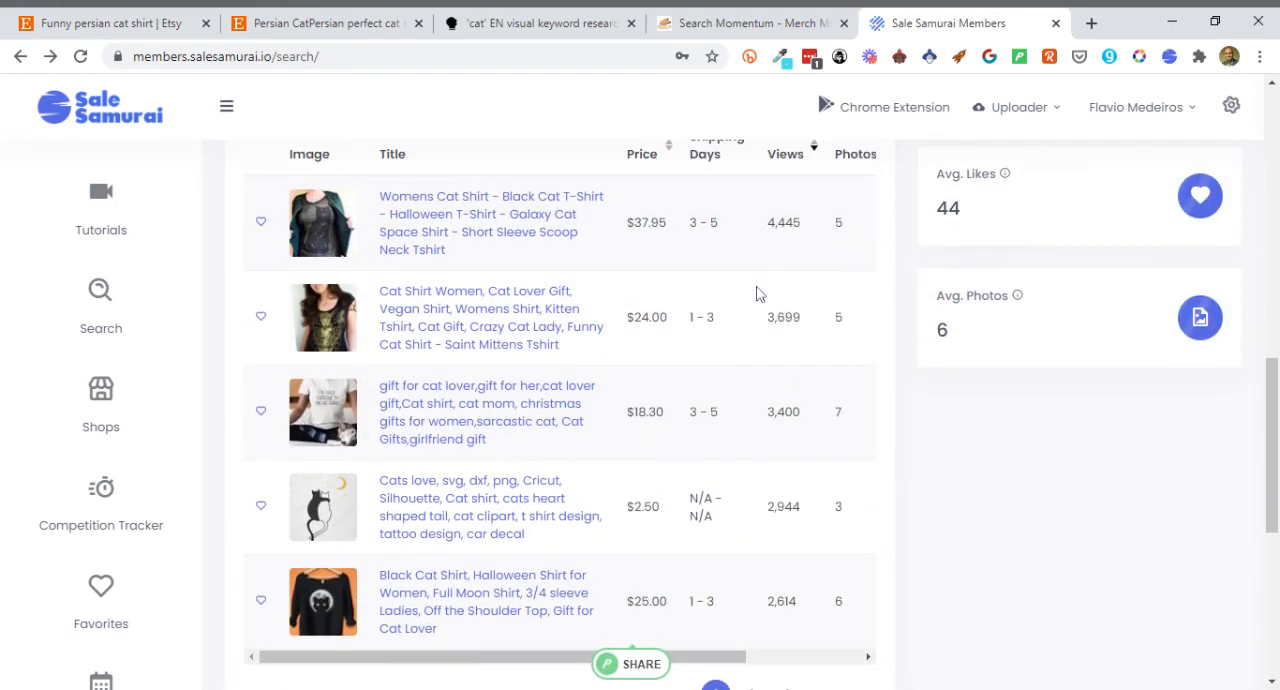
- Review the cat shirt results again: search volume 117, competition 50,100, listings averaging 323 views
scroll(up, 3)
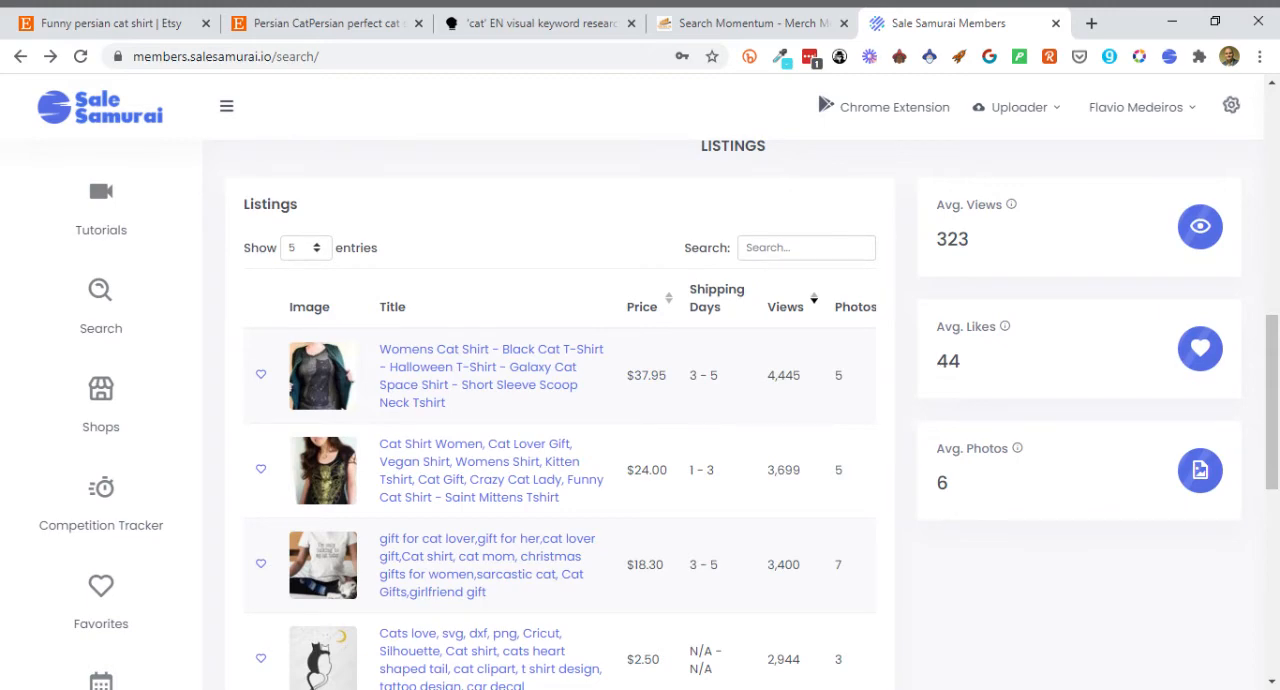
mouse_move(840, 360)
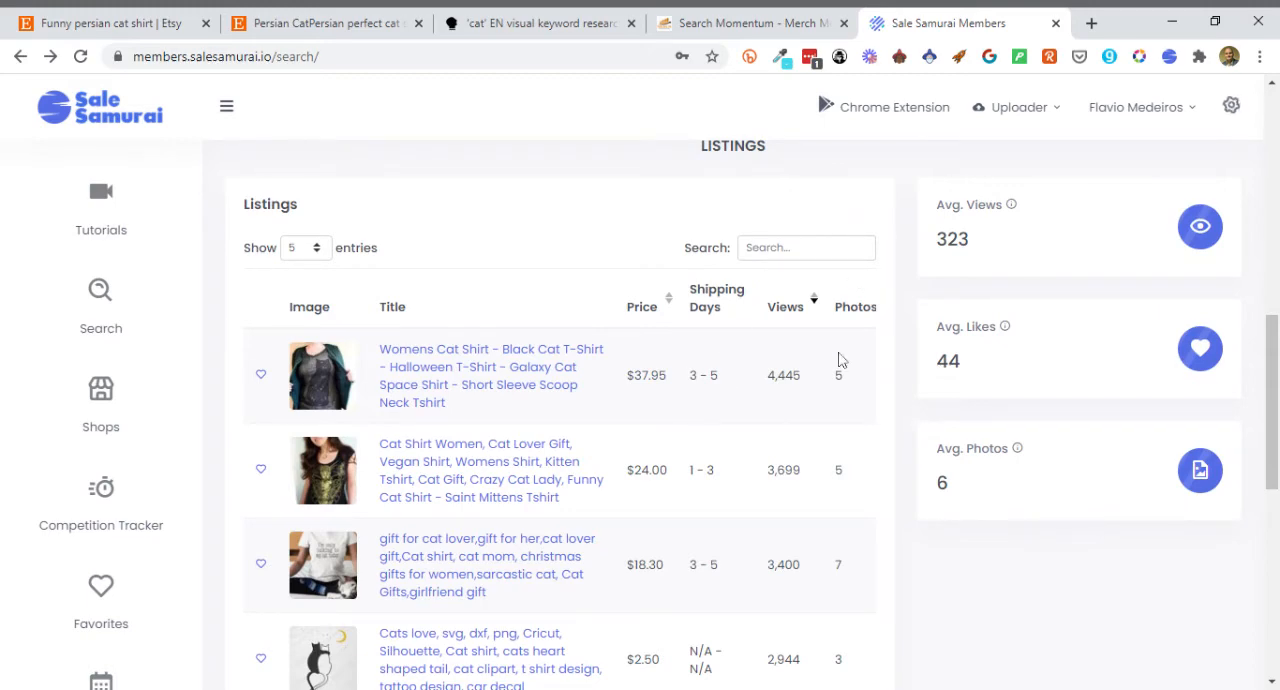
scroll(up, 3)
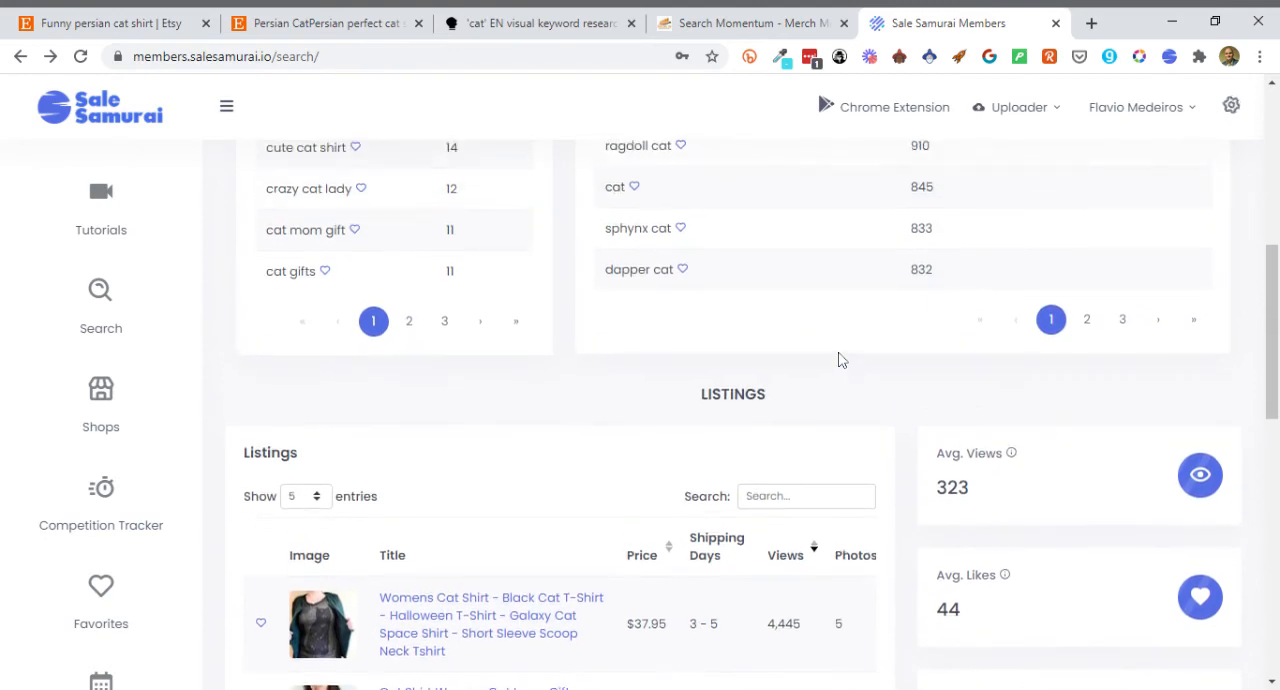
scroll(up, 3)
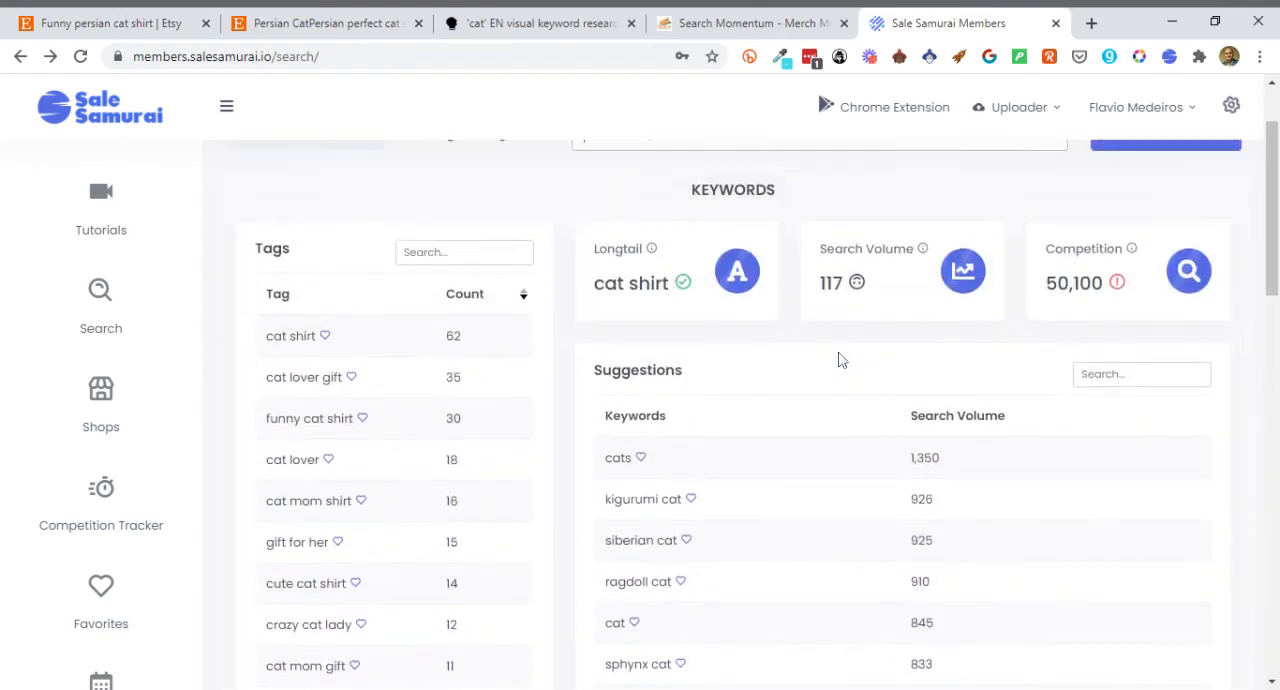
scroll(down, 3)
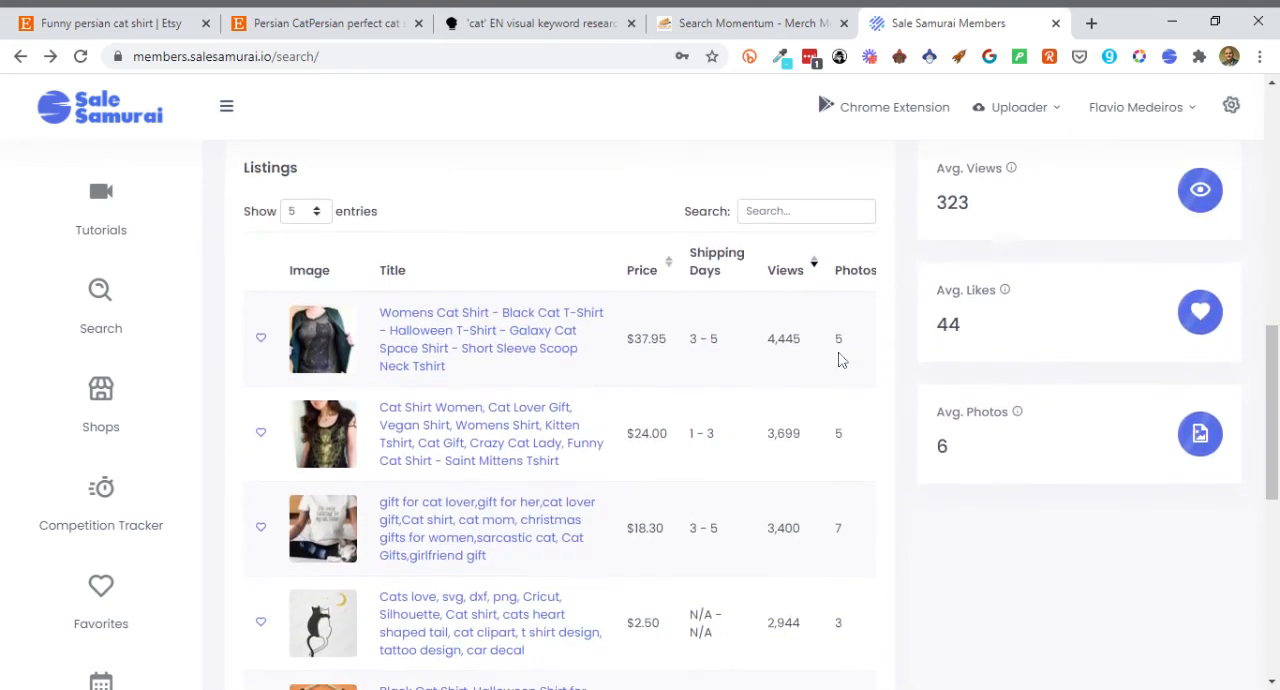
scroll(down, 3)
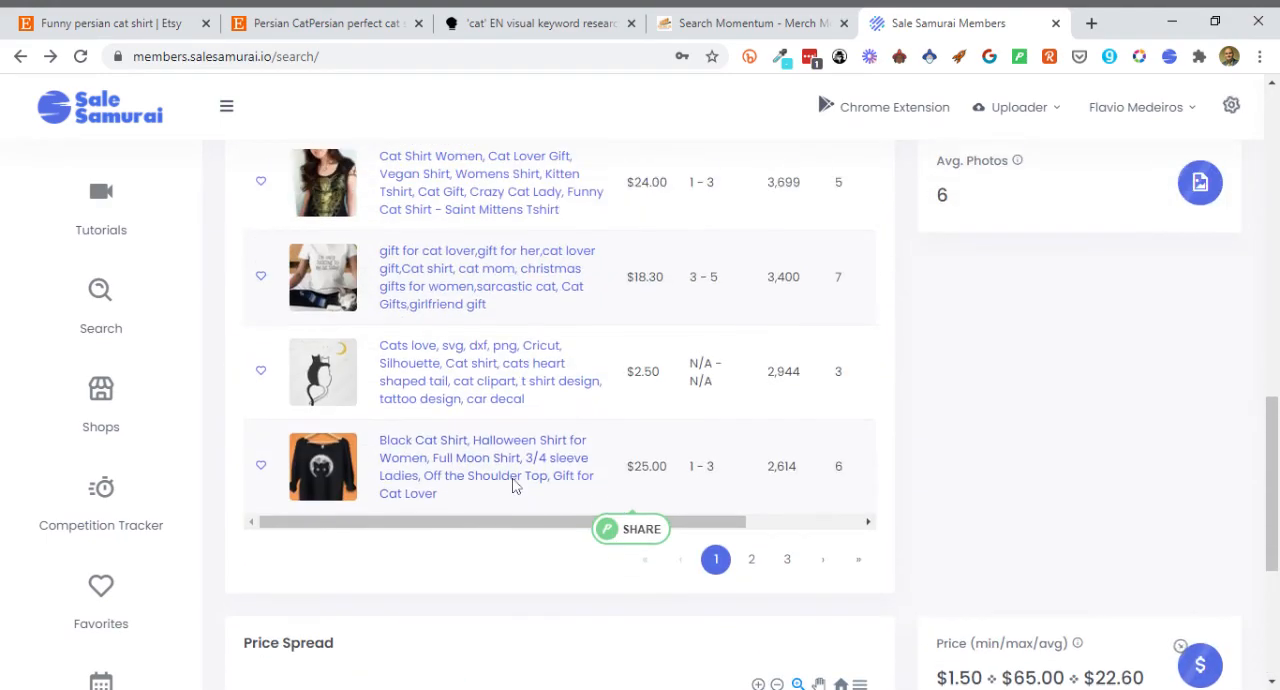
click(100, 390)
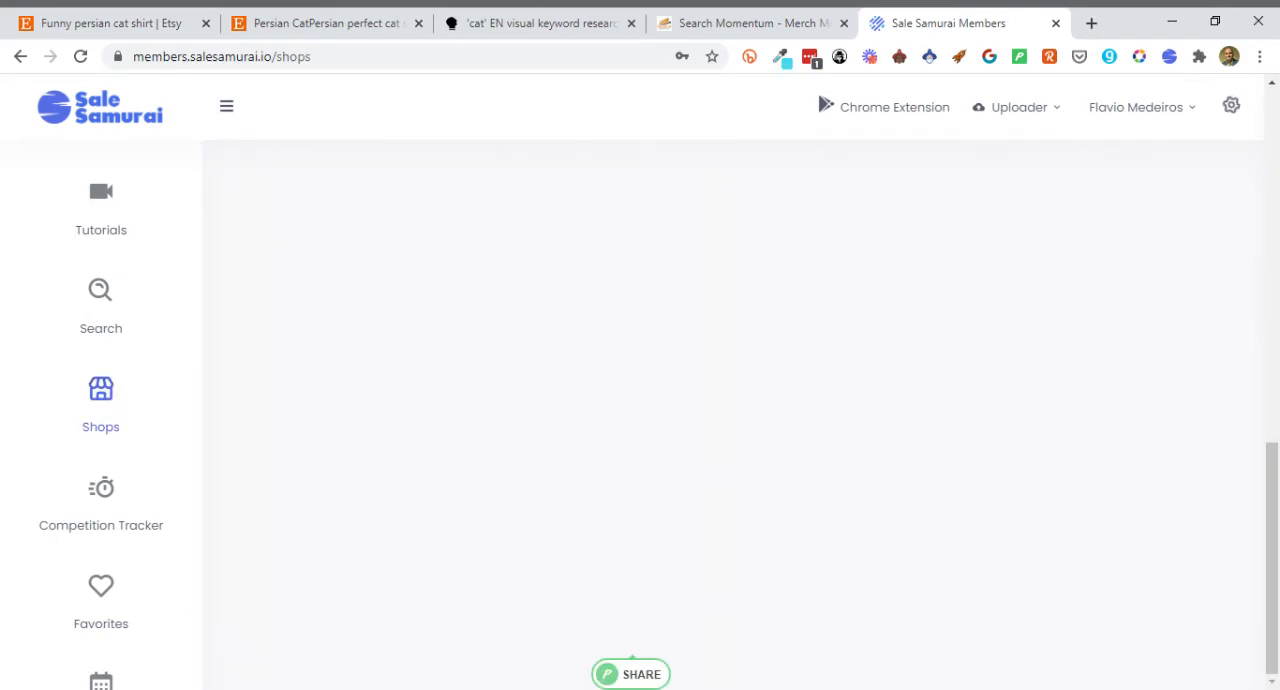
scroll(up, 3)
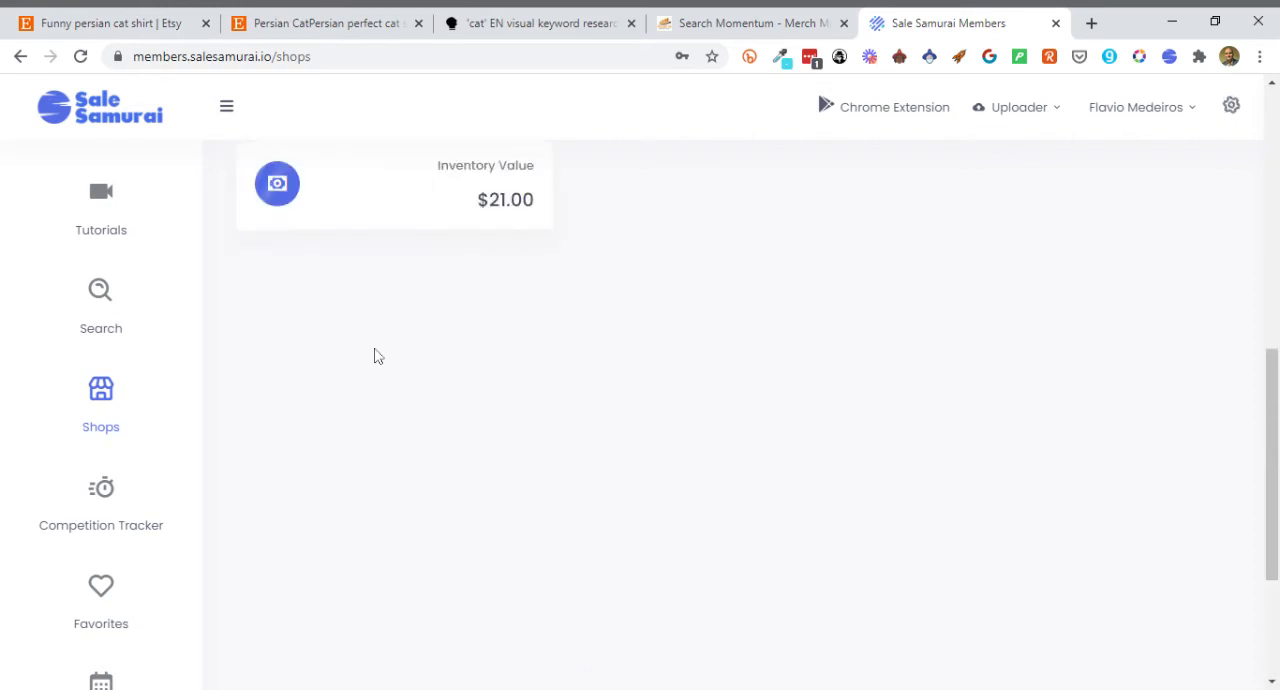
scroll(up, 3)
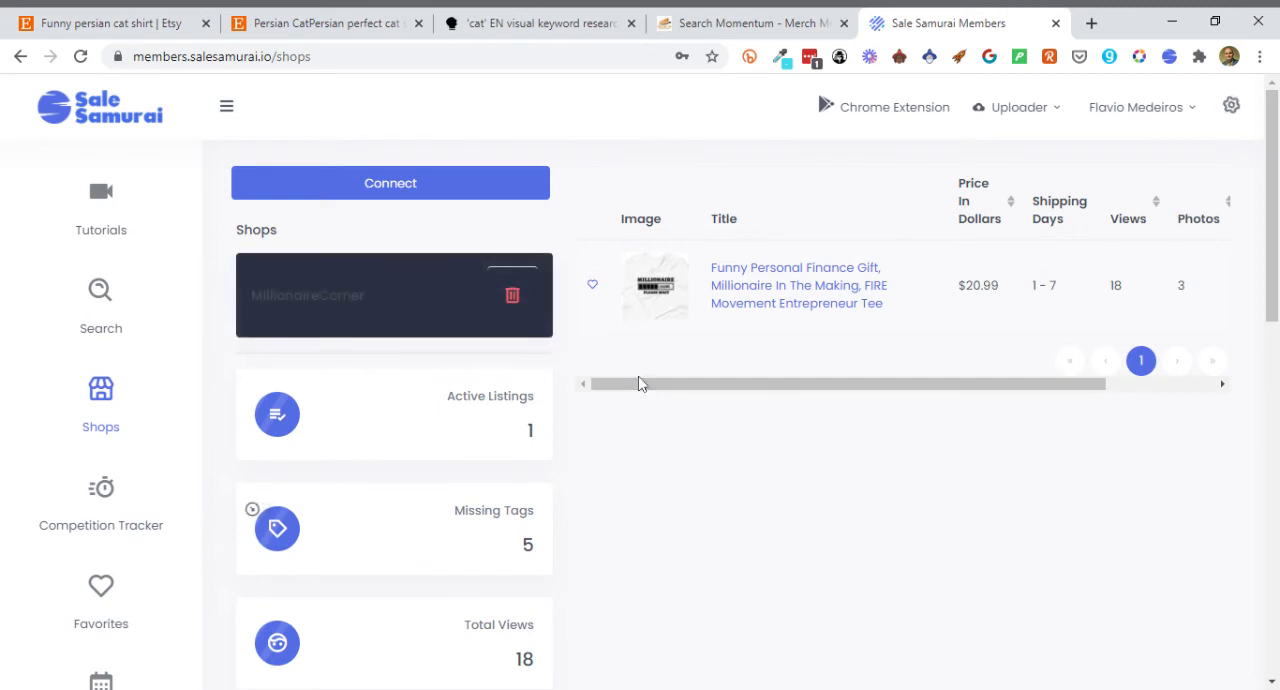
mouse_move(855, 353)
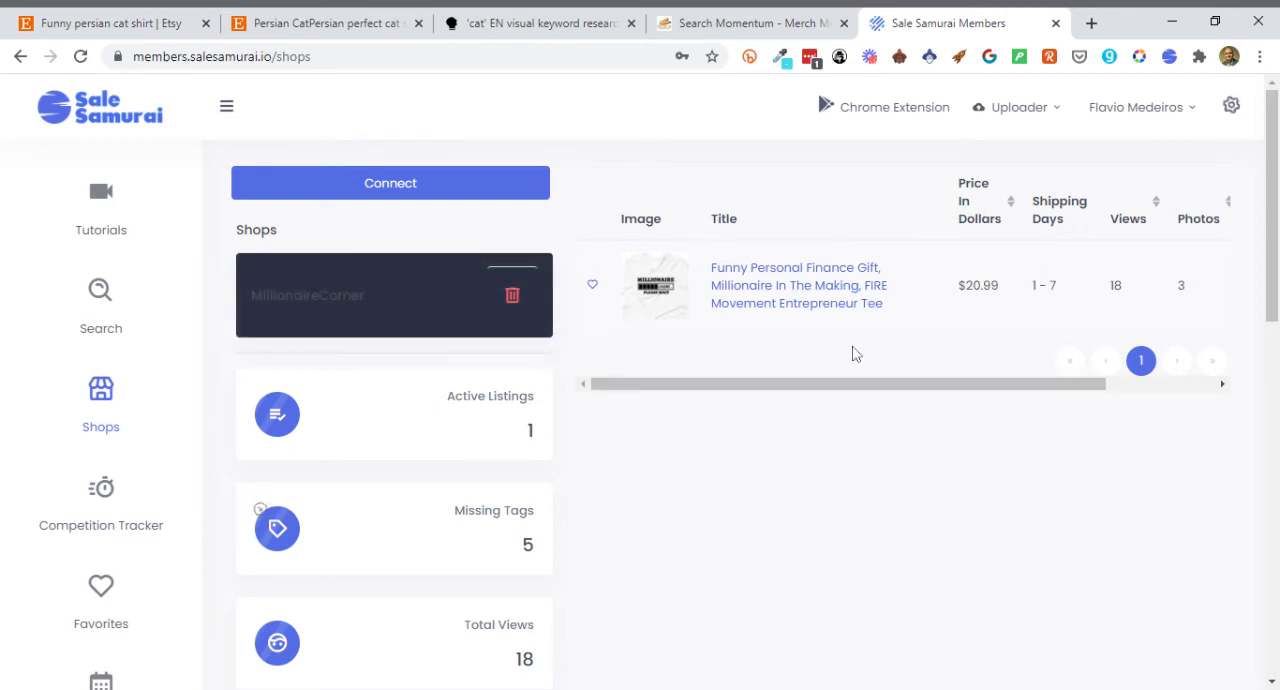
mouse_move(879, 433)
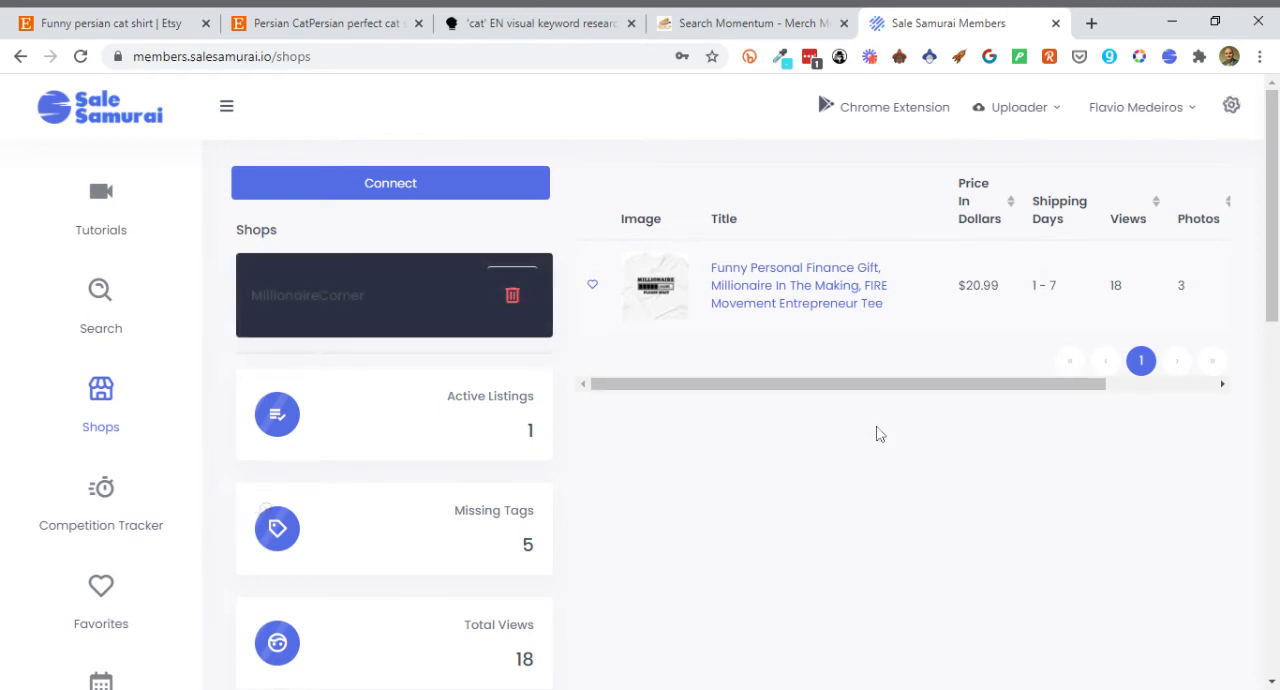
scroll(down, 3)
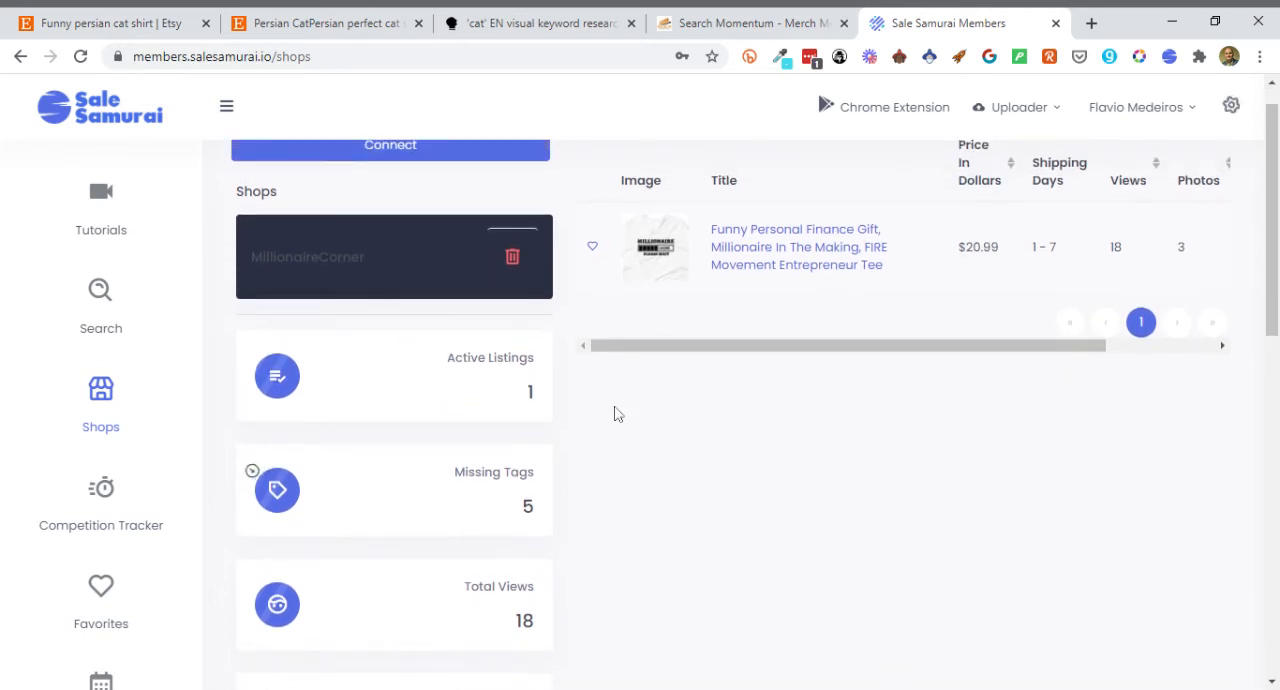
scroll(down, 3)
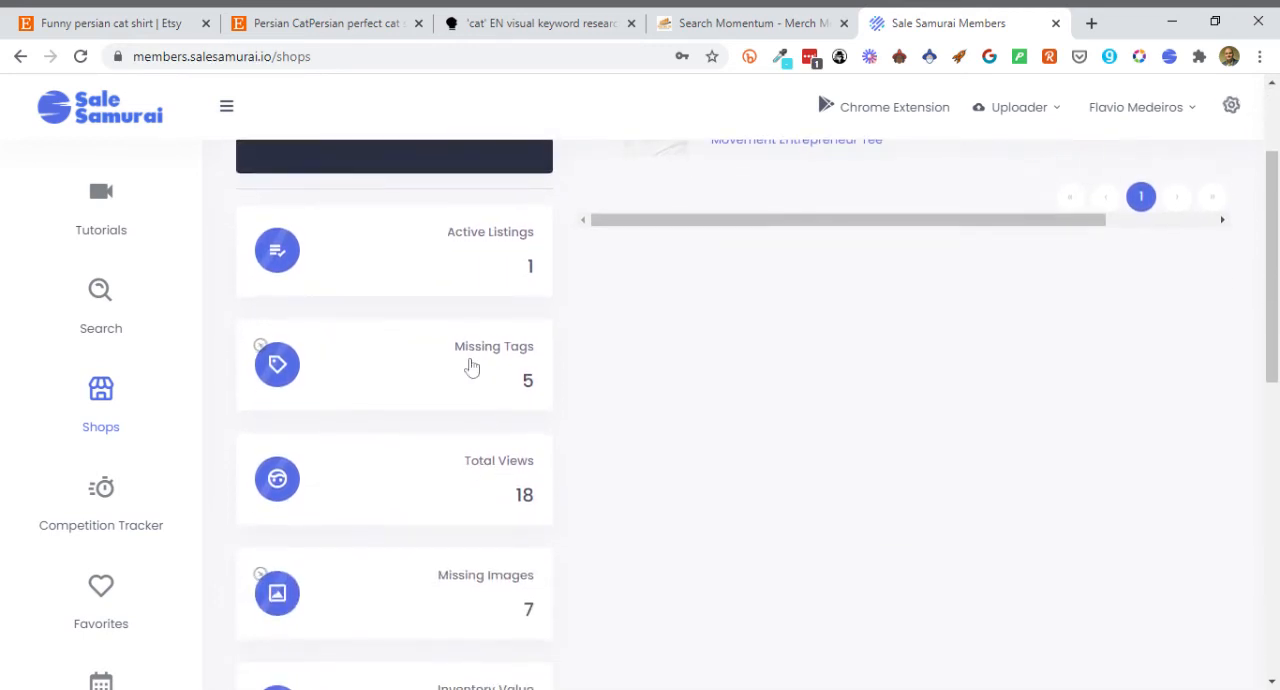
scroll(down, 3)
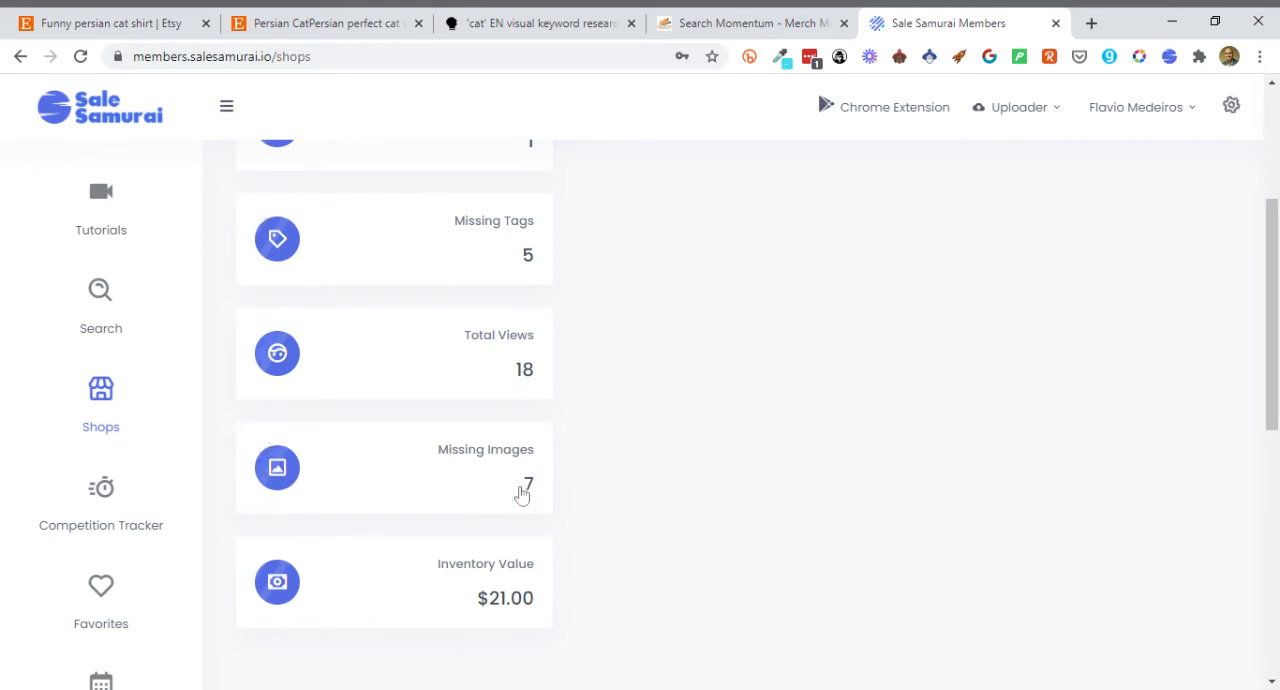
scroll(down, 3)
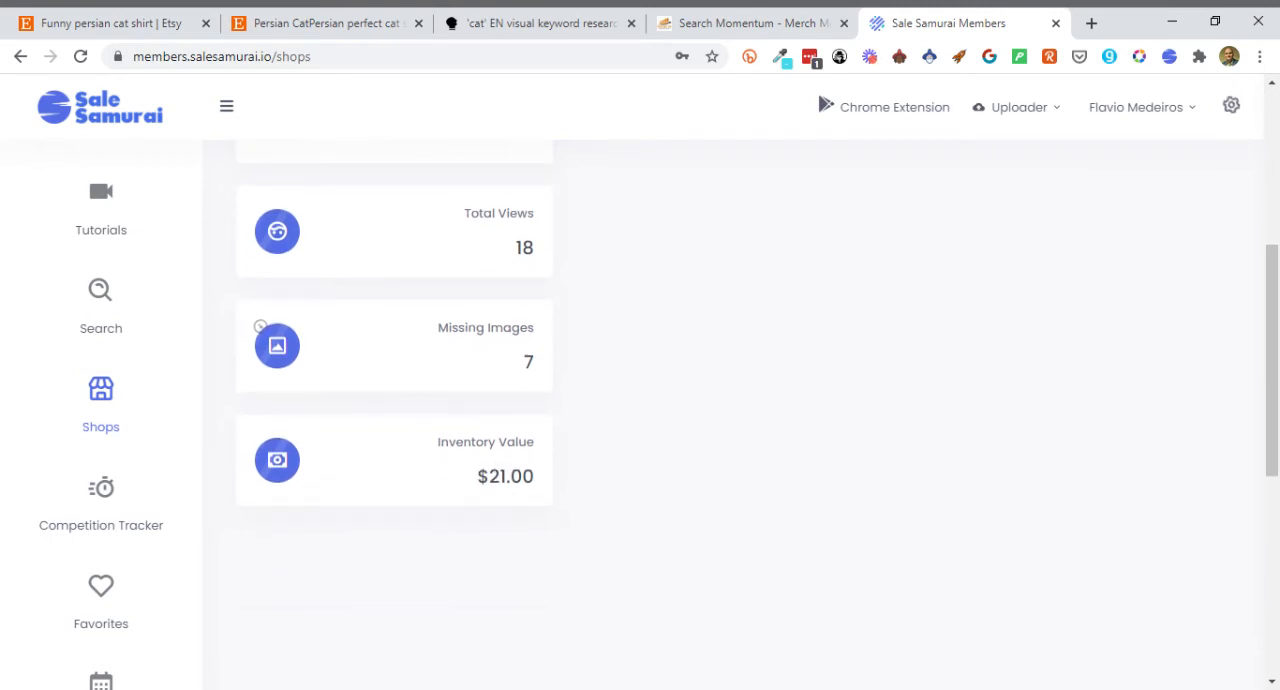
scroll(up, 3)
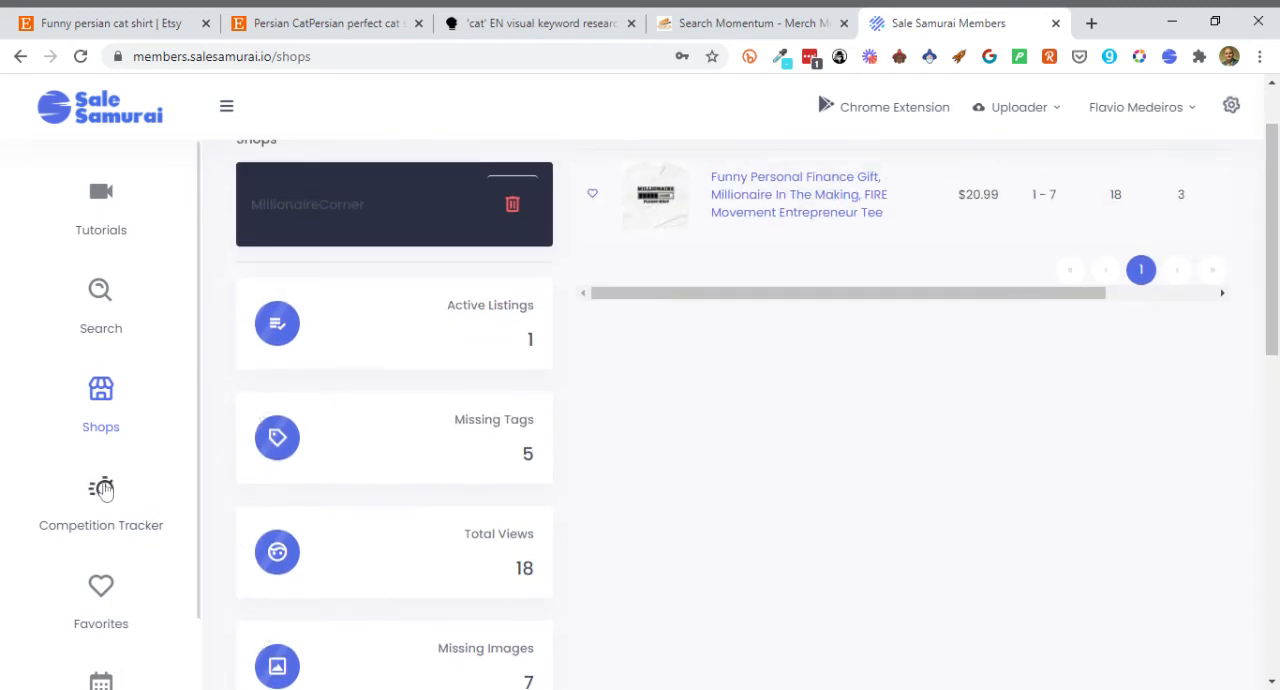
- View PrintAndArrow's sales and likes history chart in the Competition Tracker, then close it
click(100, 500)
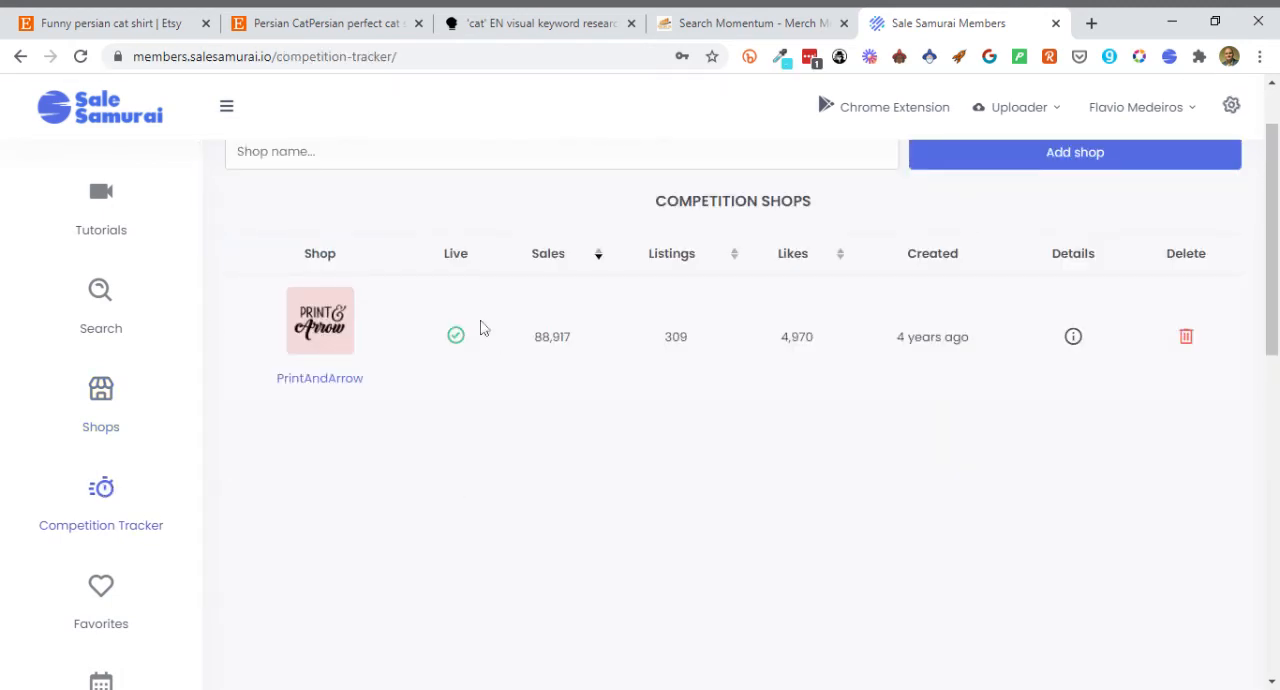
mouse_move(532, 362)
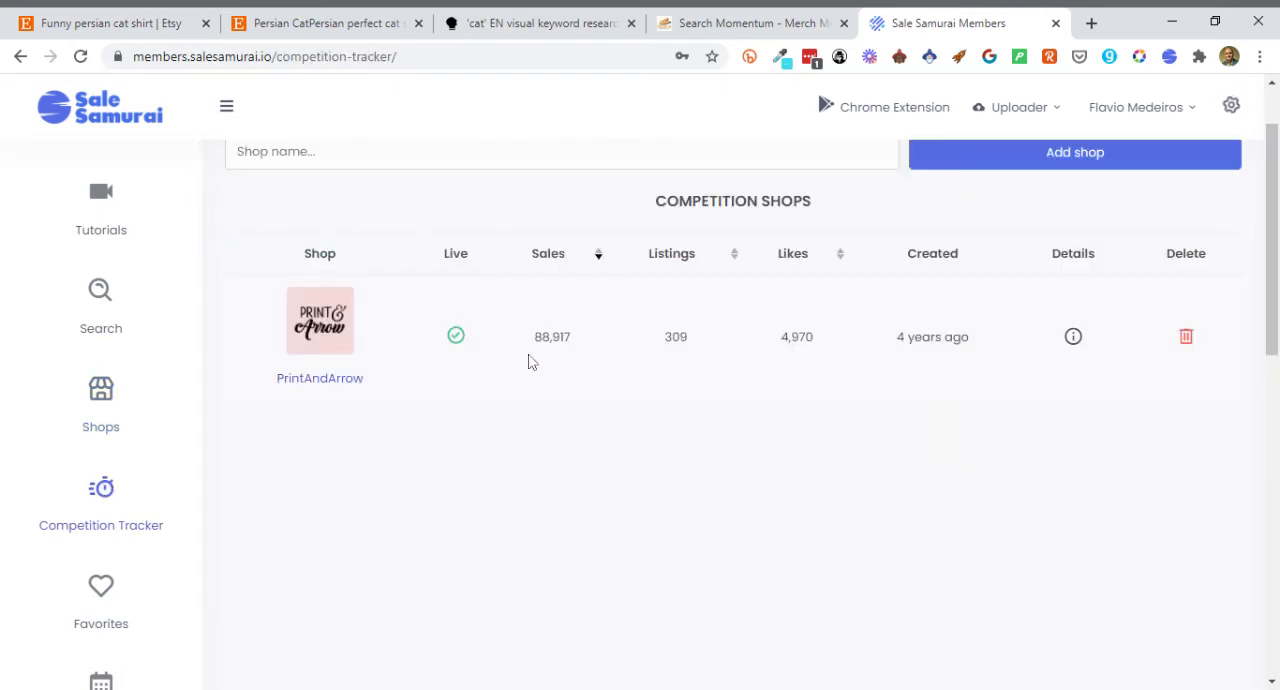
mouse_move(372, 337)
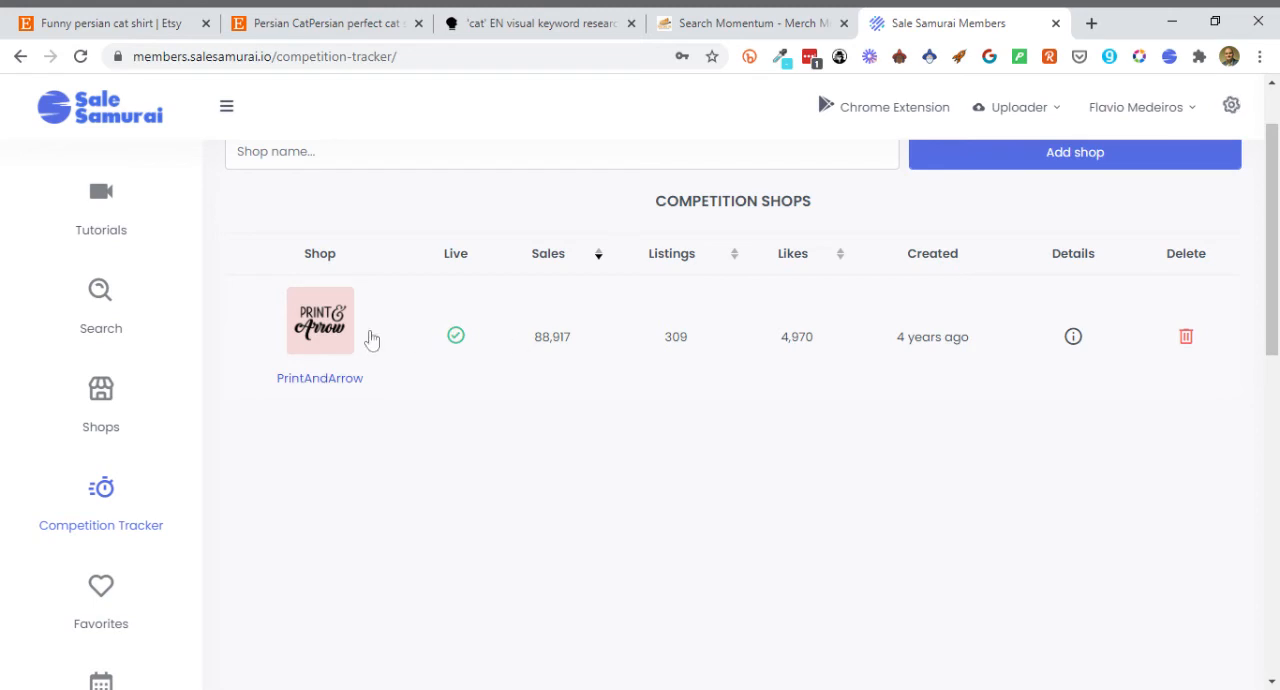
mouse_move(593, 350)
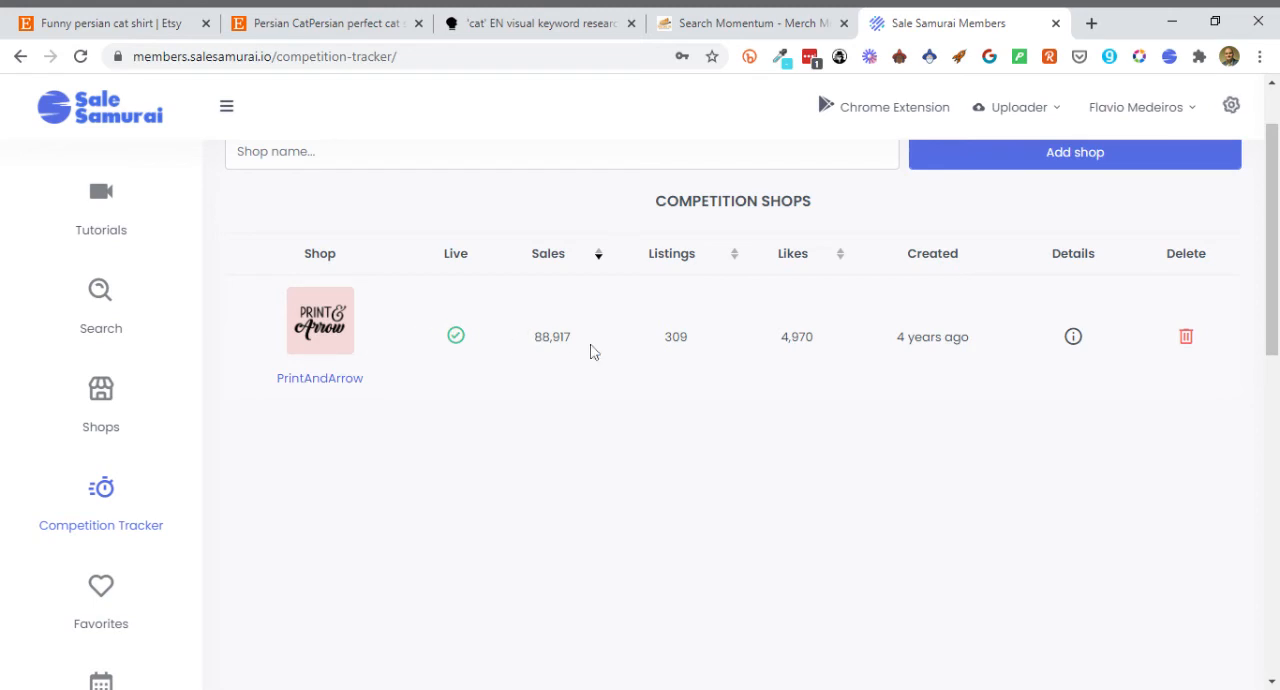
mouse_move(635, 353)
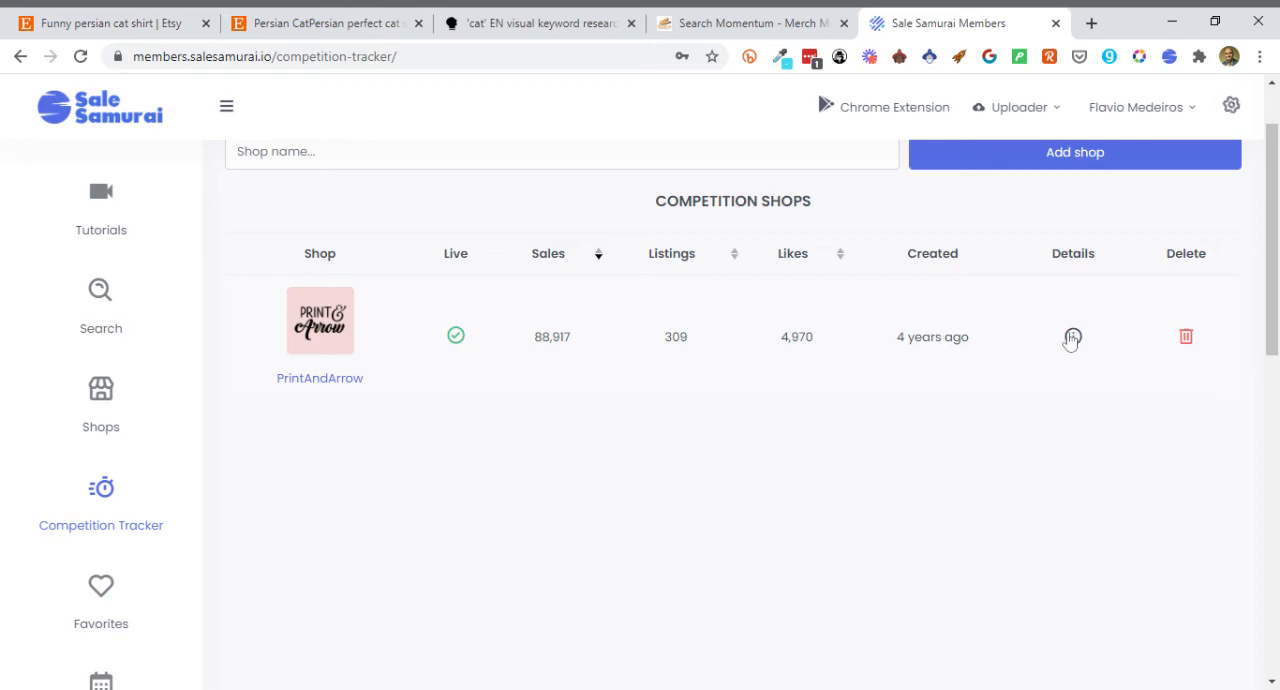
click(1072, 336)
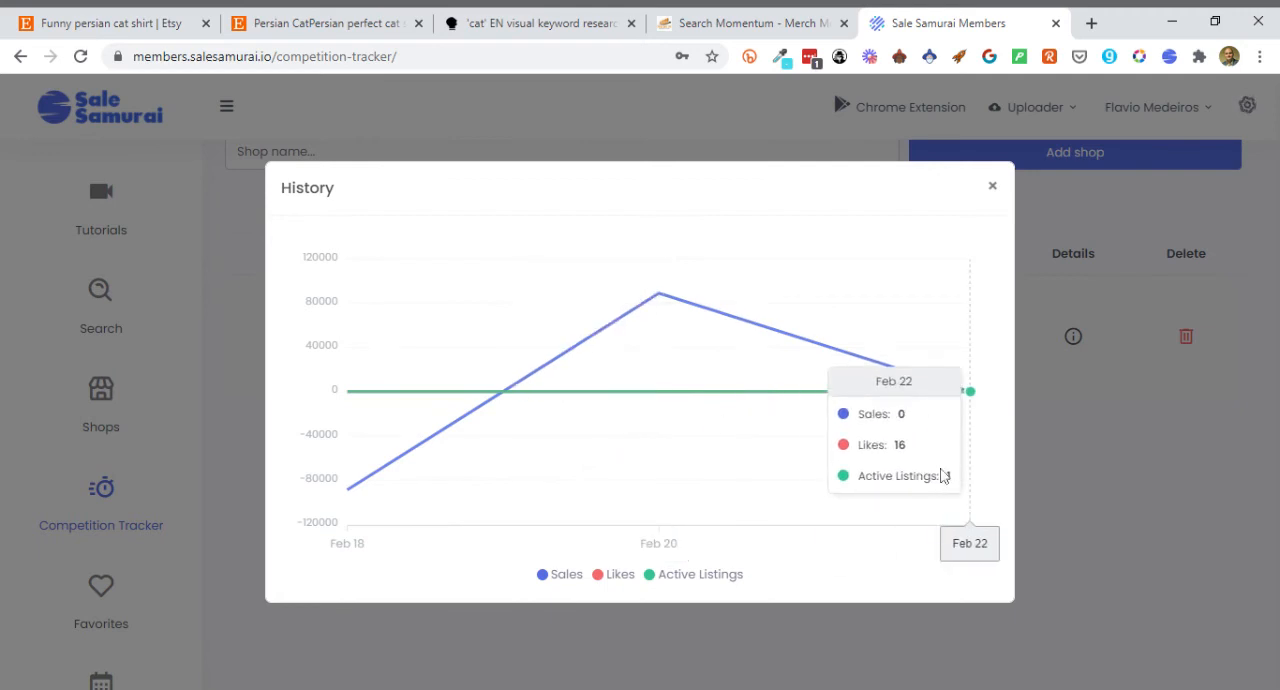
mouse_move(1000, 180)
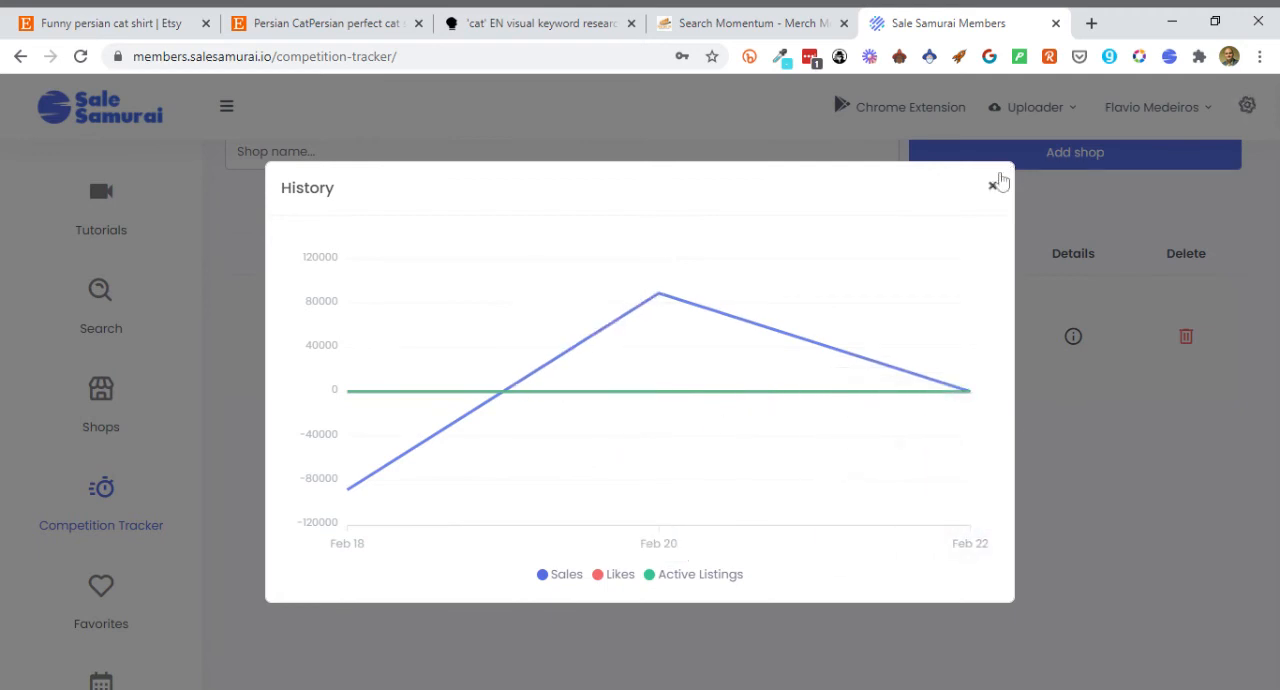
click(1000, 181)
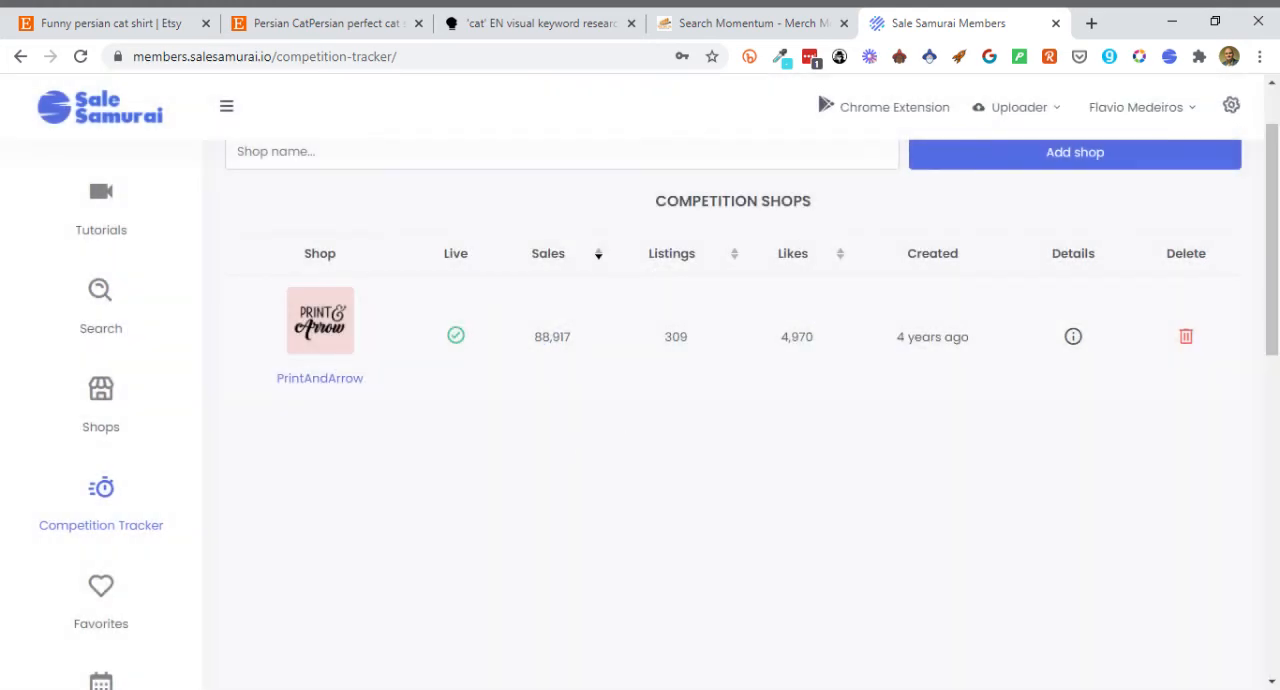
mouse_move(290, 512)
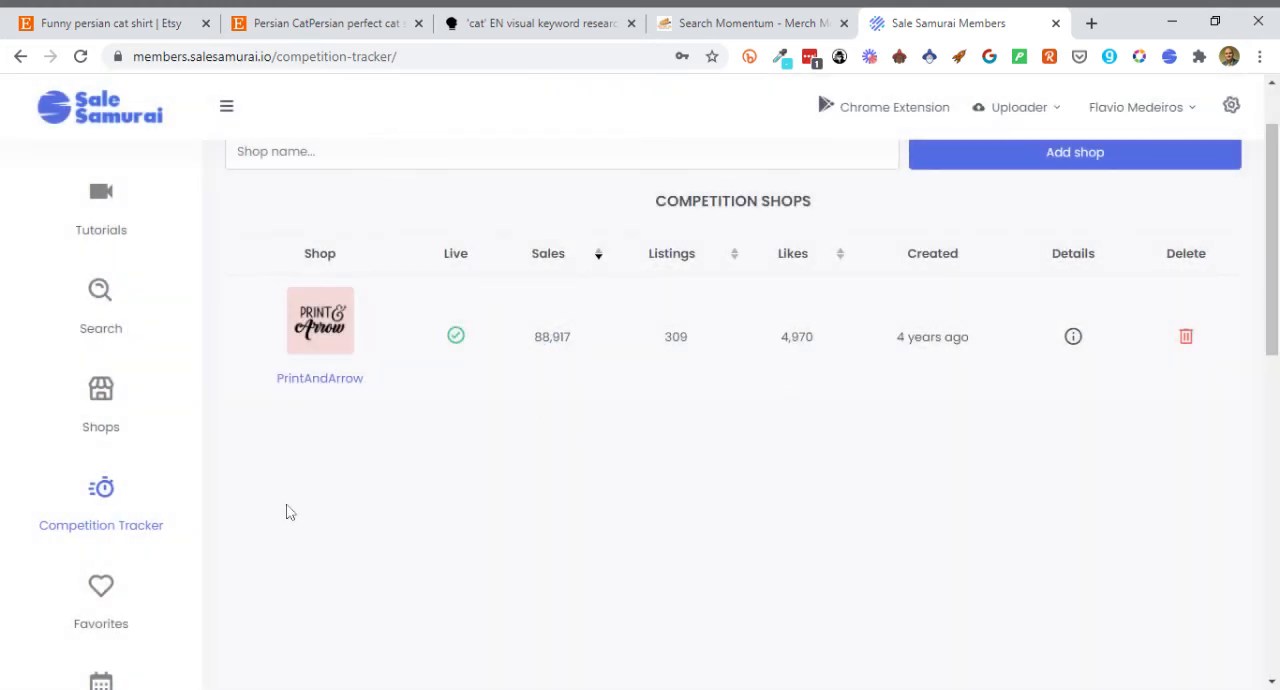
- Review the saved Keywords (gift for boss, boss gift, funny cat tshirt) in Favorites, then the empty Listings tab
click(101, 595)
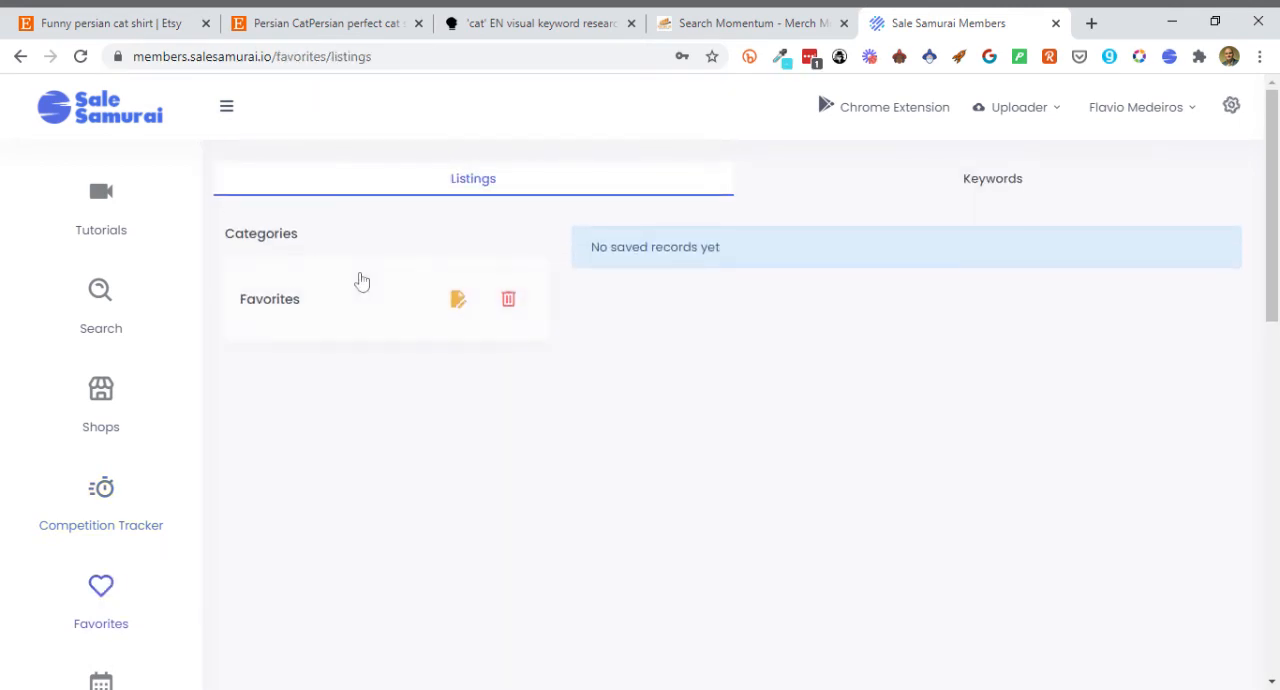
mouse_move(408, 297)
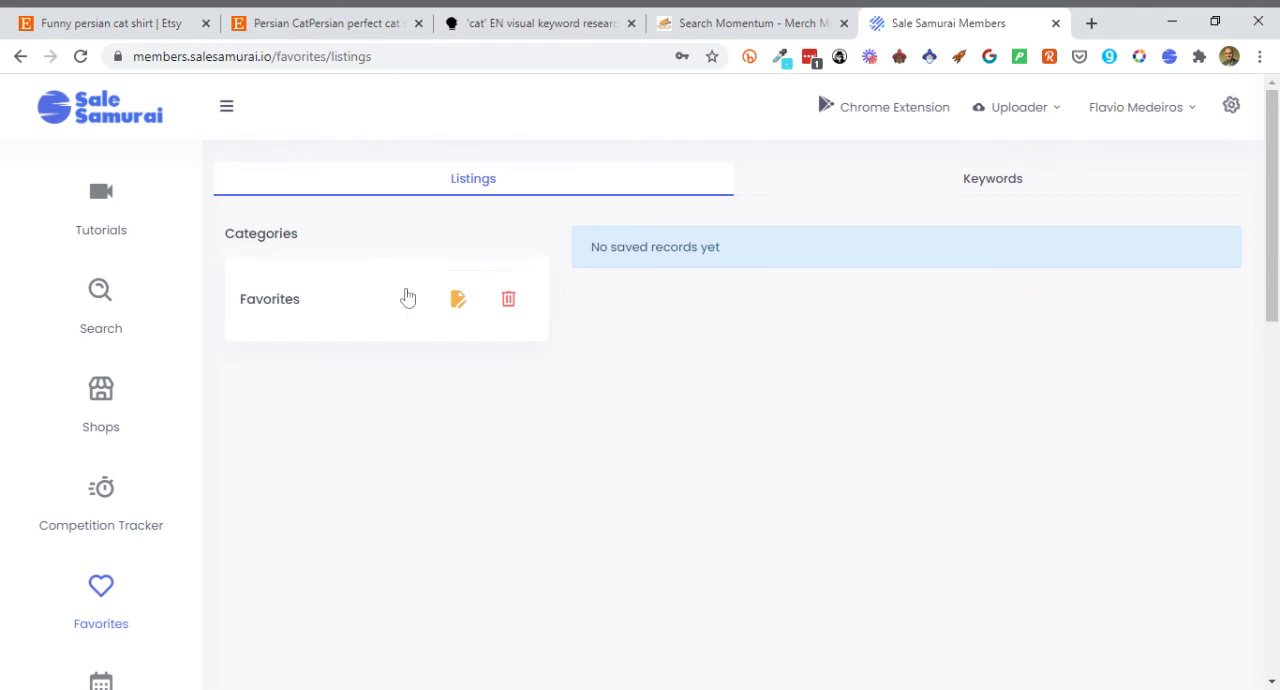
click(992, 178)
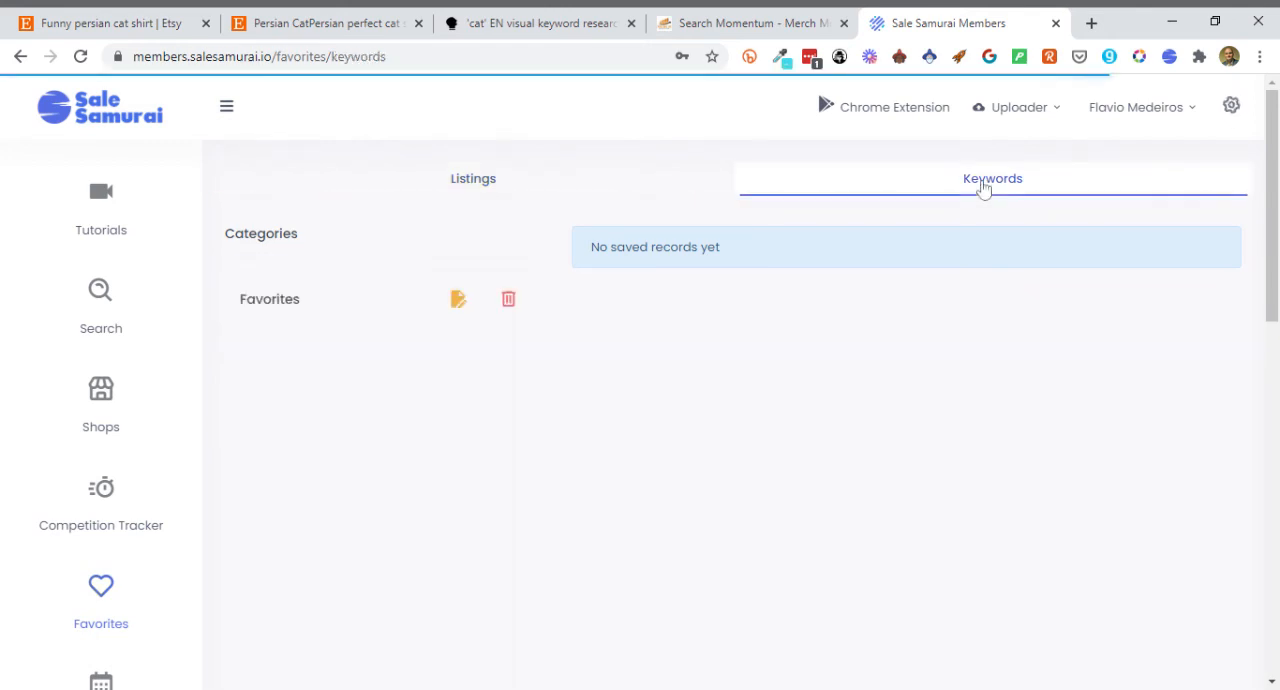
click(269, 298)
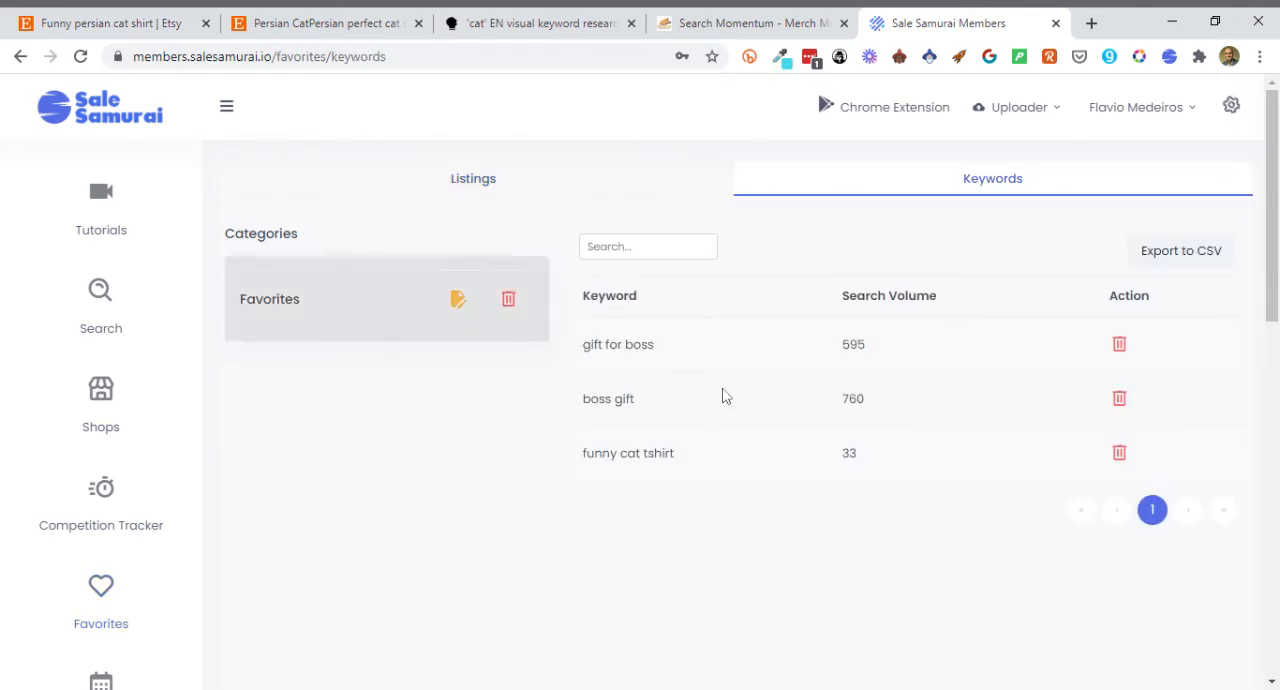
click(350, 298)
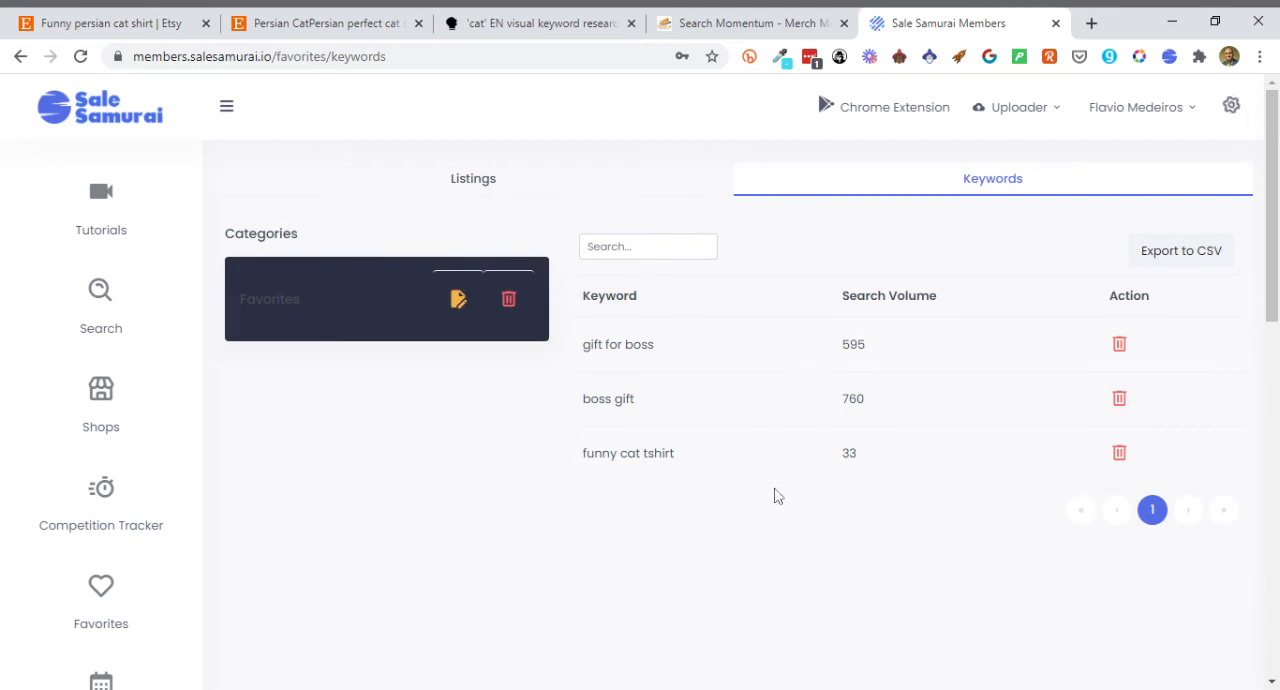
mouse_move(814, 406)
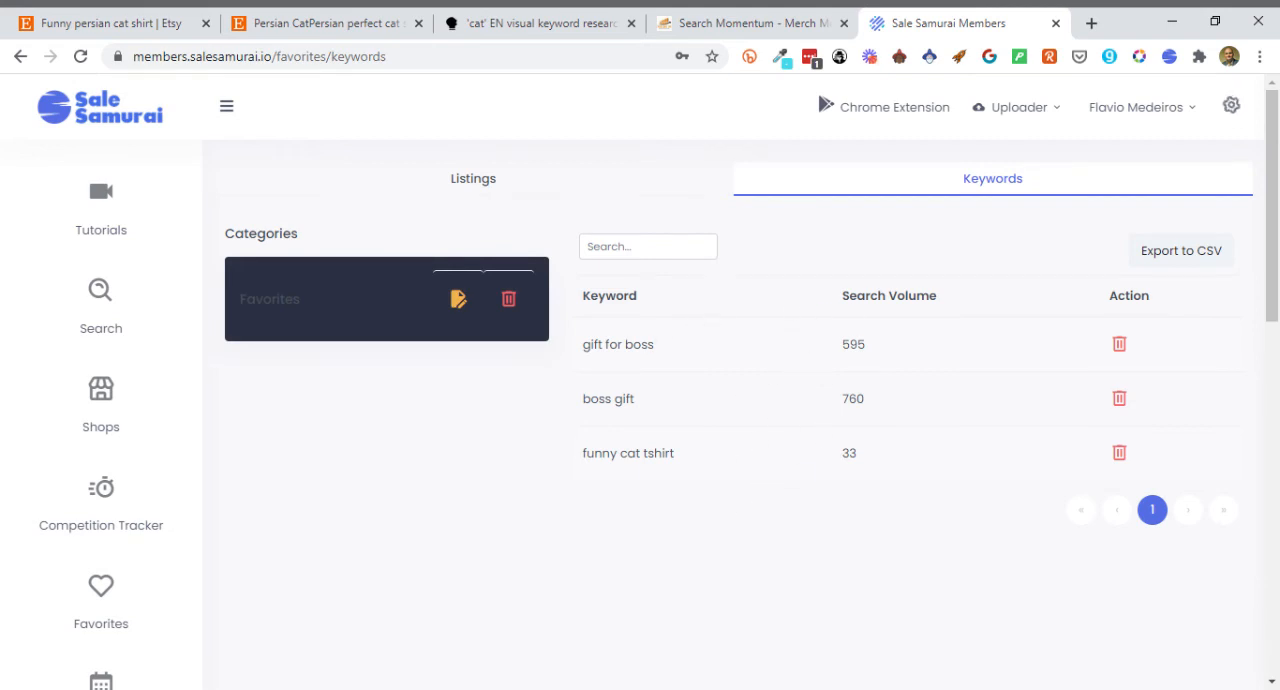
mouse_move(977, 267)
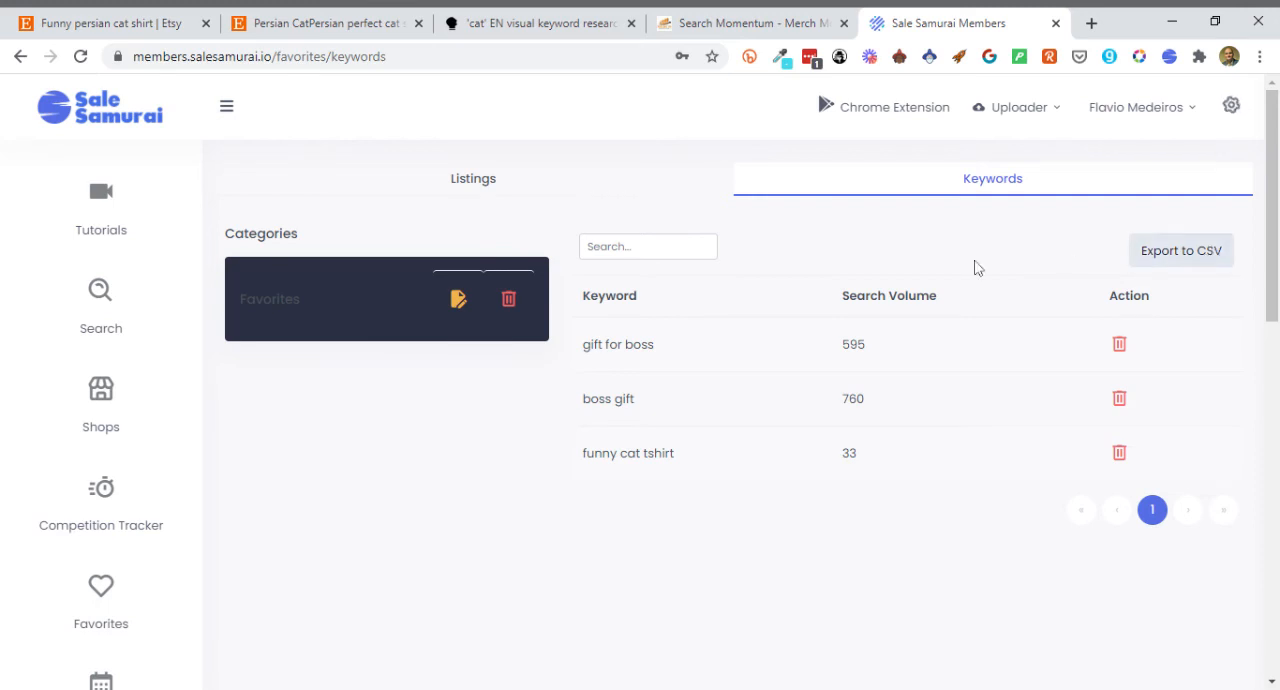
mouse_move(490, 170)
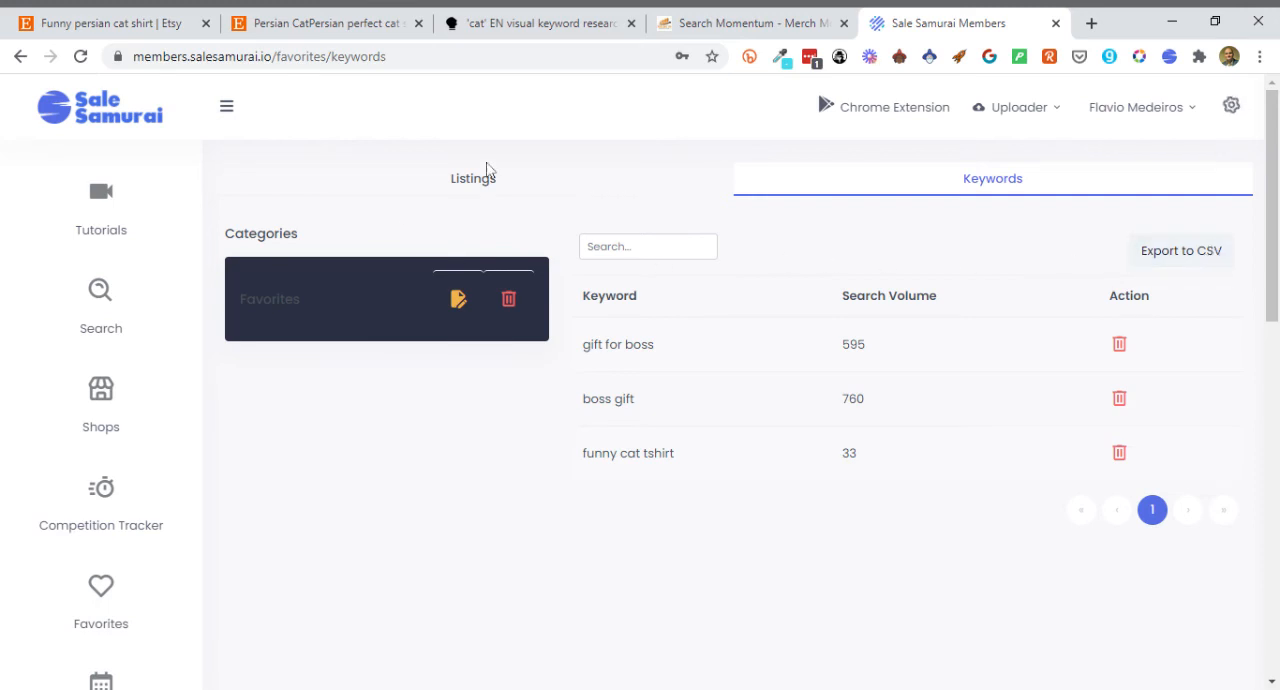
click(472, 178)
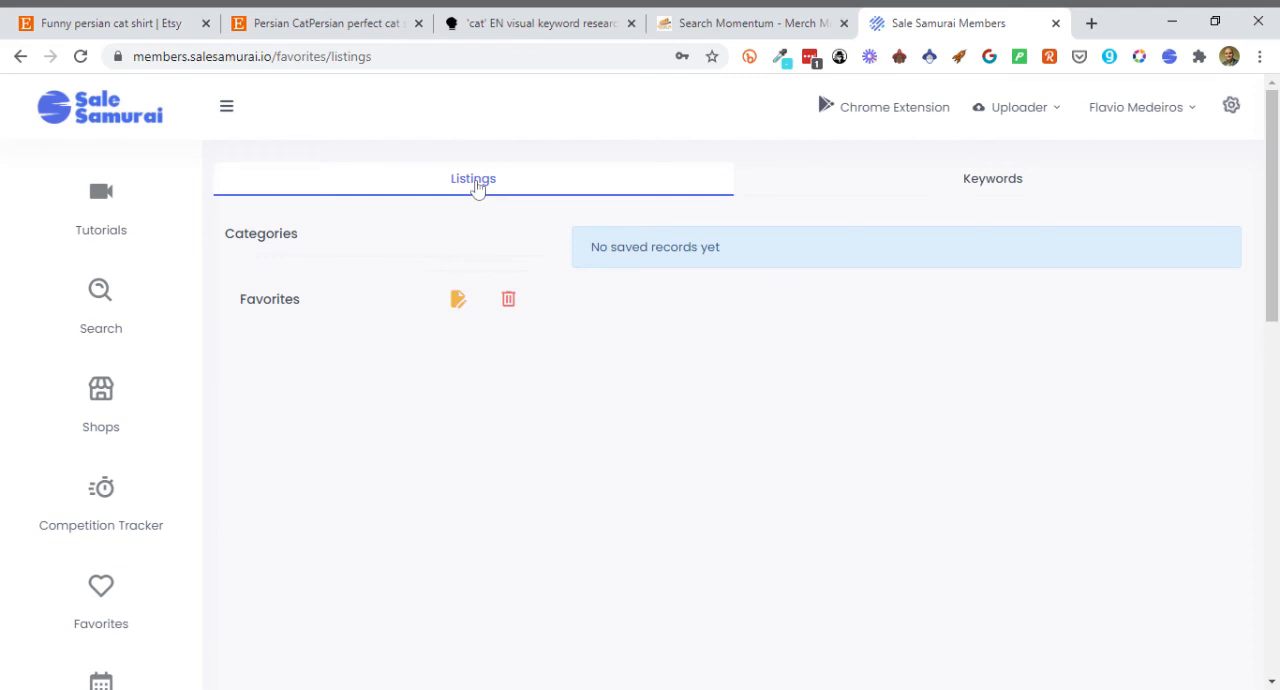
mouse_move(420, 477)
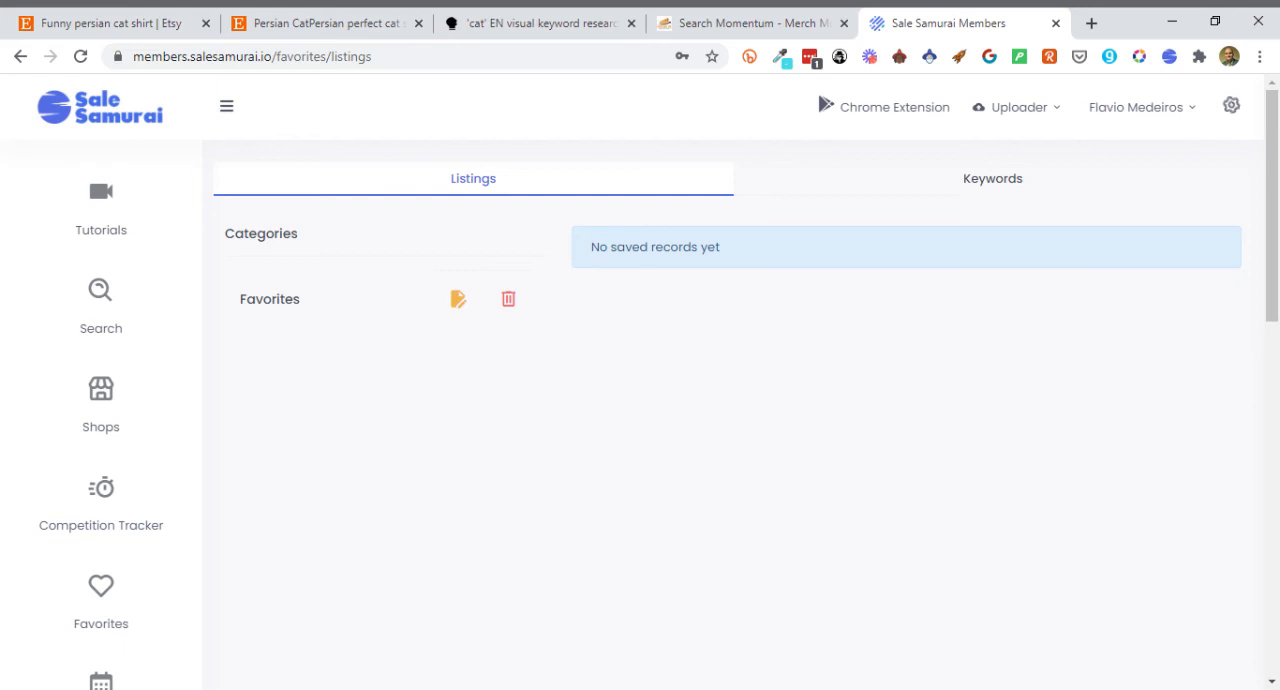
mouse_move(119, 205)
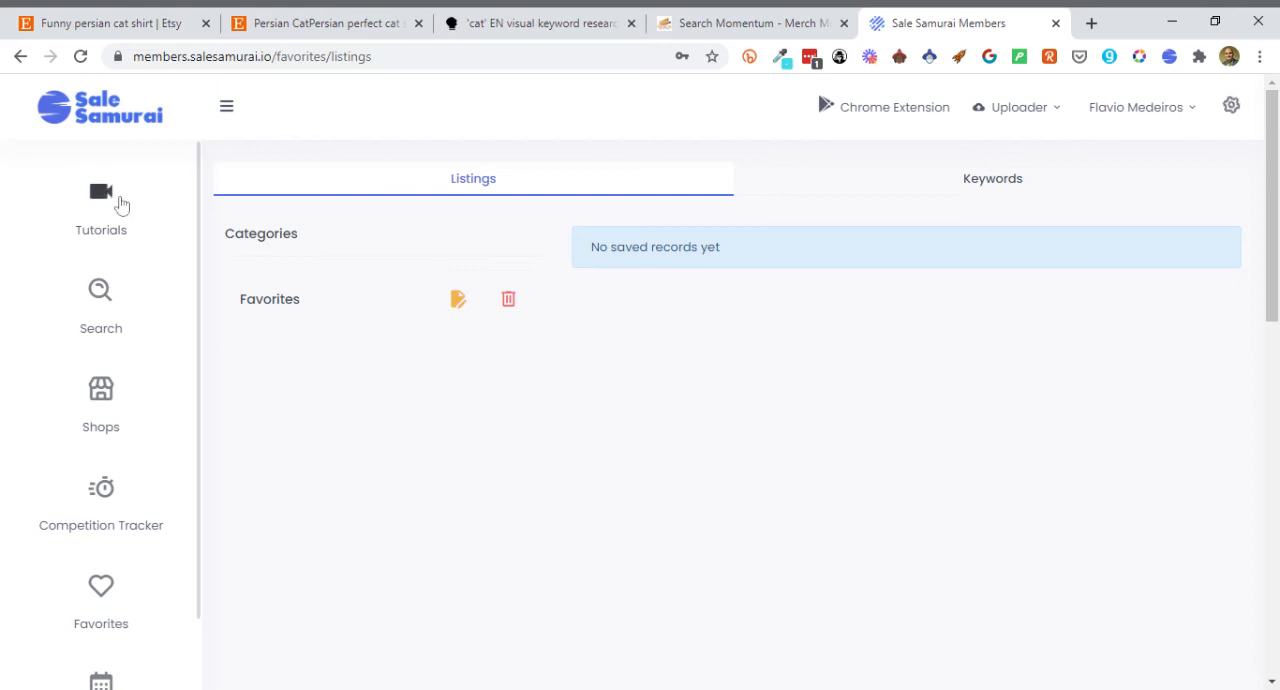
mouse_move(272, 360)
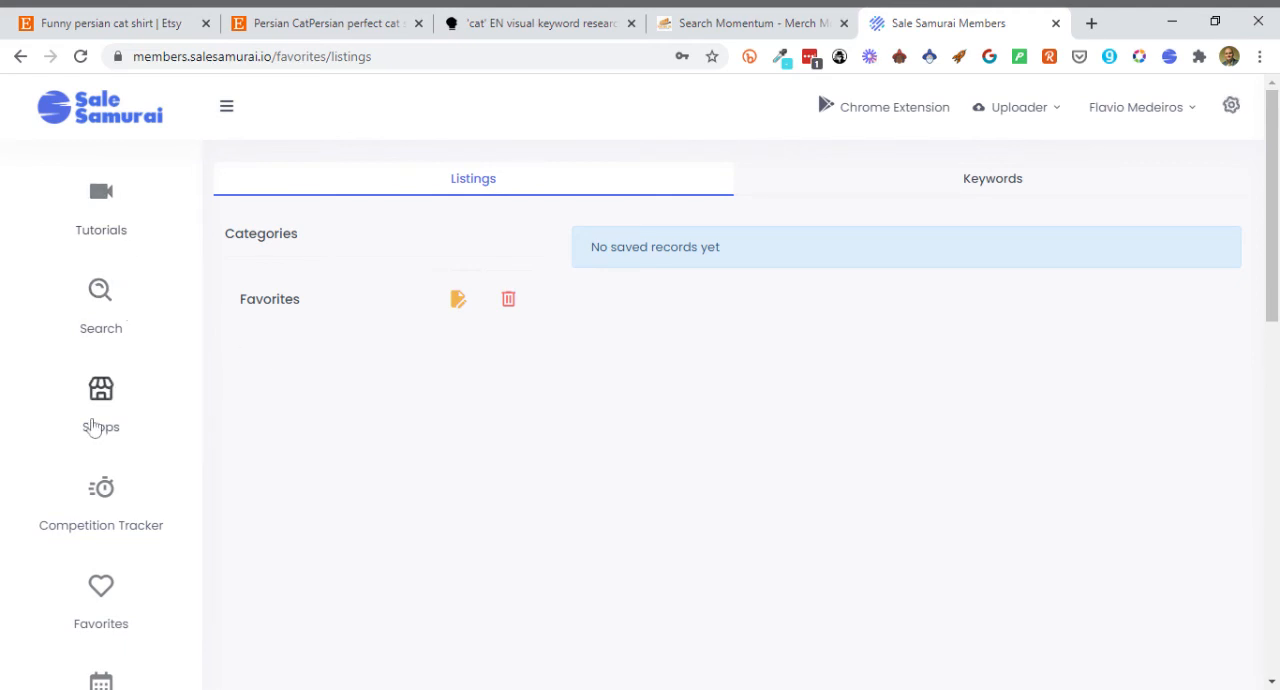
mouse_move(113, 340)
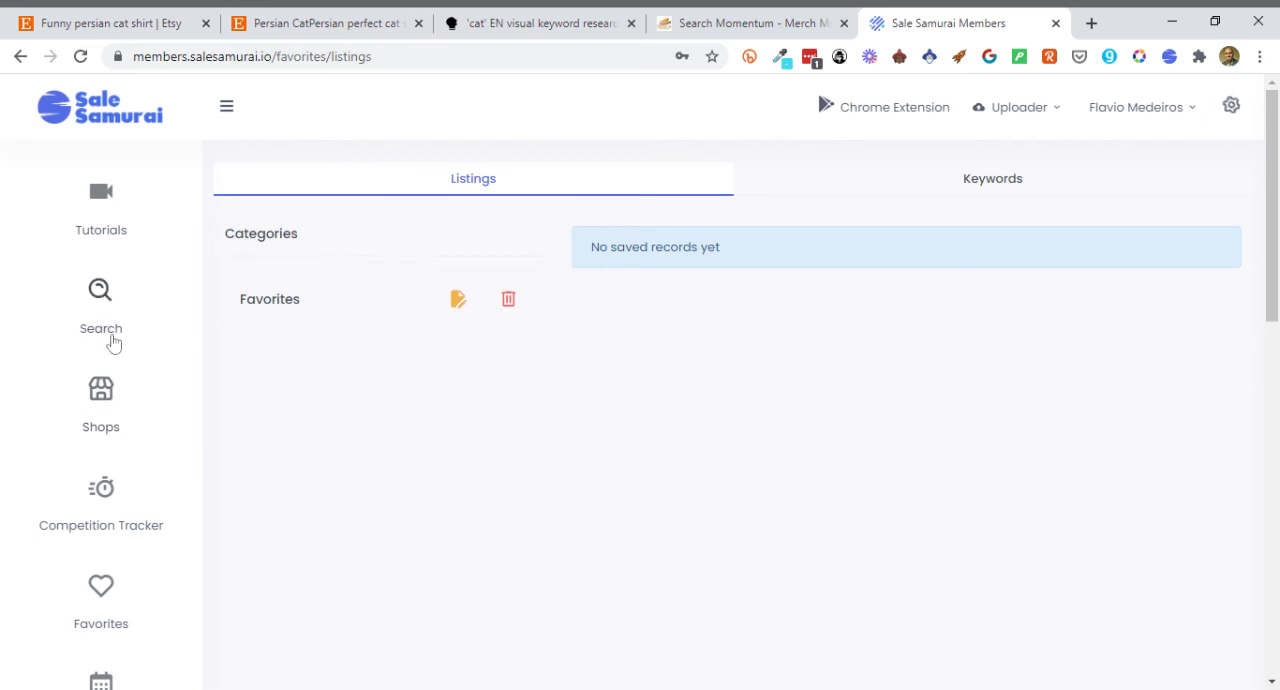
mouse_move(115, 227)
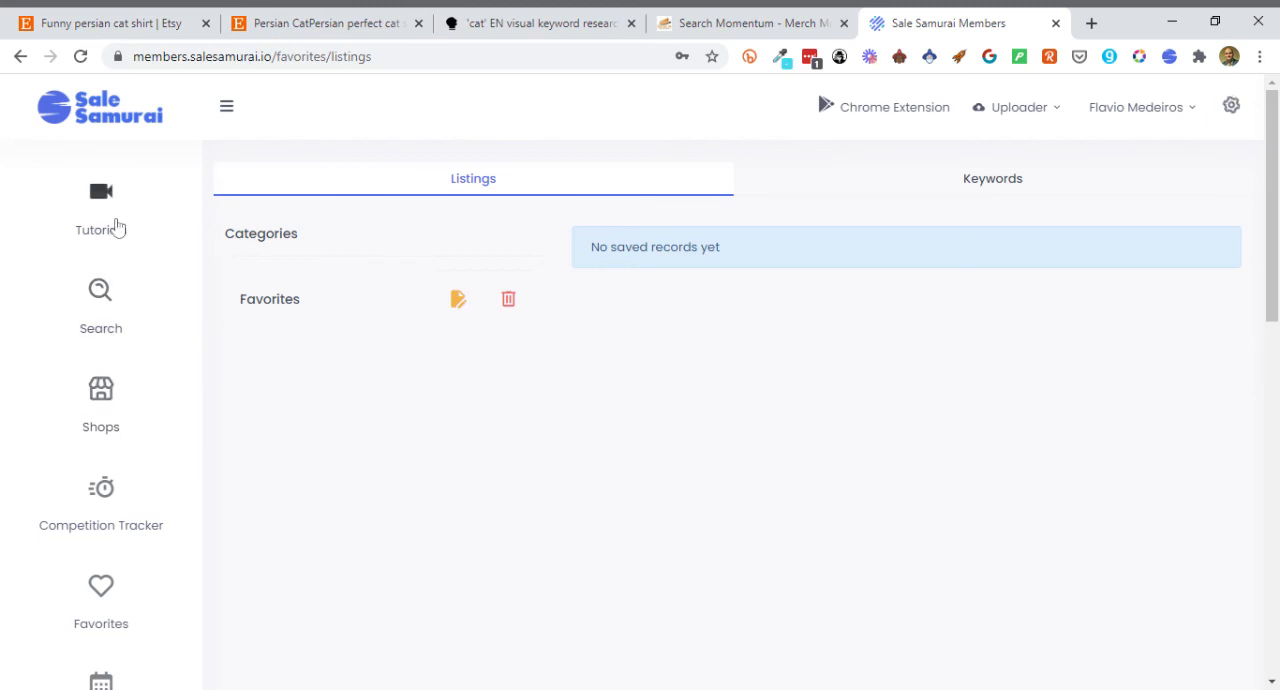
mouse_move(127, 365)
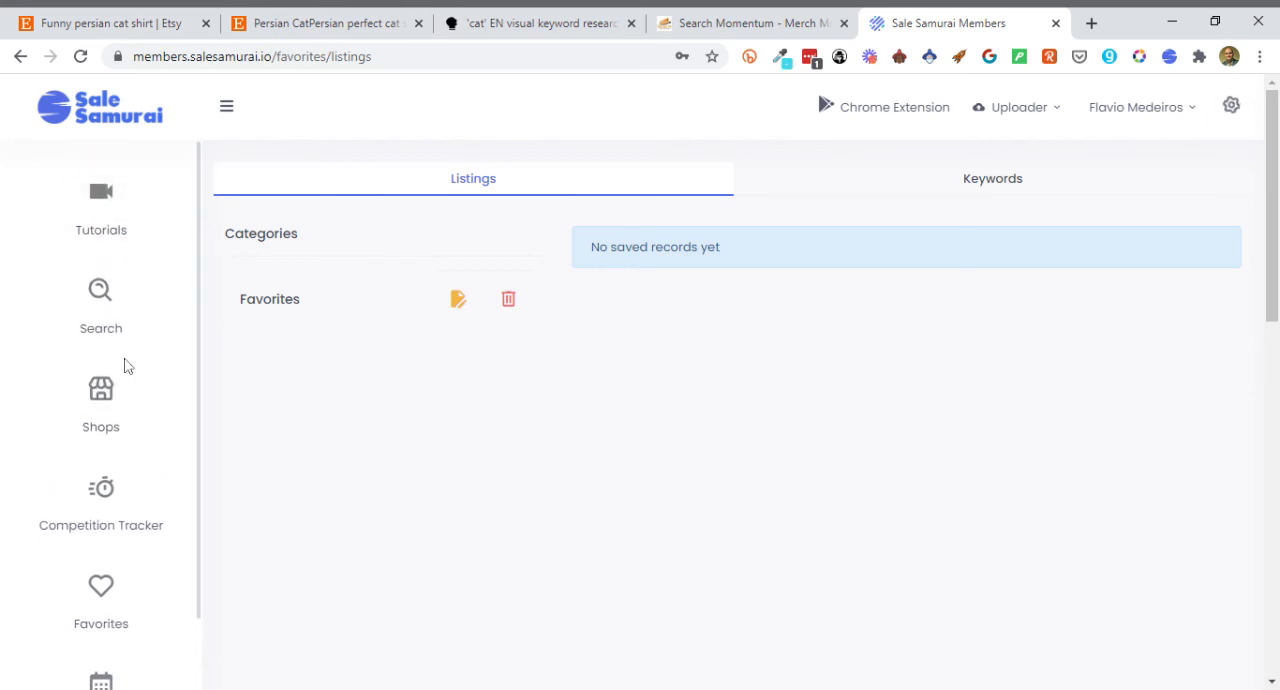
mouse_move(1008, 178)
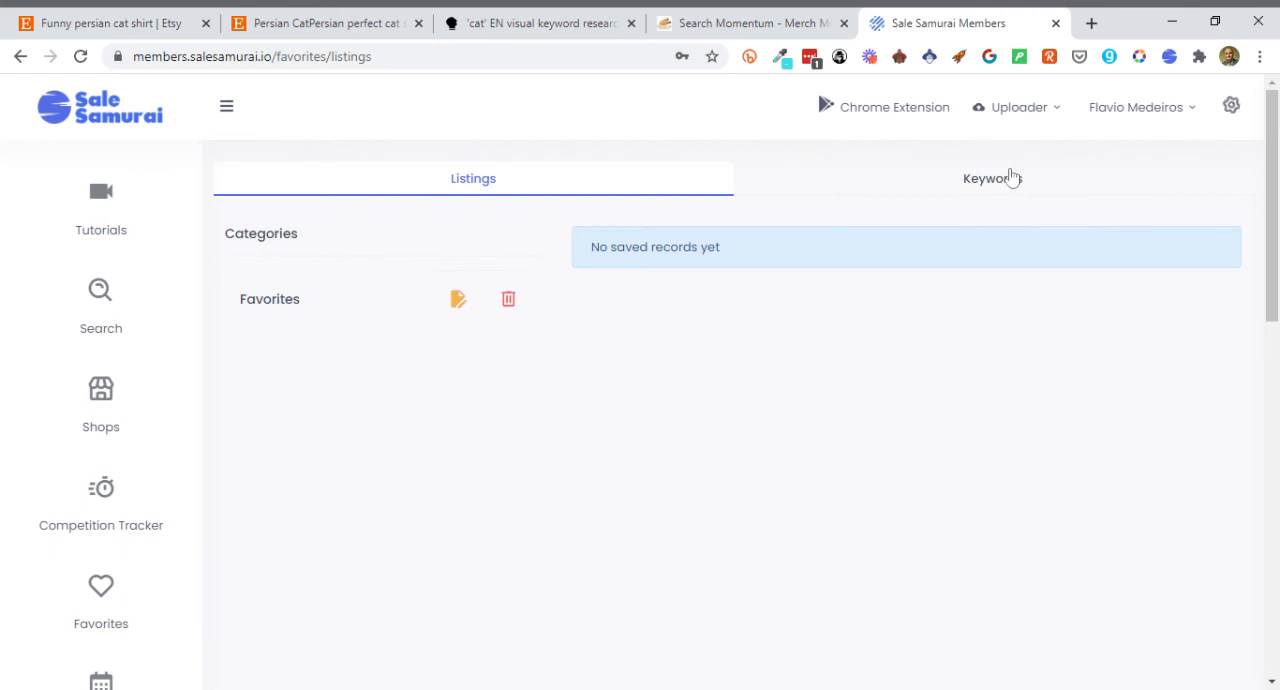
click(1016, 107)
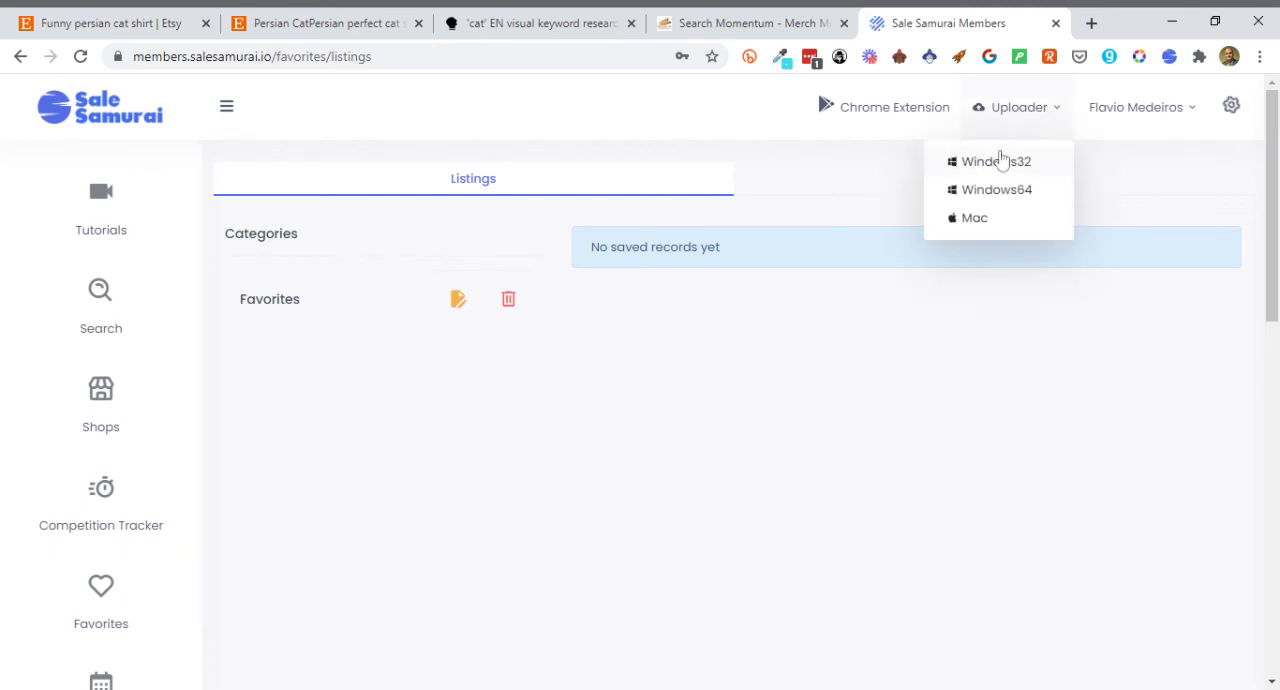
mouse_move(967, 217)
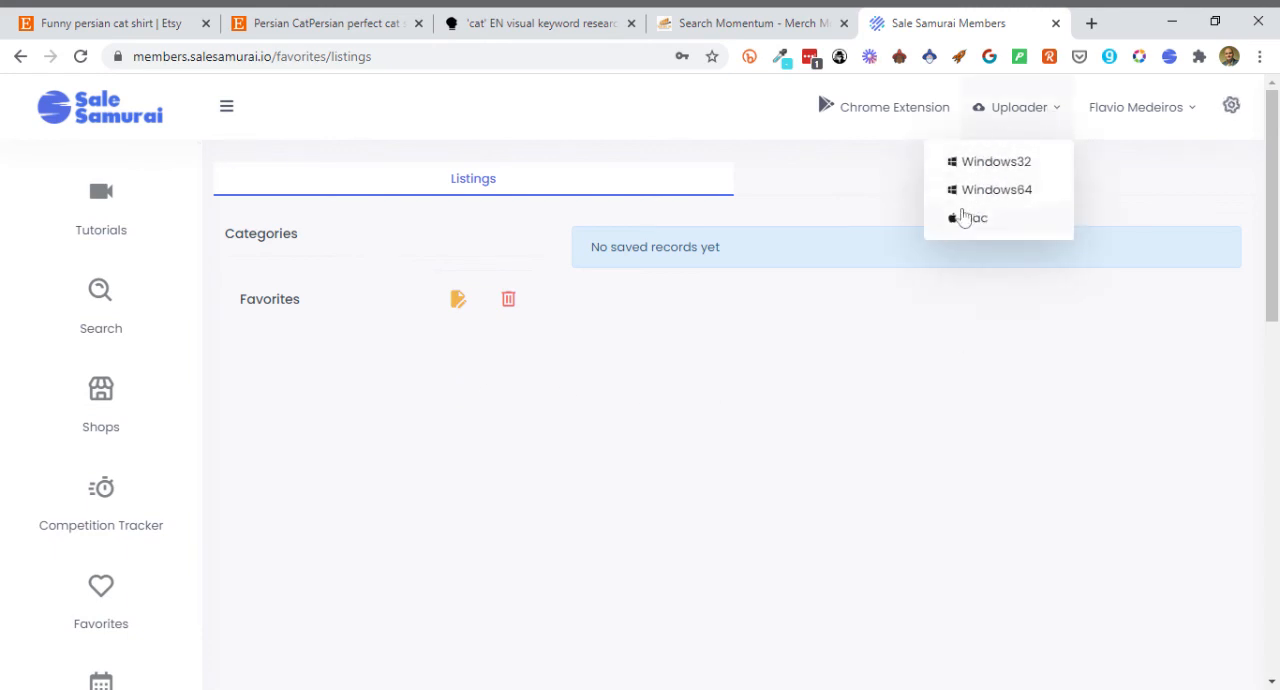
click(700, 465)
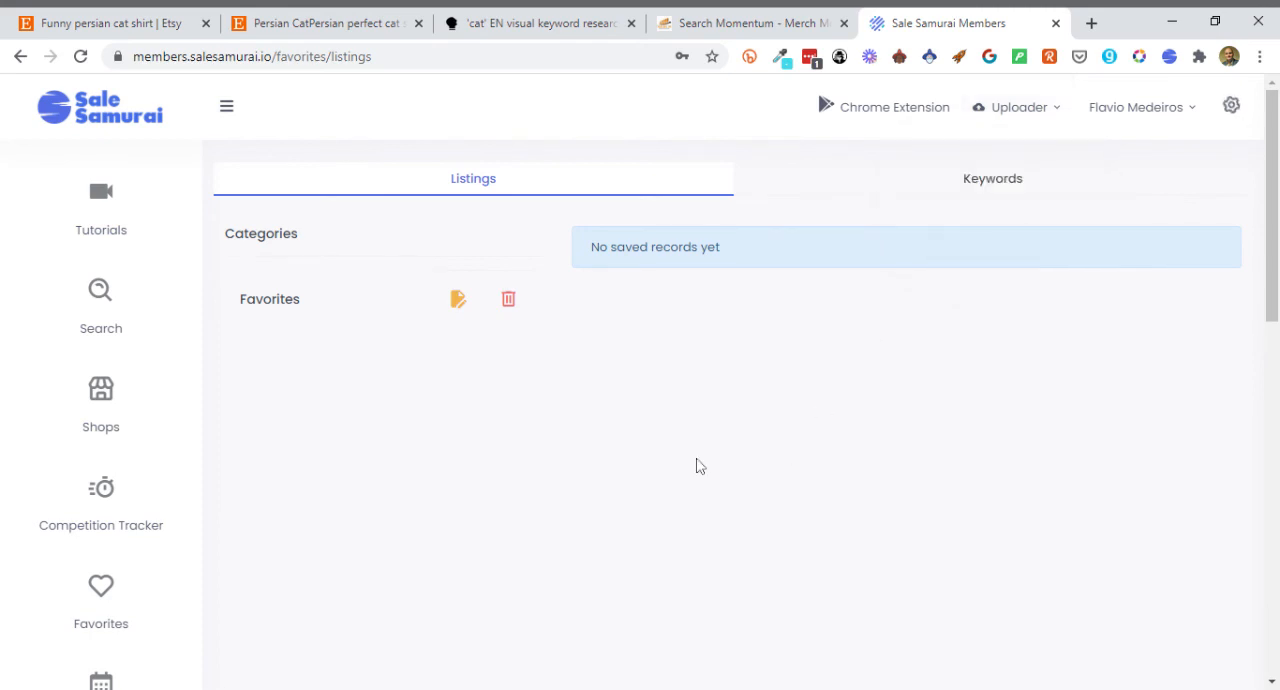
mouse_move(101, 192)
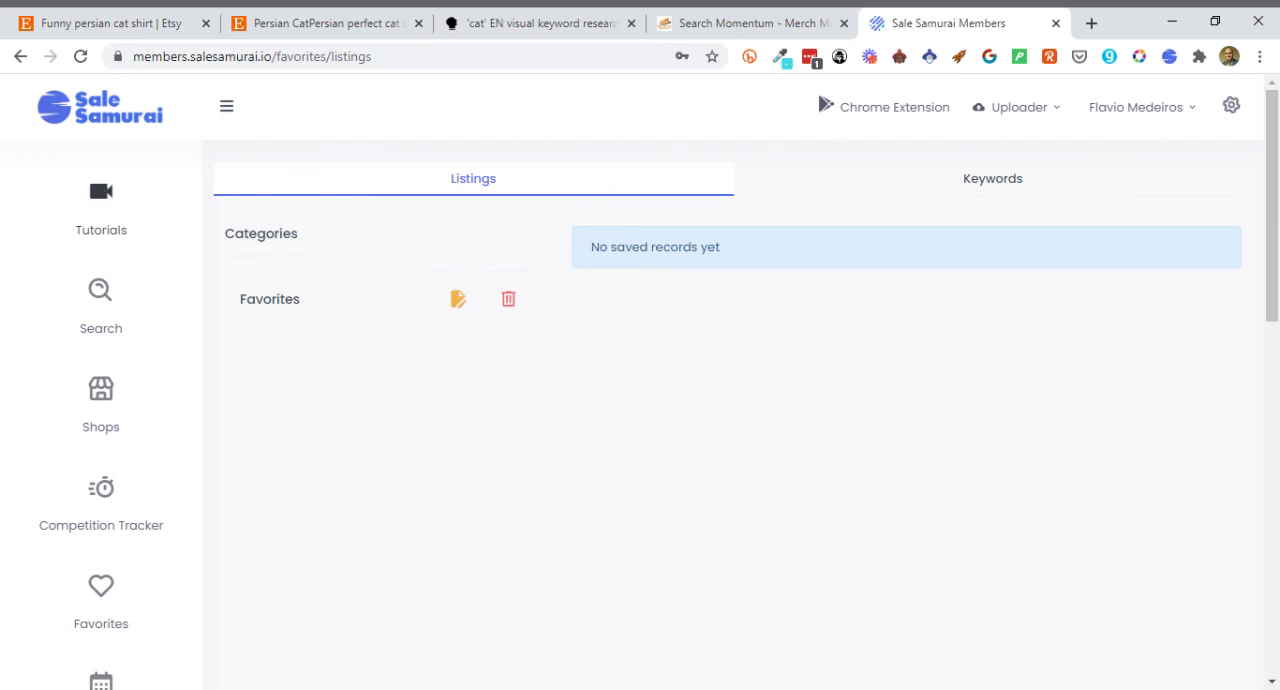
- Look through the Tutorials page videos for Search, Competition Tracker, Favorites, Calendar and more
click(100, 205)
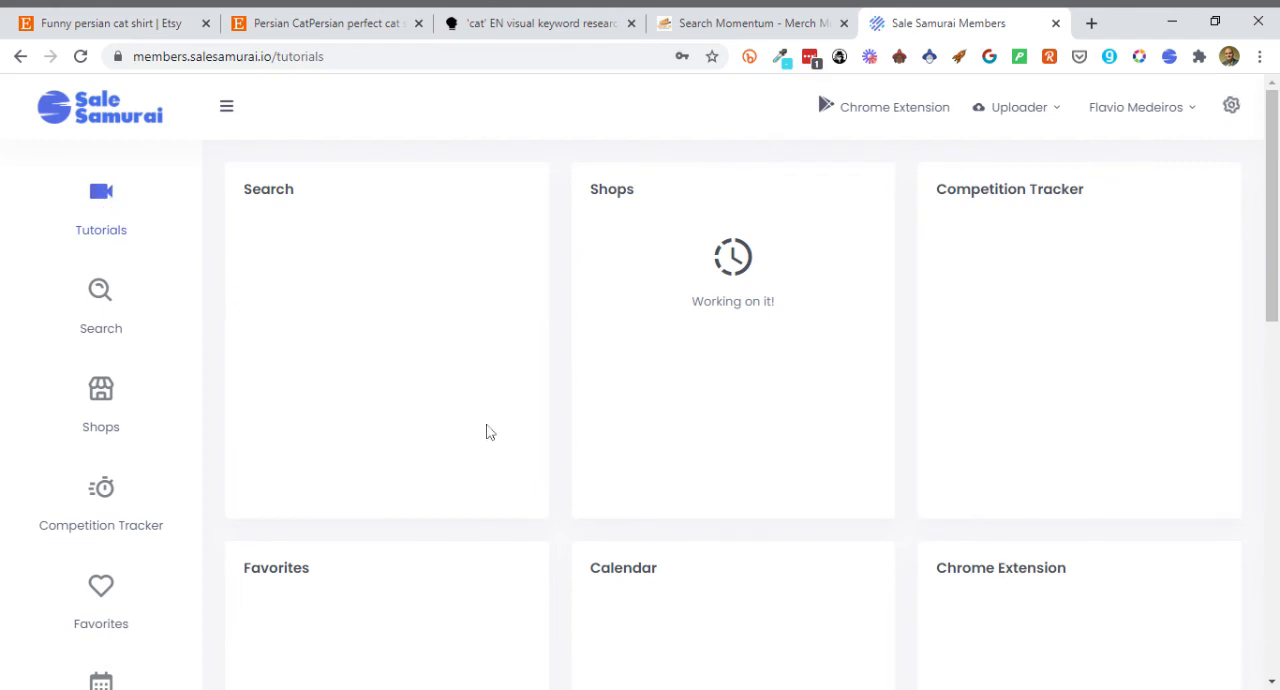
scroll(down, 3)
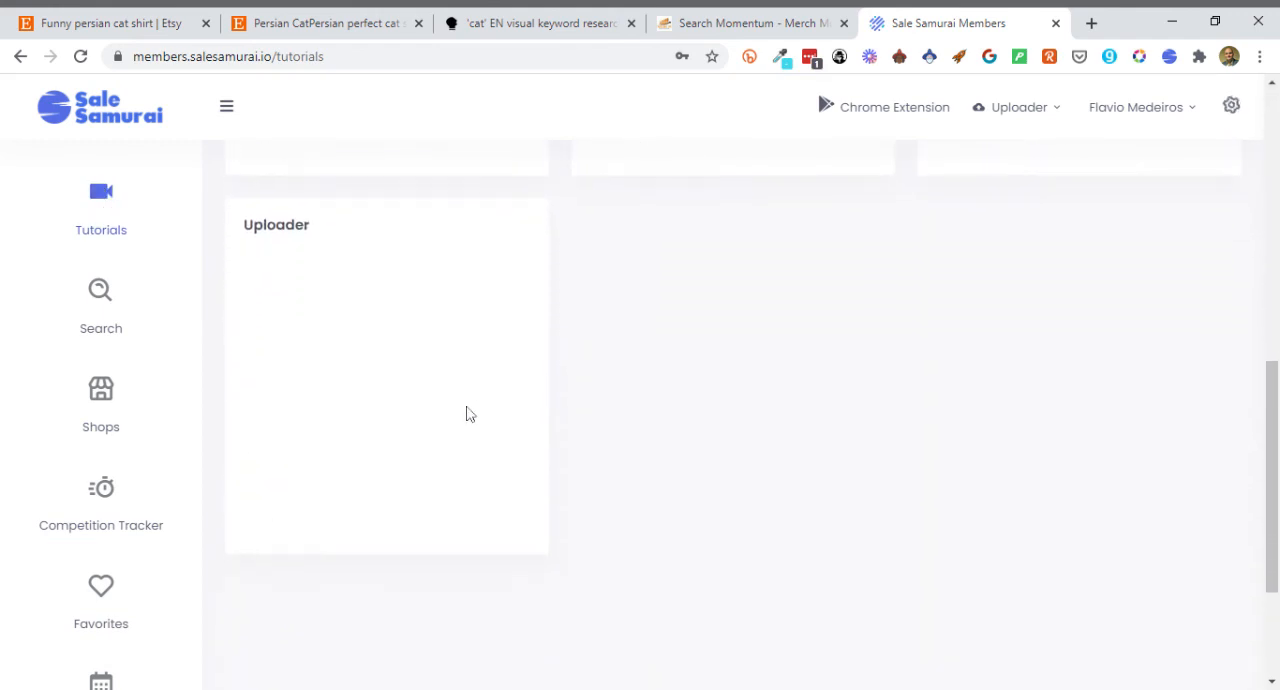
mouse_move(390, 386)
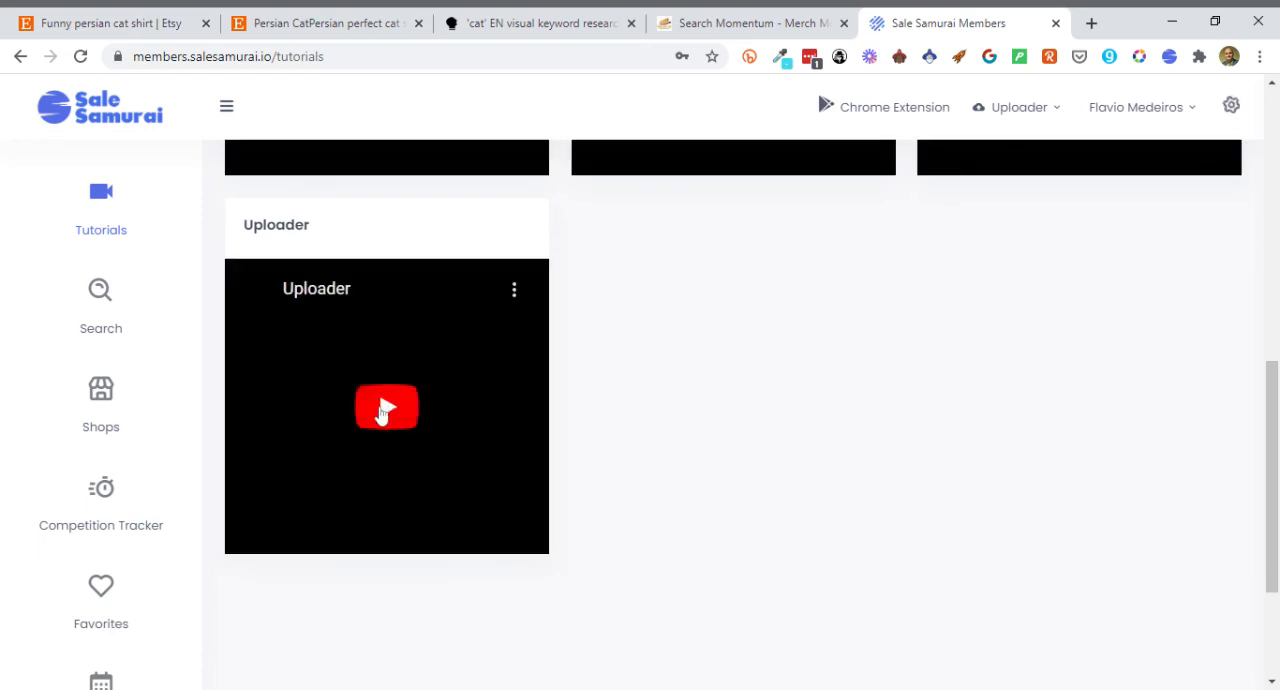
scroll(up, 3)
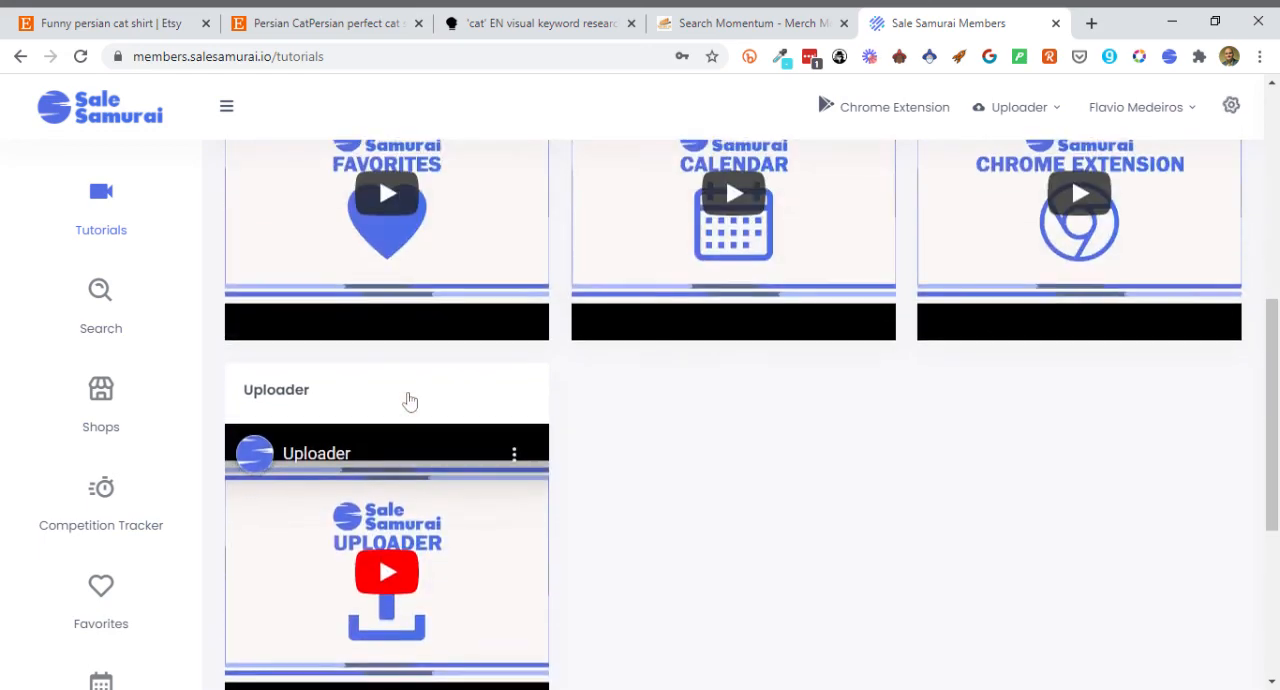
scroll(up, 3)
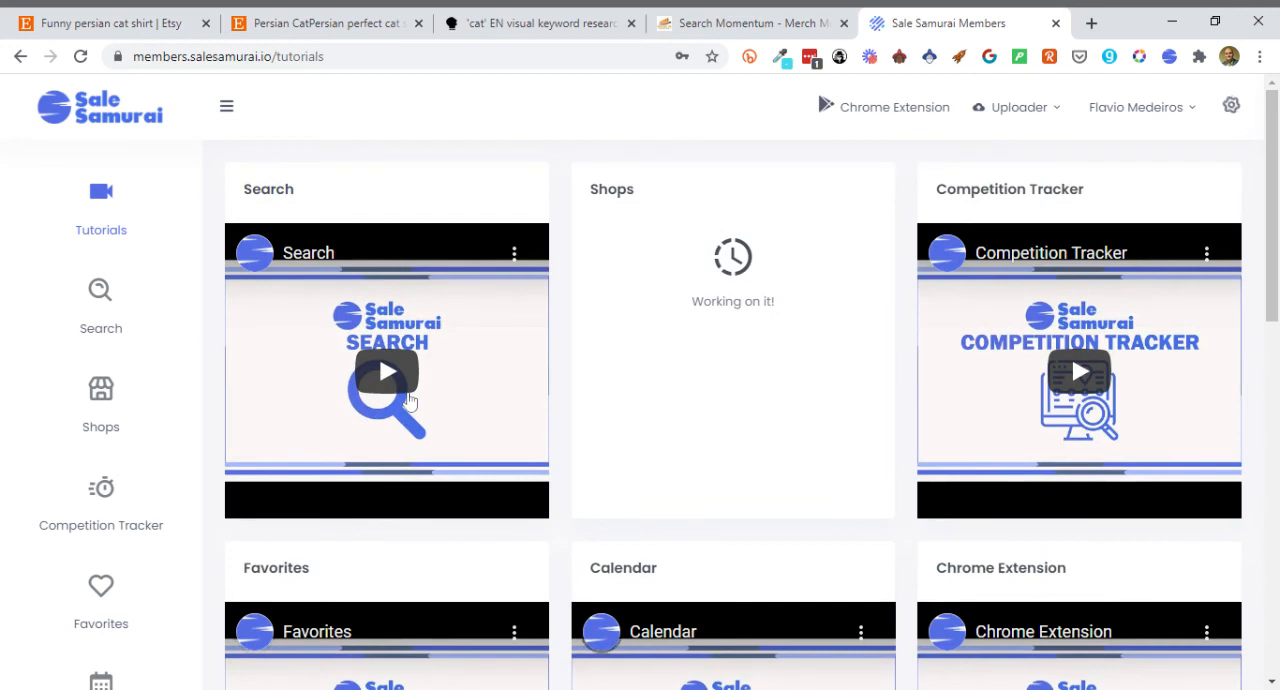
mouse_move(570, 155)
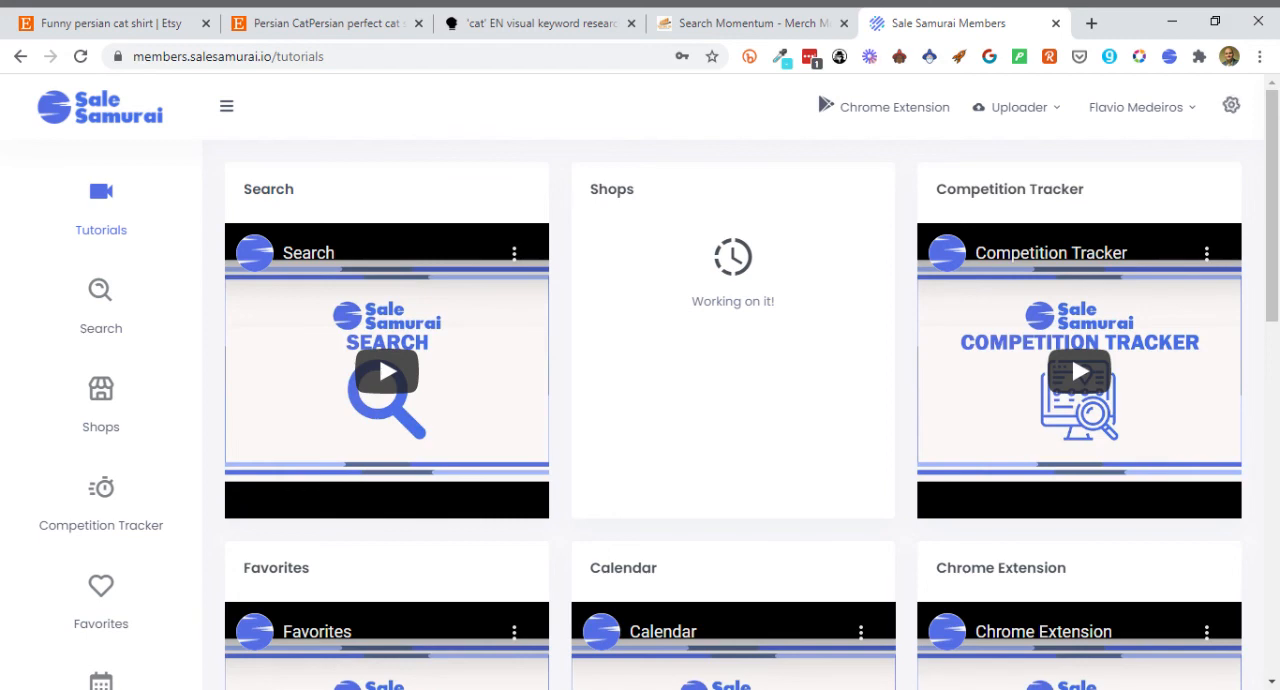
mouse_move(562, 246)
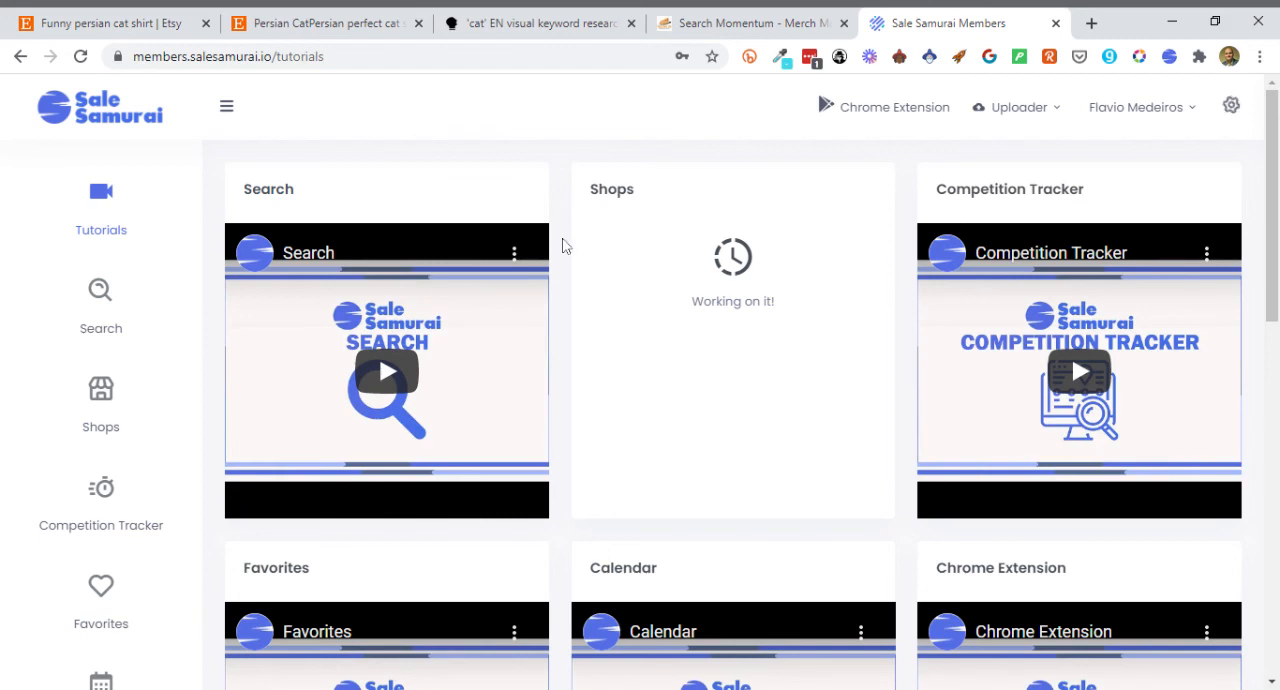
mouse_move(100, 290)
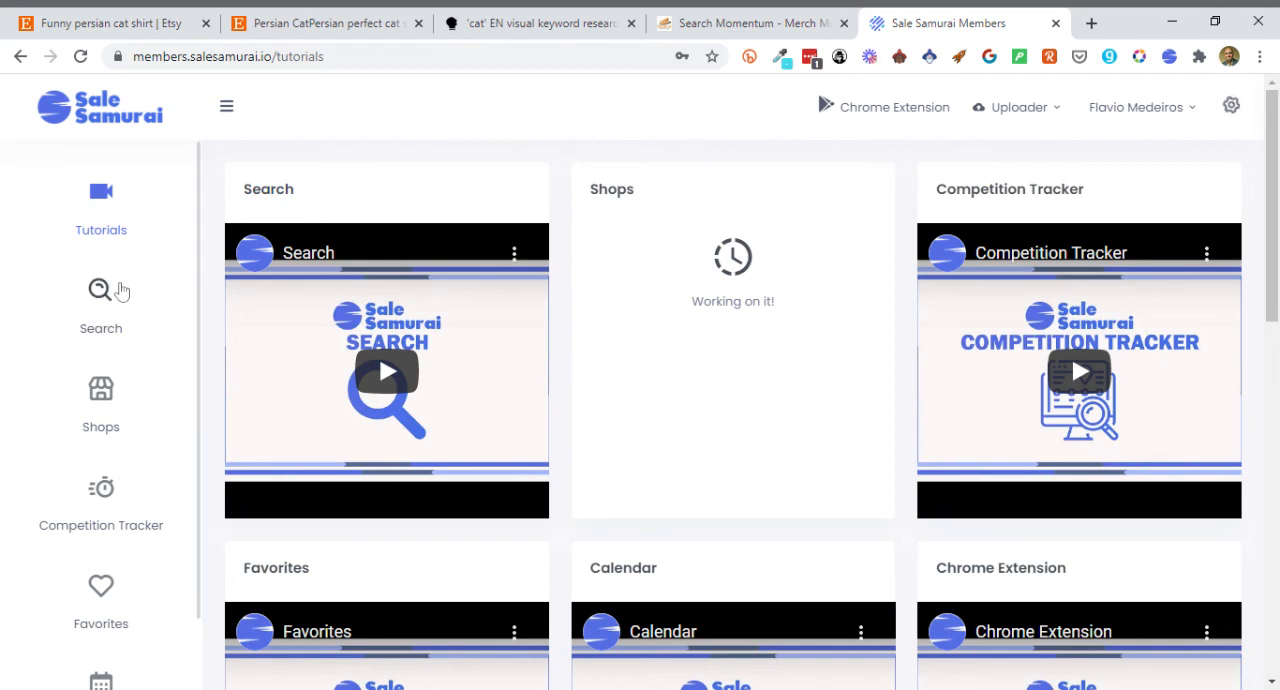
mouse_move(553, 172)
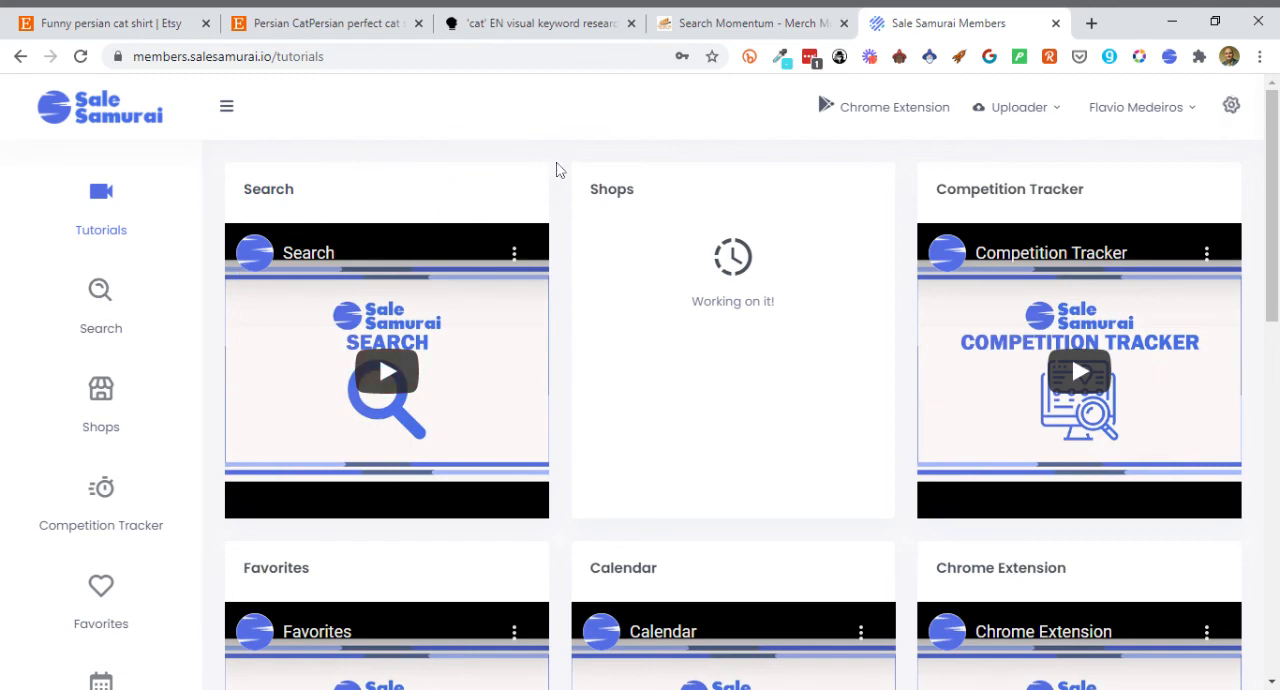
mouse_move(180, 463)
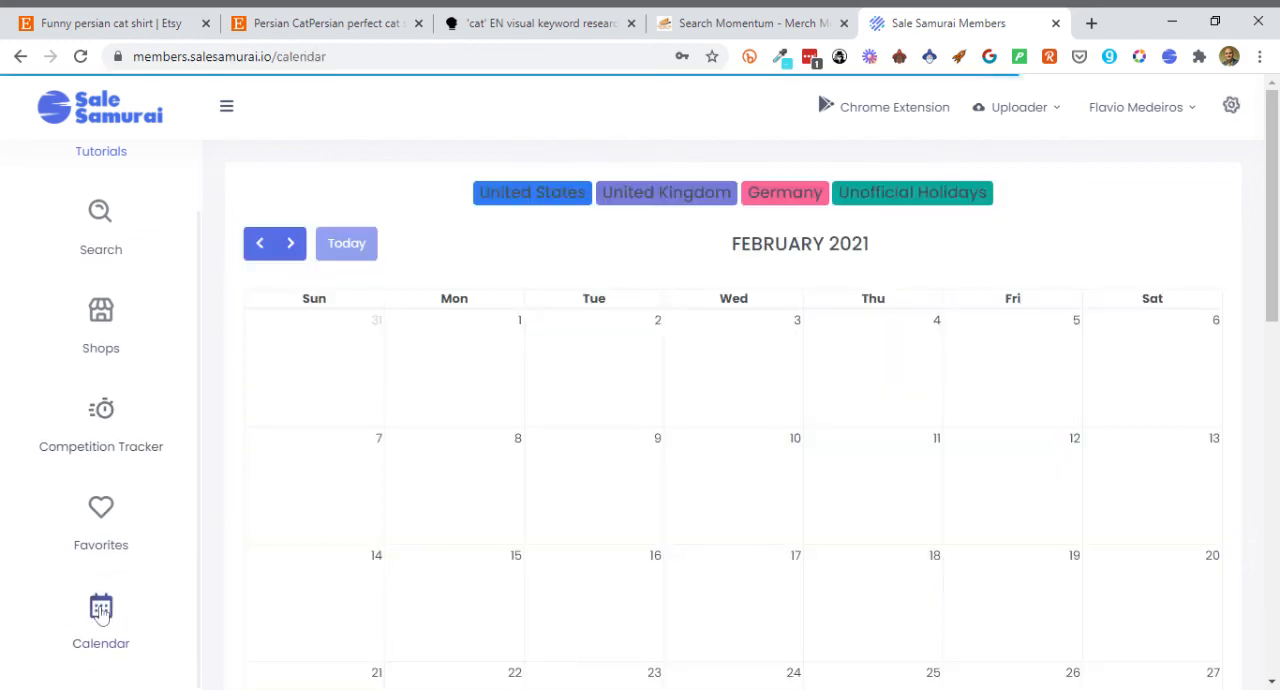
- Browse the February 2021 holiday calendar for US, UK, Germany and unofficial days such as Valentine's Day
click(910, 192)
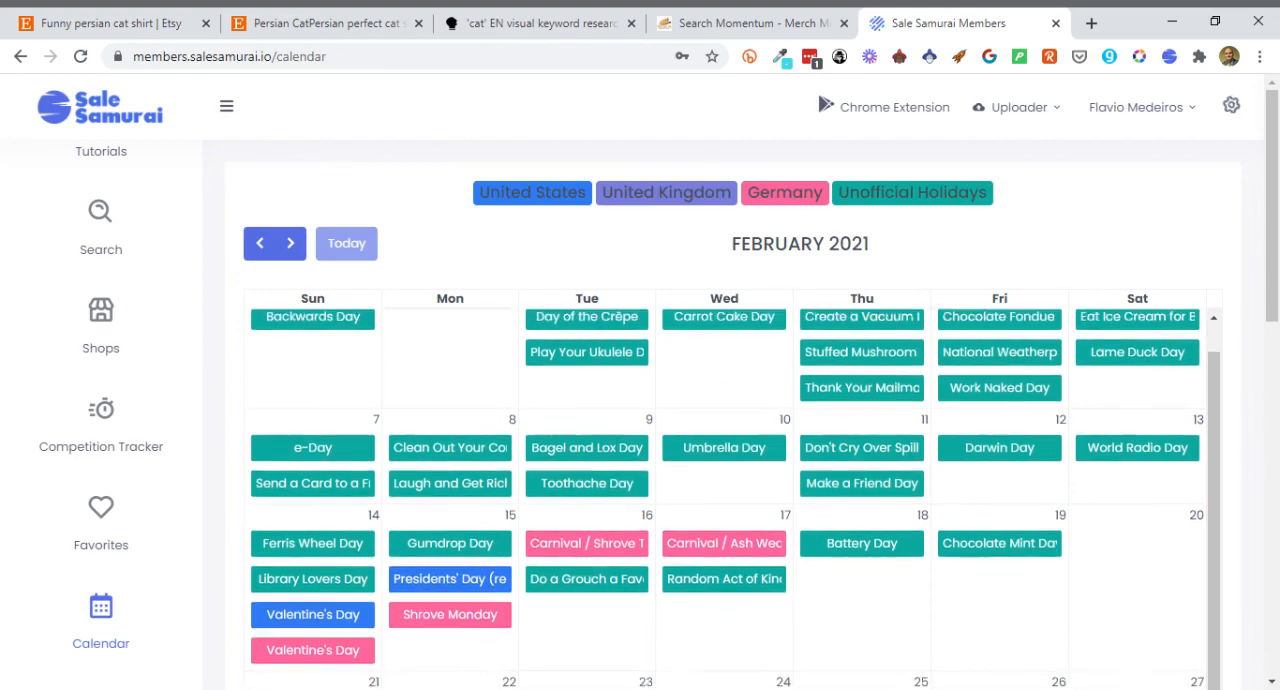
scroll(down, 3)
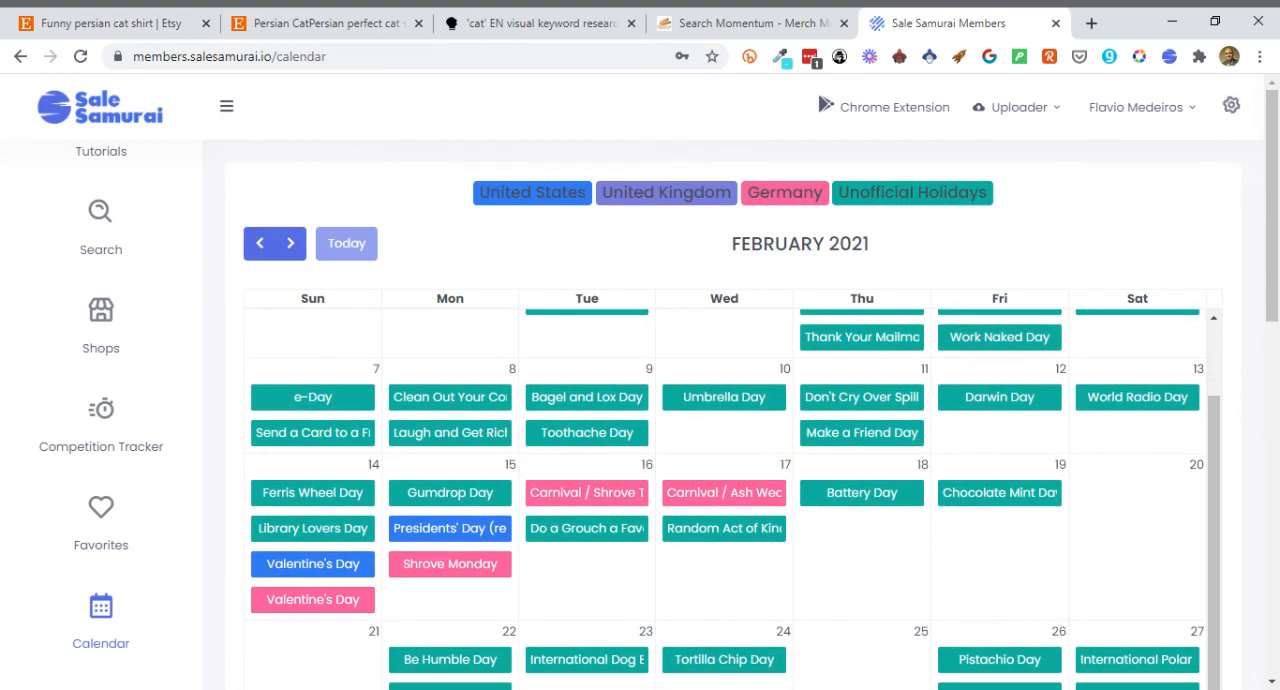
scroll(down, 3)
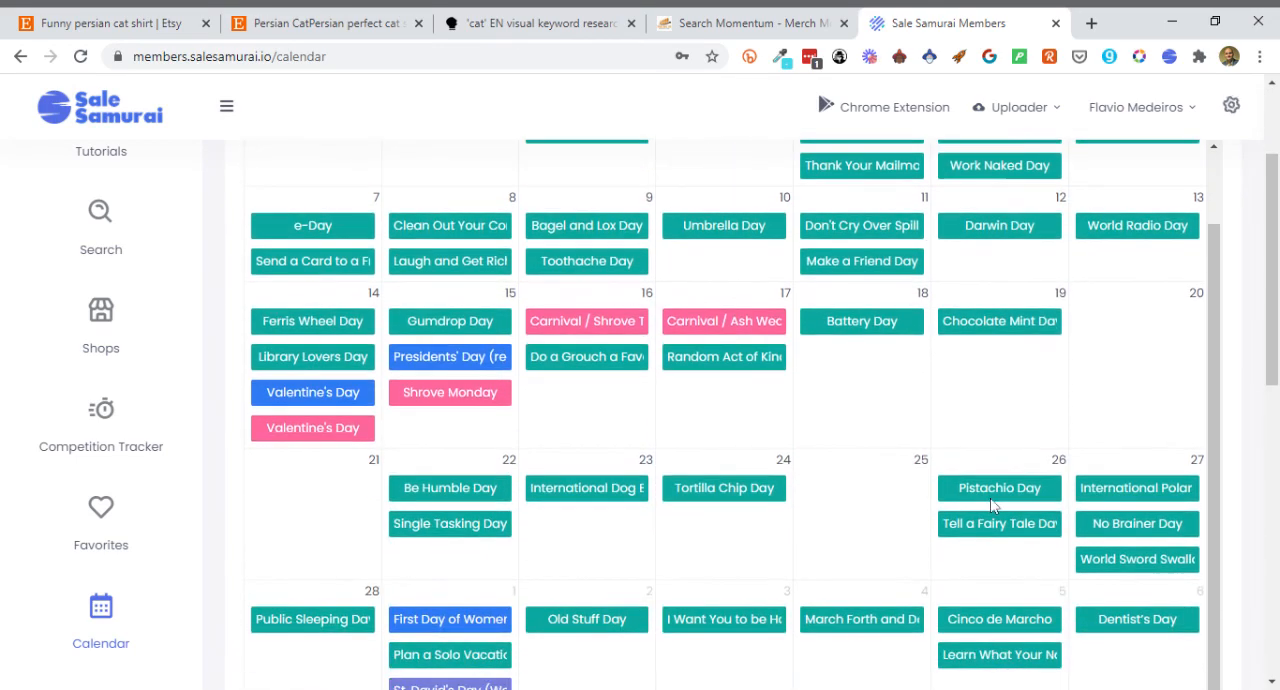
scroll(down, 3)
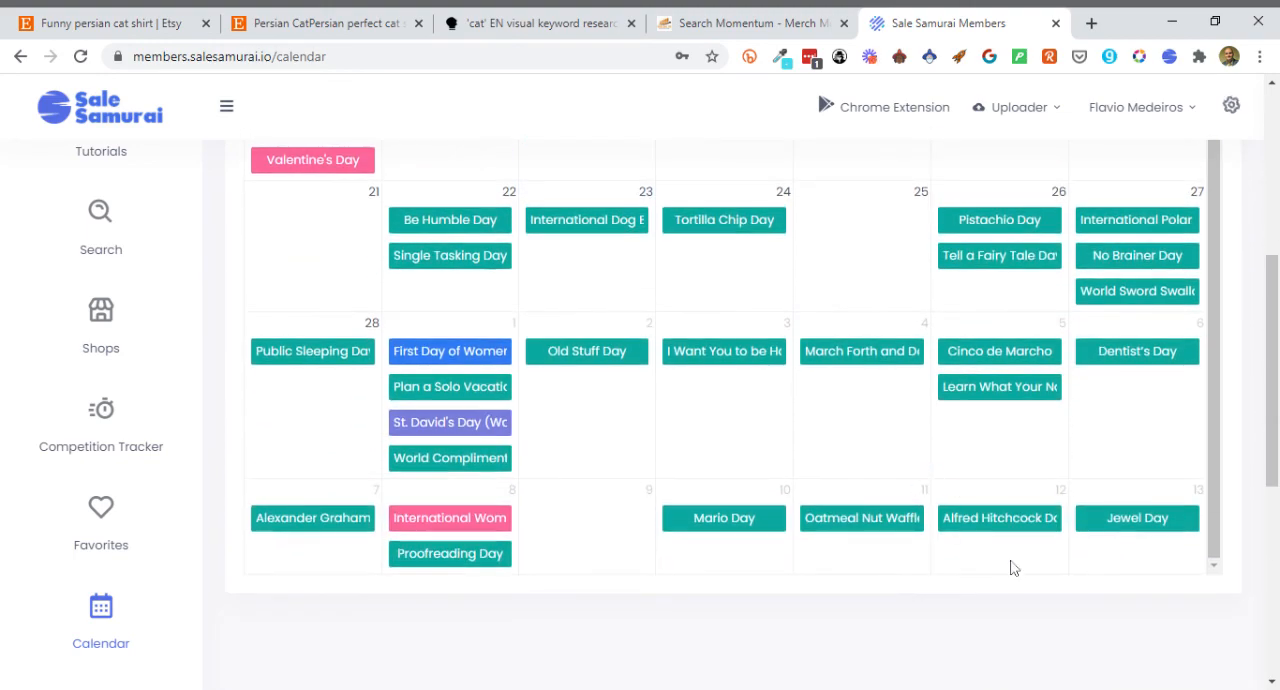
scroll(up, 3)
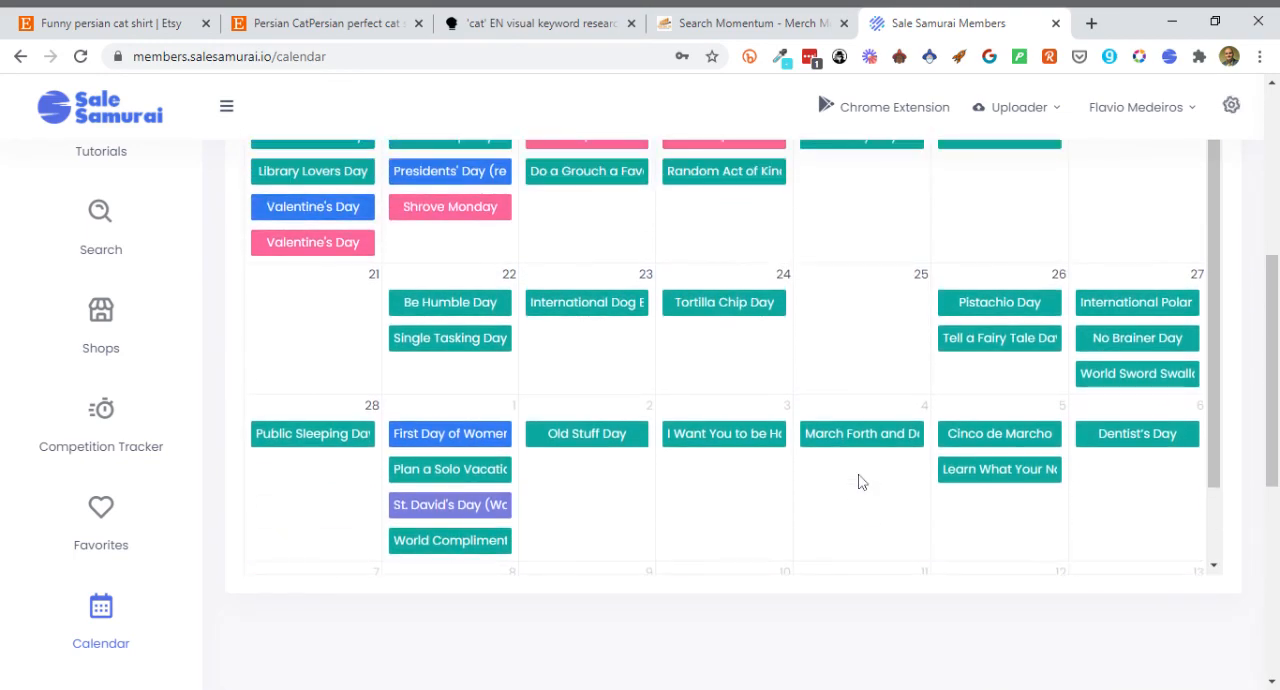
scroll(up, 3)
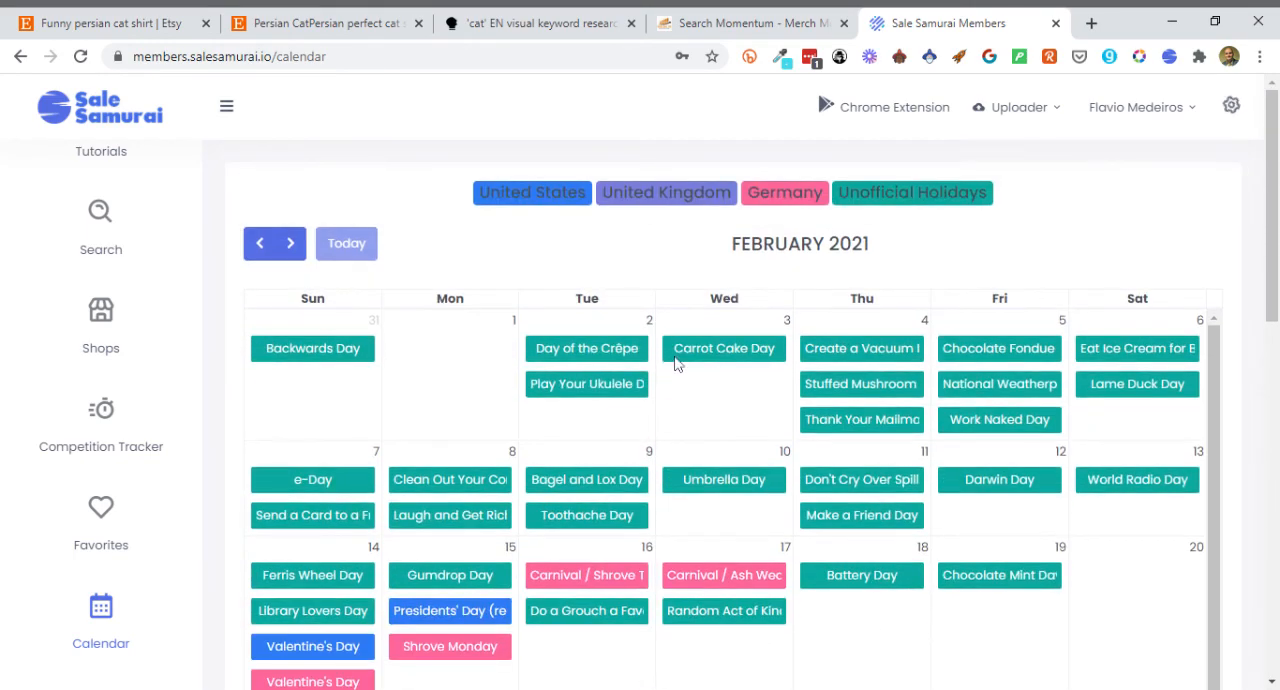
mouse_move(546, 459)
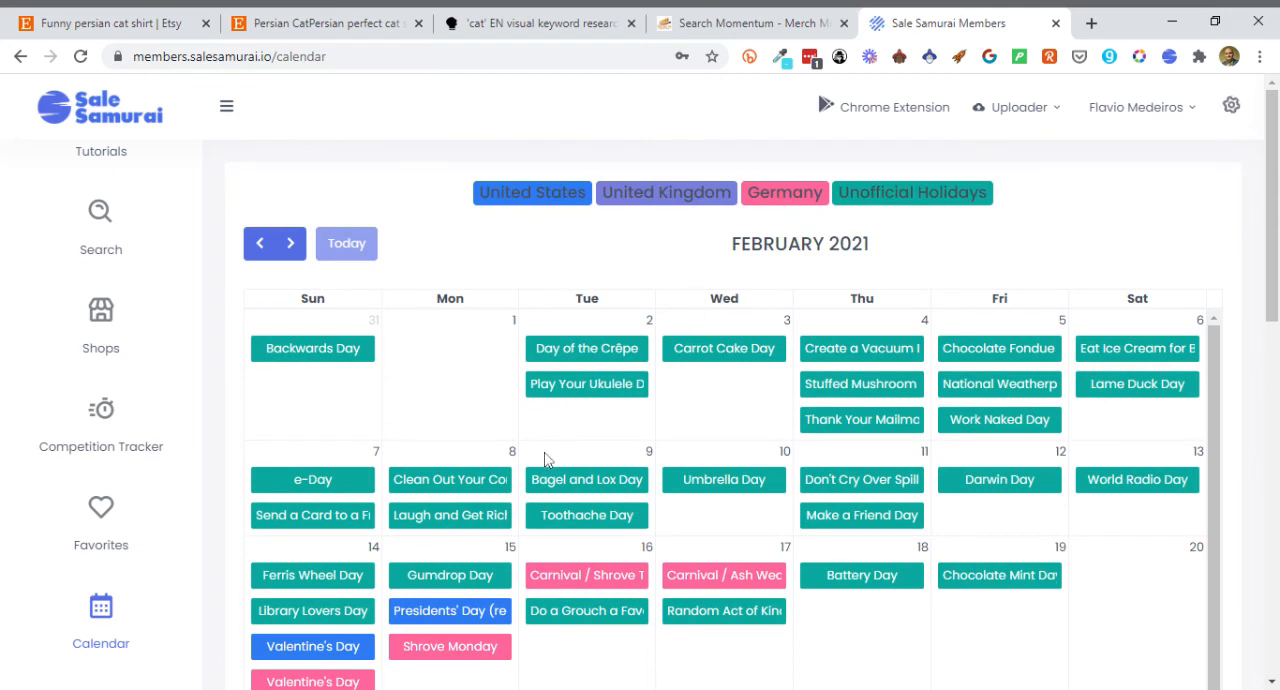
mouse_move(323, 318)
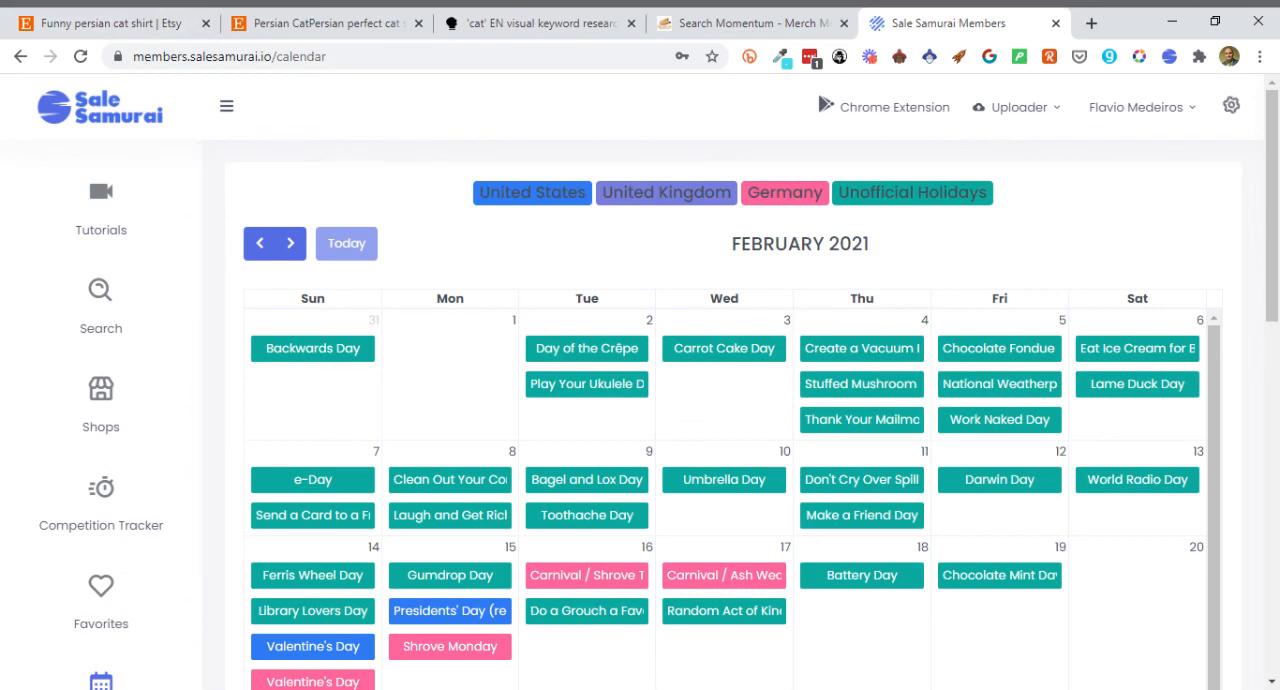
mouse_move(622, 296)
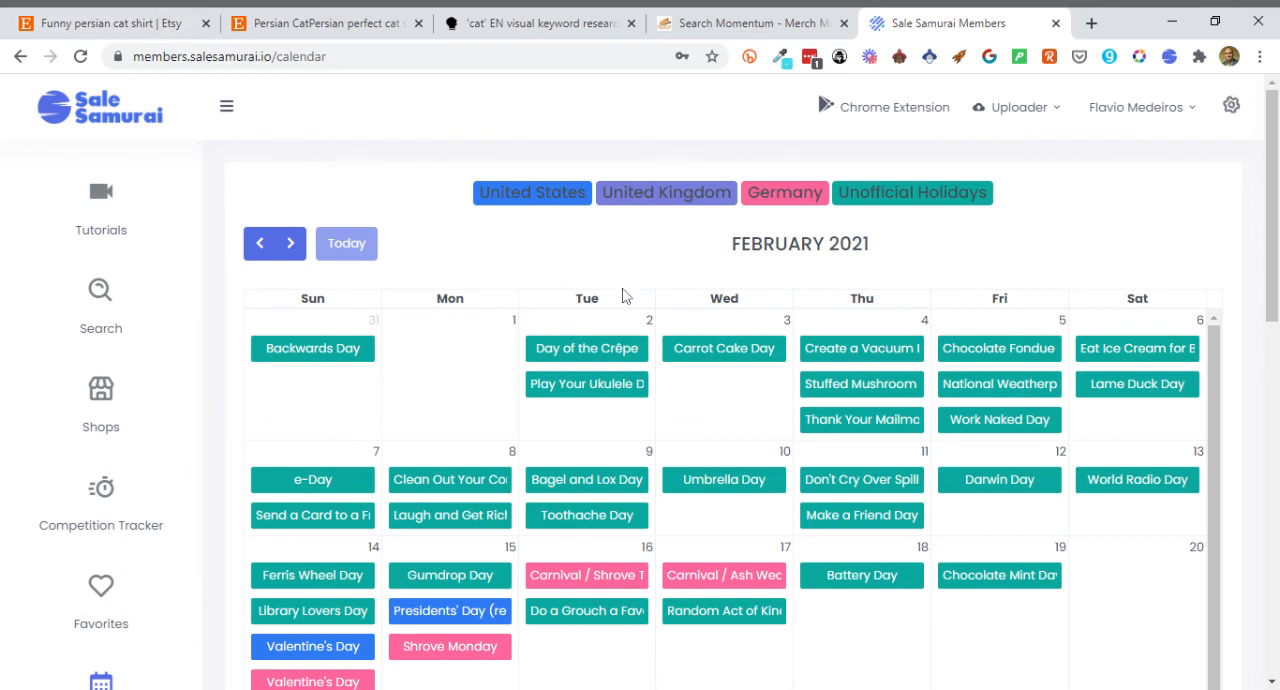
mouse_move(826, 275)
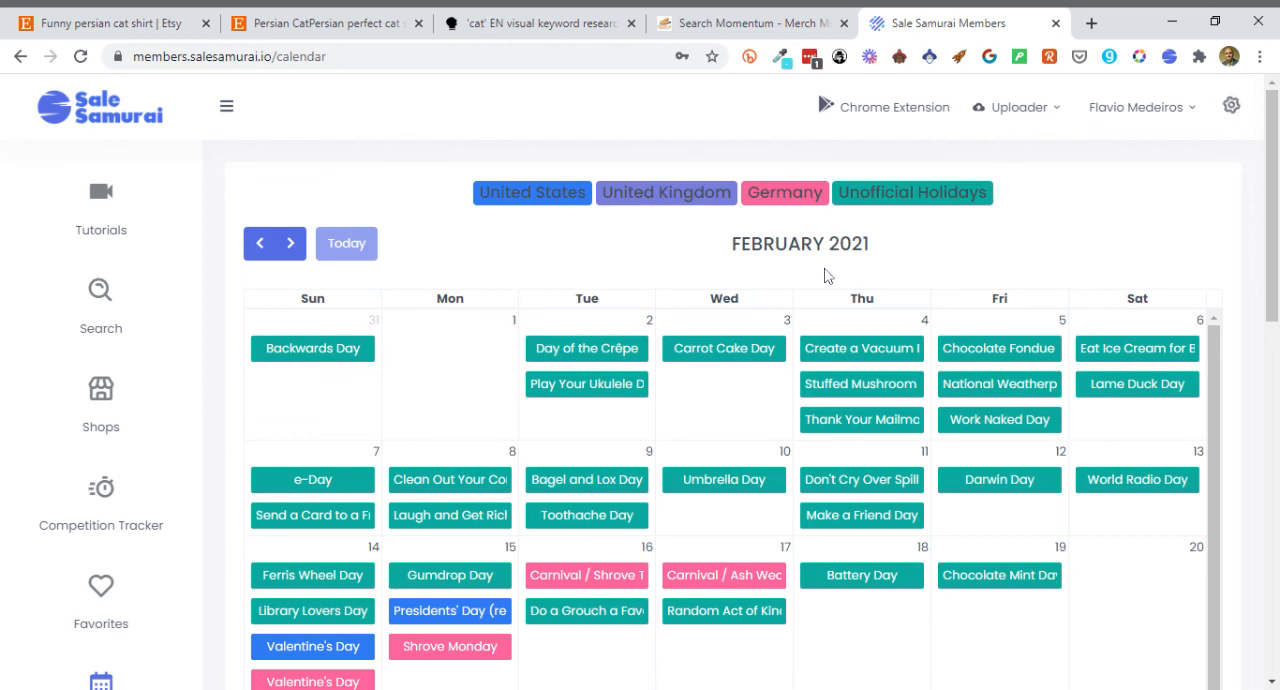
mouse_move(872, 83)
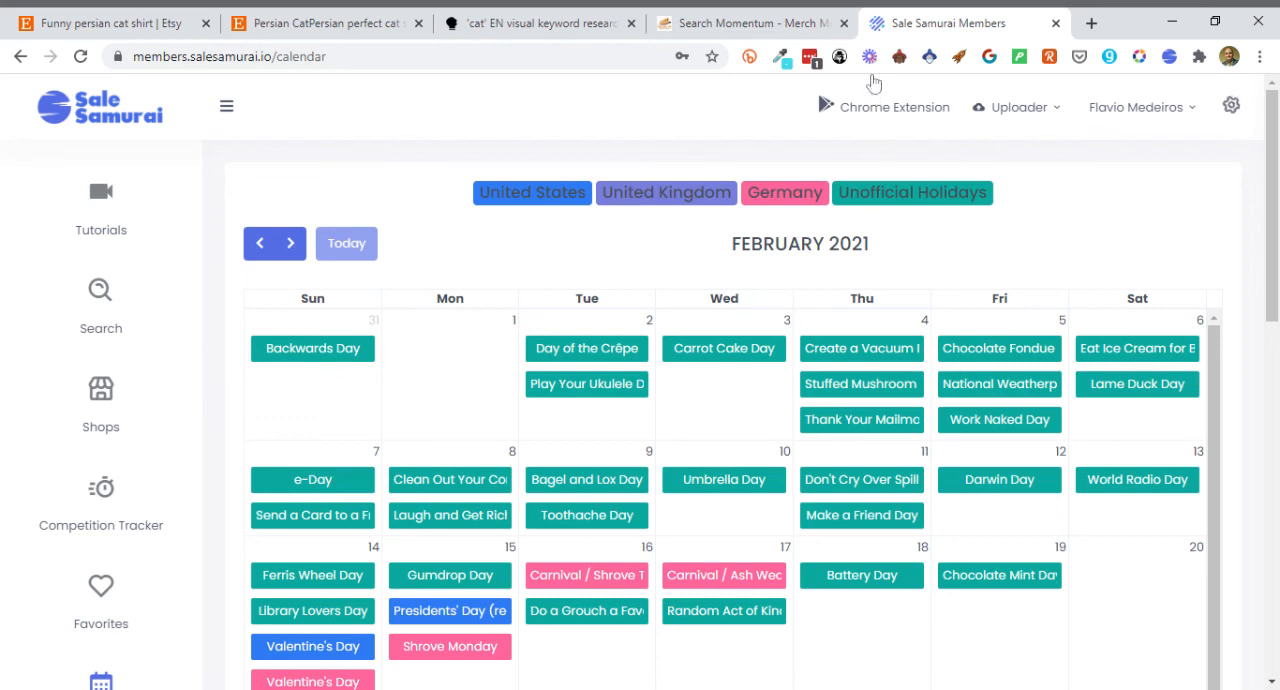